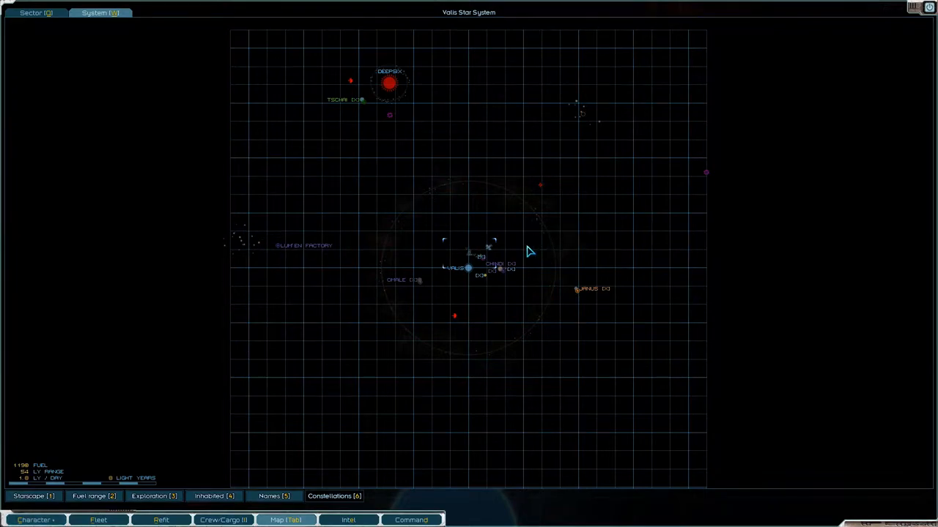
{"action": "mouse_move", "coordinate": [472, 70]}
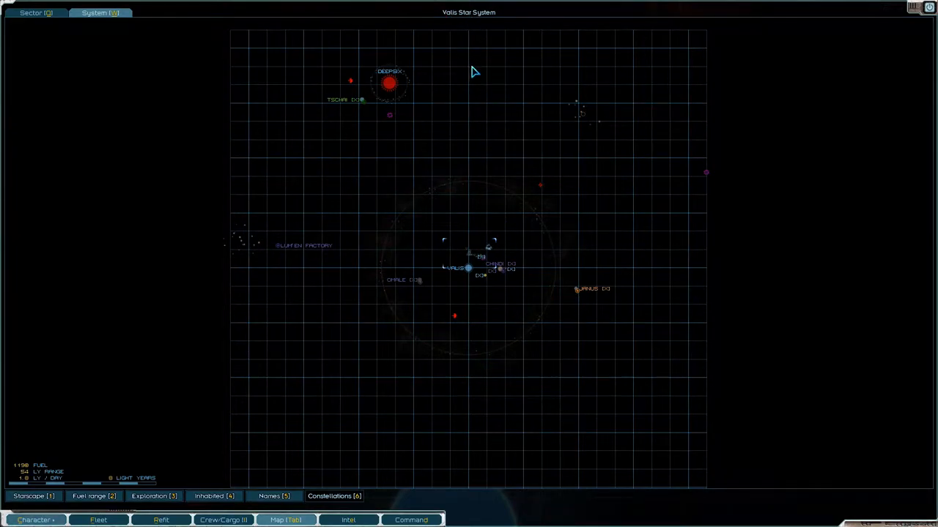
- Review the cargo hold, inspect nearby star systems on the sector map, then return to the fleet in Vala
{"action": "left_click", "coordinate": [35, 12]}
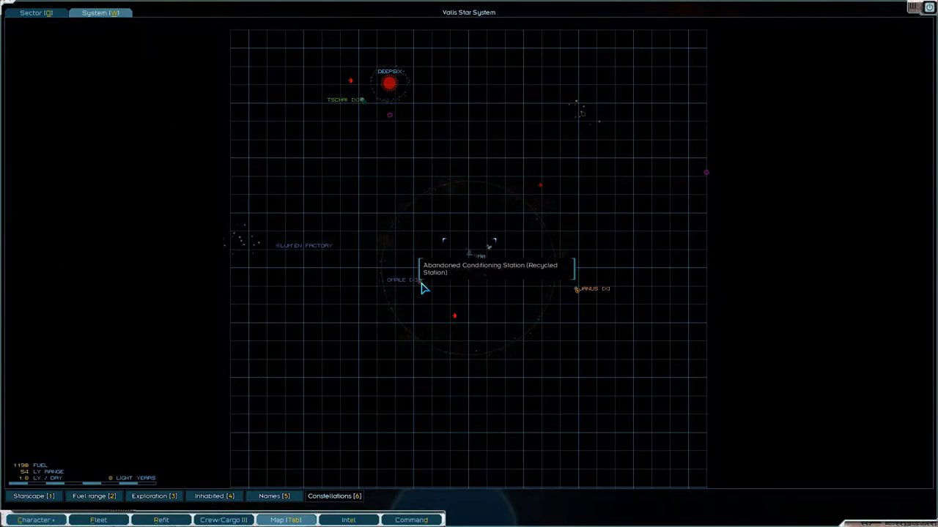
{"action": "mouse_move", "coordinate": [797, 135]}
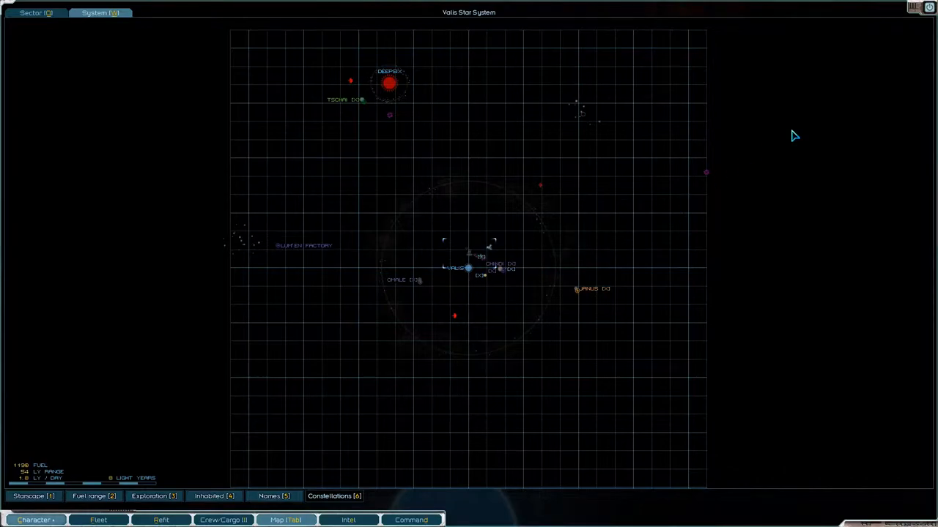
{"action": "mouse_move", "coordinate": [718, 214]}
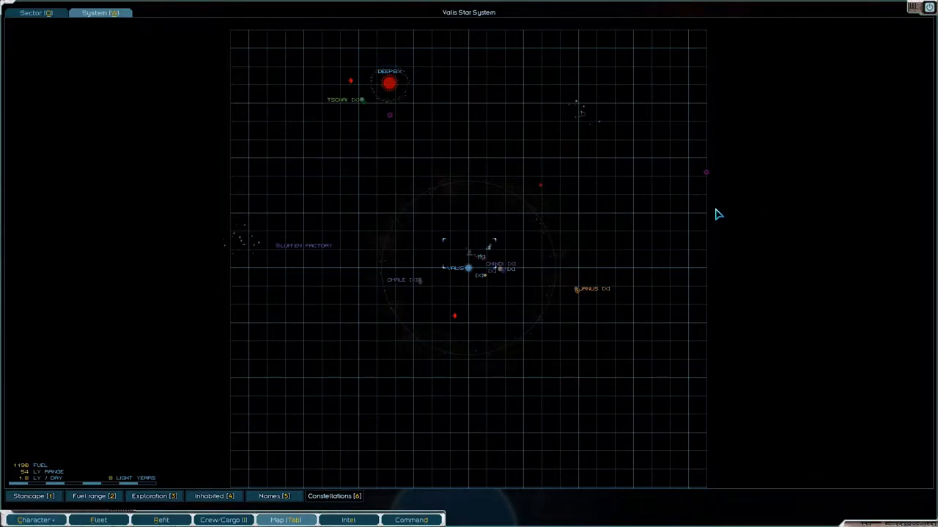
{"action": "left_click", "coordinate": [223, 520]}
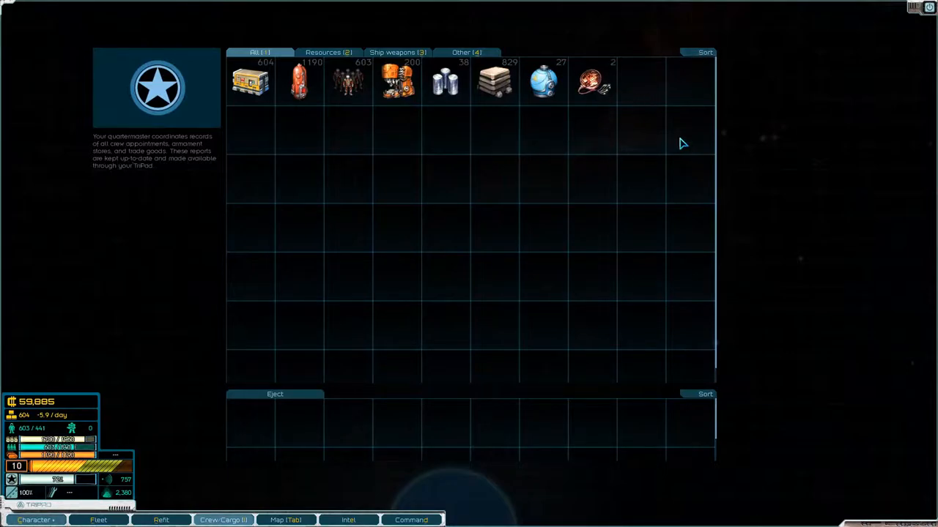
{"action": "mouse_move", "coordinate": [696, 120]}
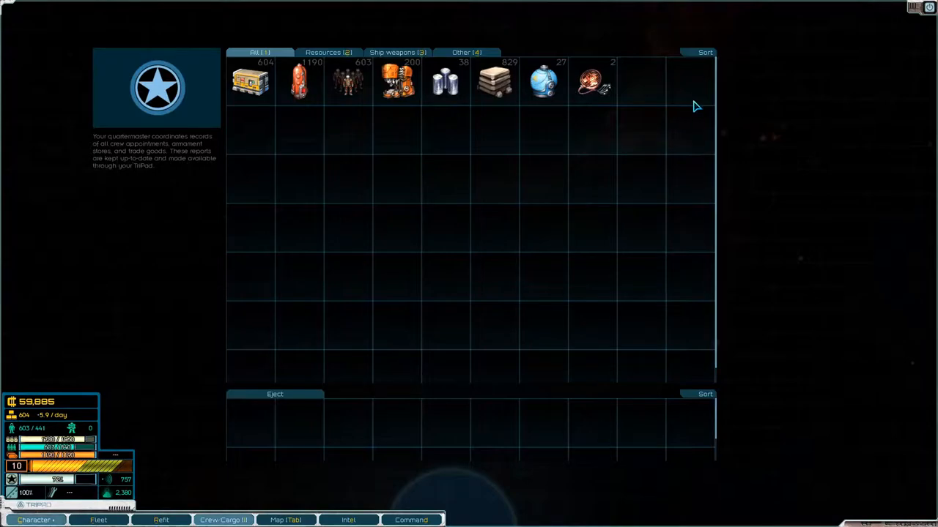
{"action": "mouse_move", "coordinate": [608, 179]}
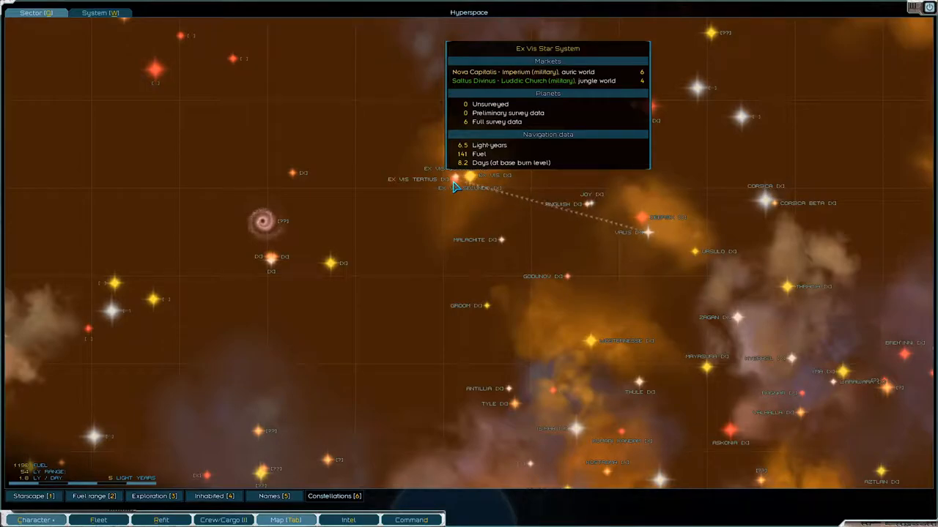
{"action": "left_click", "coordinate": [223, 521]}
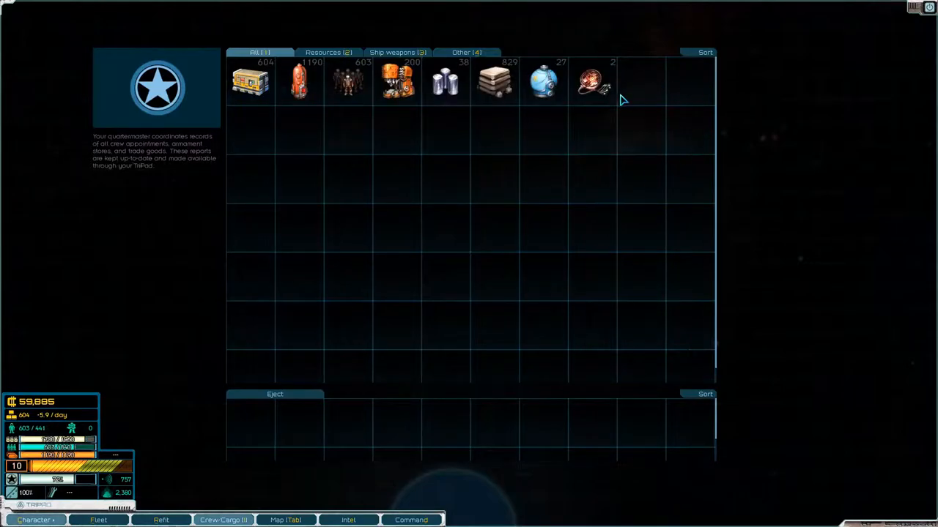
{"action": "mouse_move", "coordinate": [599, 125]}
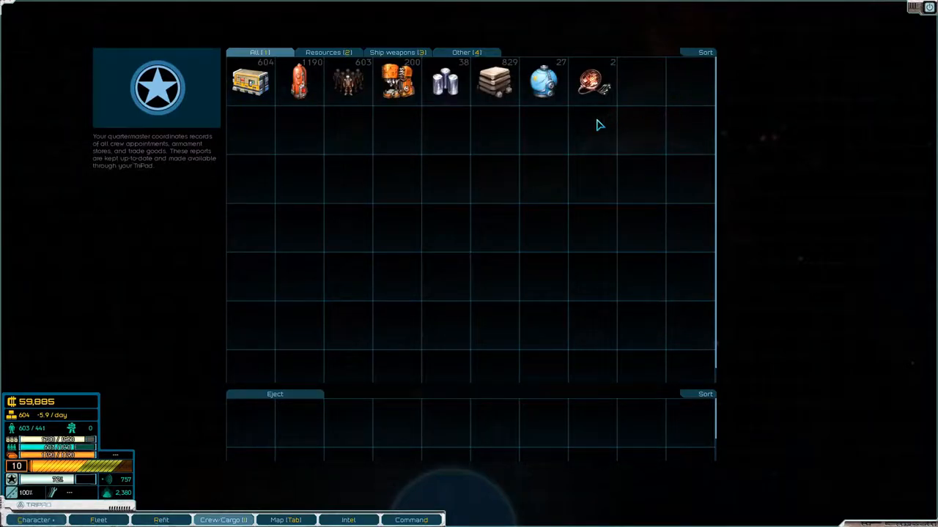
{"action": "left_click", "coordinate": [286, 521]}
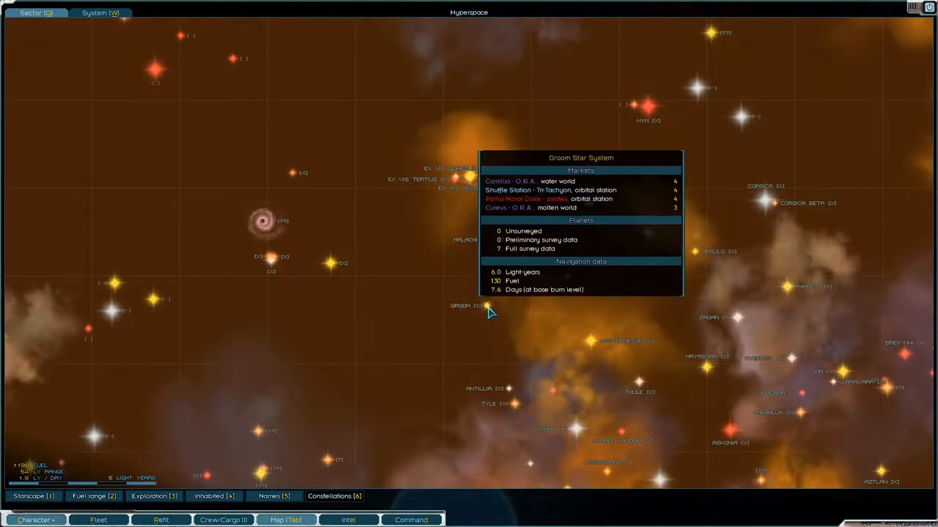
{"action": "mouse_move", "coordinate": [498, 319]}
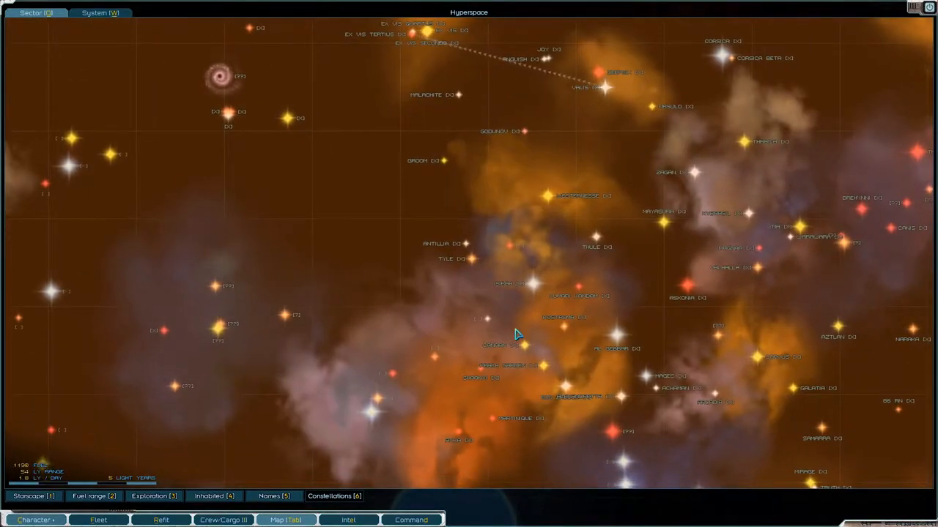
{"action": "mouse_move", "coordinate": [516, 252]}
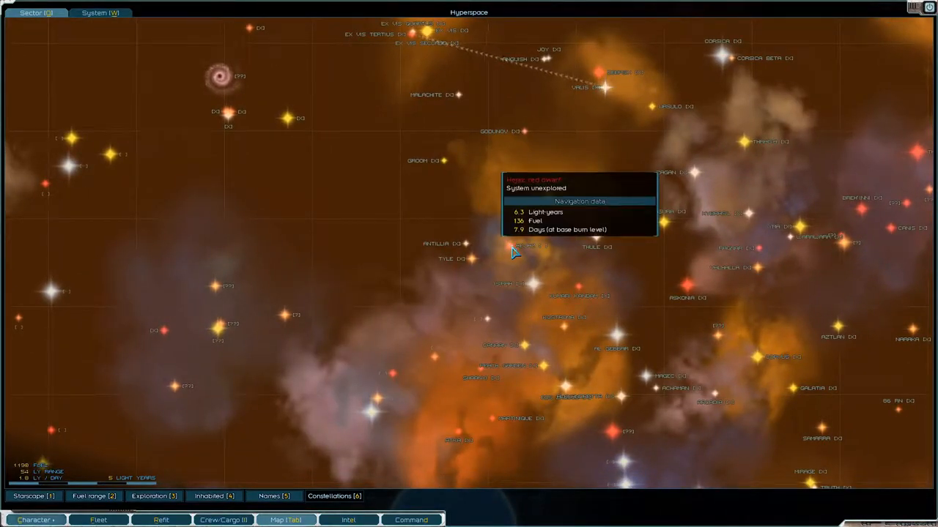
{"action": "mouse_move", "coordinate": [487, 324]}
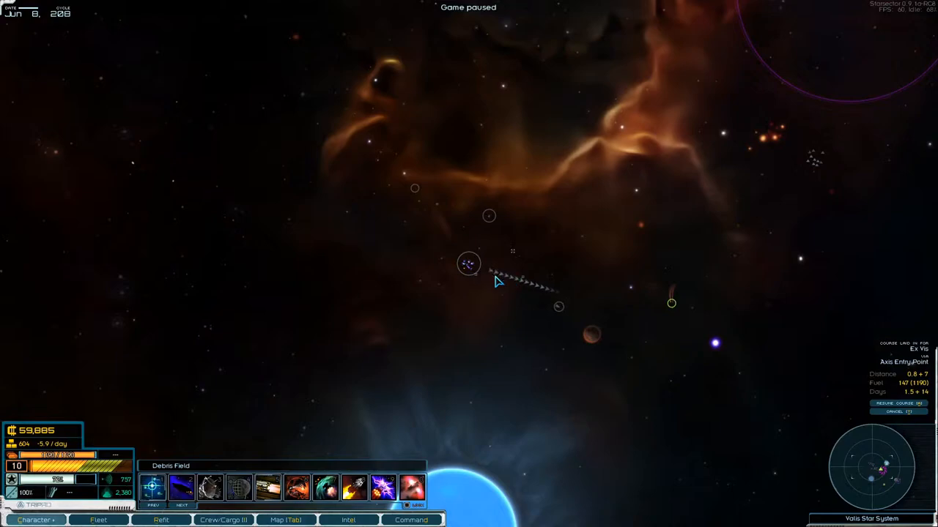
{"action": "mouse_move", "coordinate": [520, 285]}
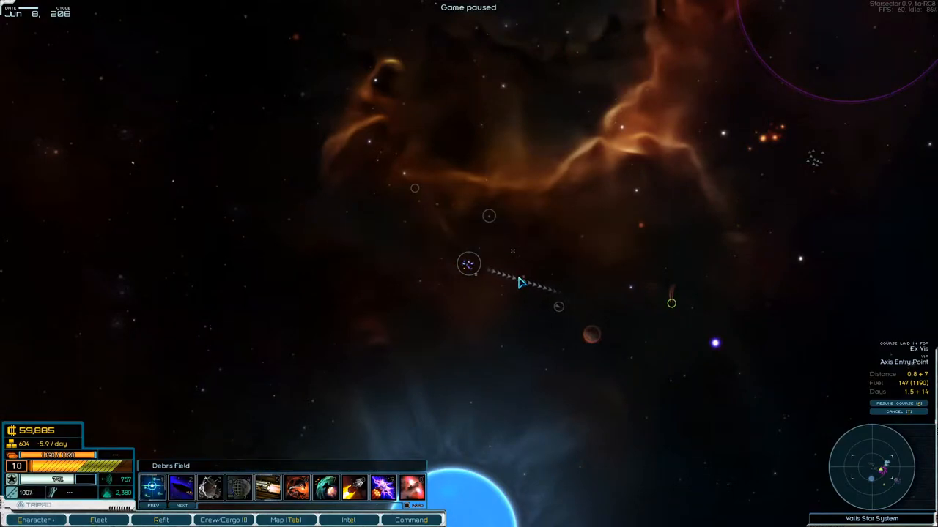
{"action": "mouse_move", "coordinate": [489, 215]}
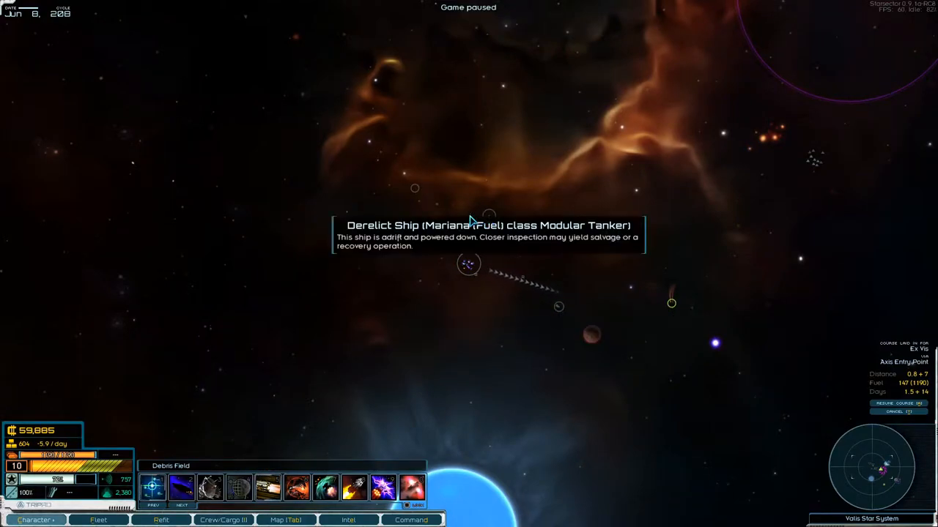
{"action": "mouse_move", "coordinate": [504, 253]}
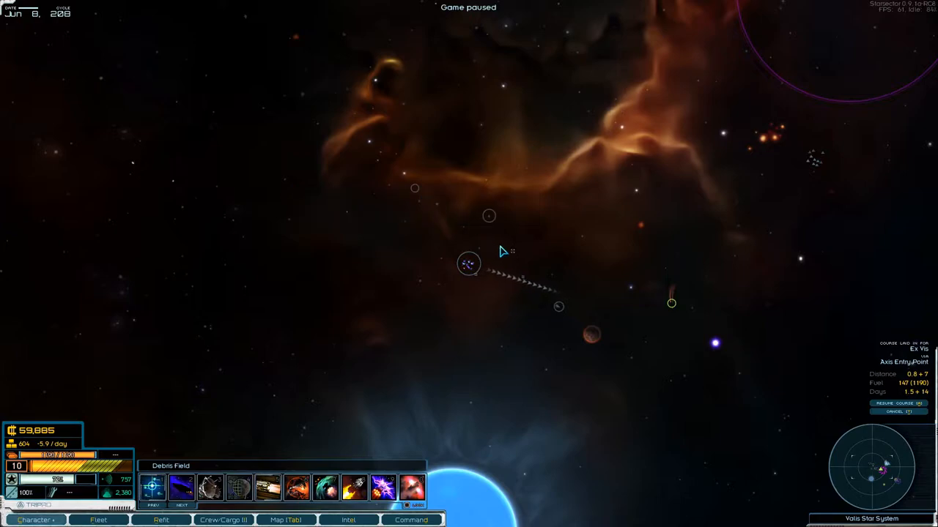
{"action": "mouse_move", "coordinate": [482, 276]}
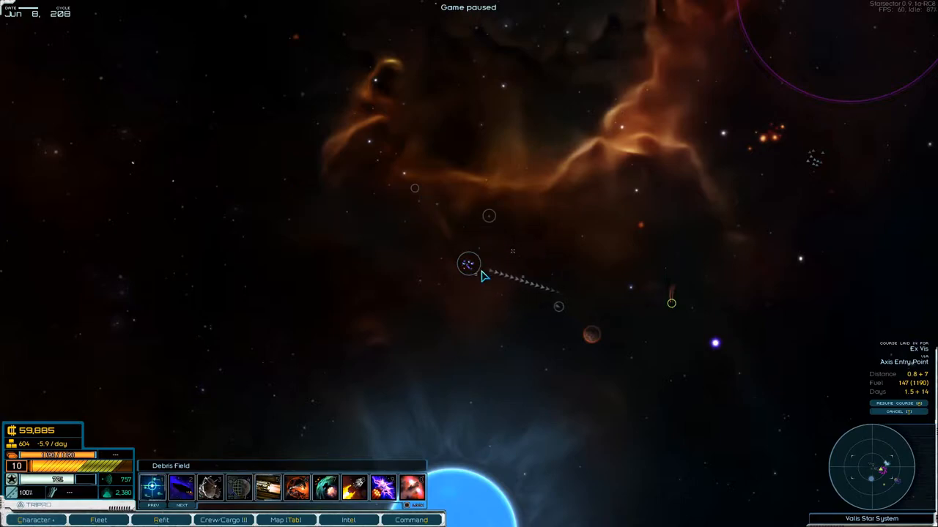
{"action": "mouse_move", "coordinate": [492, 243]}
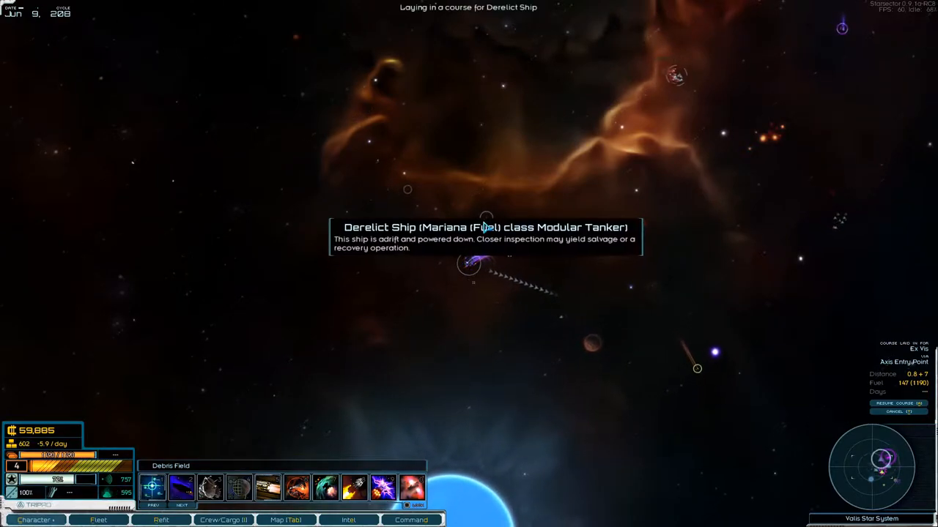
- Explore the derelict Mariana tanker and decline recovering the ship
{"action": "left_click", "coordinate": [469, 264]}
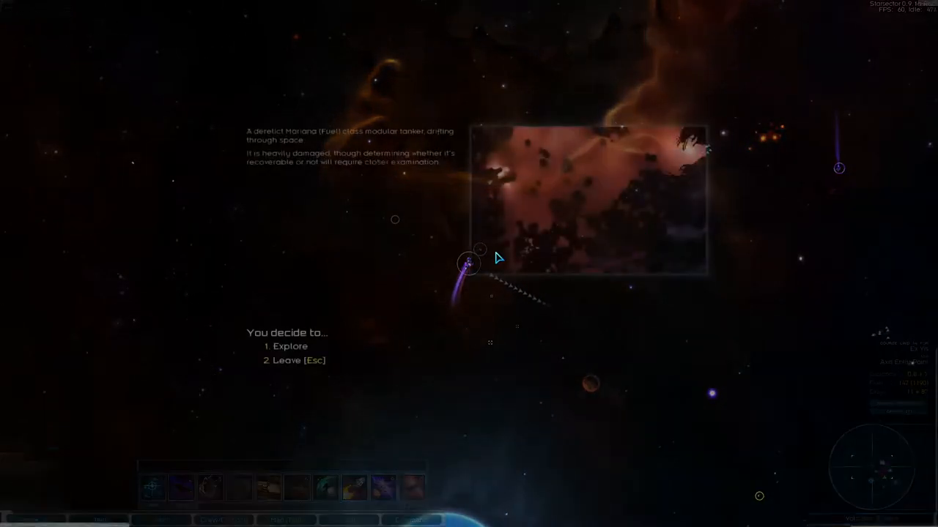
{"action": "left_click", "coordinate": [290, 345]}
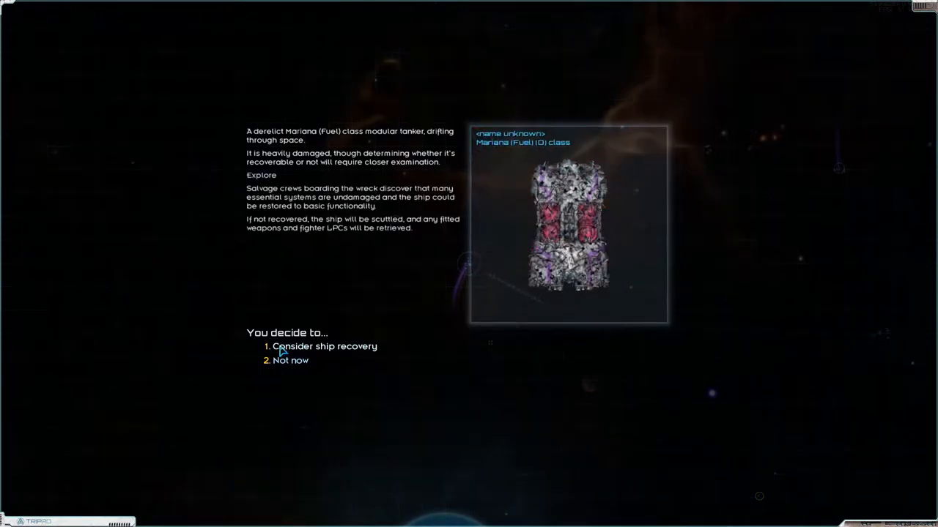
{"action": "left_click", "coordinate": [323, 346]}
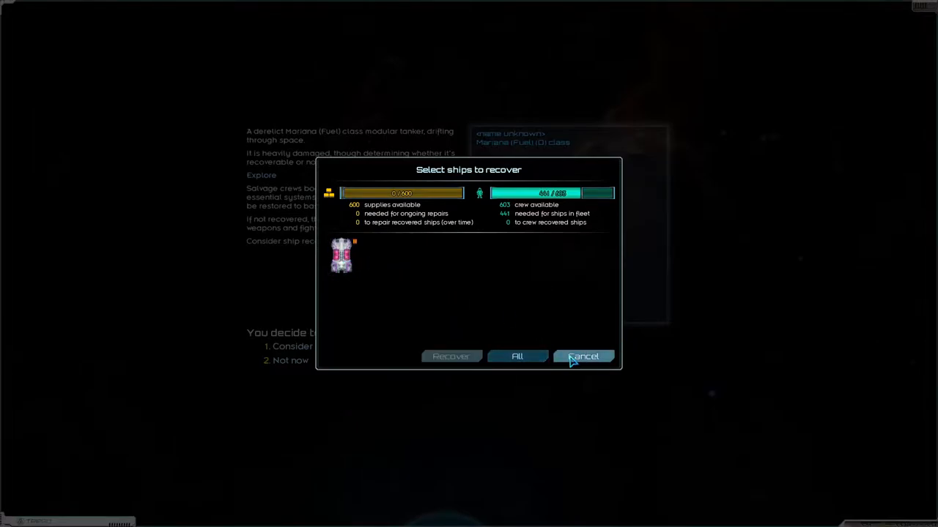
{"action": "left_click", "coordinate": [584, 357]}
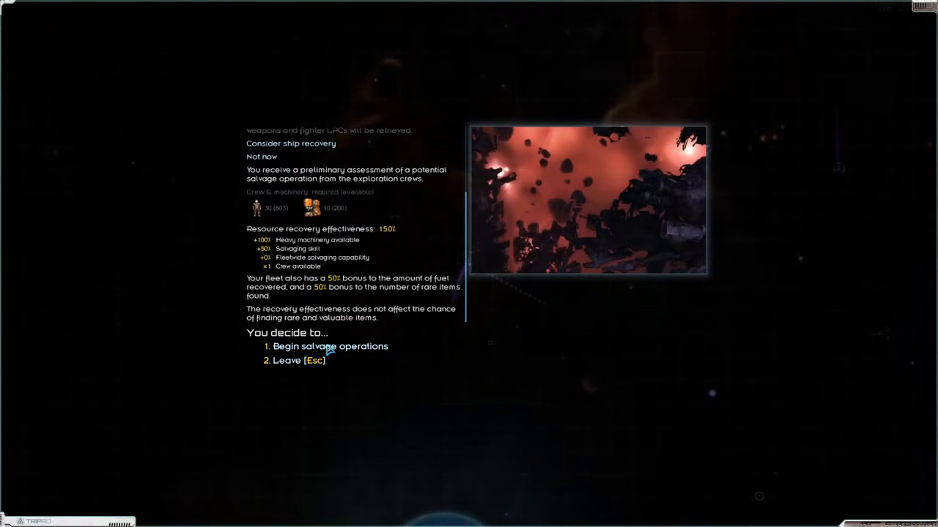
- Salvage the tanker, taking all supplies, heavy machinery and metals into cargo
{"action": "left_click", "coordinate": [331, 346]}
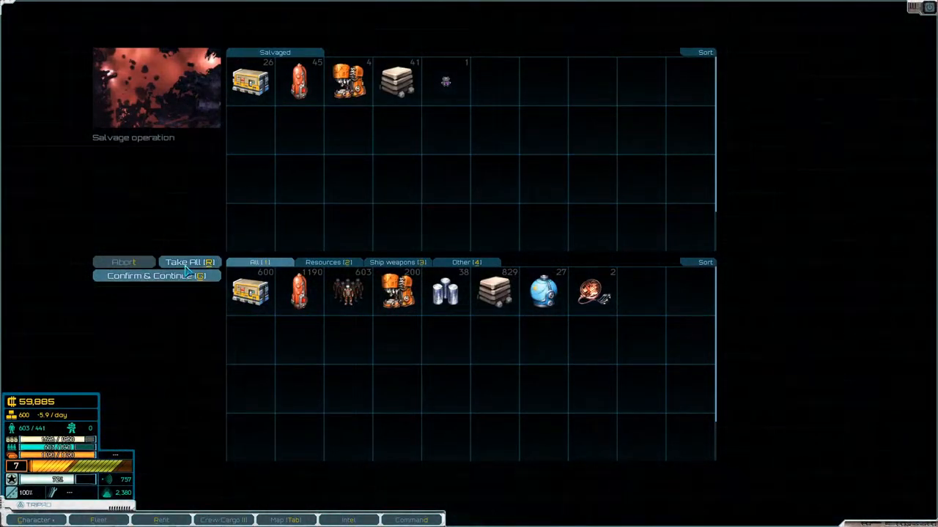
{"action": "left_click", "coordinate": [189, 261]}
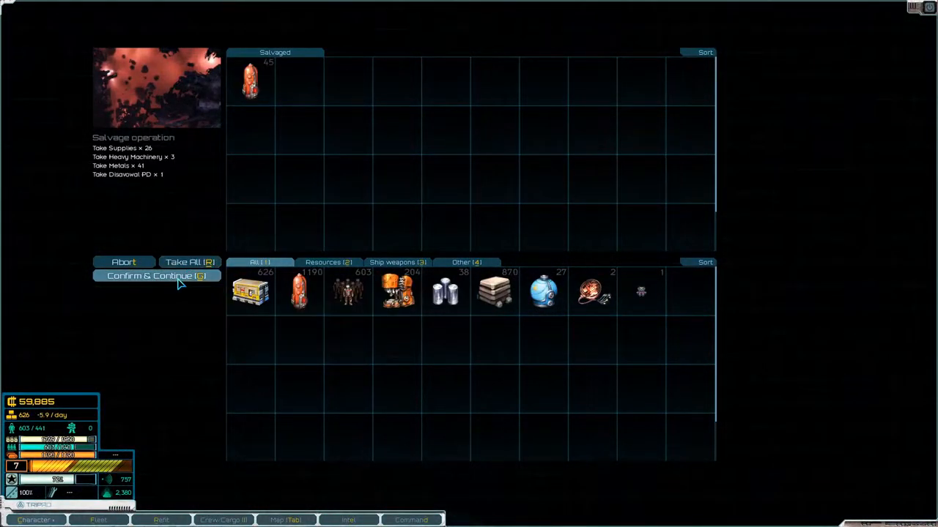
{"action": "left_click", "coordinate": [152, 276]}
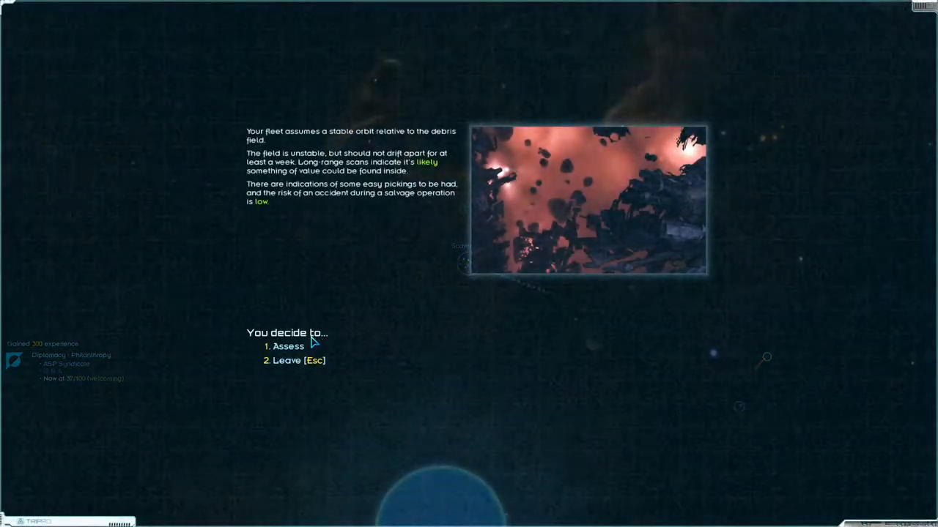
- Assess the debris field and confirm its salvage into cargo
{"action": "left_click", "coordinate": [288, 345]}
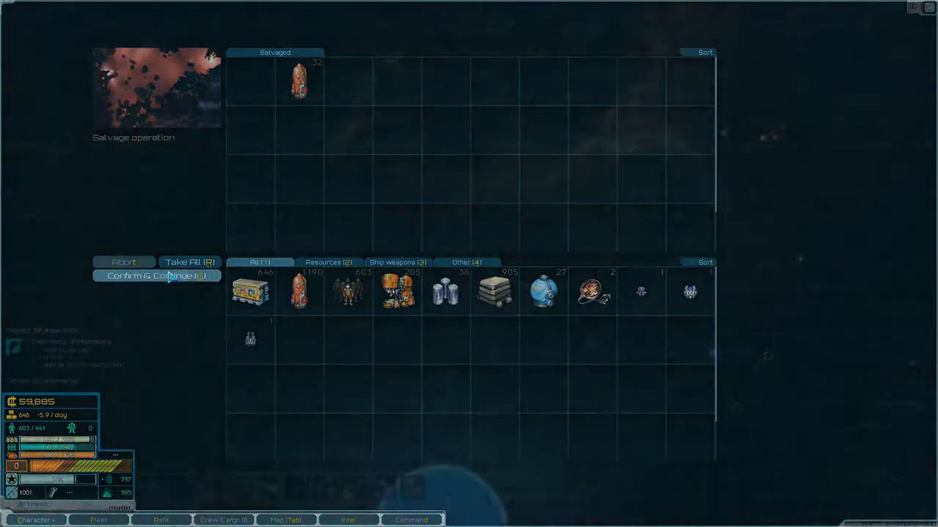
{"action": "left_click", "coordinate": [156, 275]}
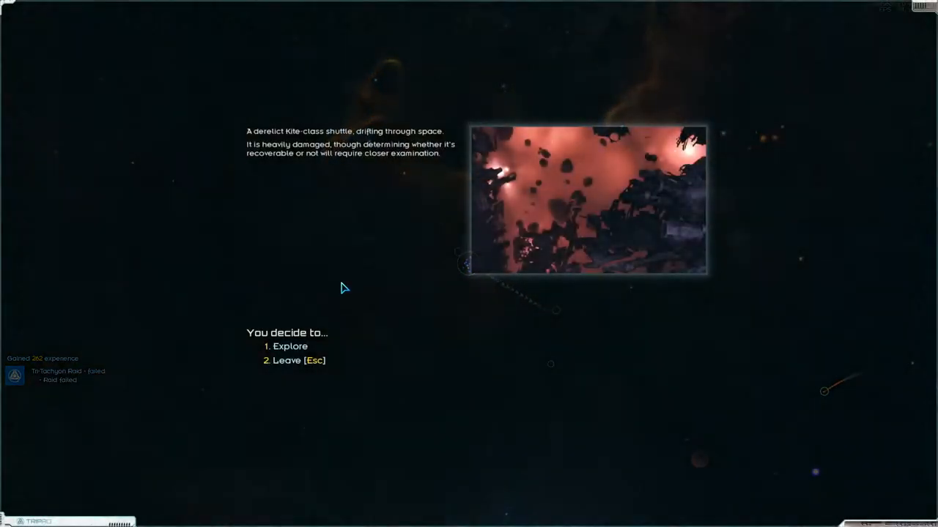
- Decline recovering the derelict Kite shuttle and salvage it, taking all items into cargo
{"action": "left_click", "coordinate": [290, 346]}
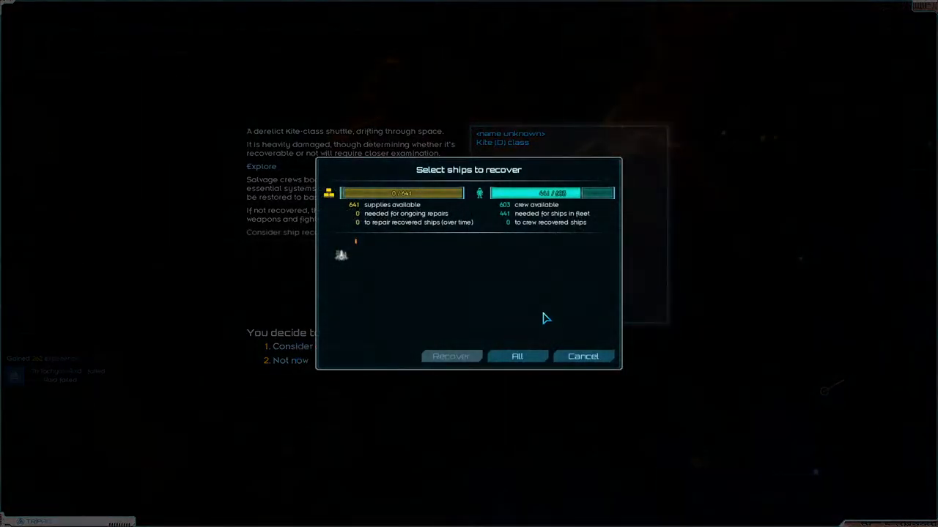
{"action": "left_click", "coordinate": [583, 356]}
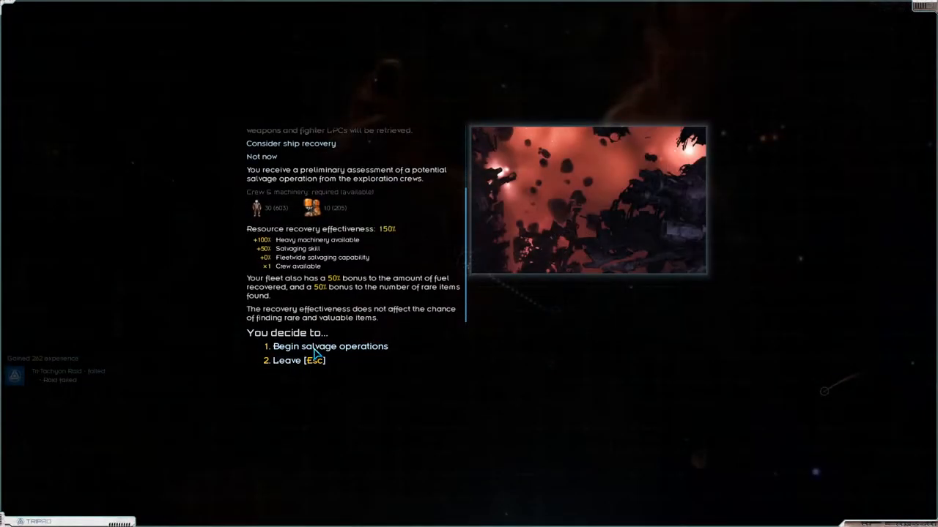
{"action": "left_click", "coordinate": [331, 346]}
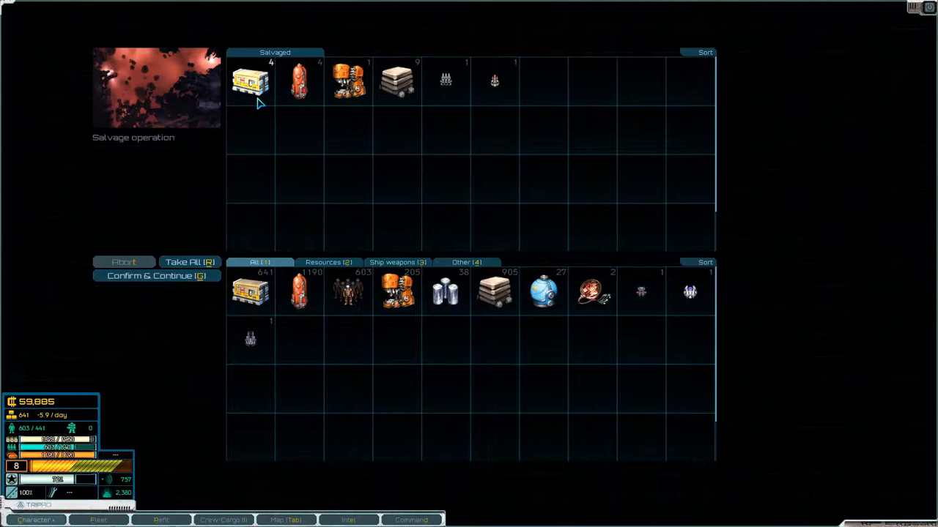
{"action": "left_click", "coordinate": [189, 261]}
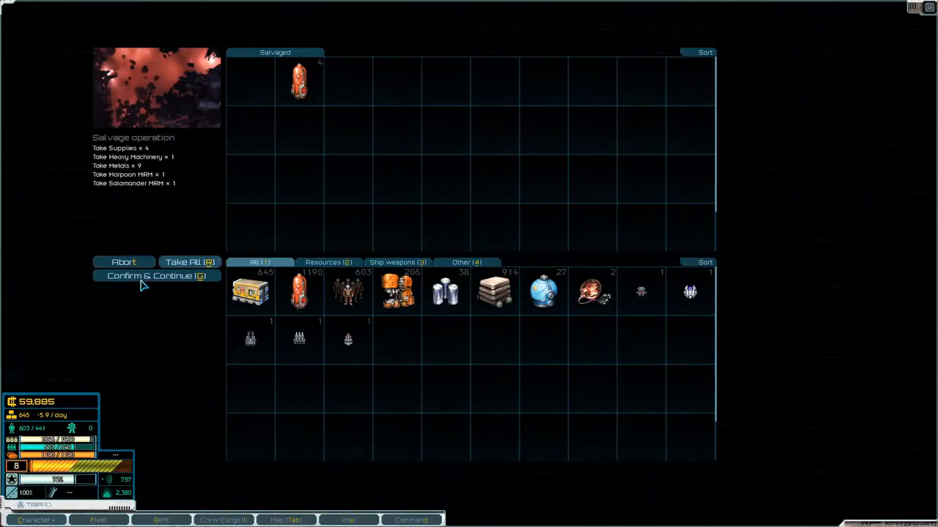
{"action": "left_click", "coordinate": [157, 276]}
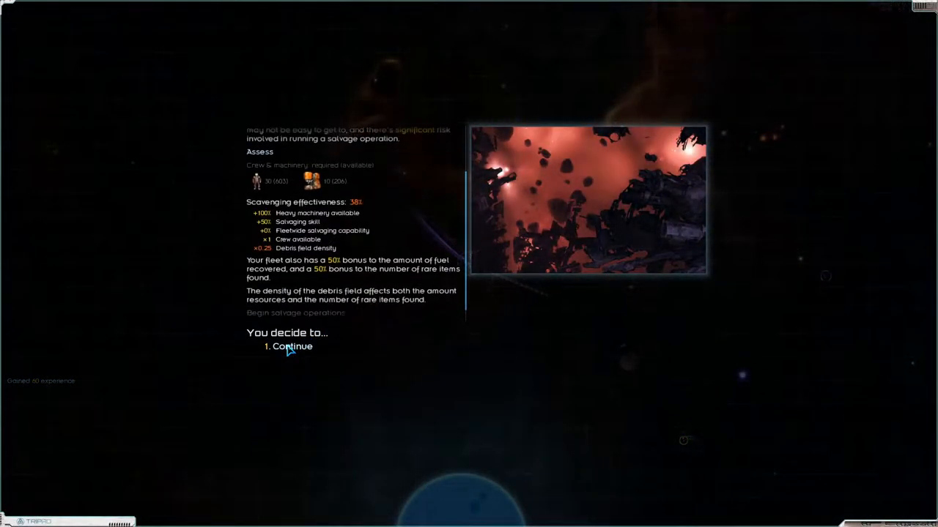
- Take every remaining salvaged item from the debris field into cargo and continue
{"action": "left_click", "coordinate": [292, 346]}
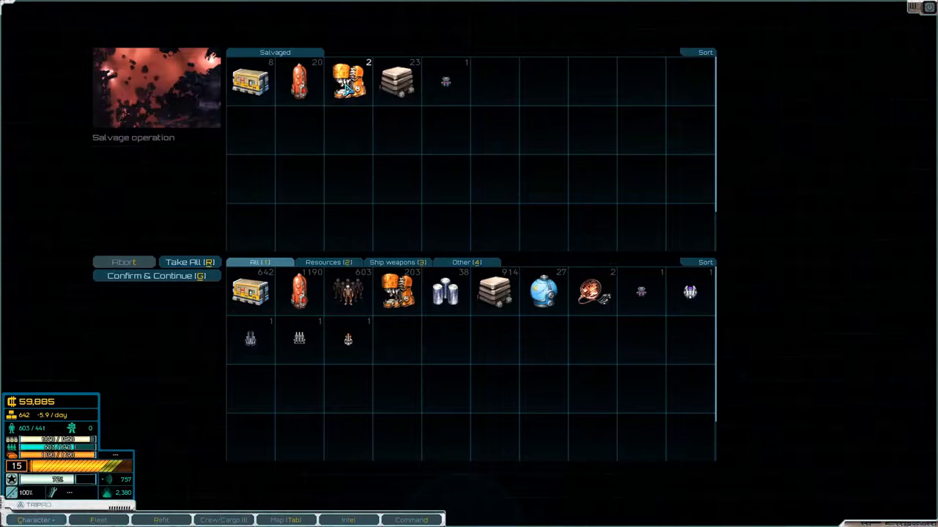
{"action": "left_click", "coordinate": [189, 261]}
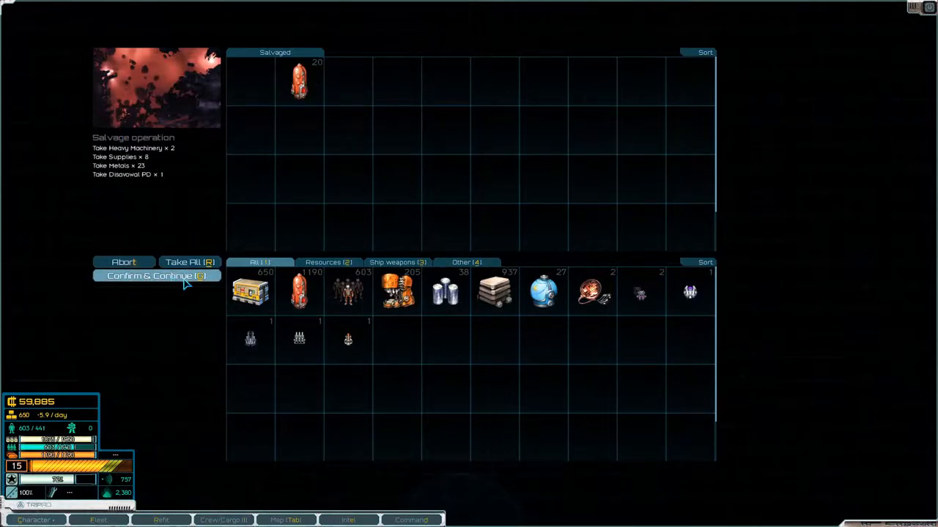
{"action": "left_click", "coordinate": [150, 275]}
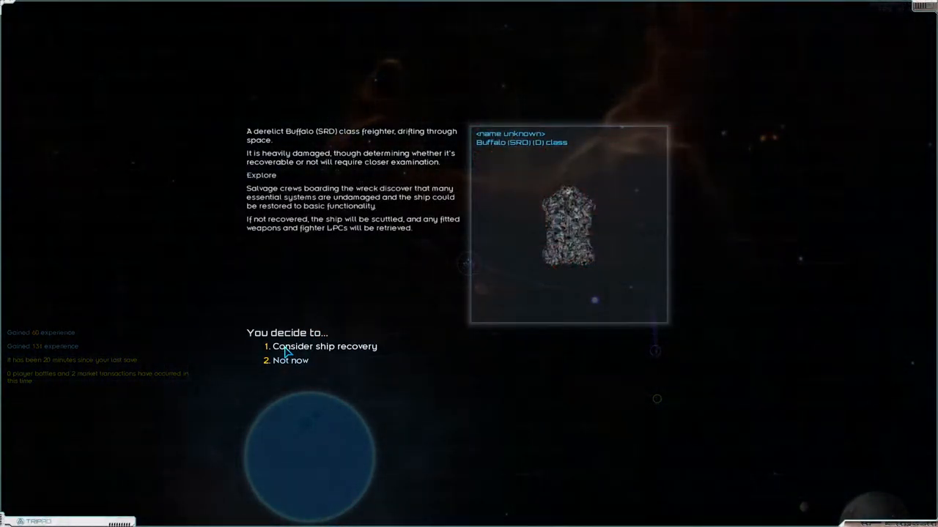
- Decline recovering the derelict Buffalo freighter and take all its salvage into cargo
{"action": "left_click", "coordinate": [324, 345]}
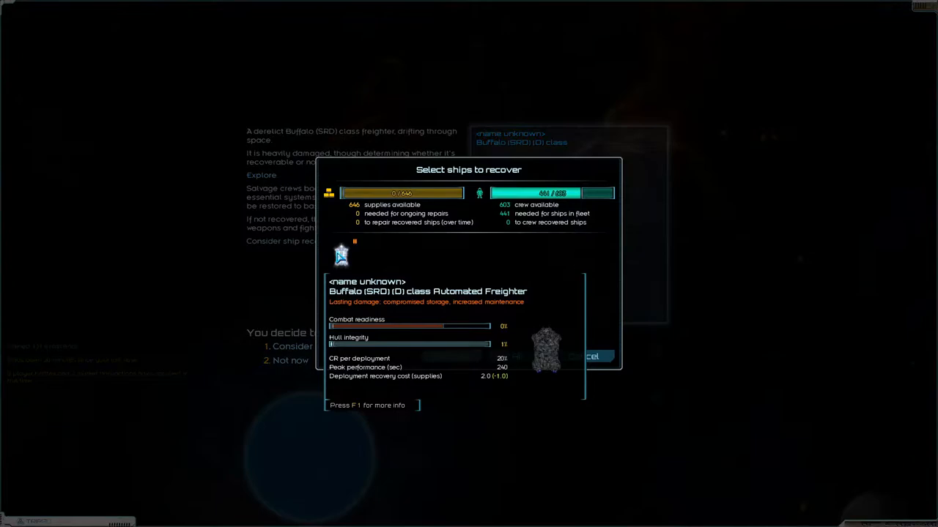
{"action": "left_click", "coordinate": [592, 358]}
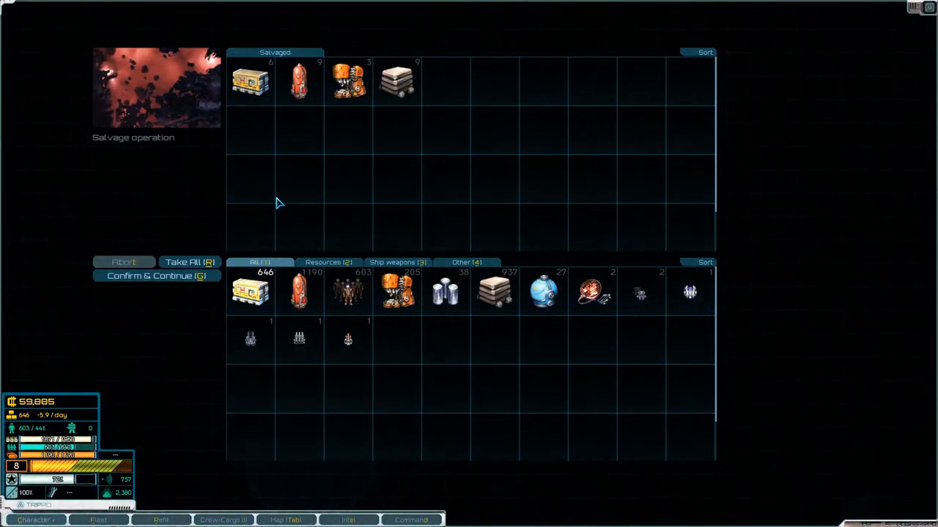
{"action": "left_click", "coordinate": [189, 261]}
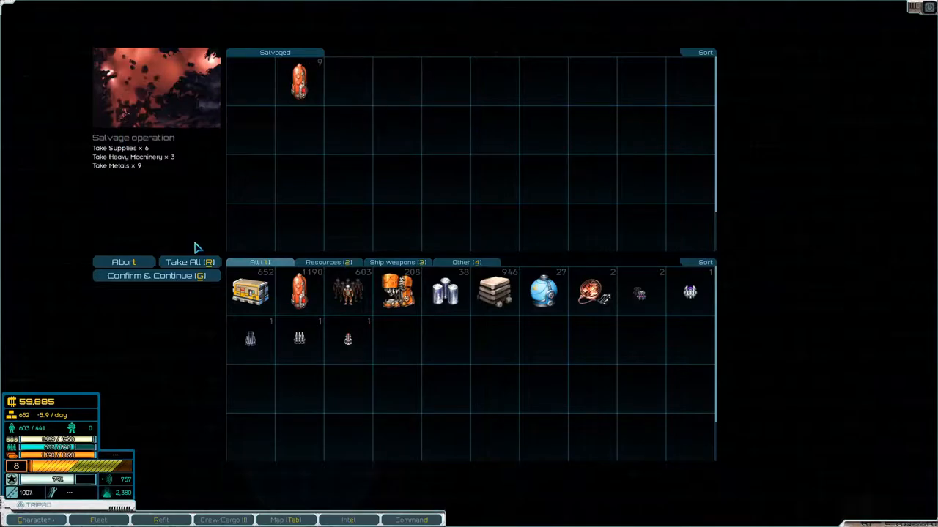
{"action": "left_click", "coordinate": [156, 276]}
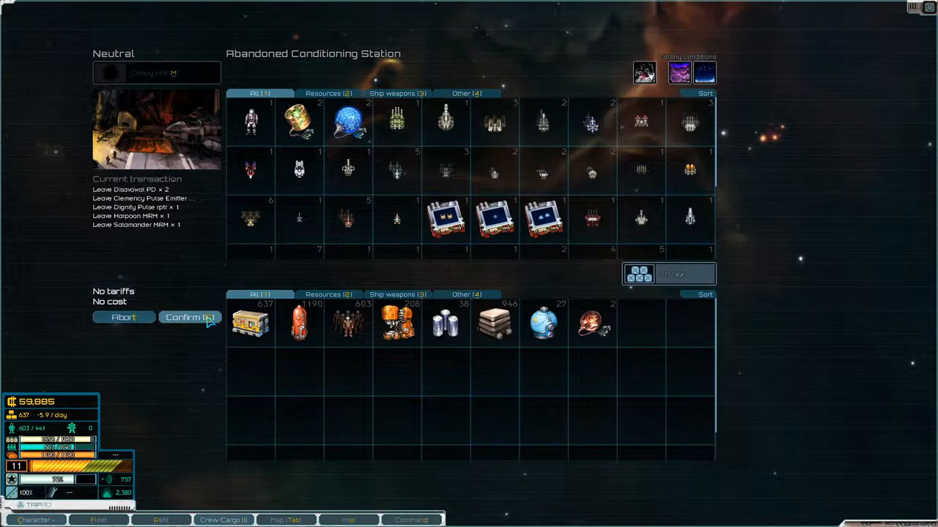
- Confirm leaving the Harpoon, Salamander and other weapons in the Abandoned Conditioning Station storage
{"action": "left_click", "coordinate": [189, 316]}
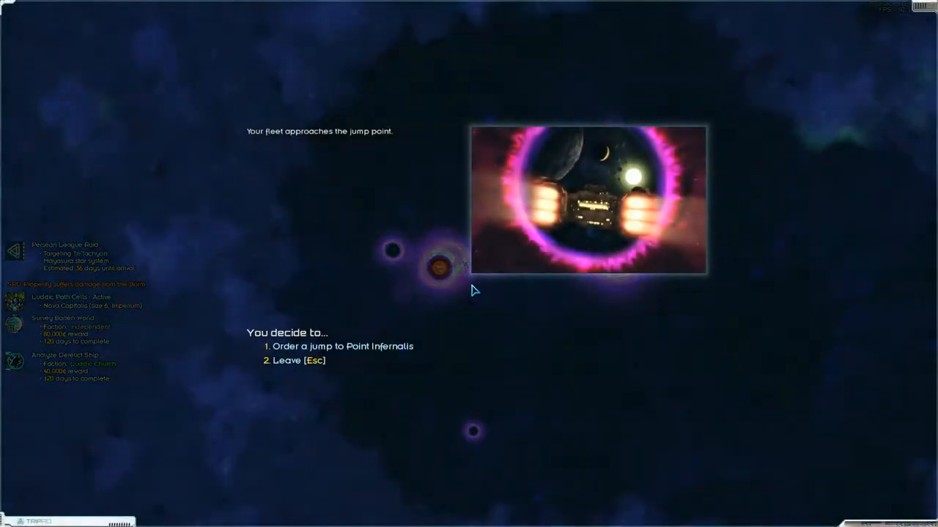
- Move on from the jump point and dock at Nova Capitalis to trade goods
{"action": "left_click", "coordinate": [343, 346]}
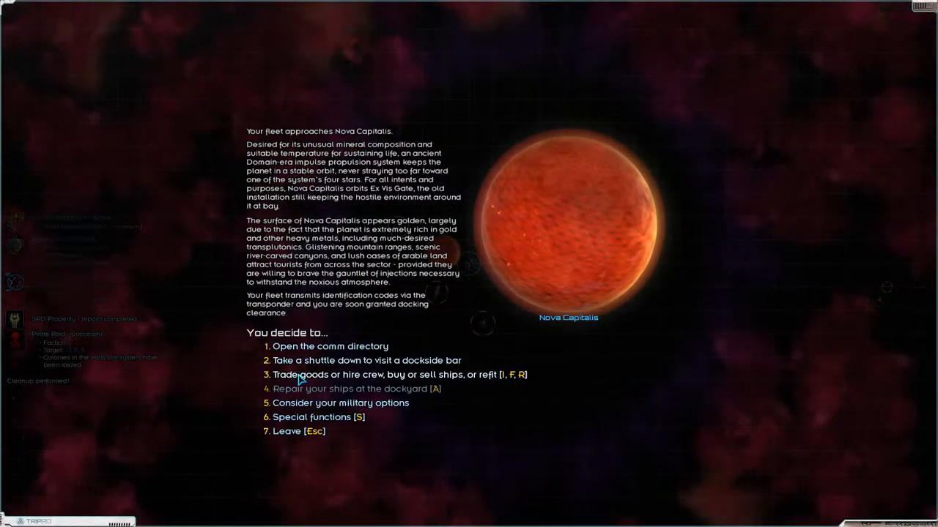
{"action": "left_click", "coordinate": [395, 375]}
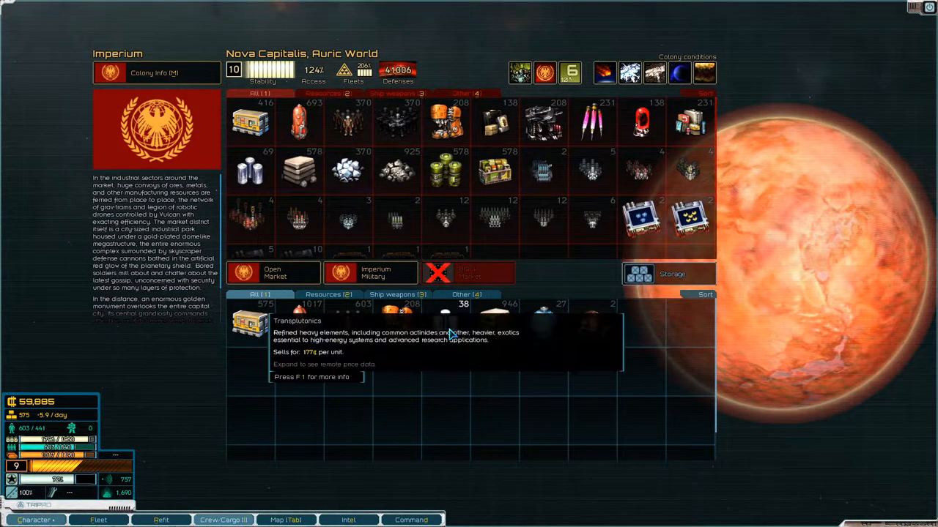
{"action": "mouse_move", "coordinate": [542, 329]}
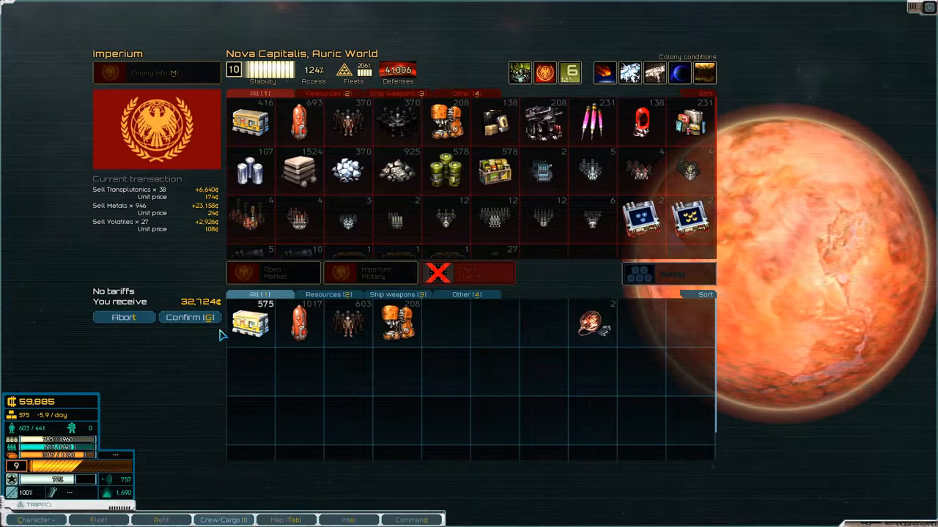
- Sell the transplutonics, metals, volatiles and heavy machinery, buy fuel, then leave the Nova Capitalis market
{"action": "left_click", "coordinate": [191, 317]}
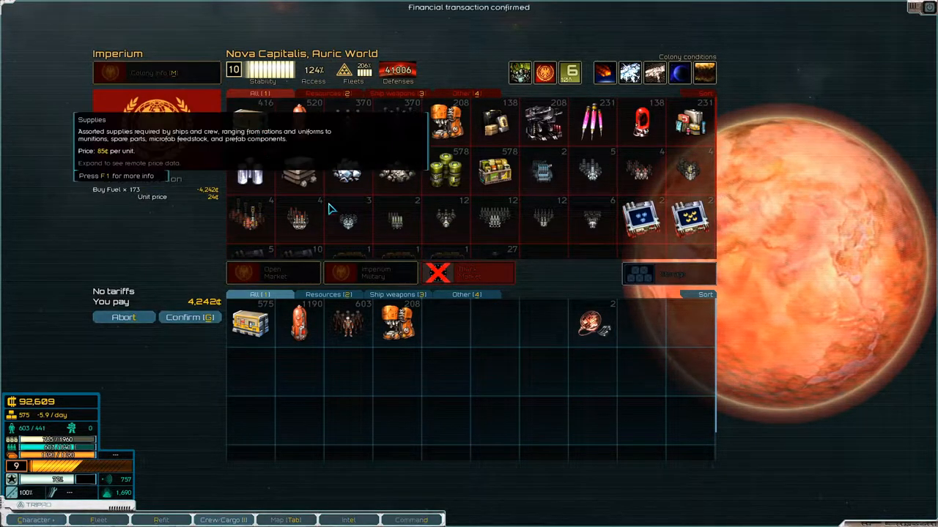
{"action": "left_click", "coordinate": [189, 317]}
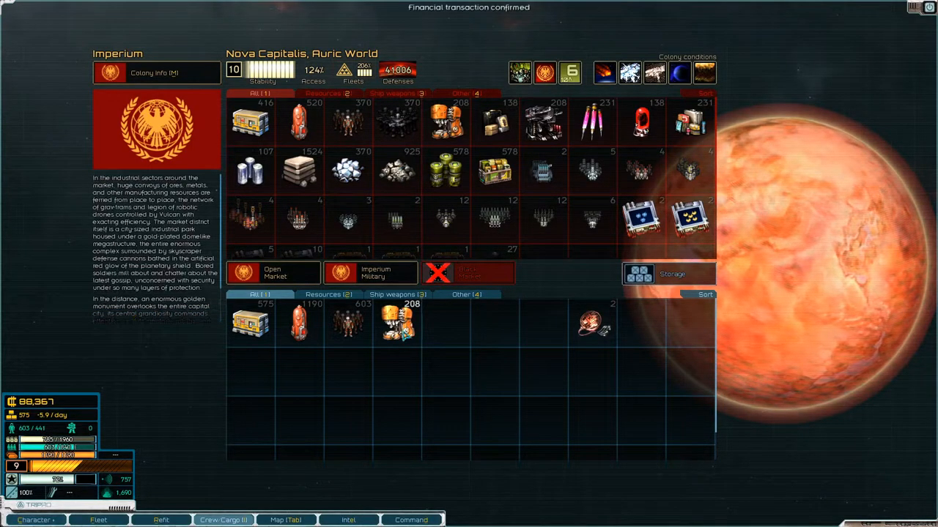
{"action": "mouse_move", "coordinate": [399, 323]}
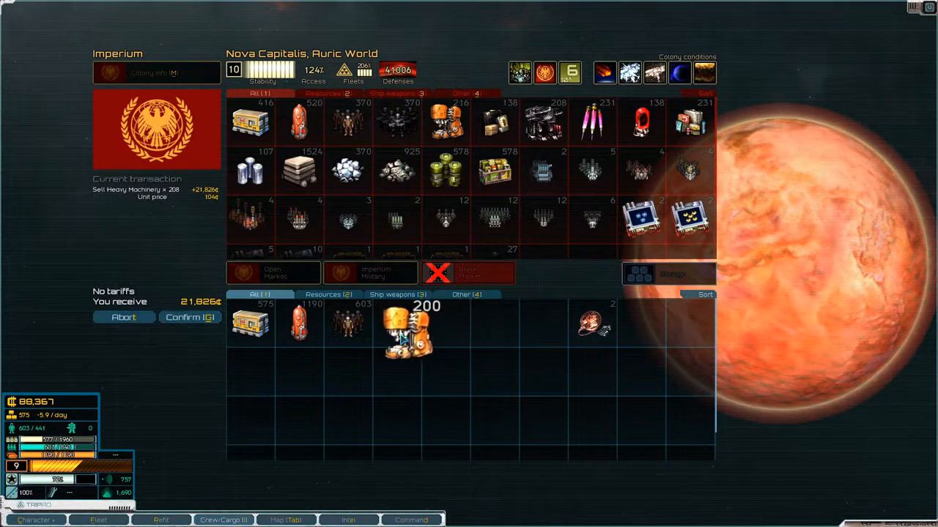
{"action": "left_click", "coordinate": [189, 317]}
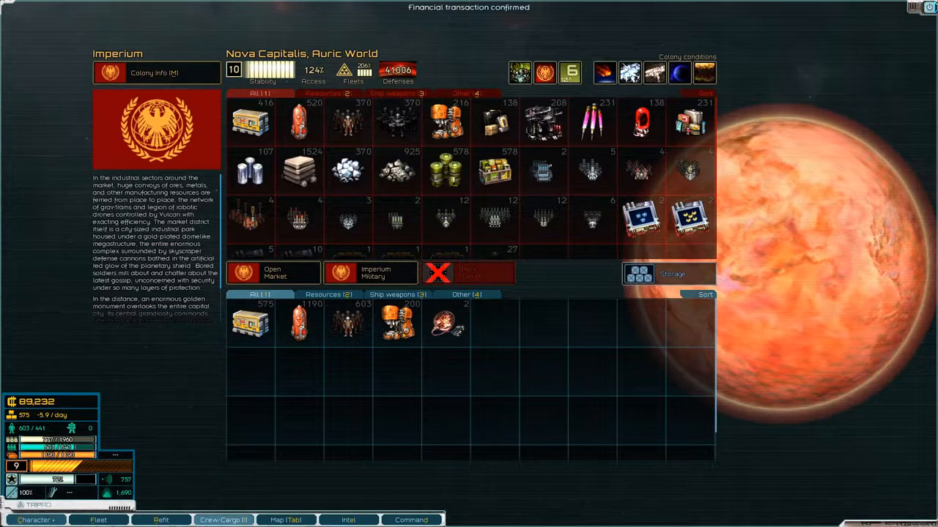
{"action": "left_click", "coordinate": [286, 520]}
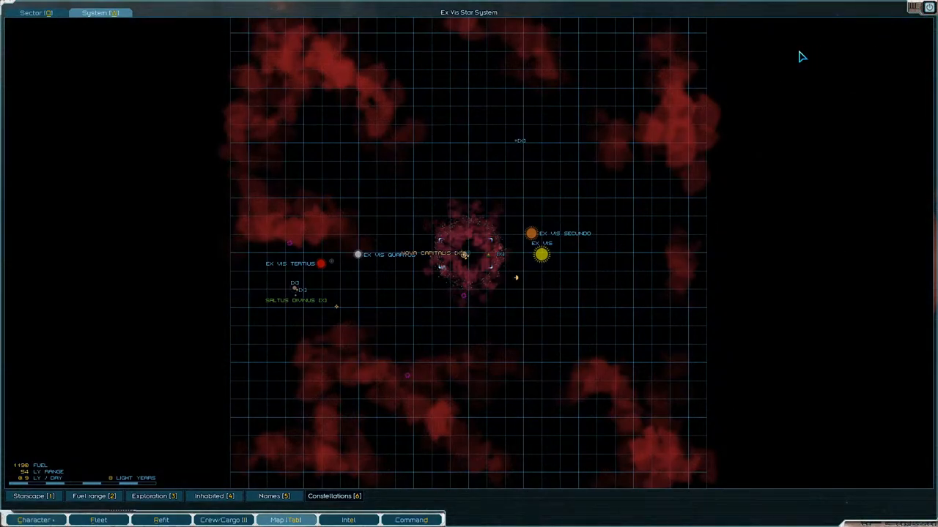
- Take a shuttle to the Nova Capitalis bar and approach the concerned man for his heavy machinery delivery offer
{"action": "left_click", "coordinate": [461, 252]}
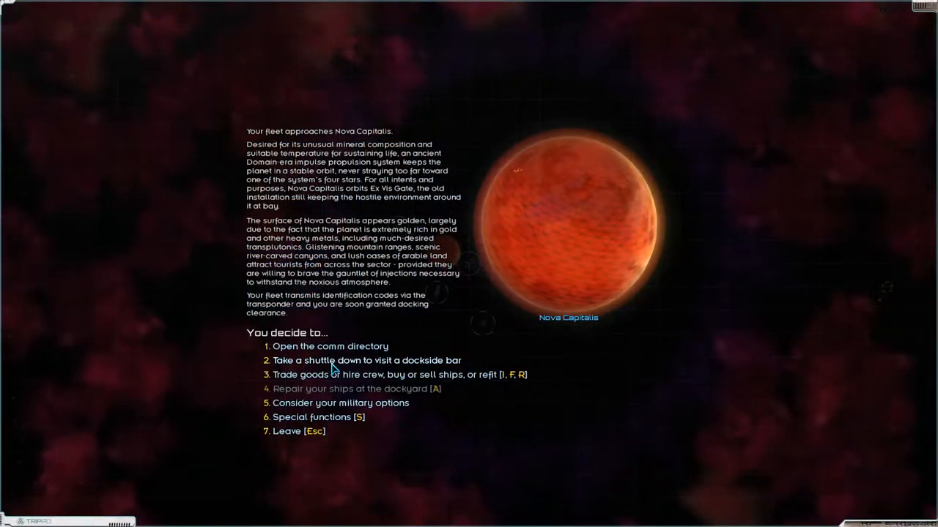
{"action": "left_click", "coordinate": [366, 361]}
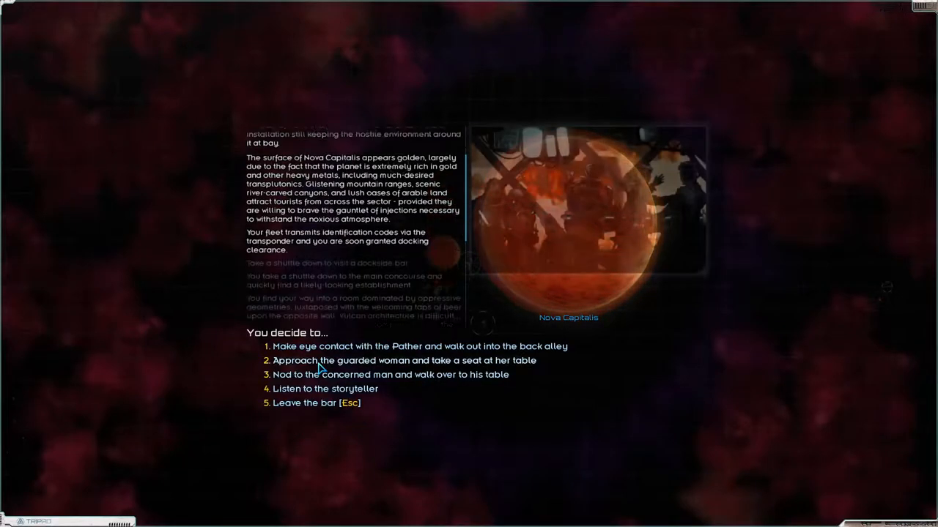
{"action": "left_click", "coordinate": [390, 375]}
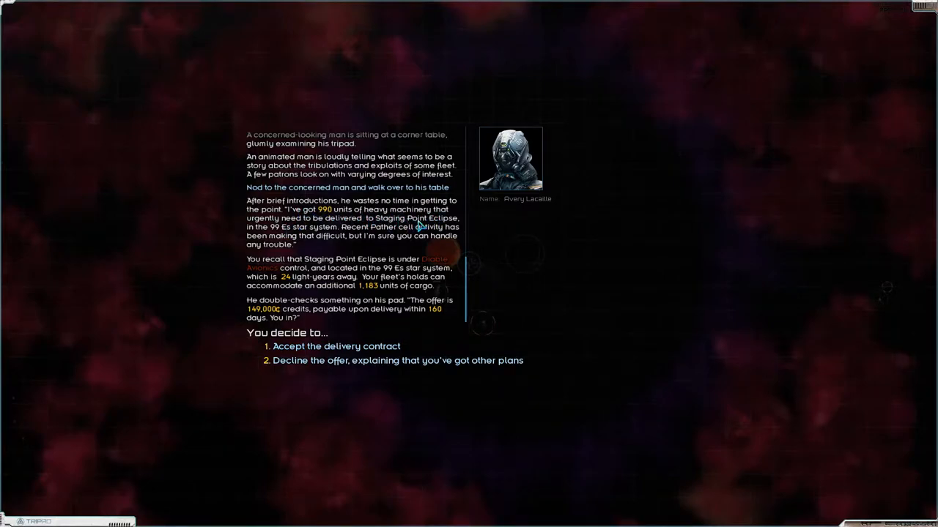
{"action": "mouse_move", "coordinate": [305, 243]}
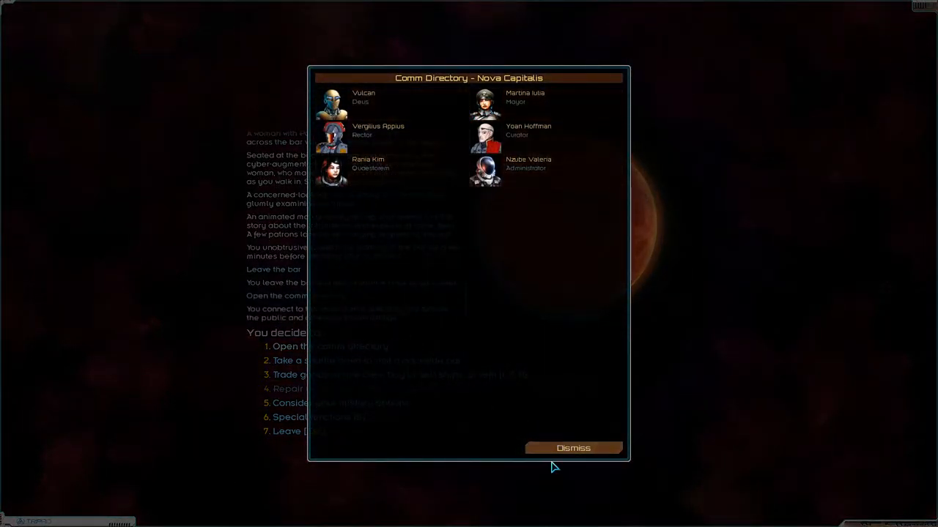
- Dismiss the Nova Capitalis comm directory
{"action": "left_click", "coordinate": [573, 448]}
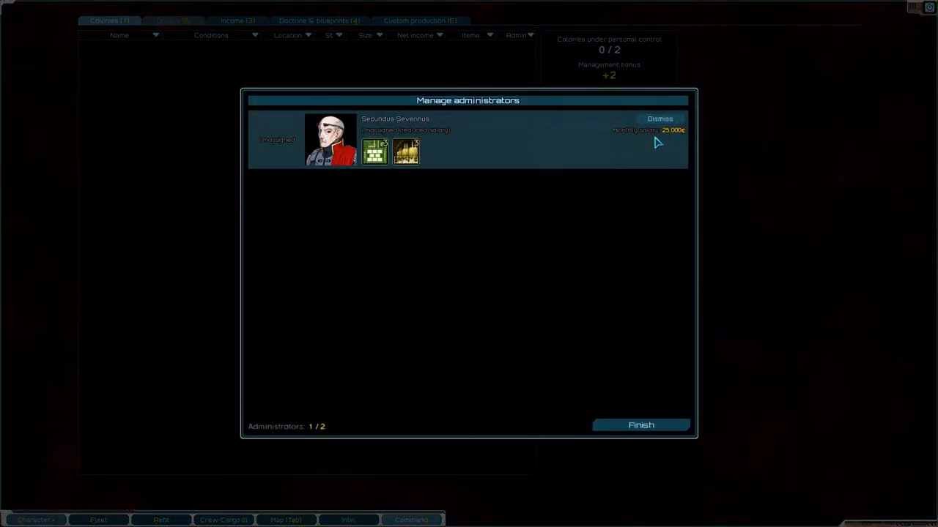
{"action": "mouse_move", "coordinate": [676, 137]}
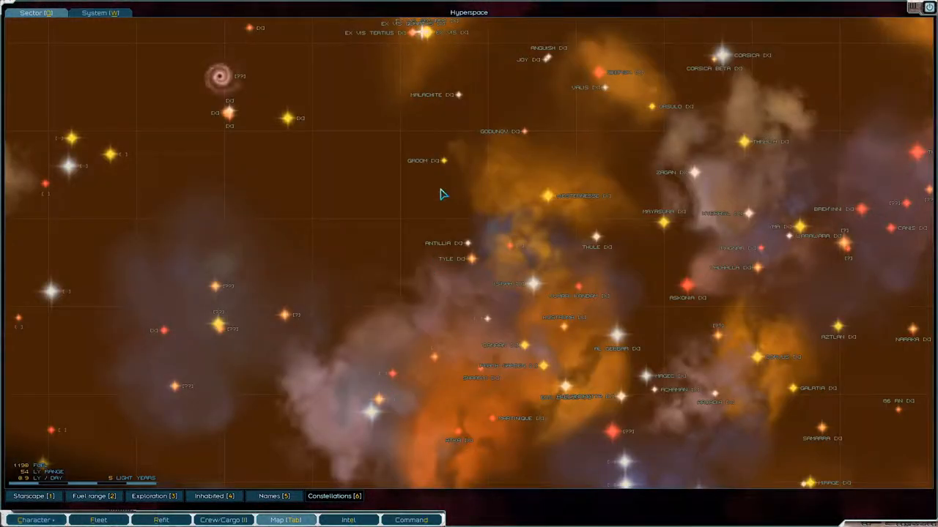
- Fly to another debris field, assess it and take its supplies, heavy machinery and metals into cargo
{"action": "left_click", "coordinate": [425, 32]}
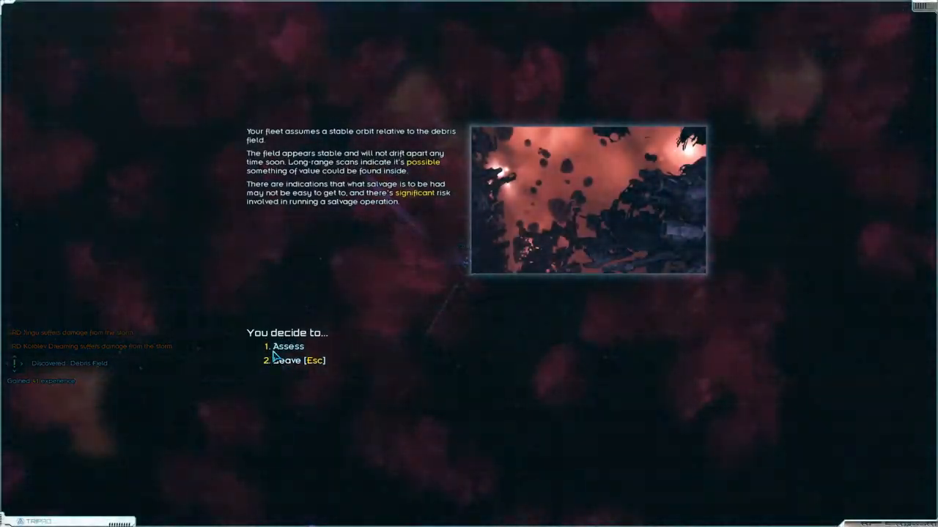
{"action": "left_click", "coordinate": [287, 345]}
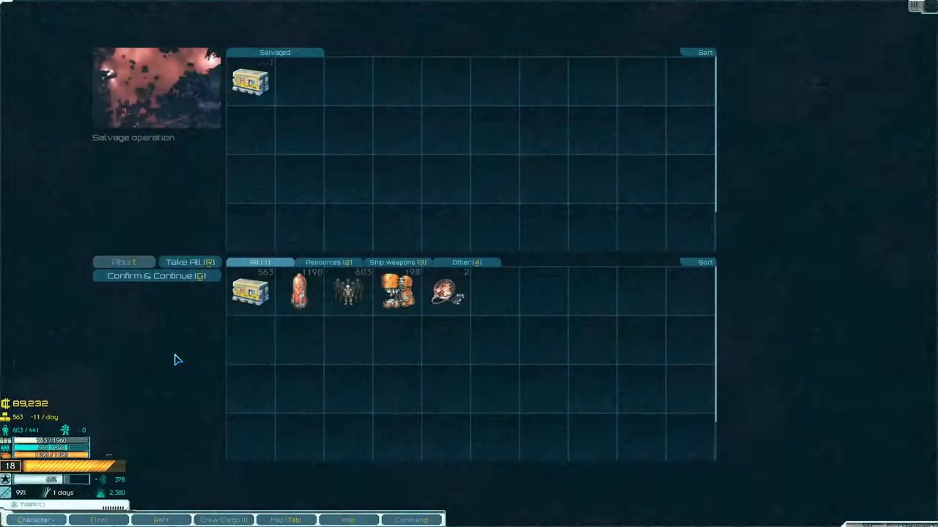
{"action": "left_click", "coordinate": [191, 262]}
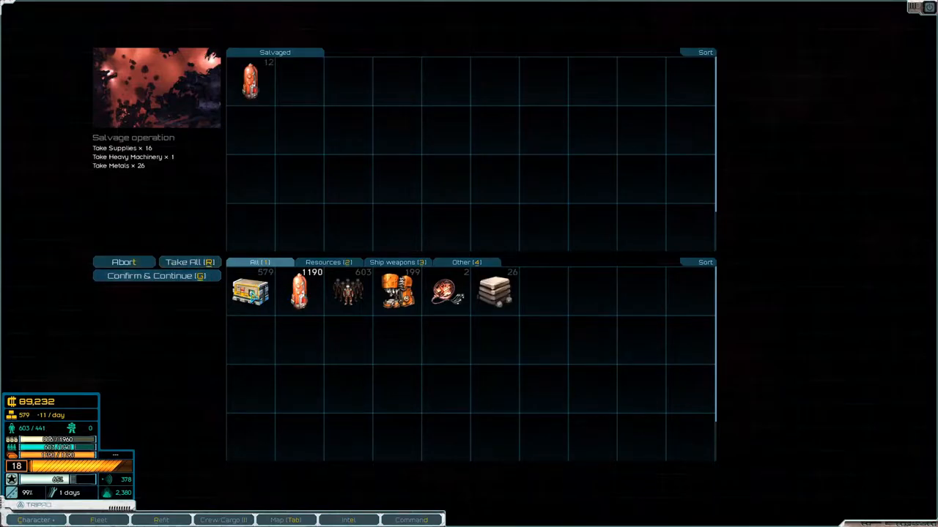
{"action": "left_click", "coordinate": [156, 275]}
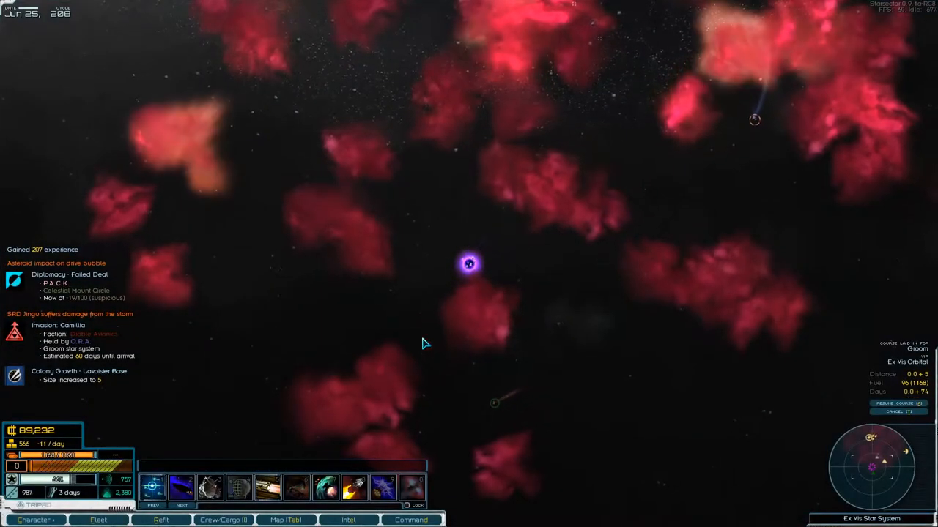
- Fly through hyperspace into Groom and set course for Shuttle Station on the system map
{"action": "left_click", "coordinate": [284, 520]}
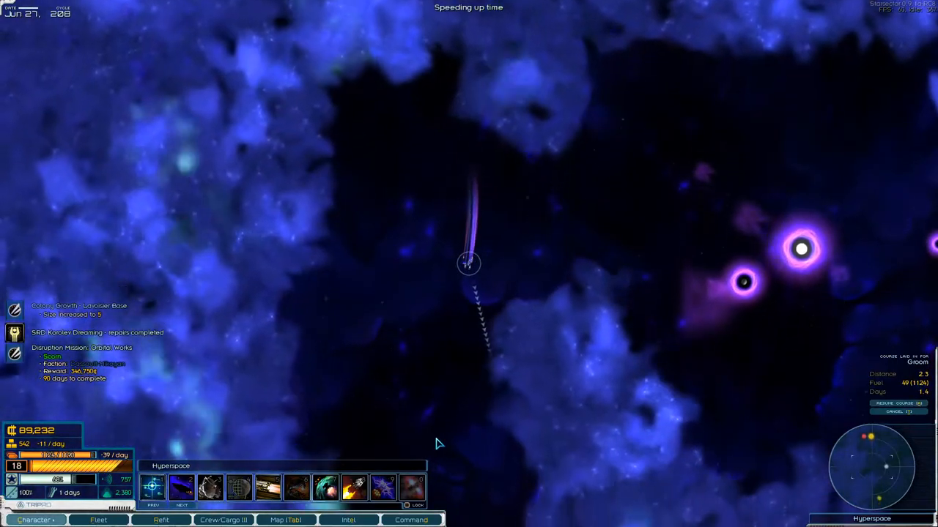
{"action": "mouse_move", "coordinate": [495, 452]}
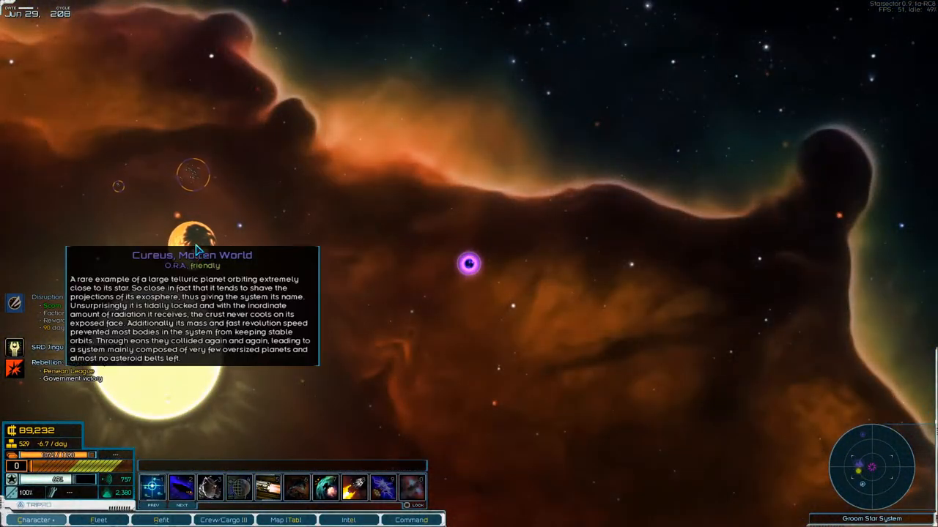
{"action": "left_click", "coordinate": [286, 520]}
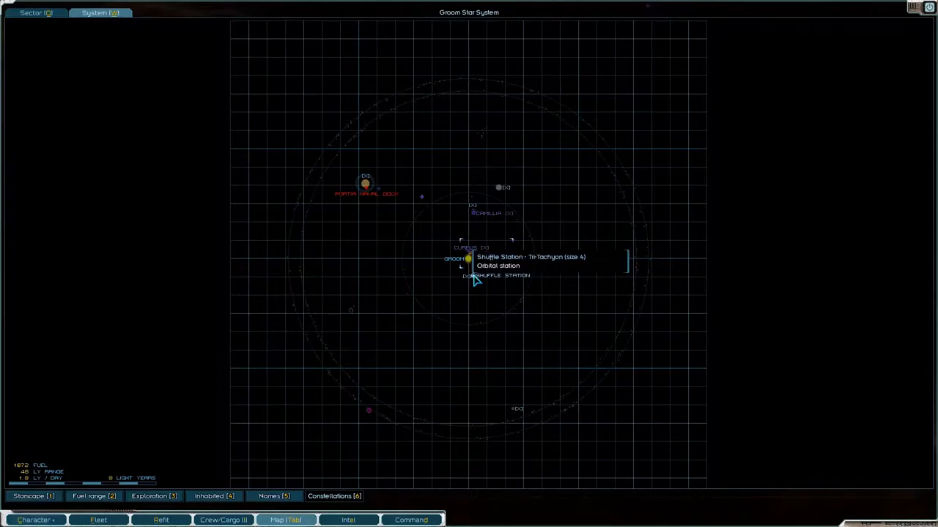
{"action": "left_click", "coordinate": [469, 258]}
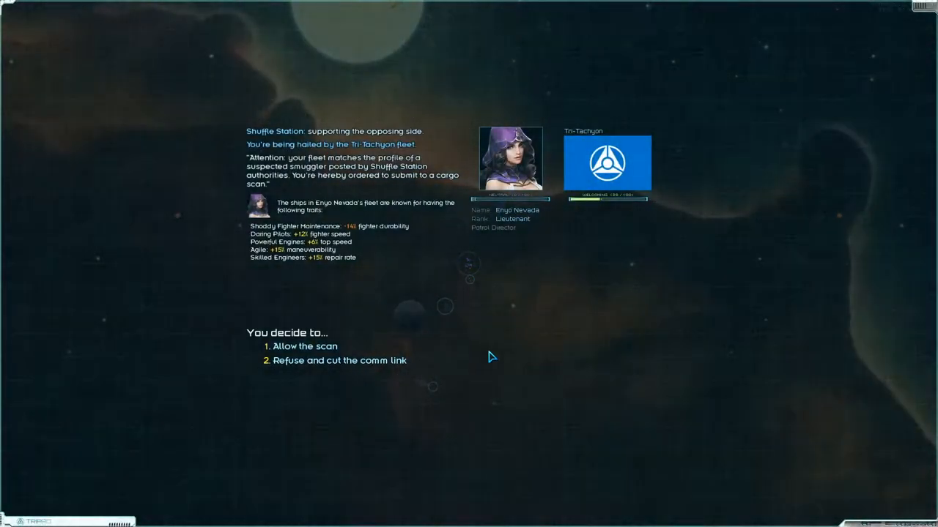
- Allow the Tri-Tachyon patrol's cargo scan and reach the station's comm directory
{"action": "left_click", "coordinate": [301, 346]}
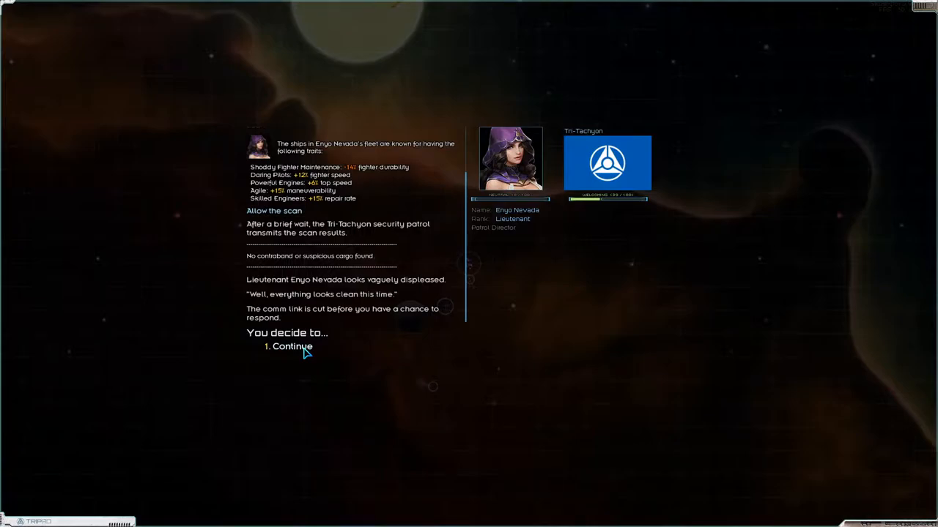
{"action": "left_click", "coordinate": [292, 346]}
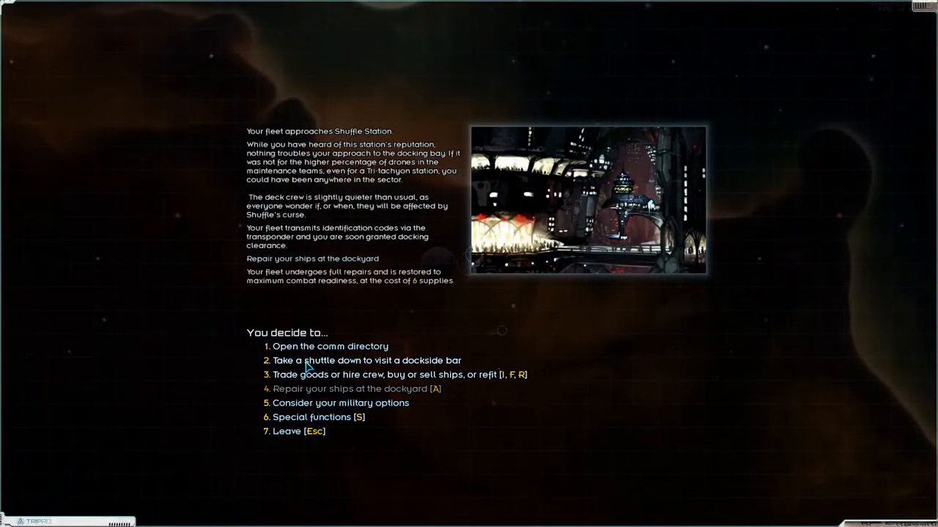
{"action": "left_click", "coordinate": [329, 346]}
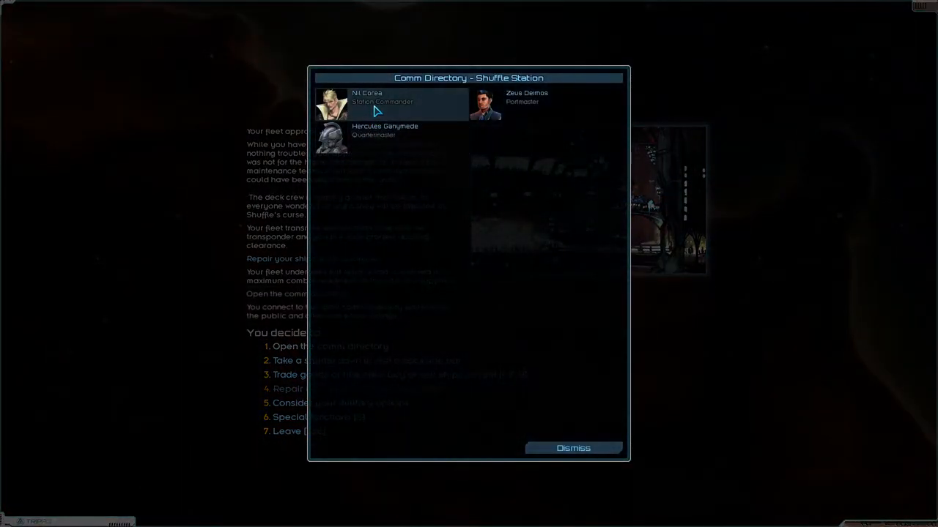
- Turn the gamma cores in to the station commander for the 60,000-credit bounty
{"action": "left_click", "coordinate": [378, 101]}
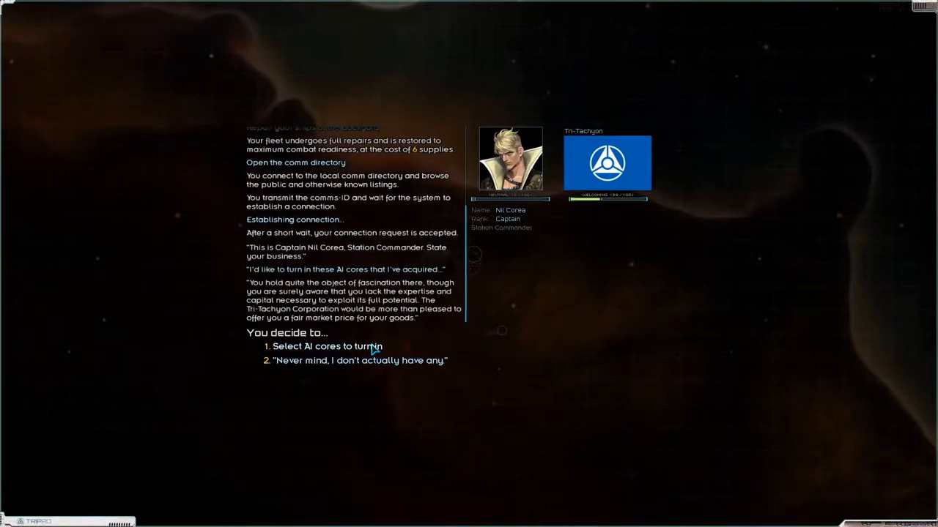
{"action": "left_click", "coordinate": [328, 346]}
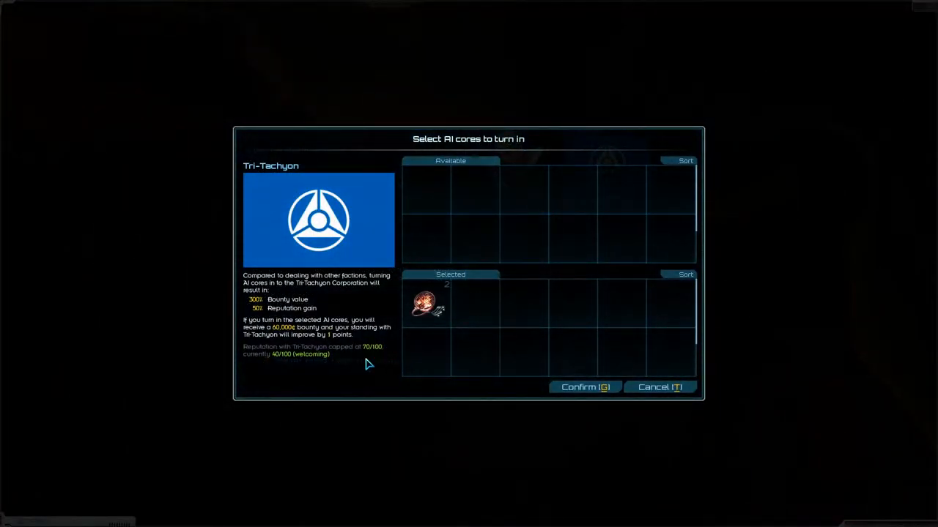
{"action": "mouse_move", "coordinate": [258, 336]}
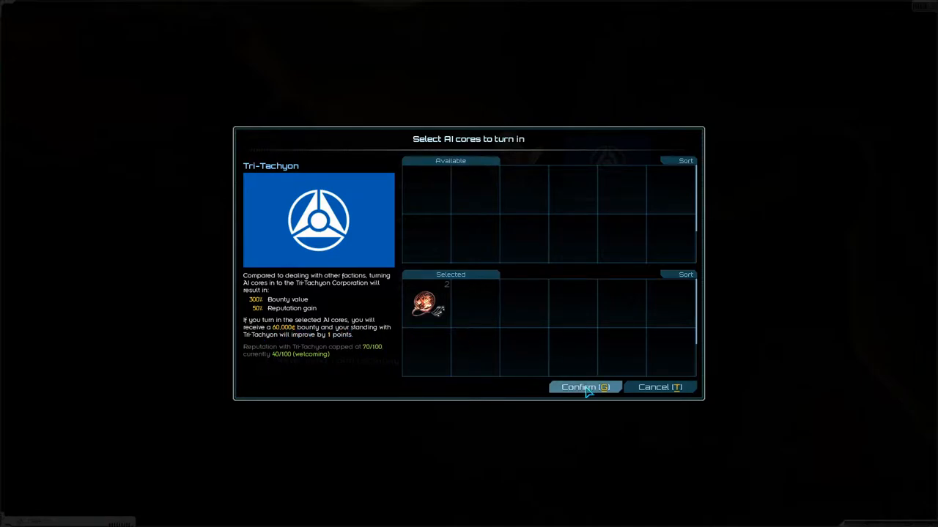
{"action": "left_click", "coordinate": [585, 387]}
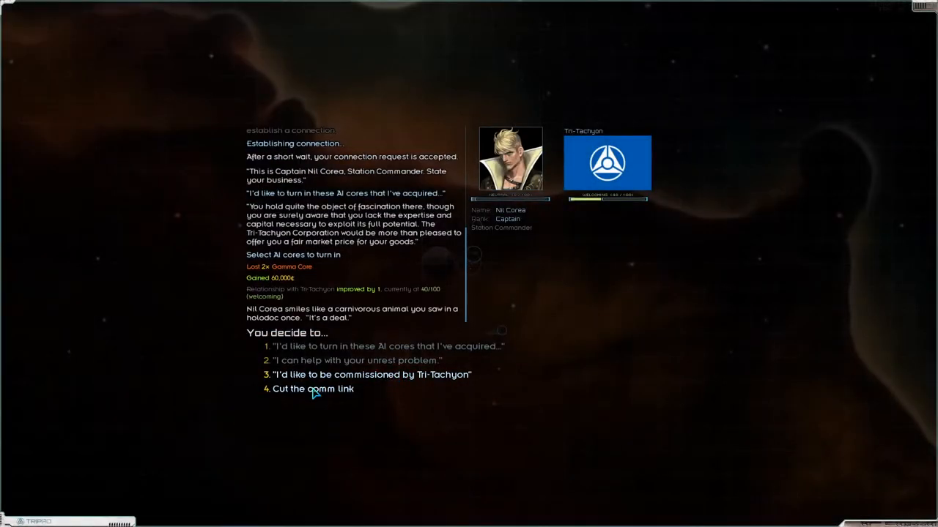
- End the comm link, buy fuel at the market, and leave the station
{"action": "left_click", "coordinate": [310, 390]}
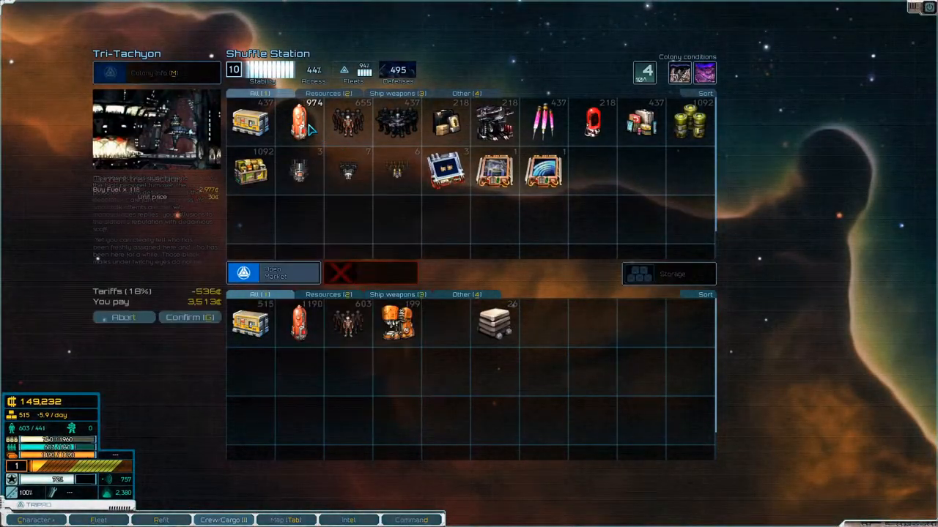
{"action": "mouse_move", "coordinate": [399, 322]}
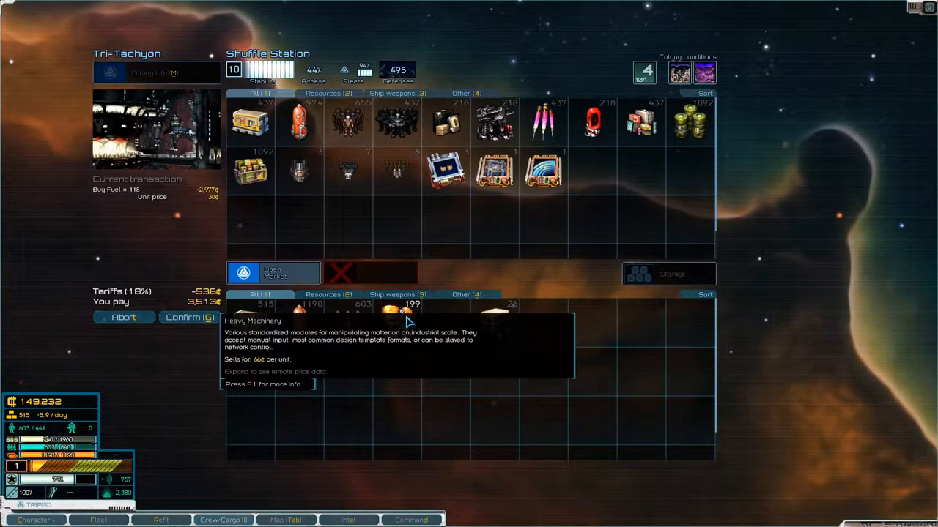
{"action": "mouse_move", "coordinate": [287, 204]}
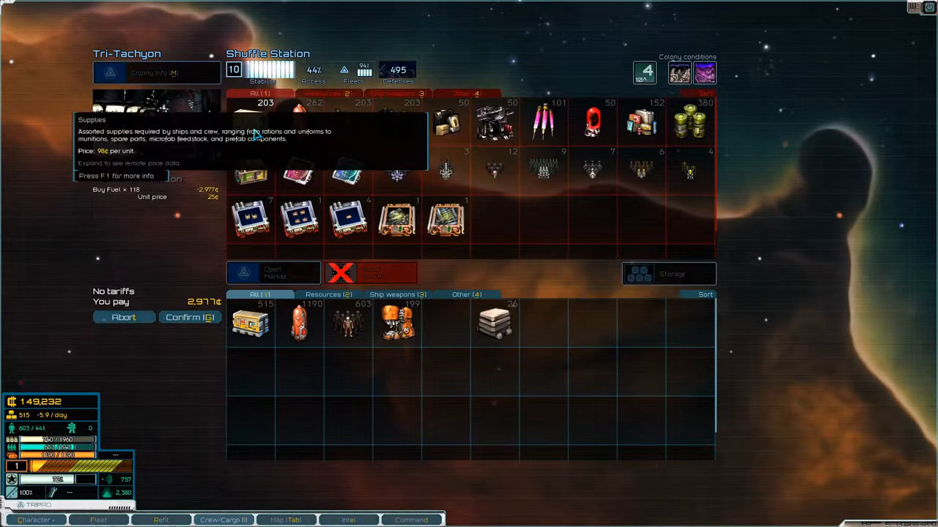
{"action": "left_click", "coordinate": [191, 316]}
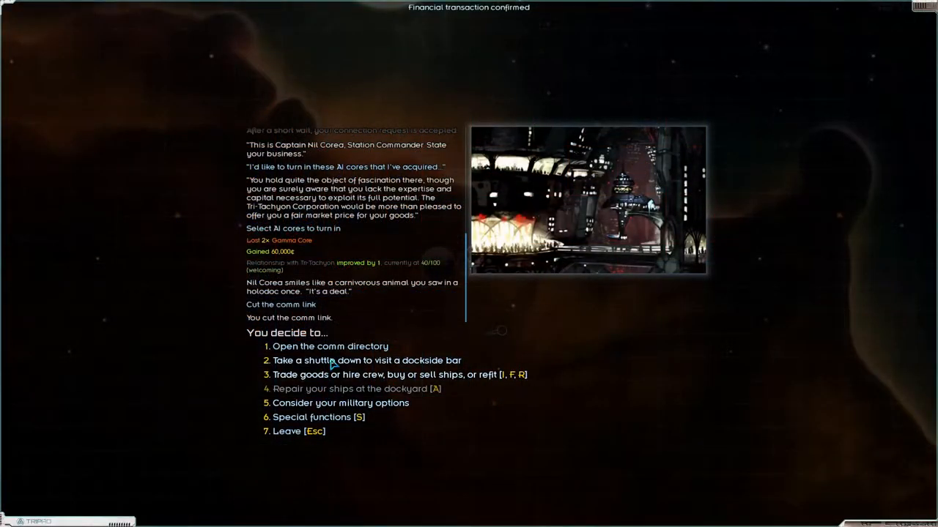
{"action": "left_click", "coordinate": [366, 360]}
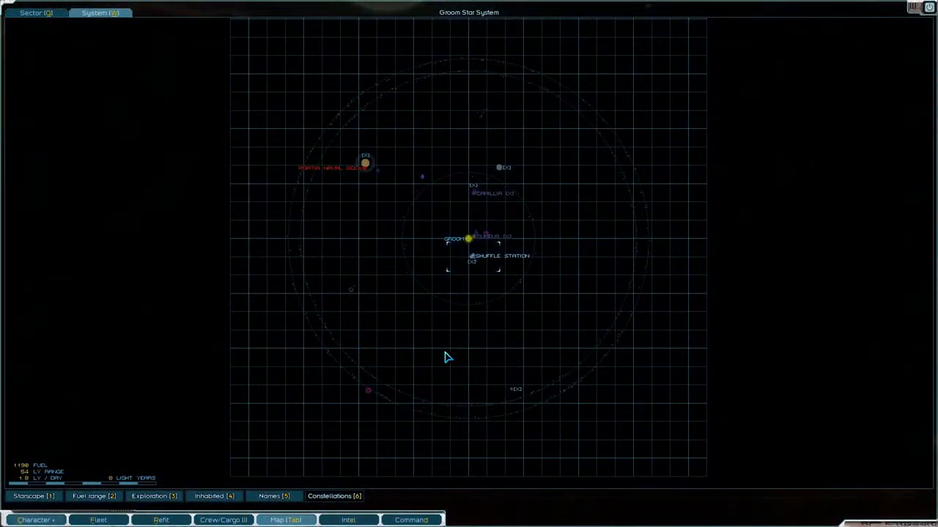
{"action": "left_click", "coordinate": [35, 520]}
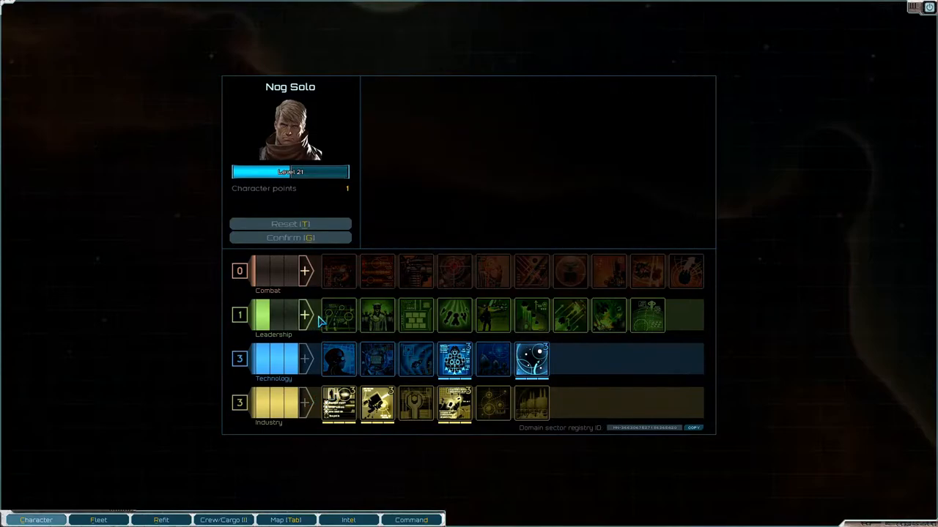
{"action": "mouse_move", "coordinate": [339, 315]}
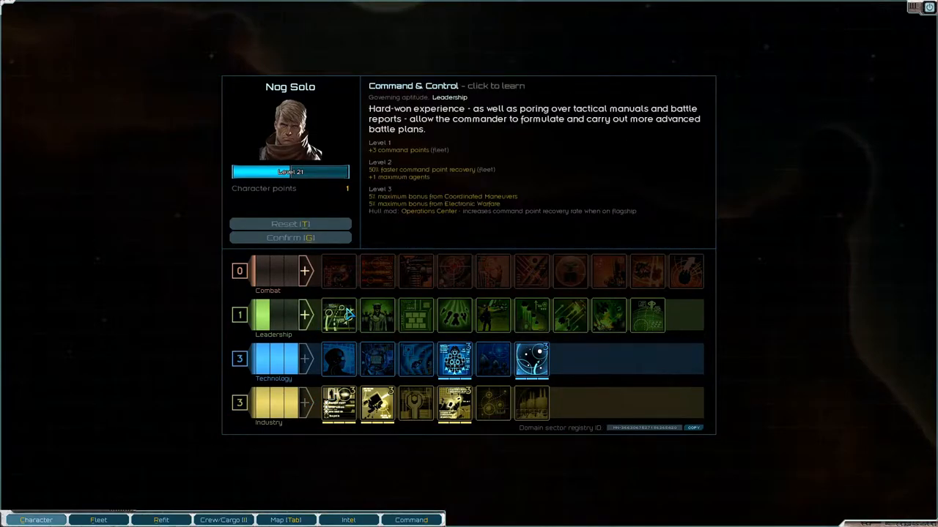
{"action": "left_click", "coordinate": [339, 315]}
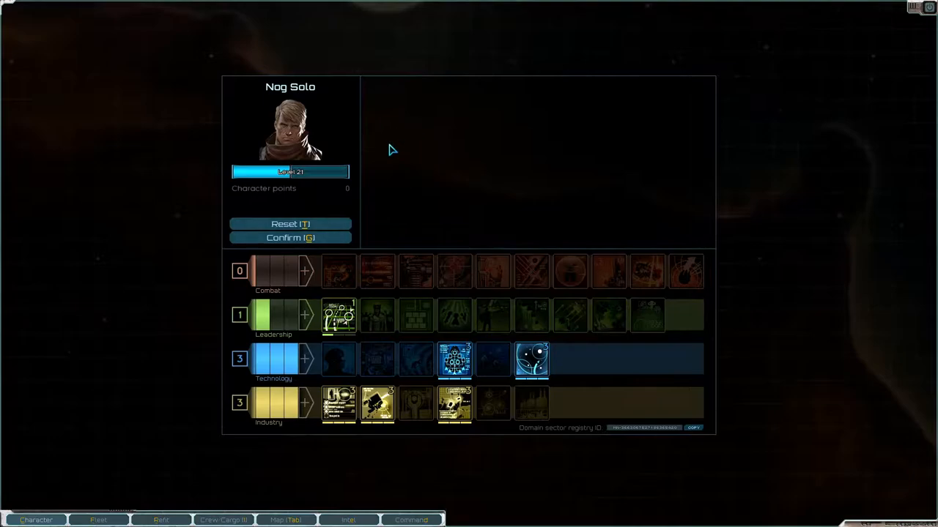
{"action": "mouse_move", "coordinate": [338, 317]}
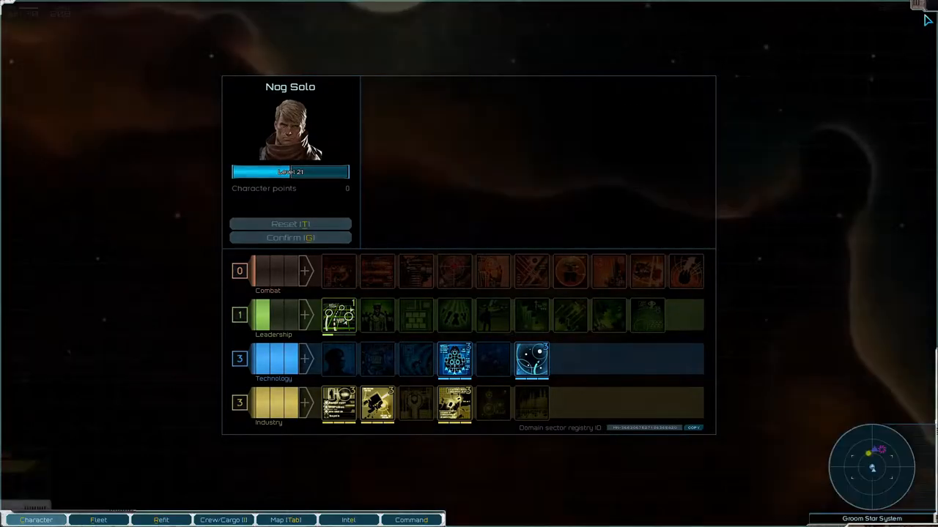
{"action": "left_click", "coordinate": [286, 521]}
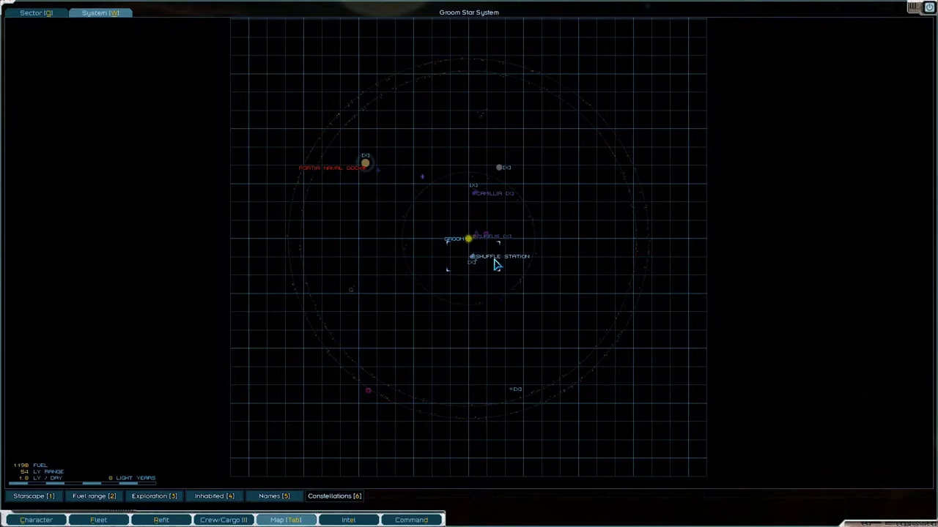
- Review the pirate base bounty and barren world survey mission in the intel list
{"action": "left_click", "coordinate": [349, 520]}
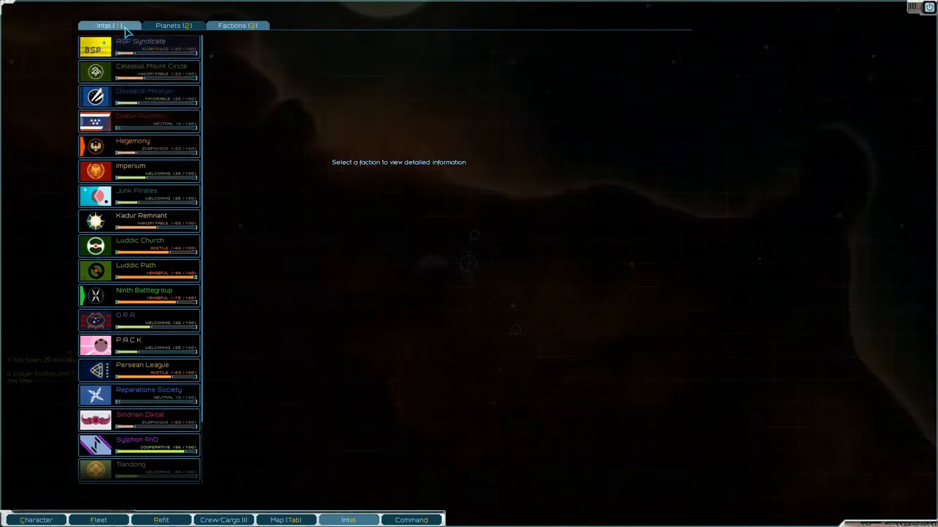
{"action": "left_click", "coordinate": [109, 25]}
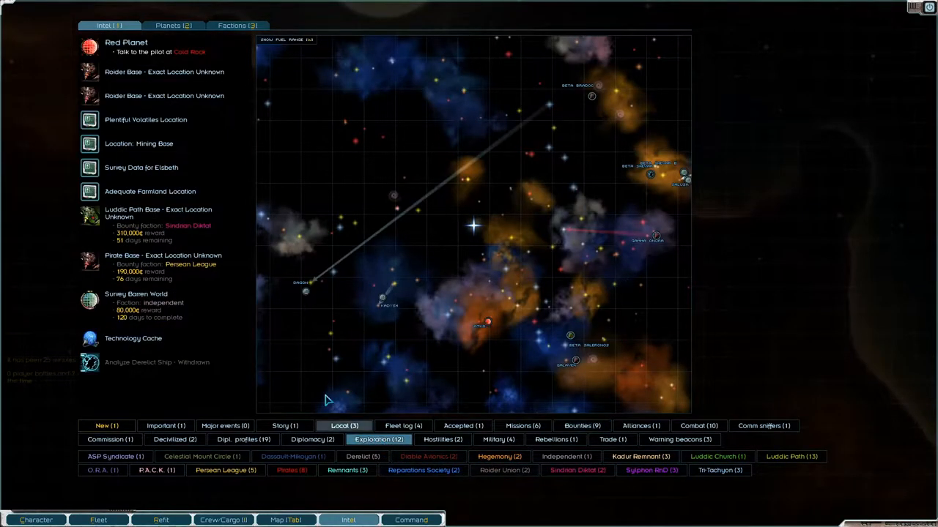
{"action": "left_click", "coordinate": [161, 307]}
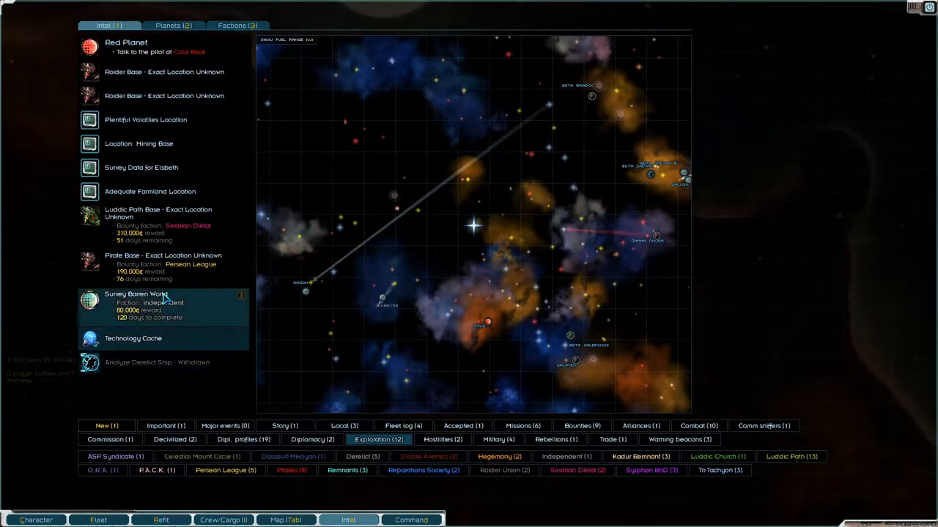
{"action": "left_click", "coordinate": [164, 267]}
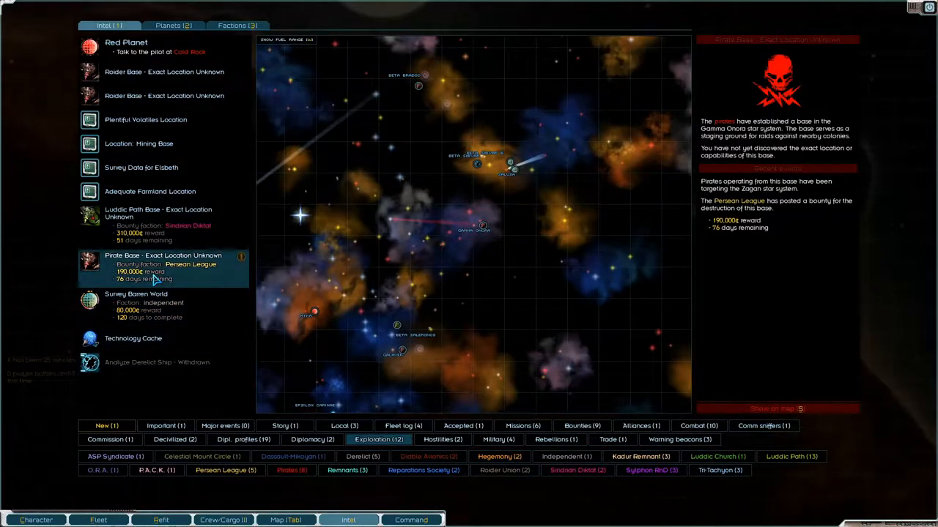
{"action": "left_click", "coordinate": [134, 303]}
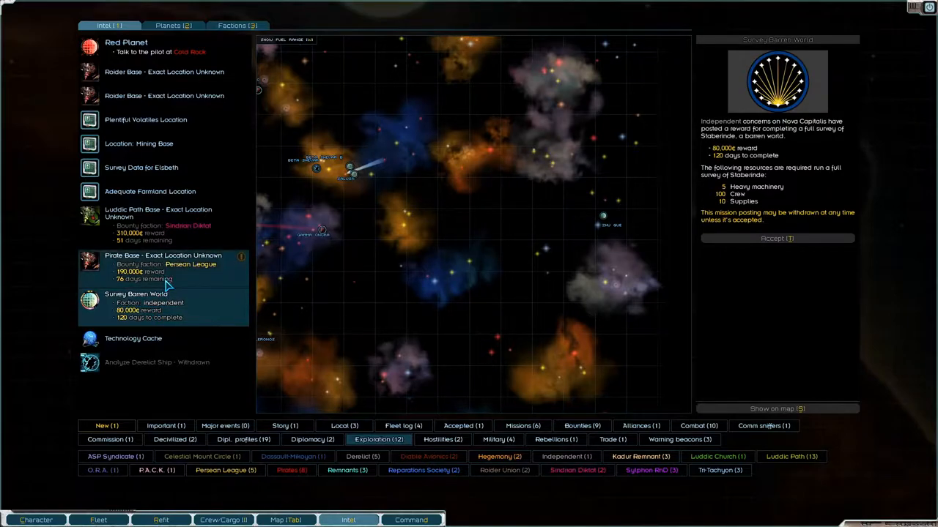
{"action": "left_click", "coordinate": [164, 267]}
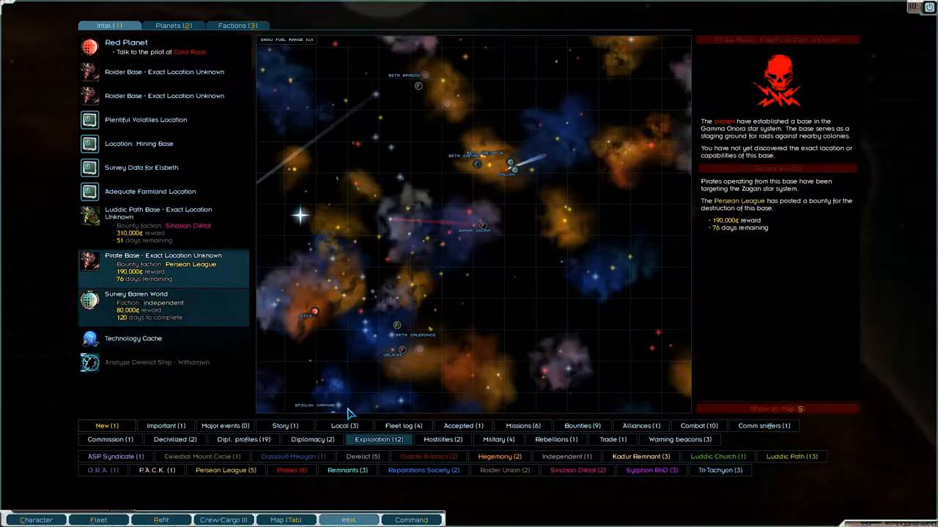
- Browse all bounties: three personal bounties, the ASP Syndicate bounty and the pirate base
{"action": "left_click", "coordinate": [582, 425]}
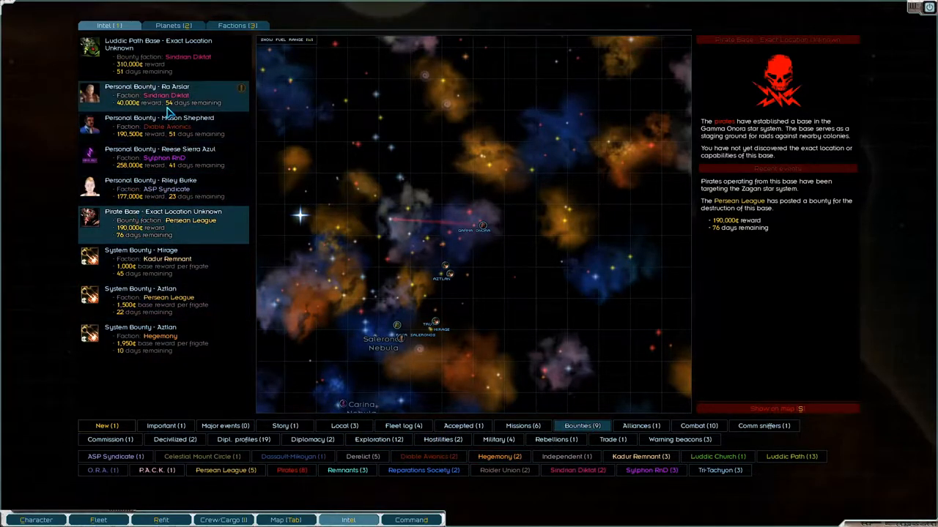
{"action": "left_click", "coordinate": [161, 94]}
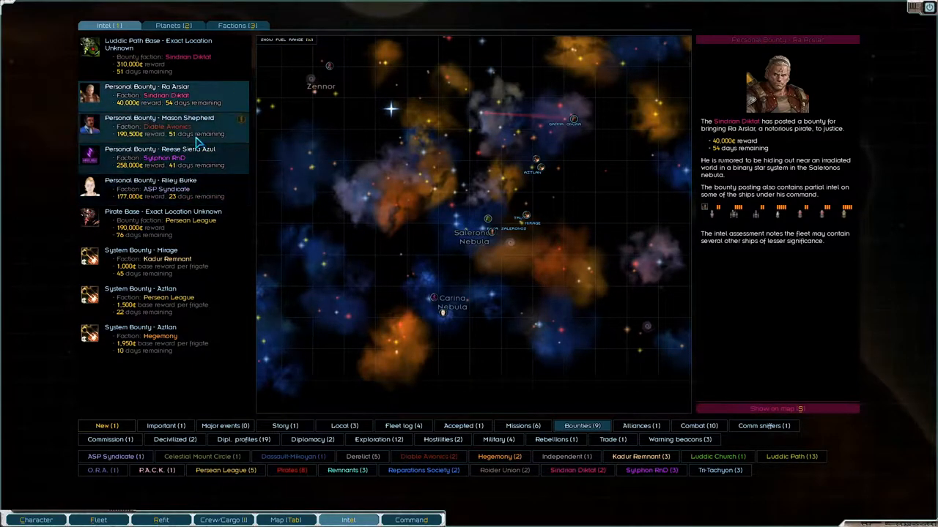
{"action": "left_click", "coordinate": [158, 126]}
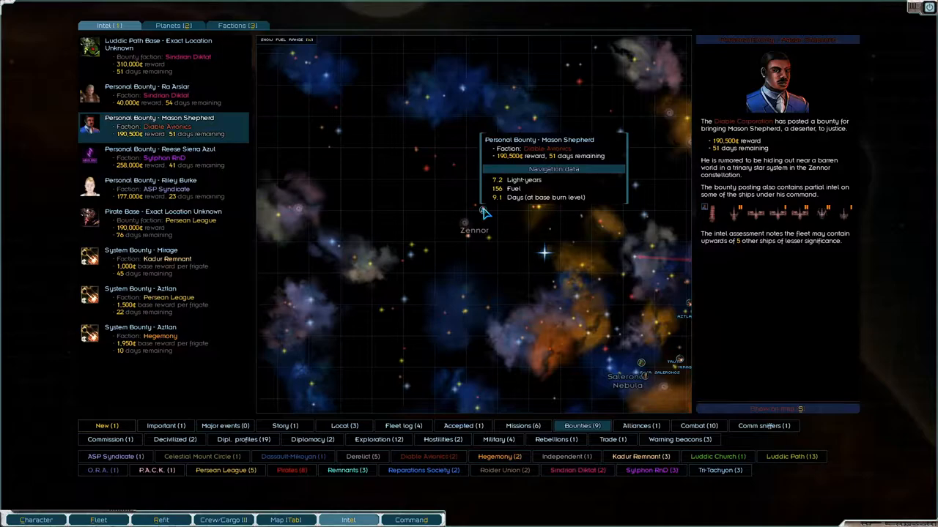
{"action": "mouse_move", "coordinate": [754, 212]}
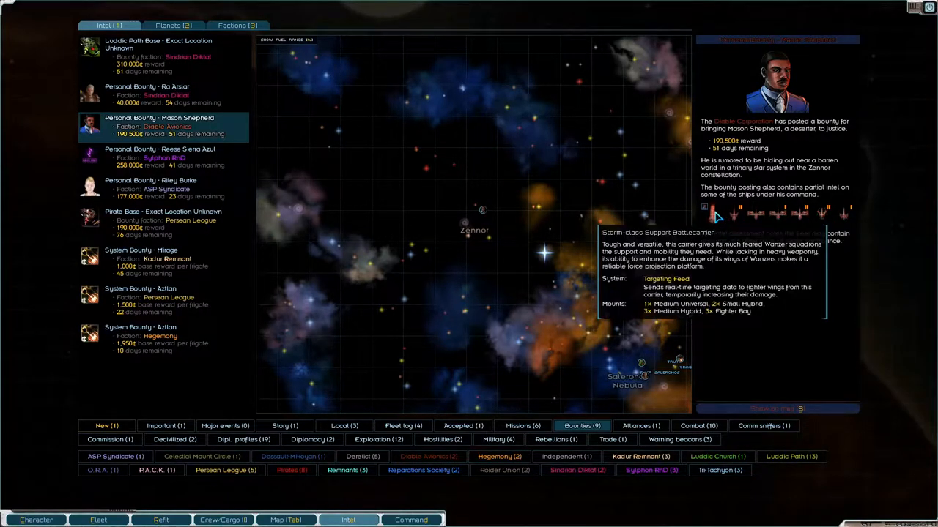
{"action": "mouse_move", "coordinate": [736, 214]}
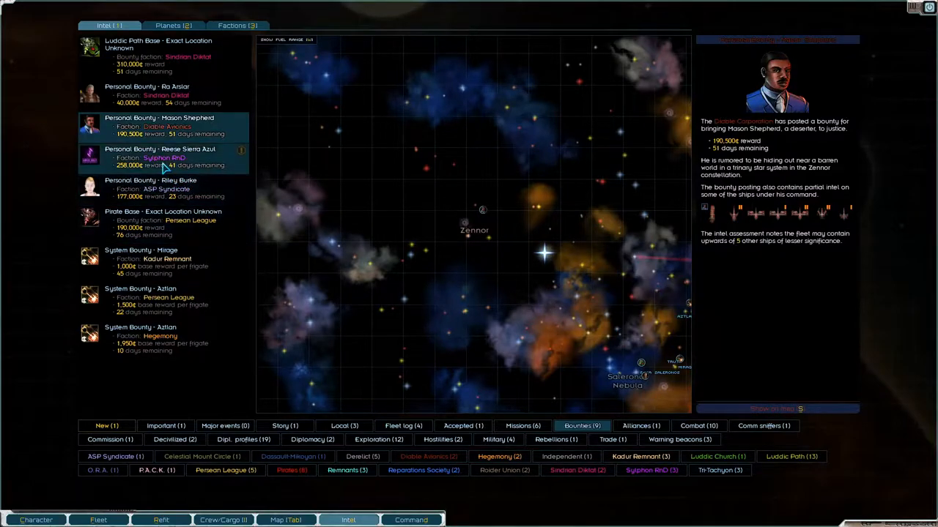
{"action": "left_click", "coordinate": [169, 158]}
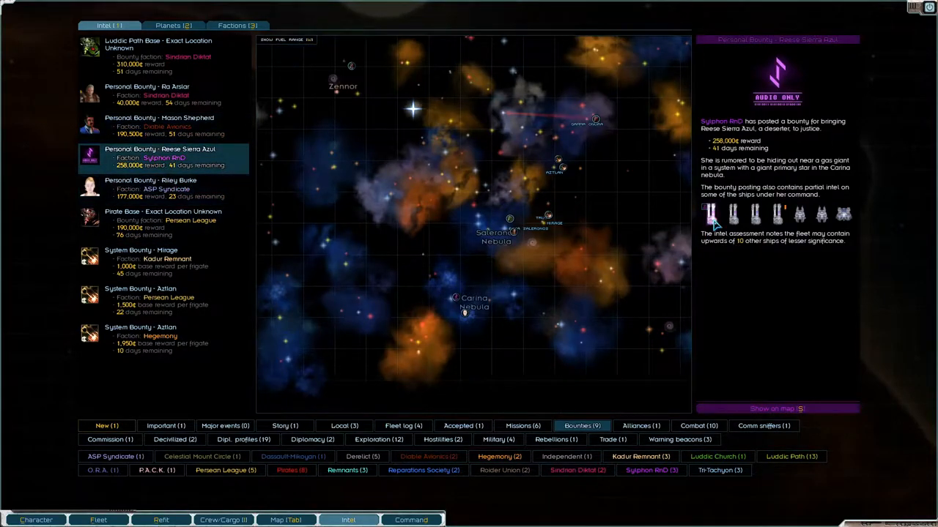
{"action": "mouse_move", "coordinate": [712, 214]}
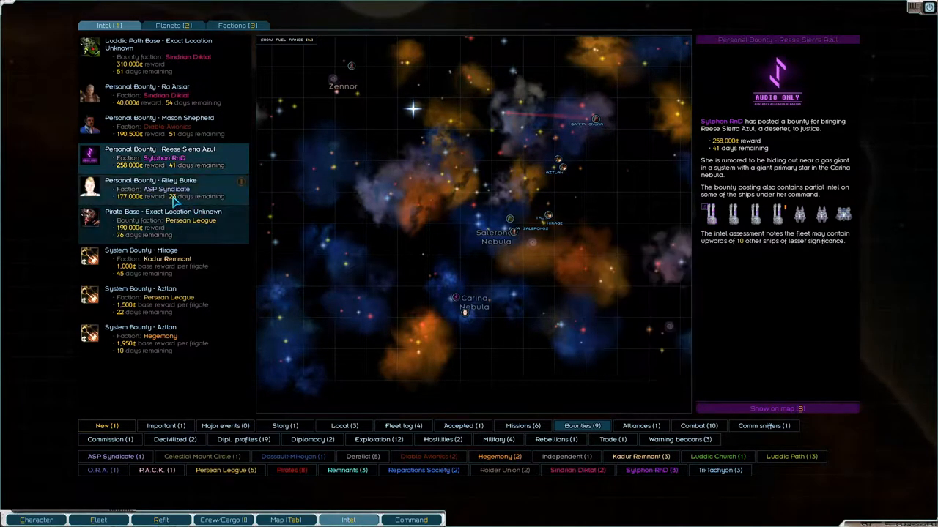
{"action": "left_click", "coordinate": [154, 188]}
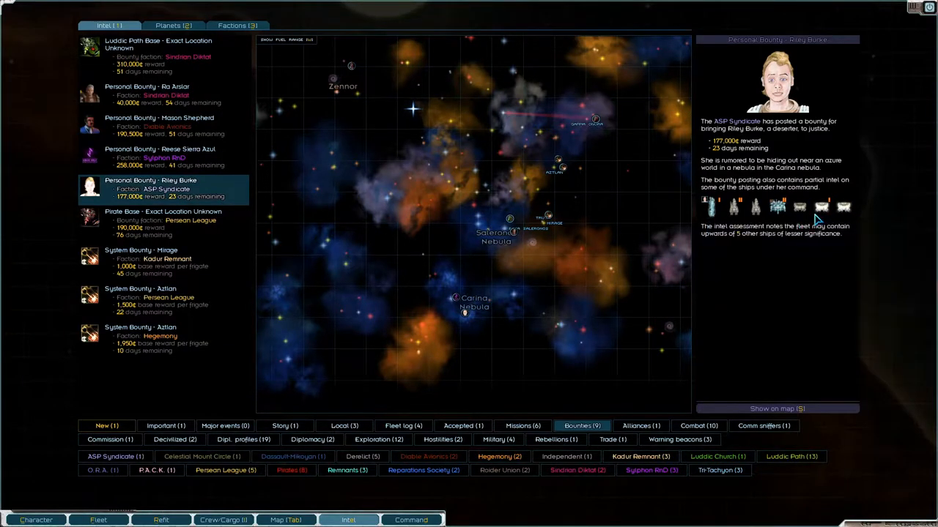
{"action": "mouse_move", "coordinate": [686, 262]}
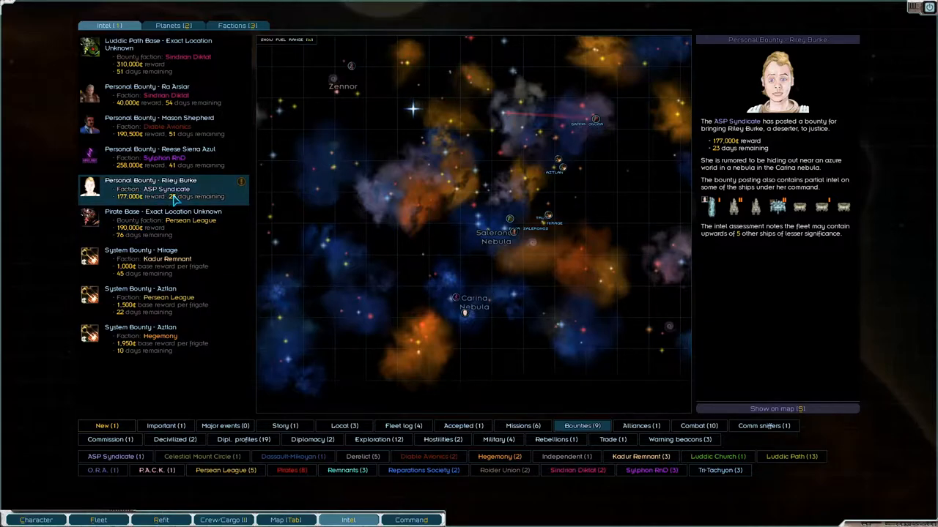
{"action": "mouse_move", "coordinate": [154, 232]}
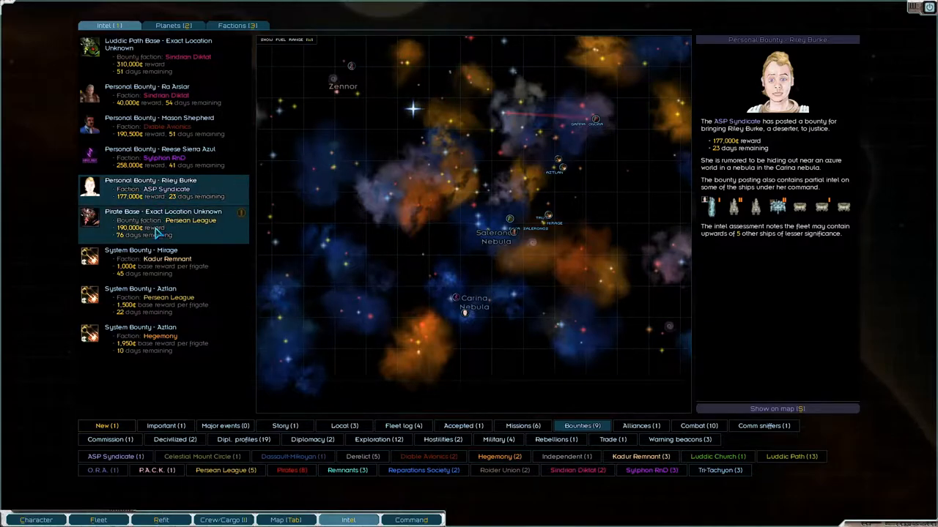
{"action": "left_click", "coordinate": [161, 220]}
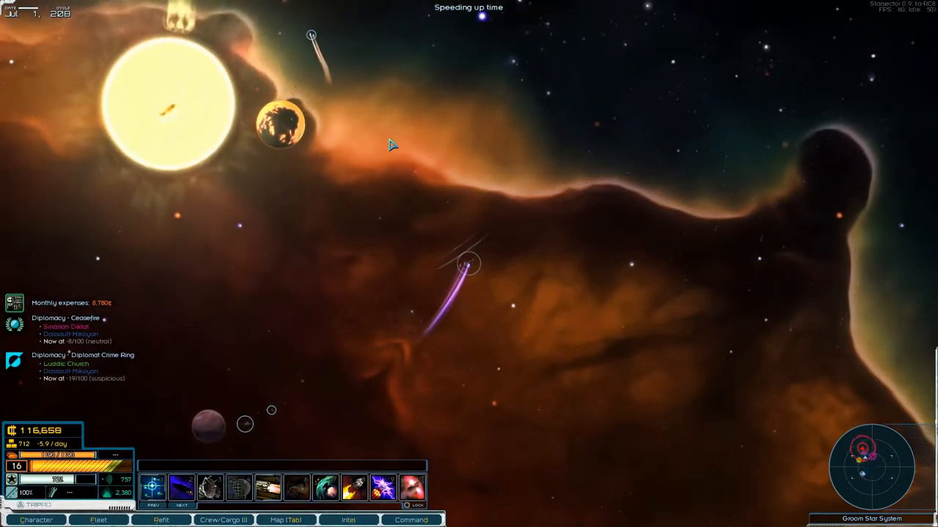
- Set the fleet's course across the star system toward the debris field
{"action": "left_click", "coordinate": [469, 264]}
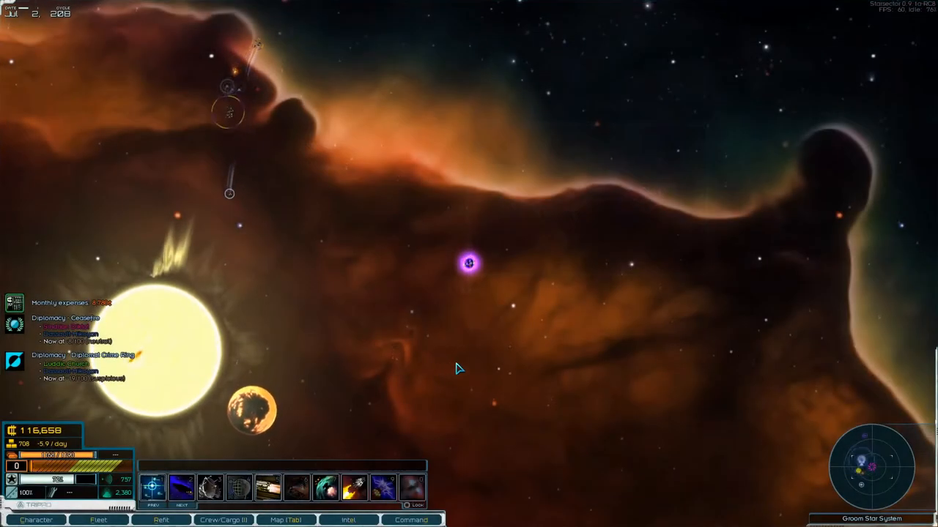
{"action": "left_click", "coordinate": [286, 520]}
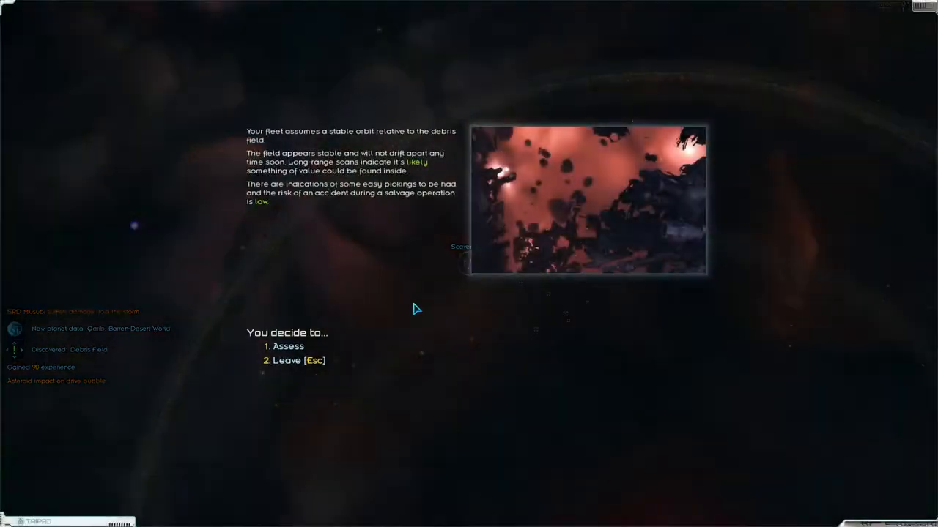
- Salvage the debris field twice and keep the supplies hauled
{"action": "left_click", "coordinate": [287, 346]}
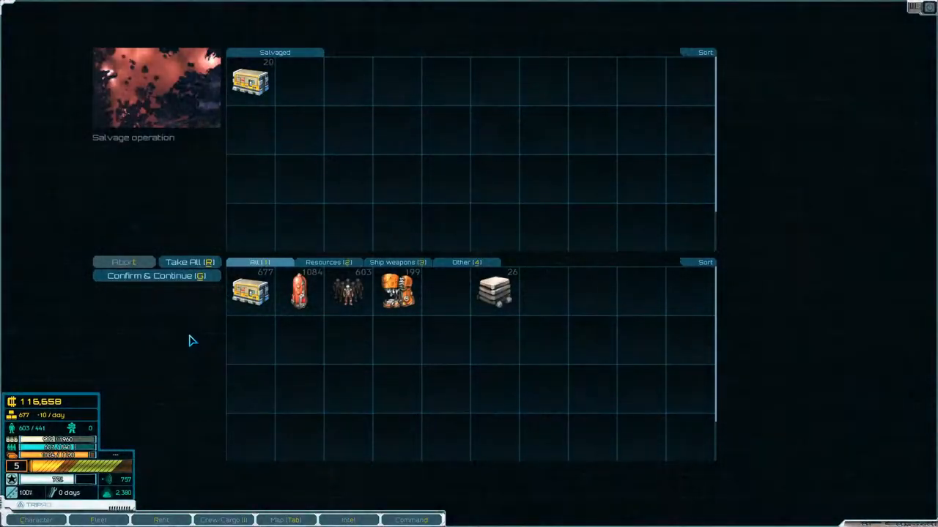
{"action": "left_click", "coordinate": [155, 276]}
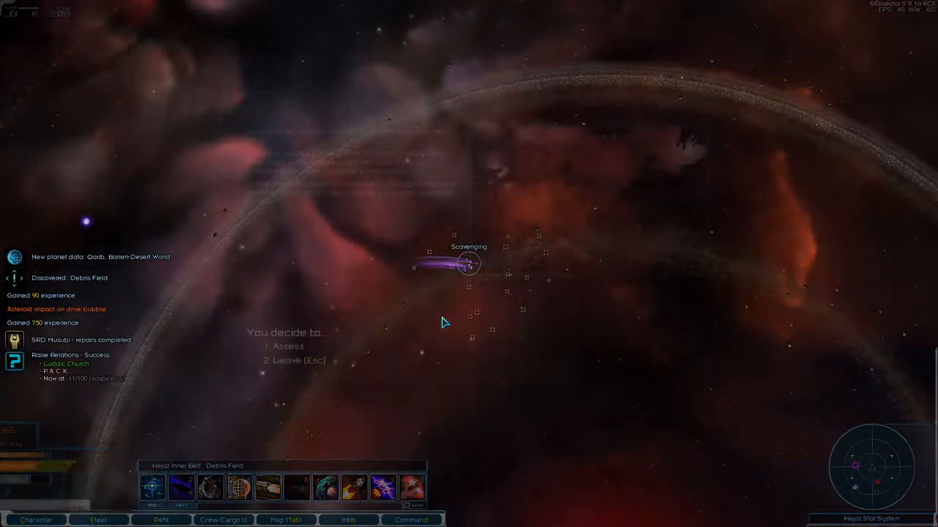
{"action": "left_click", "coordinate": [287, 346]}
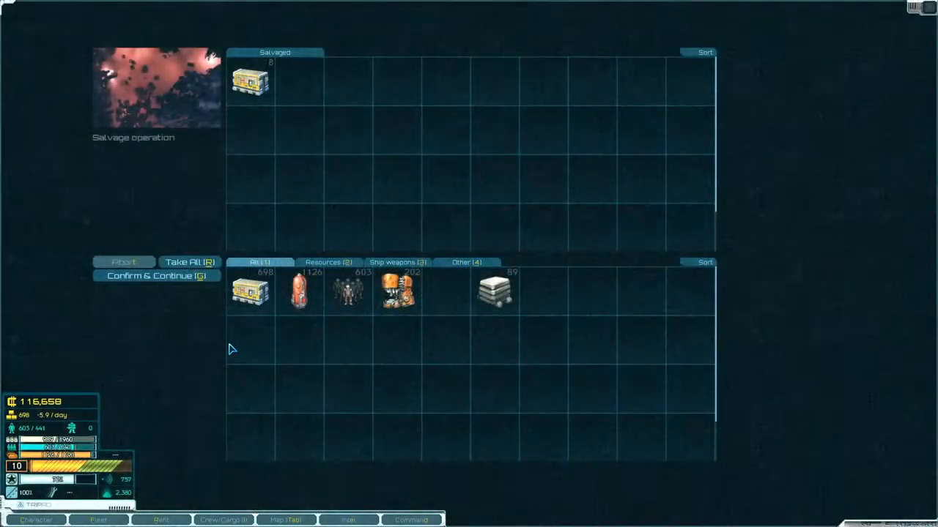
{"action": "left_click", "coordinate": [157, 276]}
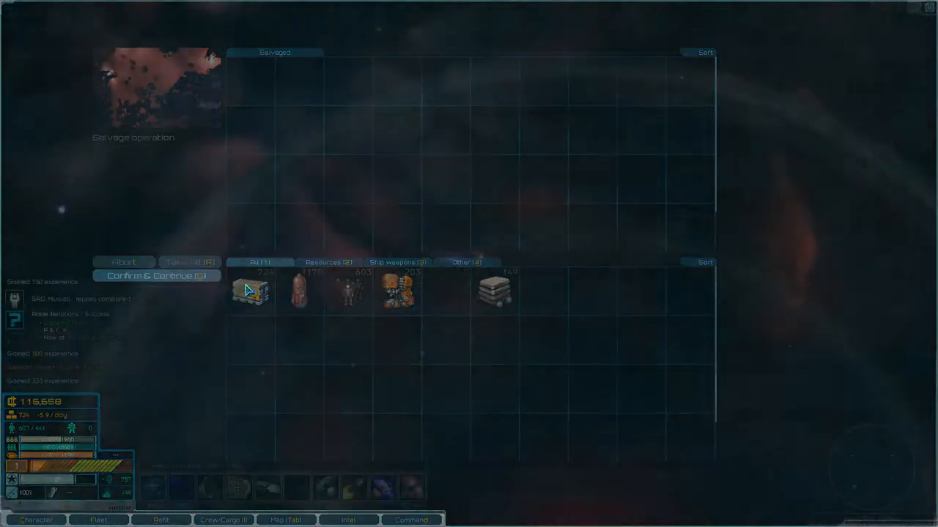
{"action": "left_click", "coordinate": [155, 276]}
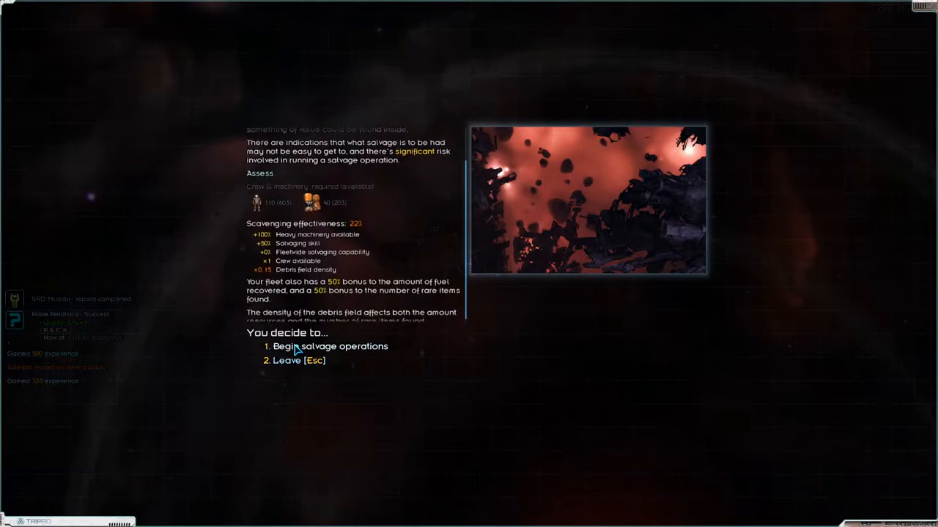
- Run three more salvage operations, taking all supplies, fuel, machinery and metals into cargo
{"action": "left_click", "coordinate": [331, 346]}
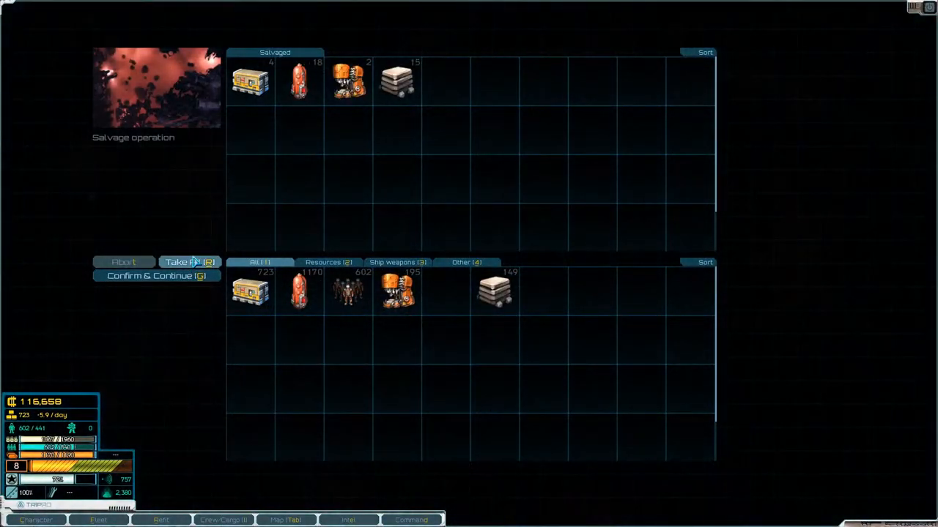
{"action": "left_click", "coordinate": [191, 261]}
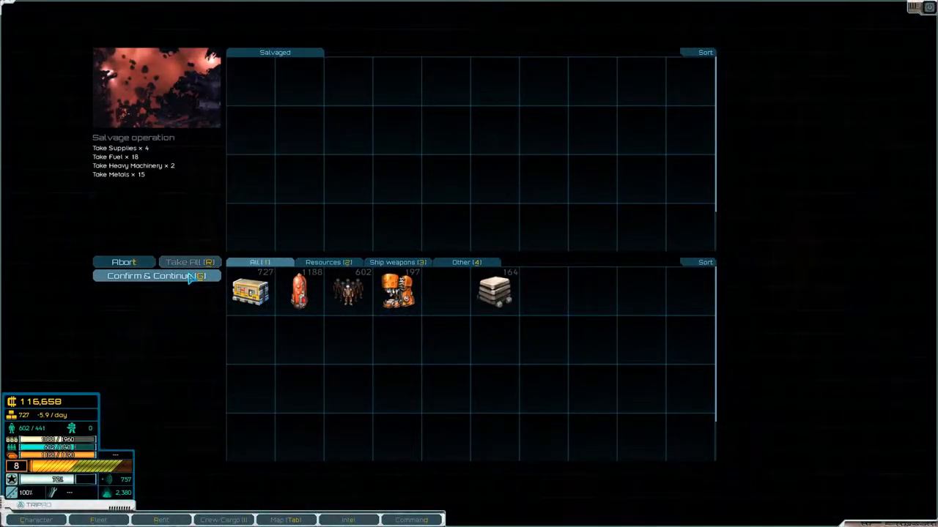
{"action": "left_click", "coordinate": [155, 275]}
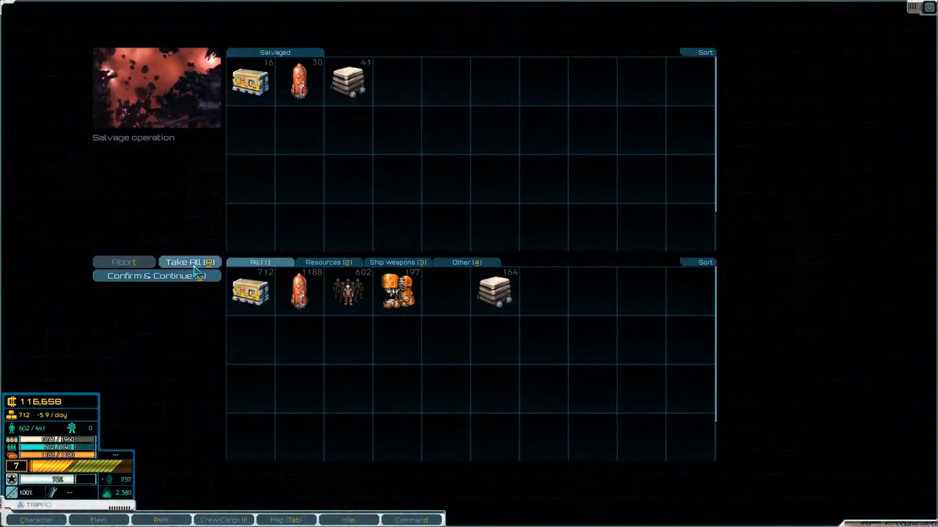
{"action": "left_click", "coordinate": [189, 261]}
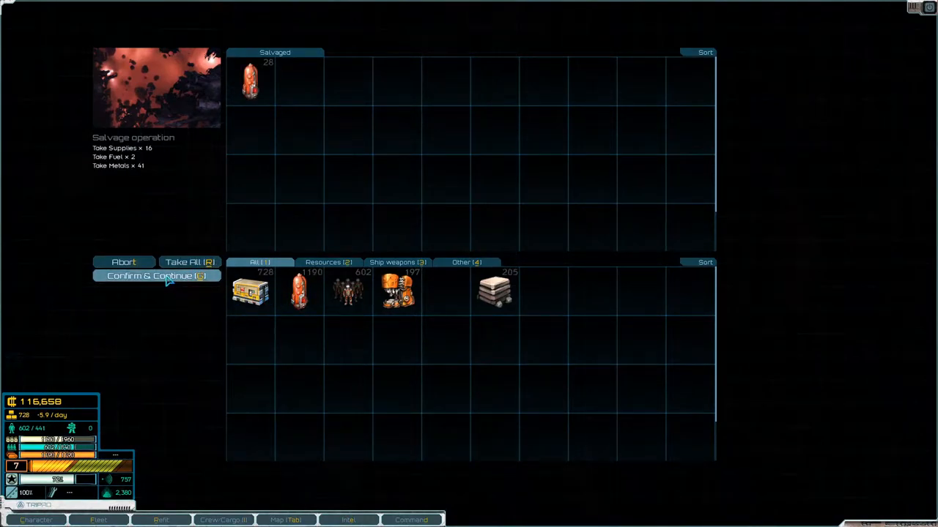
{"action": "left_click", "coordinate": [155, 276]}
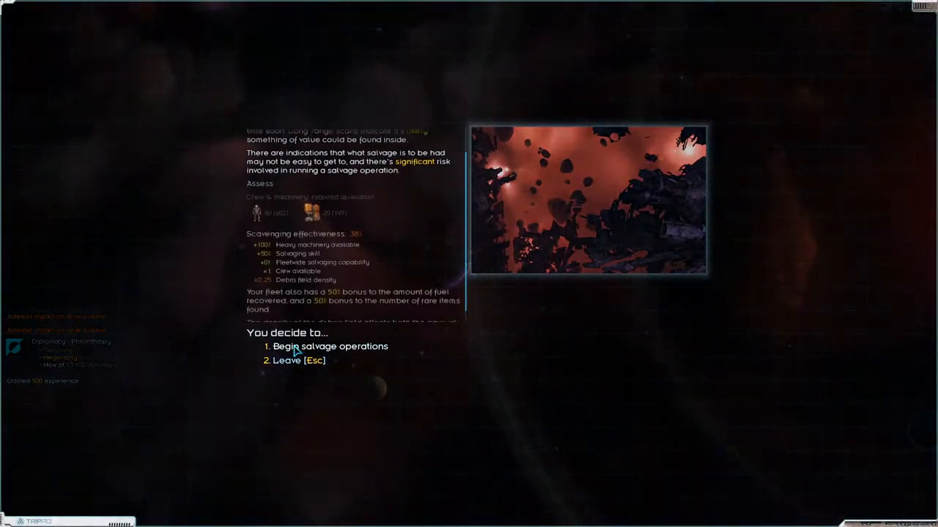
{"action": "left_click", "coordinate": [330, 345]}
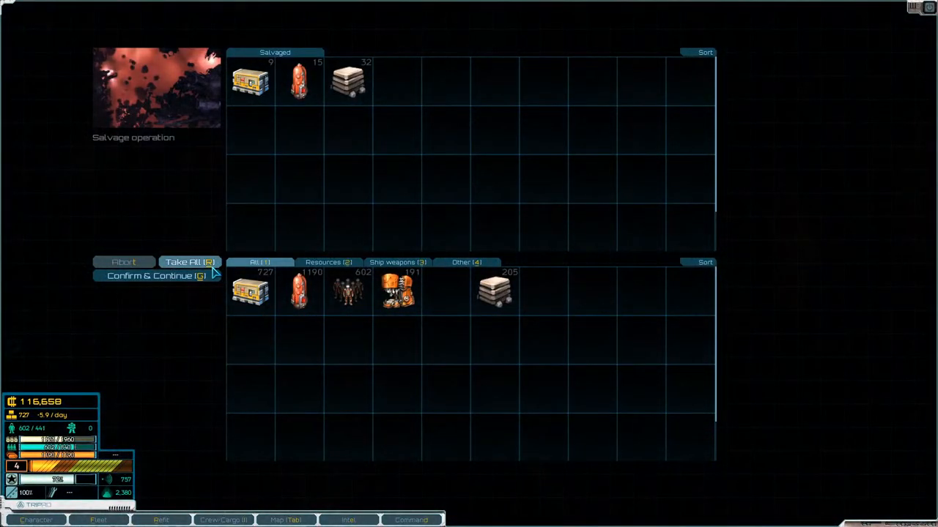
{"action": "left_click", "coordinate": [189, 261]}
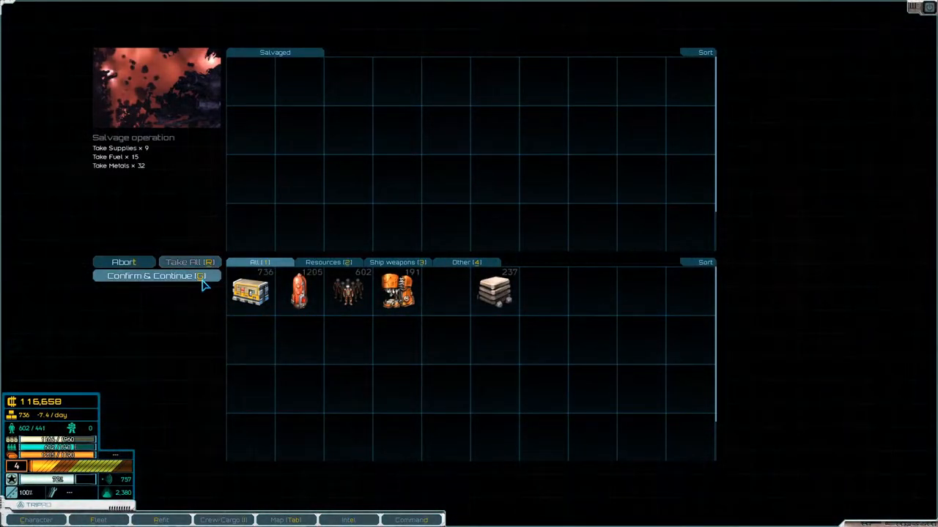
{"action": "left_click", "coordinate": [155, 276]}
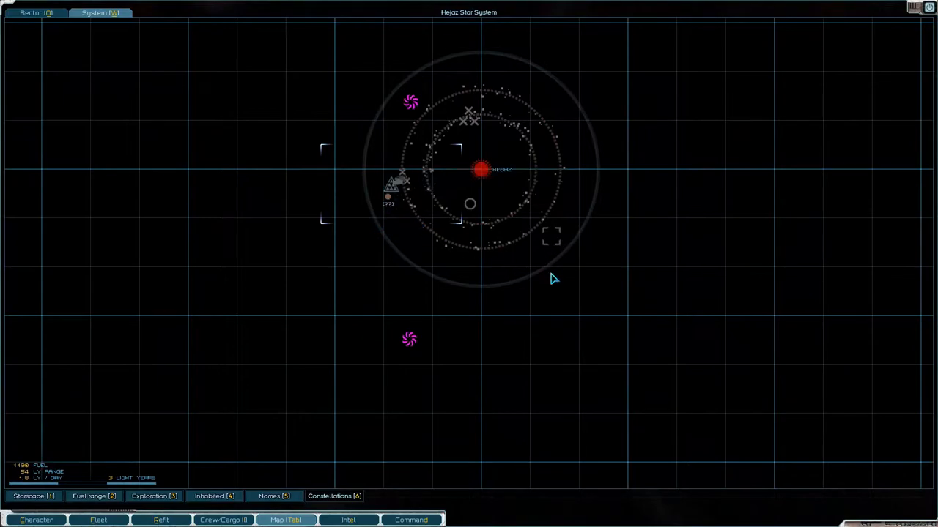
- Survey the barren-desert world Qarib for its survey data, then leave the planet
{"action": "scroll", "scroll_direction": "down", "scroll_amount": 3}
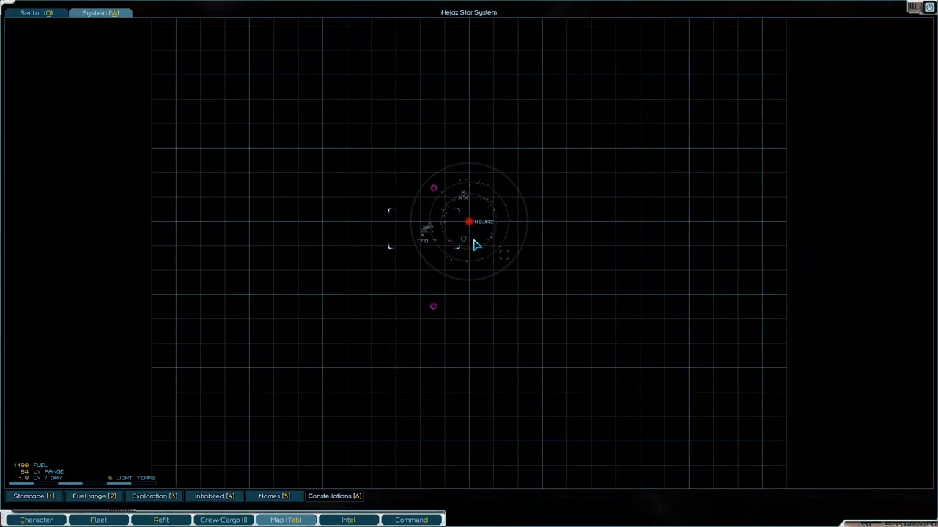
{"action": "mouse_move", "coordinate": [472, 271]}
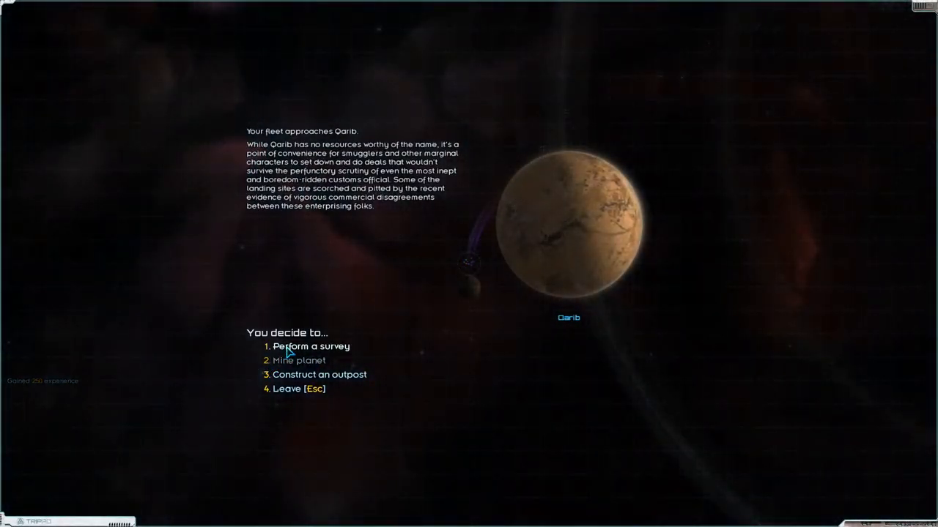
{"action": "left_click", "coordinate": [311, 346]}
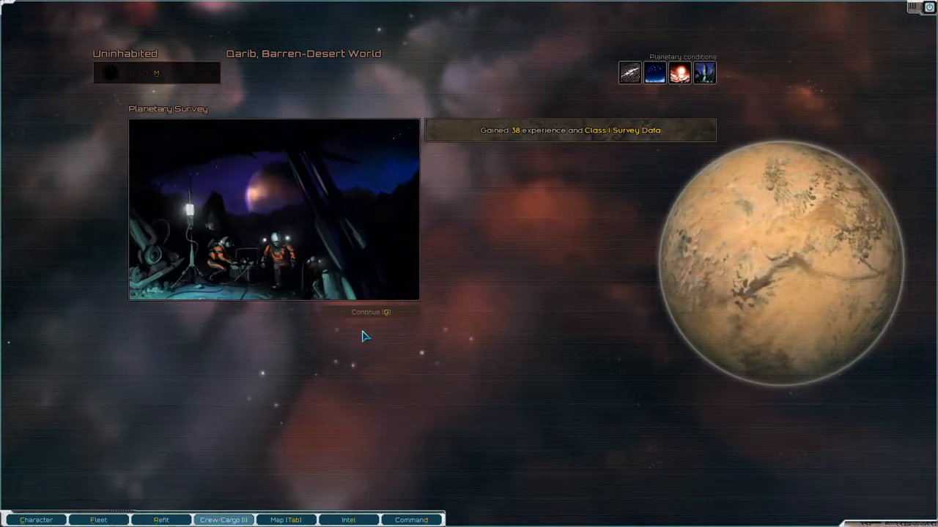
{"action": "left_click", "coordinate": [371, 312]}
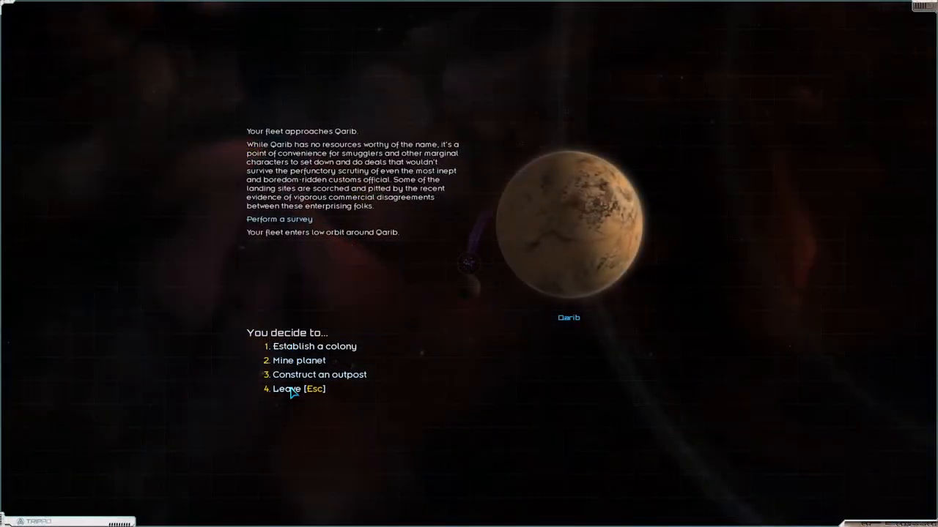
{"action": "left_click", "coordinate": [286, 390]}
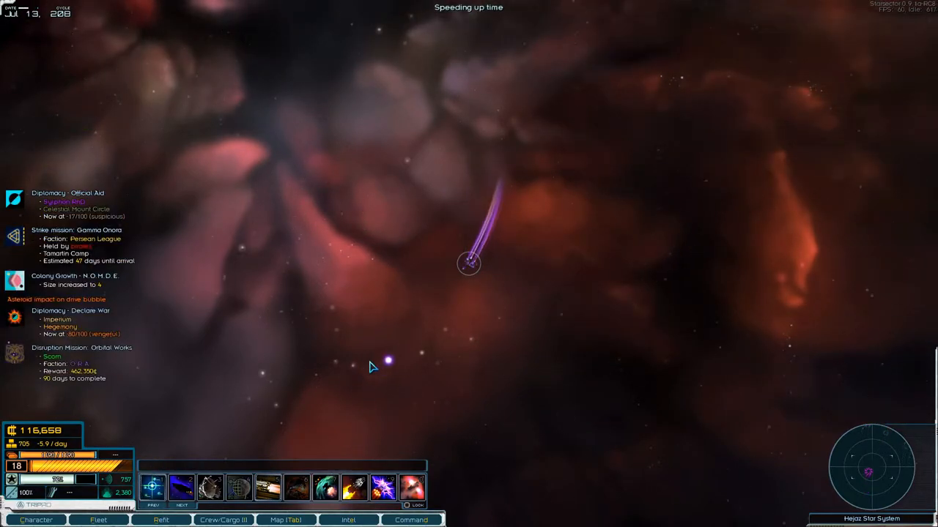
- Plot a course to Beta Dawud on the sector map and jump in at the jump point
{"action": "left_click", "coordinate": [423, 301]}
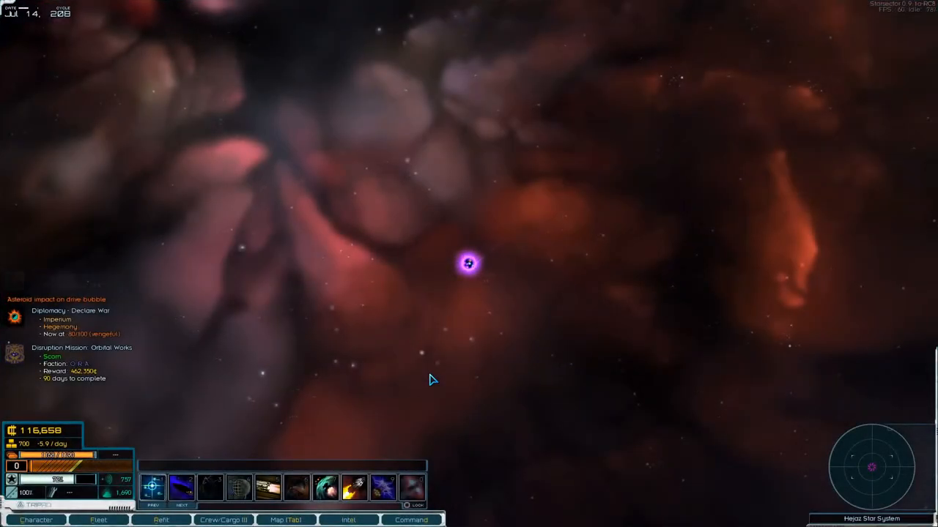
{"action": "left_click", "coordinate": [284, 519]}
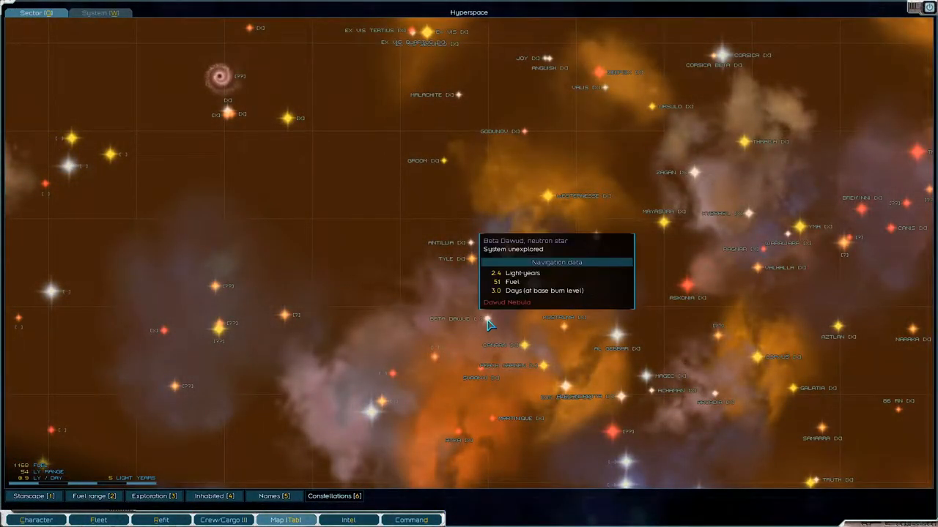
{"action": "left_click", "coordinate": [486, 320]}
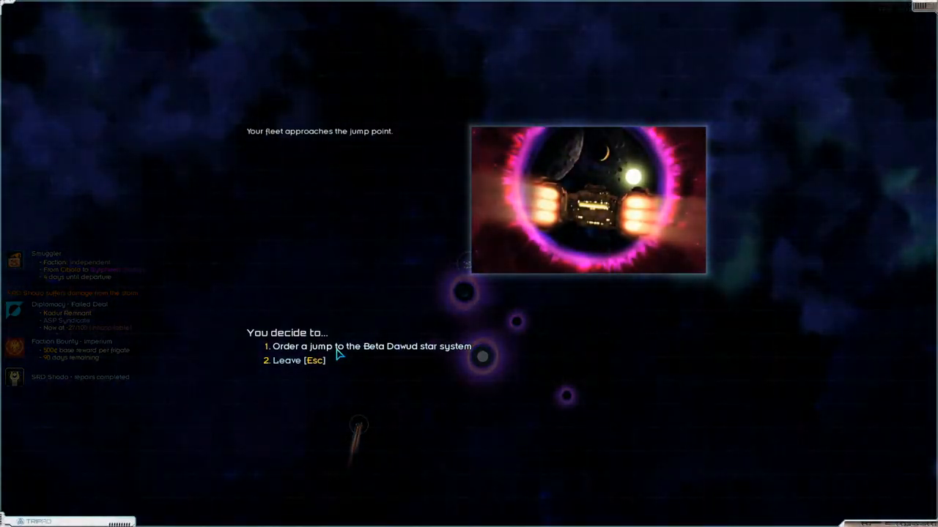
{"action": "left_click", "coordinate": [372, 346]}
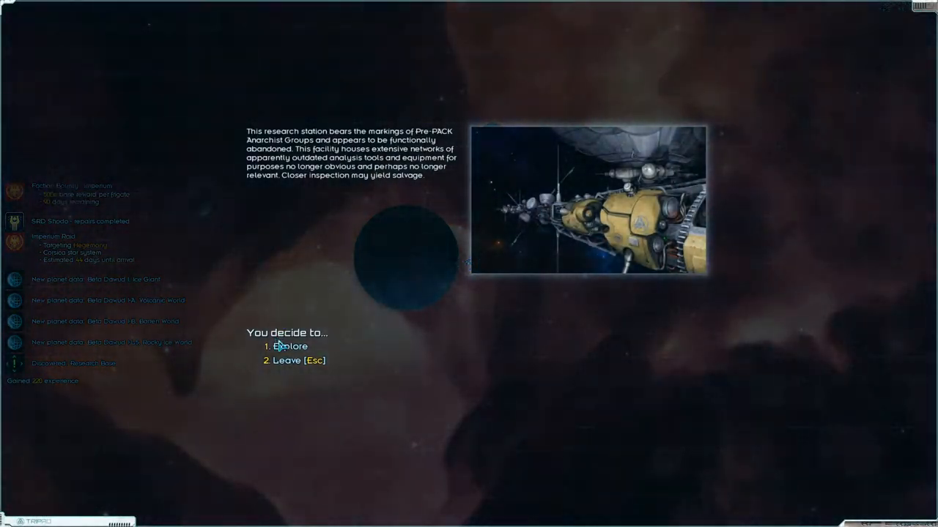
- Explore the abandoned research station and learn the Alyosha Wing and next blueprint
{"action": "left_click", "coordinate": [290, 345]}
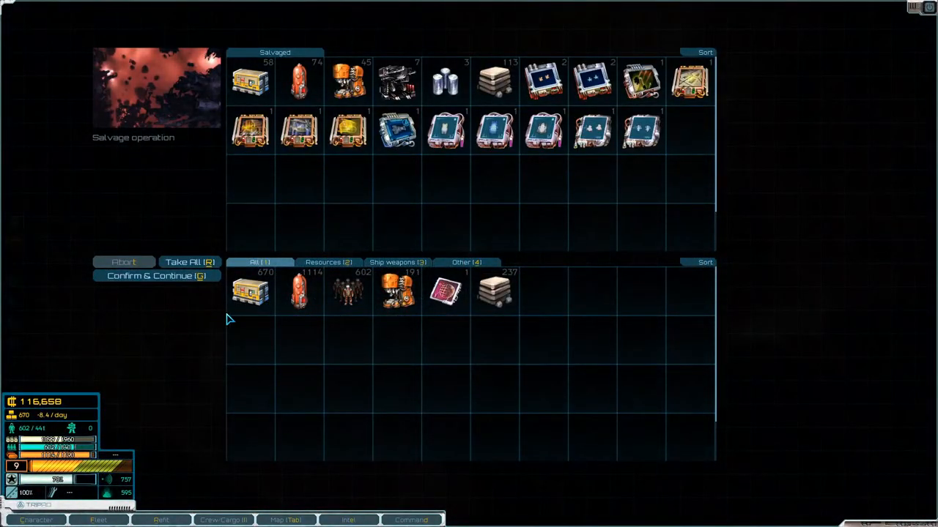
{"action": "mouse_move", "coordinate": [583, 290]}
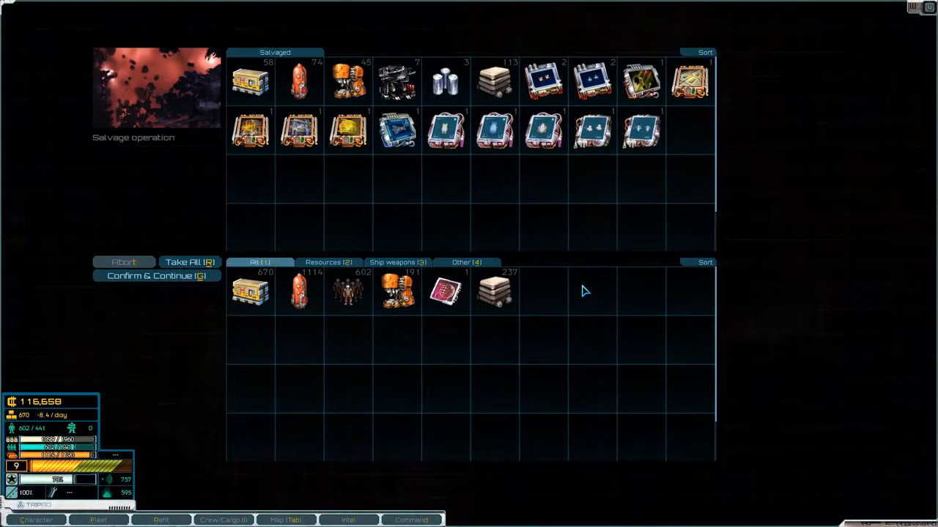
{"action": "mouse_move", "coordinate": [581, 251]}
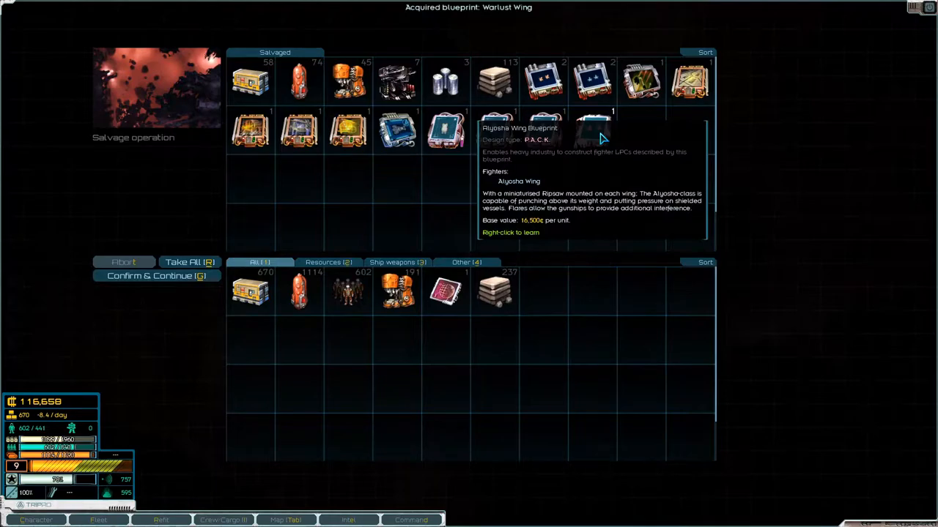
{"action": "right_click", "coordinate": [593, 130]}
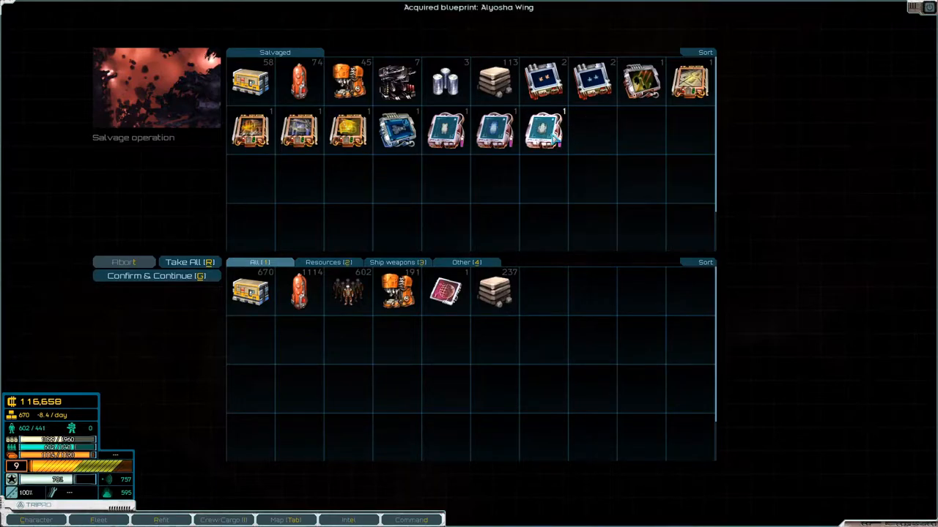
{"action": "left_click", "coordinate": [545, 131]}
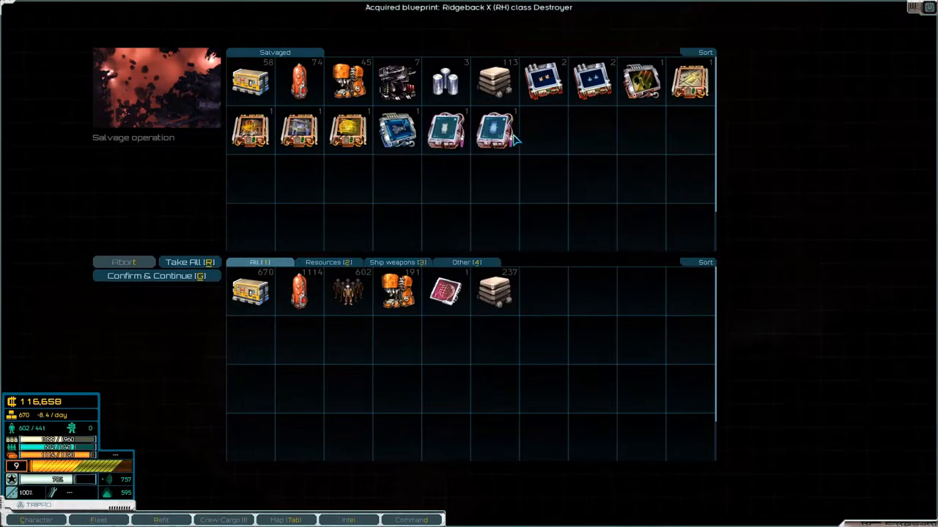
{"action": "mouse_move", "coordinate": [497, 131]}
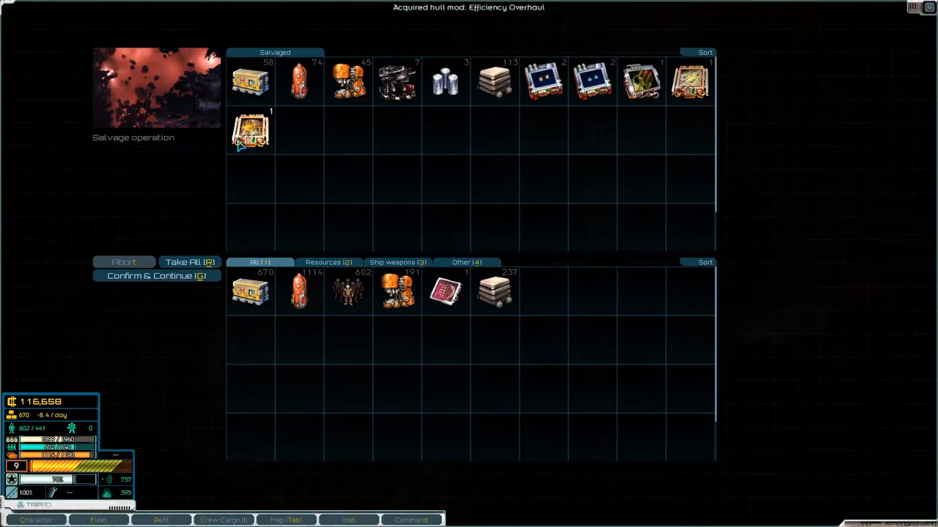
{"action": "mouse_move", "coordinate": [250, 131]}
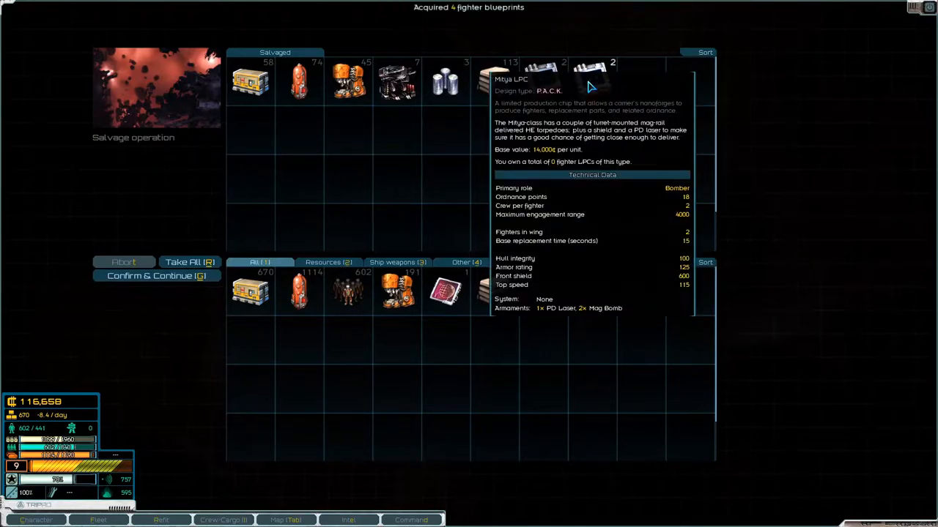
{"action": "mouse_move", "coordinate": [599, 82]}
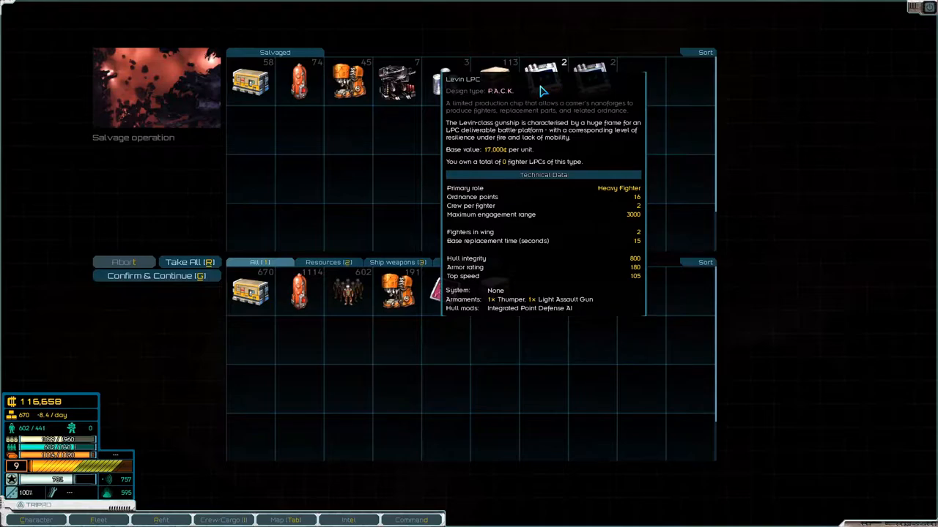
- Take all station salvage, hull mod and fighter LPCs into cargo and continue
{"action": "left_click", "coordinate": [190, 262]}
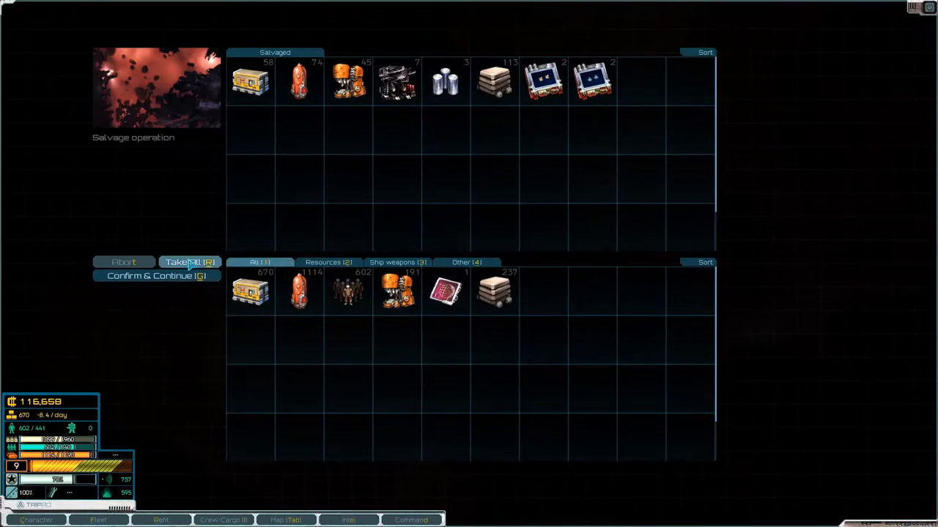
{"action": "left_click", "coordinate": [189, 263]}
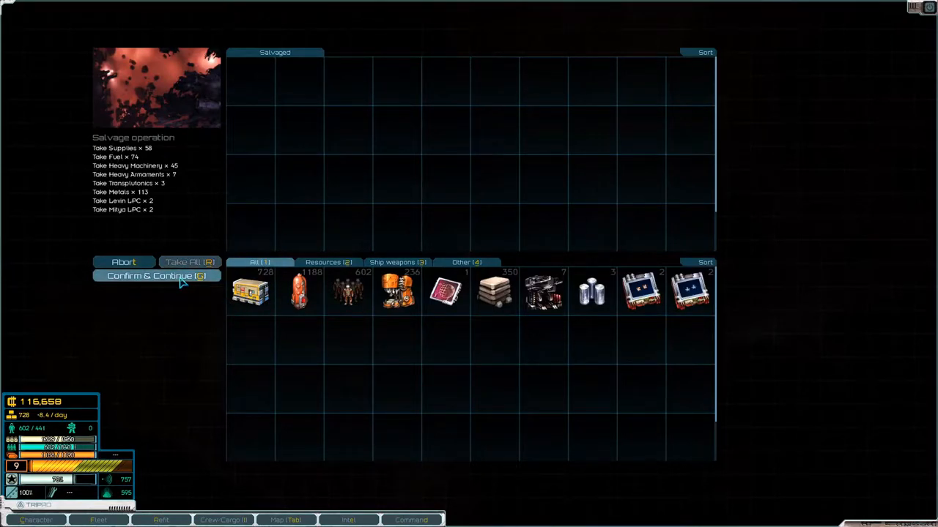
{"action": "left_click", "coordinate": [155, 275]}
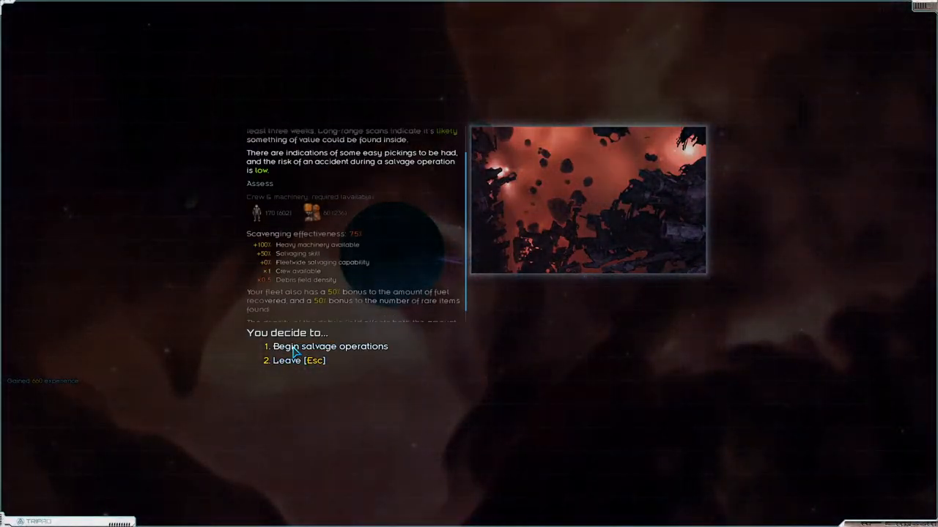
- Salvage two debris fields and keep all their loot
{"action": "left_click", "coordinate": [331, 346]}
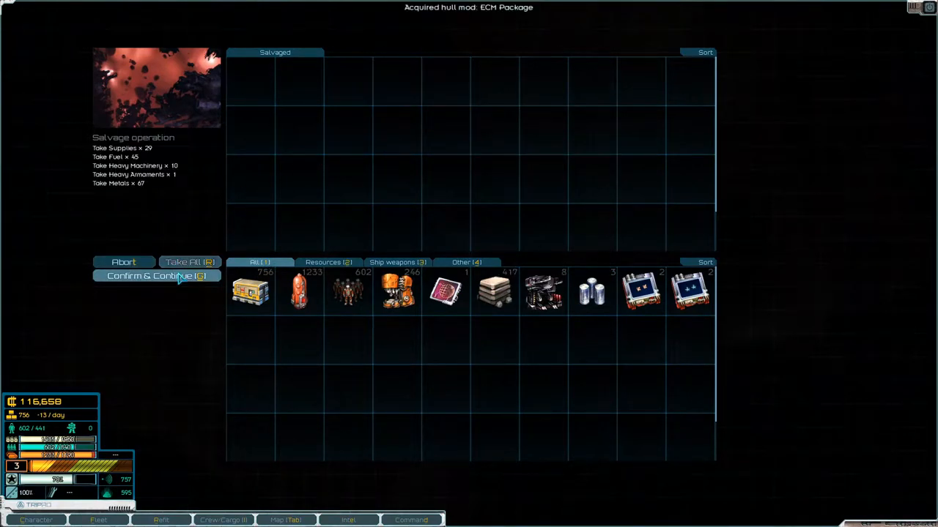
{"action": "left_click", "coordinate": [155, 275]}
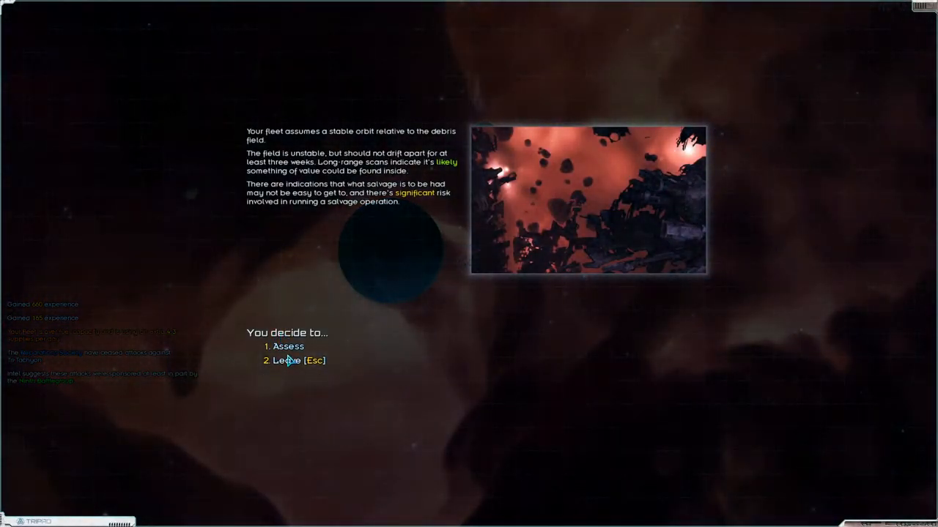
{"action": "left_click", "coordinate": [287, 346]}
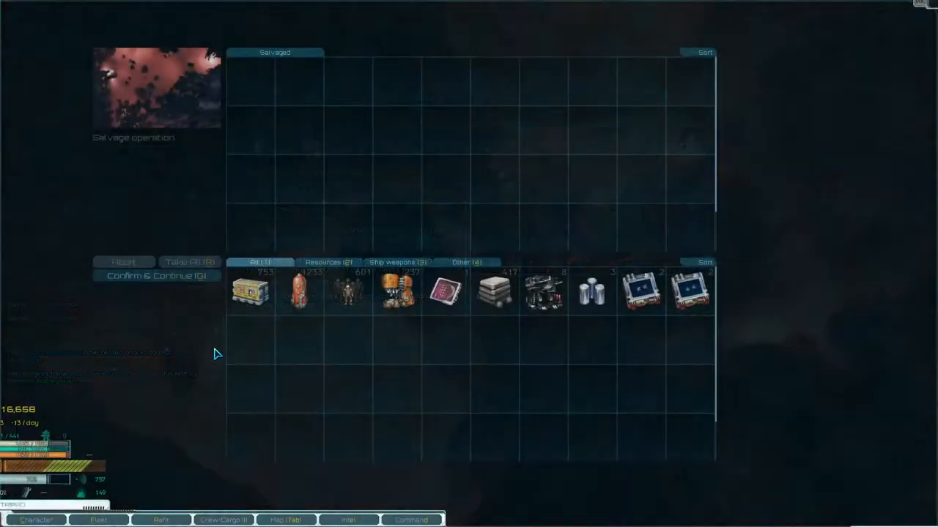
{"action": "left_click", "coordinate": [189, 262]}
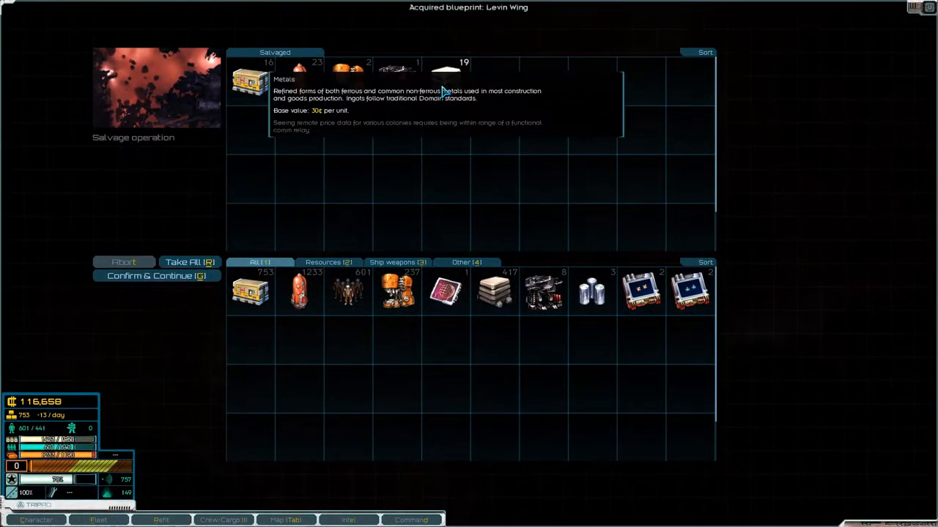
{"action": "left_click", "coordinate": [159, 276]}
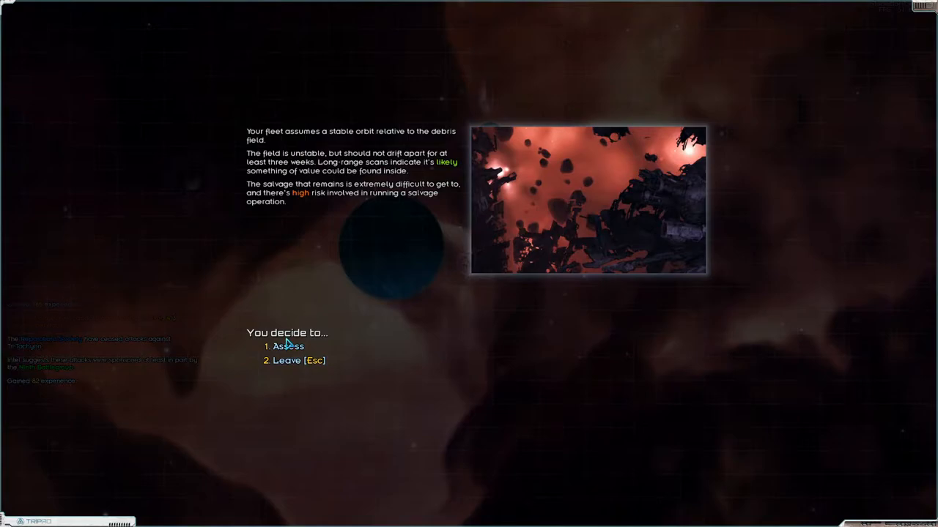
- Assess and salvage the last debris field, taking everything into cargo
{"action": "left_click", "coordinate": [287, 346]}
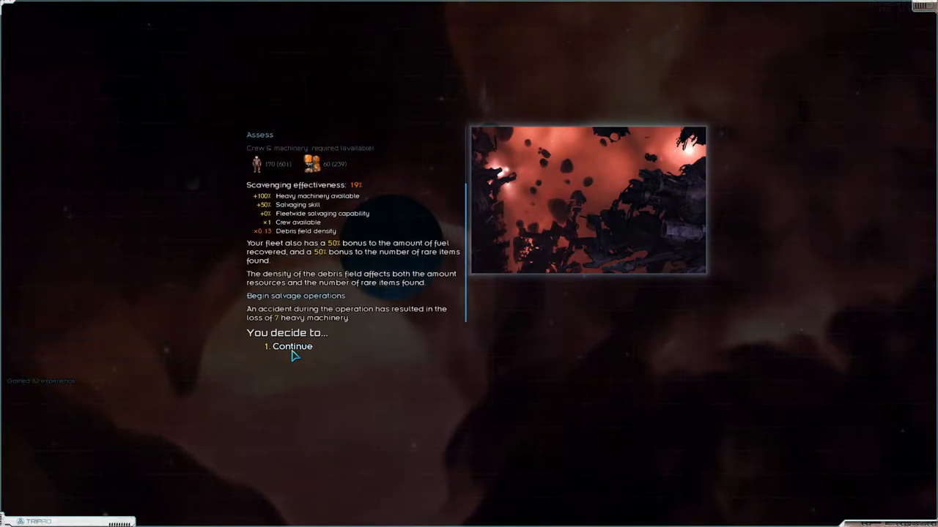
{"action": "left_click", "coordinate": [291, 346]}
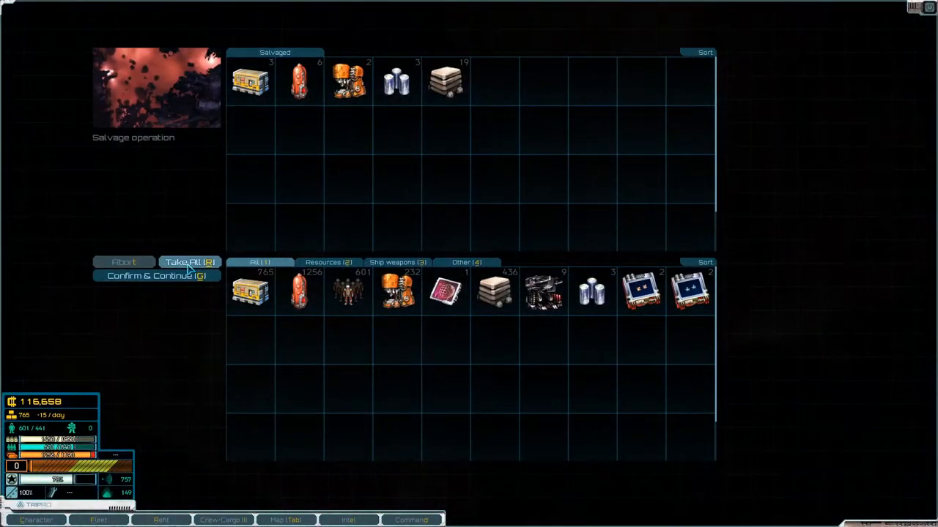
{"action": "left_click", "coordinate": [189, 262]}
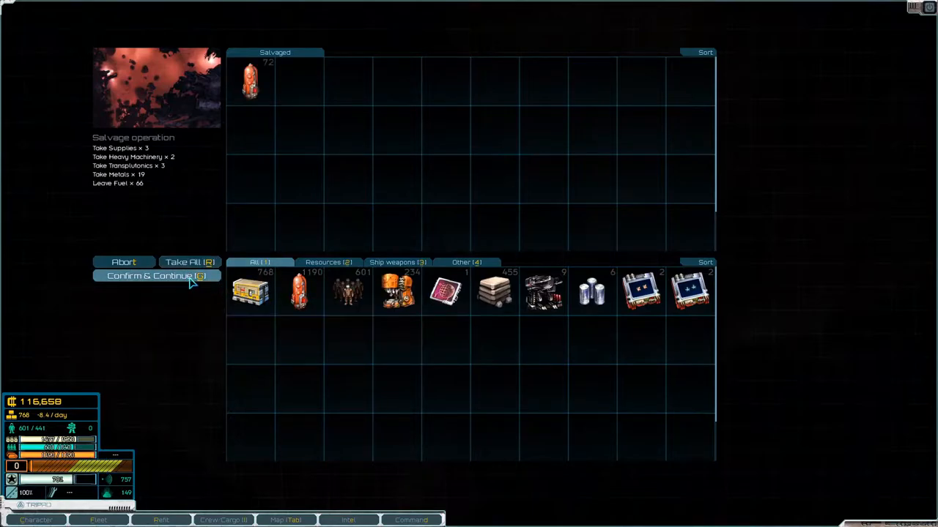
{"action": "left_click", "coordinate": [155, 276]}
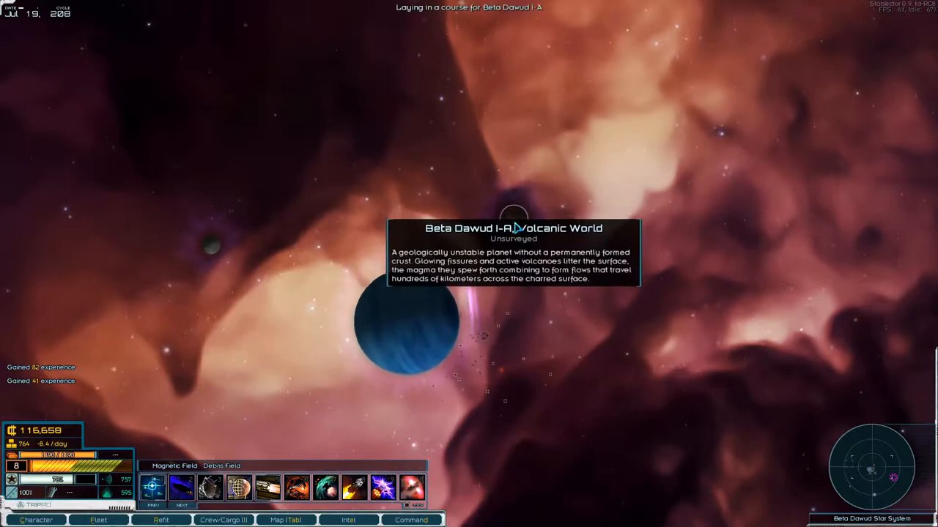
- Fly to the volcanic world Beta Dawud I-A, survey it and leave after the findings
{"action": "left_click", "coordinate": [286, 521]}
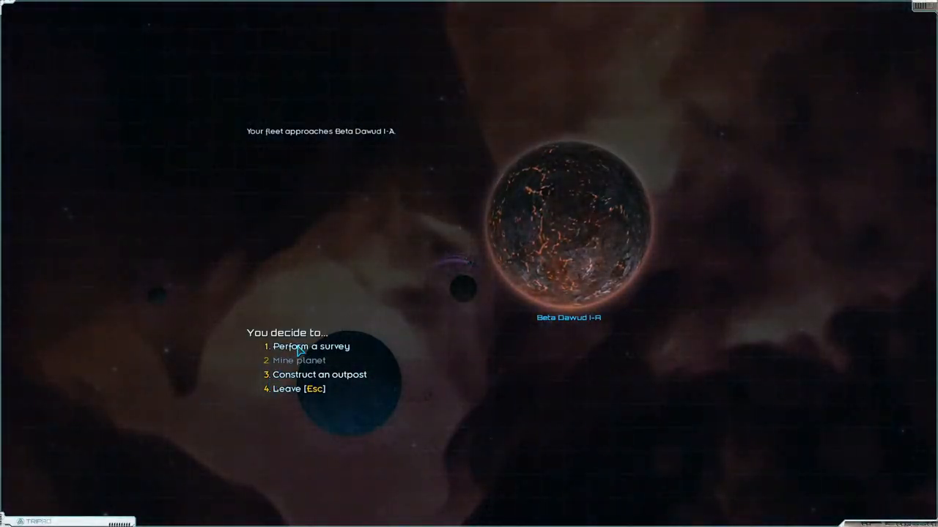
{"action": "left_click", "coordinate": [310, 345]}
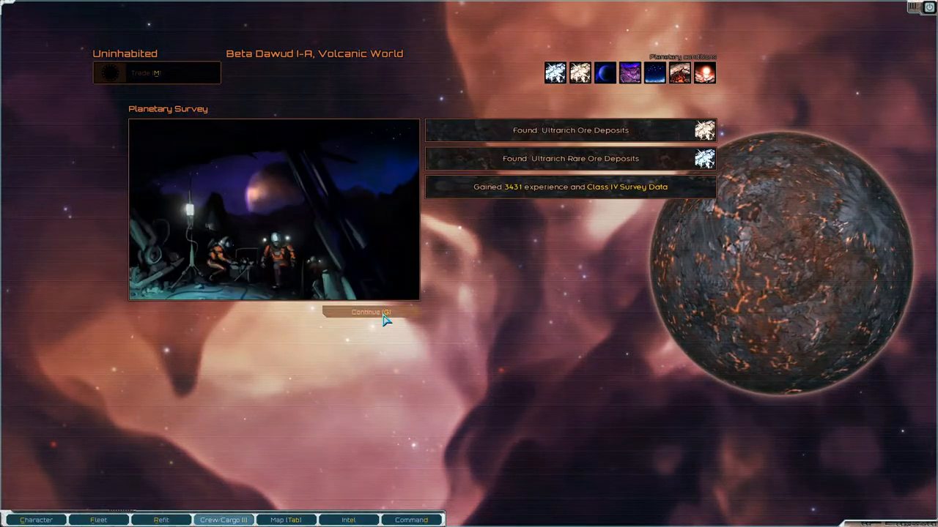
{"action": "mouse_move", "coordinate": [627, 130]}
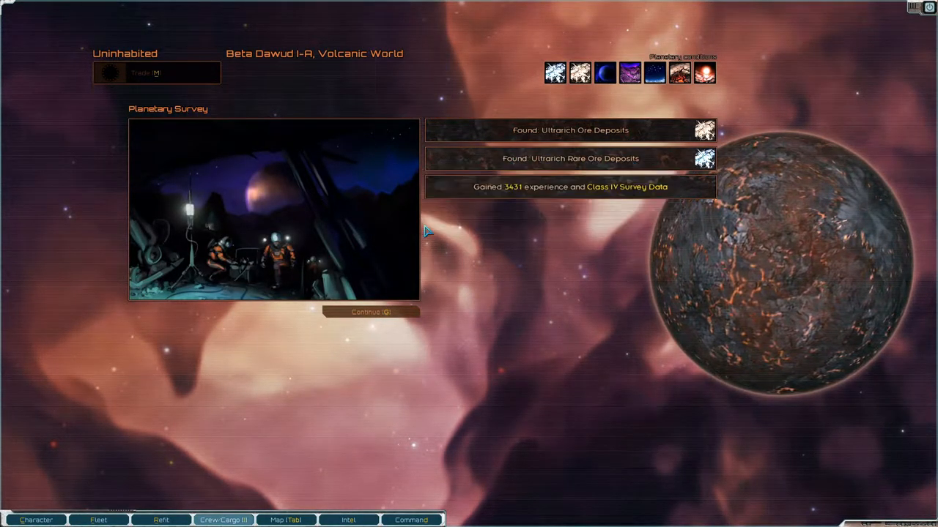
{"action": "left_click", "coordinate": [371, 312]}
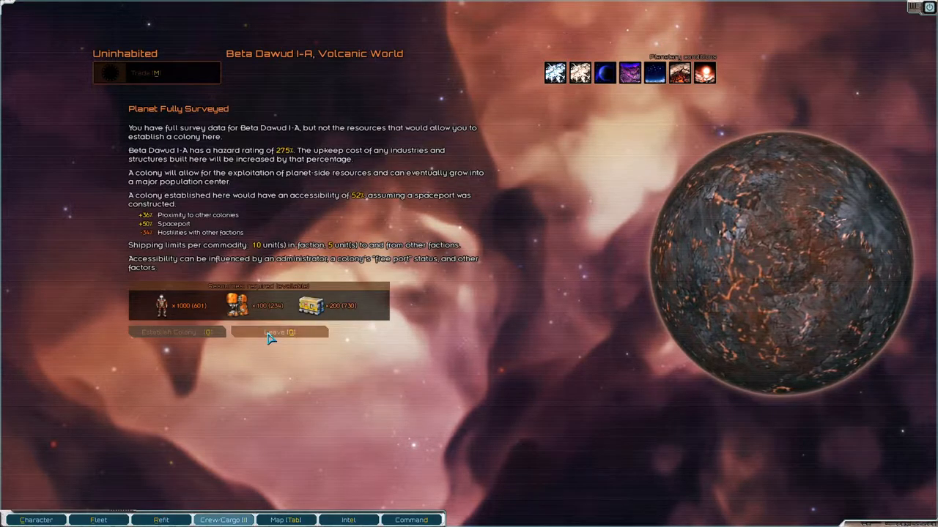
{"action": "left_click", "coordinate": [278, 332]}
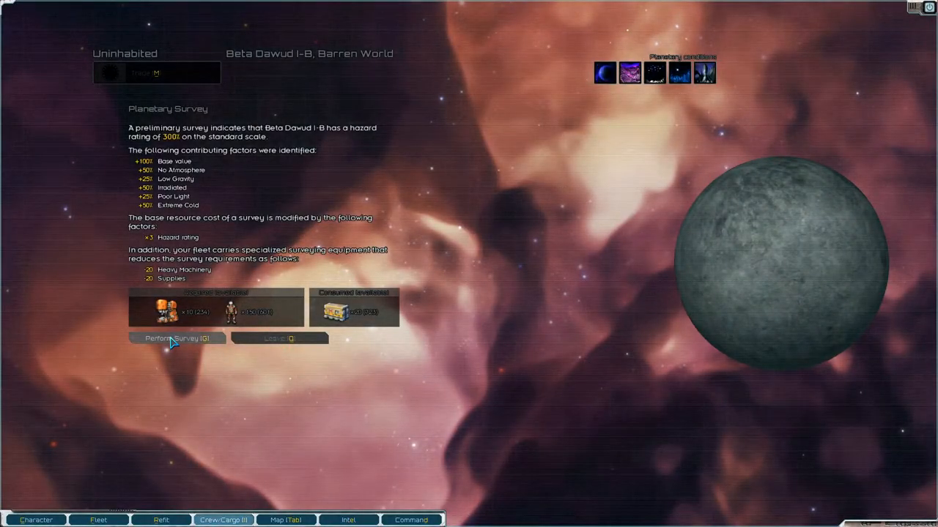
- Survey the barren world Beta Dawud I-B and continue past its ore deposit findings
{"action": "left_click", "coordinate": [176, 337]}
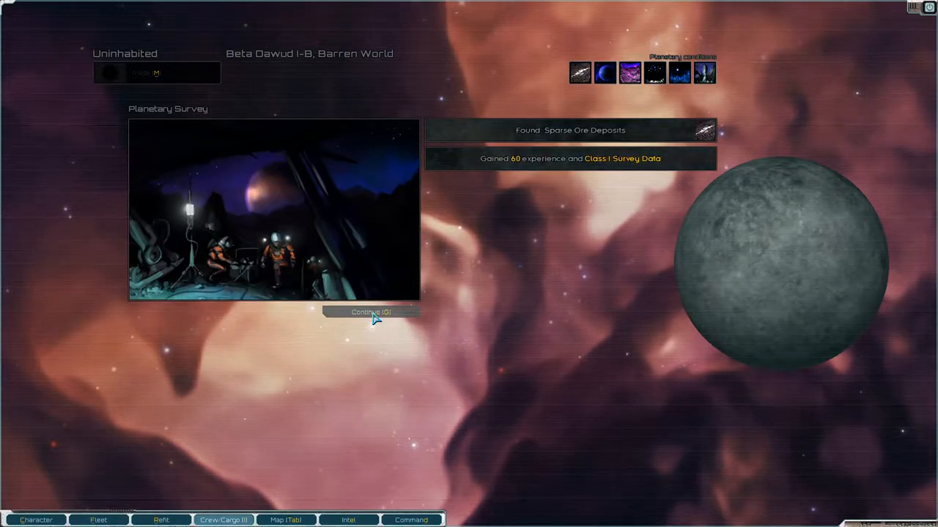
{"action": "left_click", "coordinate": [371, 312]}
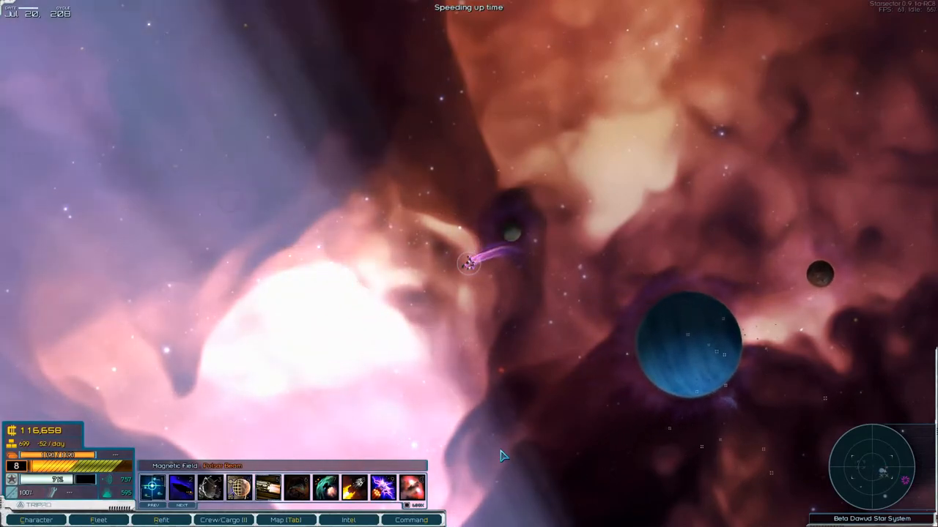
{"action": "left_click", "coordinate": [286, 520]}
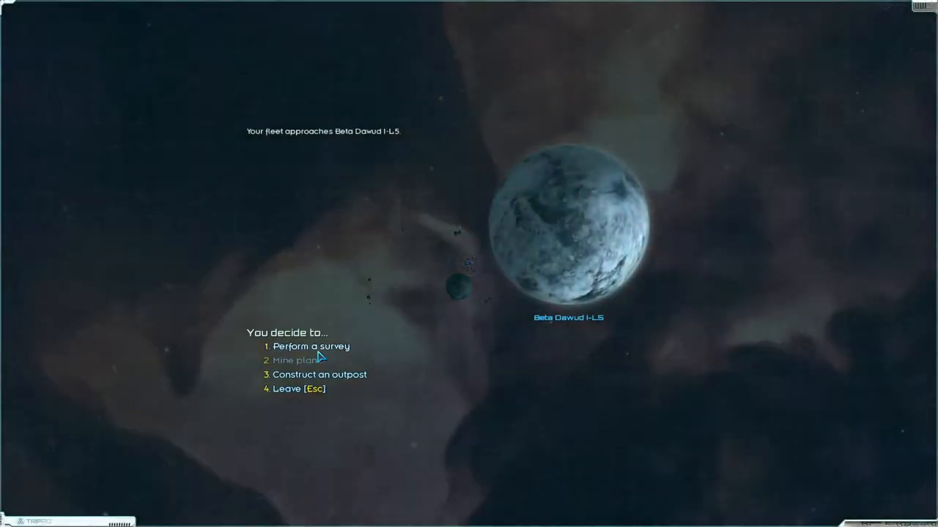
- Survey Beta Dawud I-L5, then explore its ruins and begin salvage operations
{"action": "left_click", "coordinate": [311, 346]}
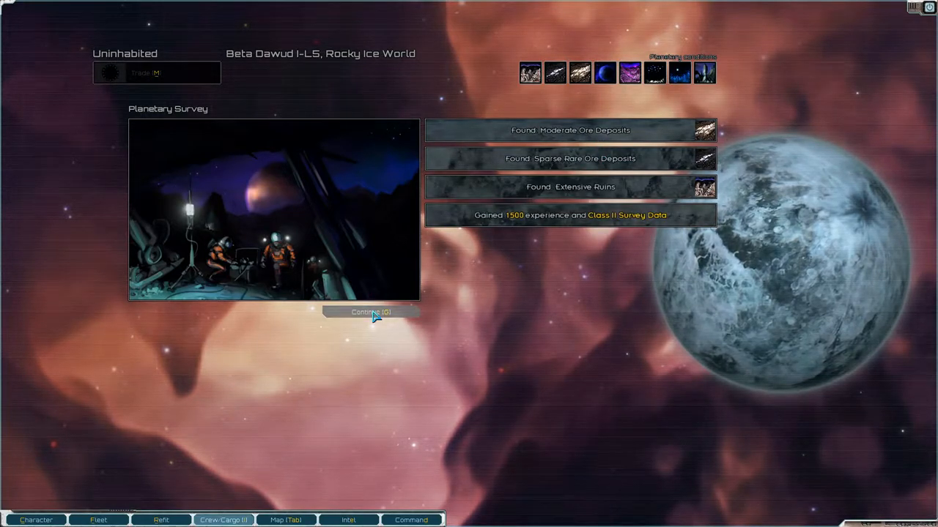
{"action": "left_click", "coordinate": [369, 312]}
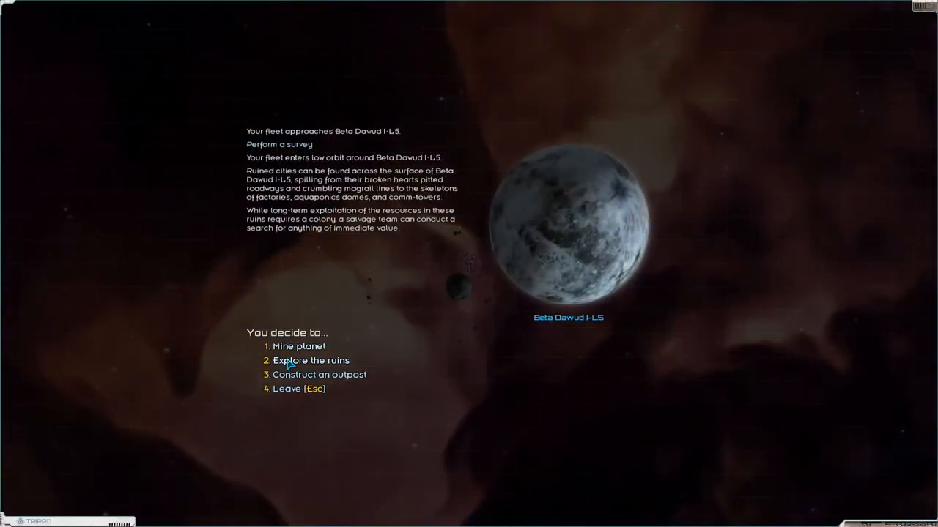
{"action": "left_click", "coordinate": [311, 361]}
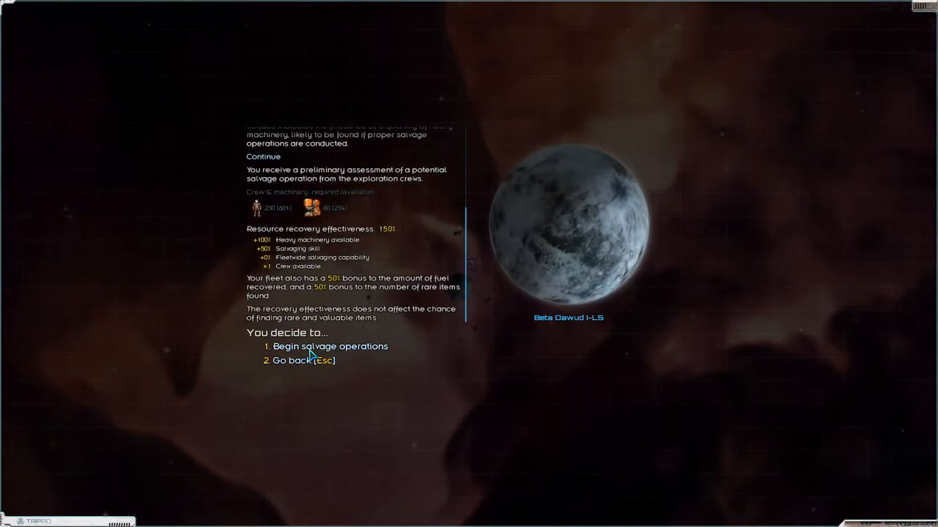
{"action": "left_click", "coordinate": [331, 346]}
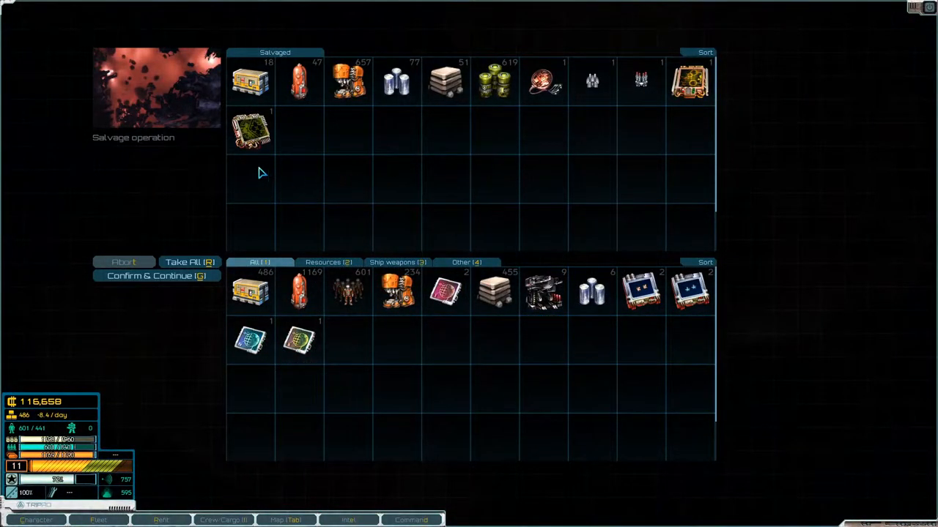
{"action": "mouse_move", "coordinate": [252, 129]}
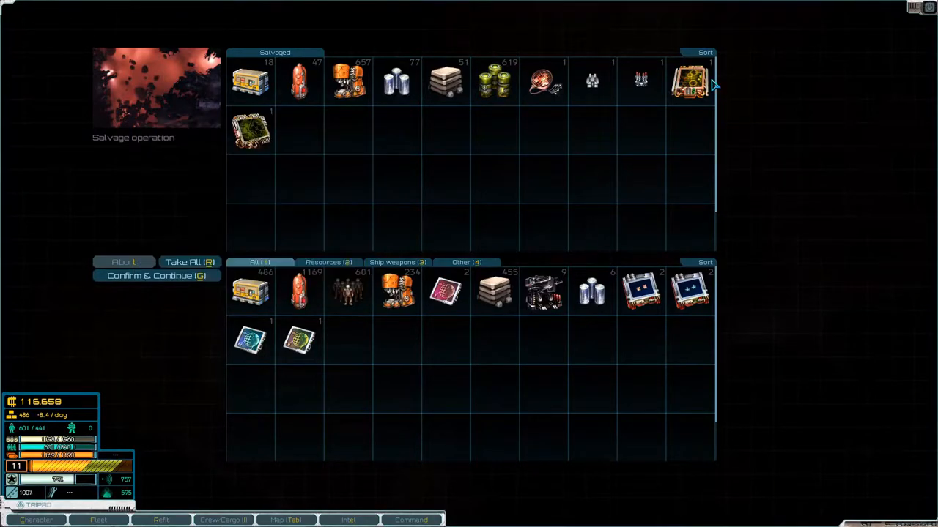
{"action": "mouse_move", "coordinate": [691, 80]}
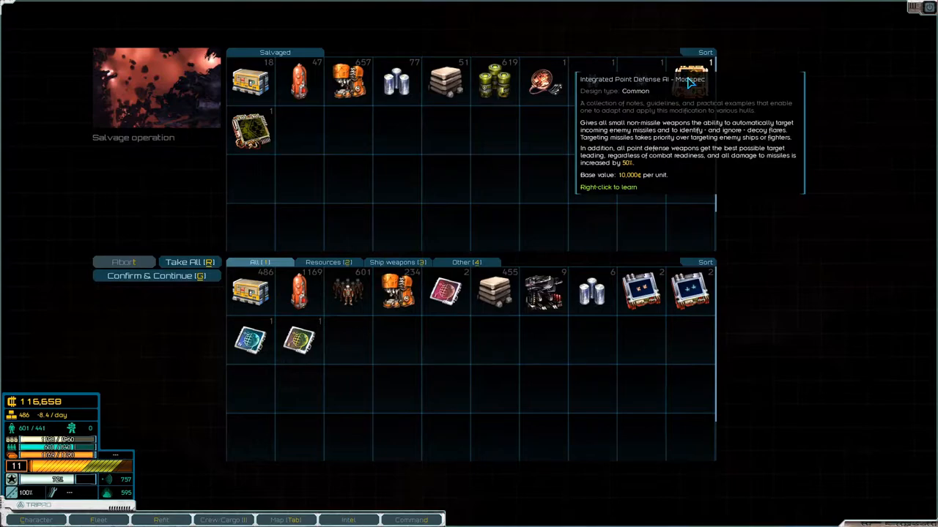
- Learn the Integrated Point Defense AI hullmod and take all the ruin salvage into cargo
{"action": "right_click", "coordinate": [689, 79]}
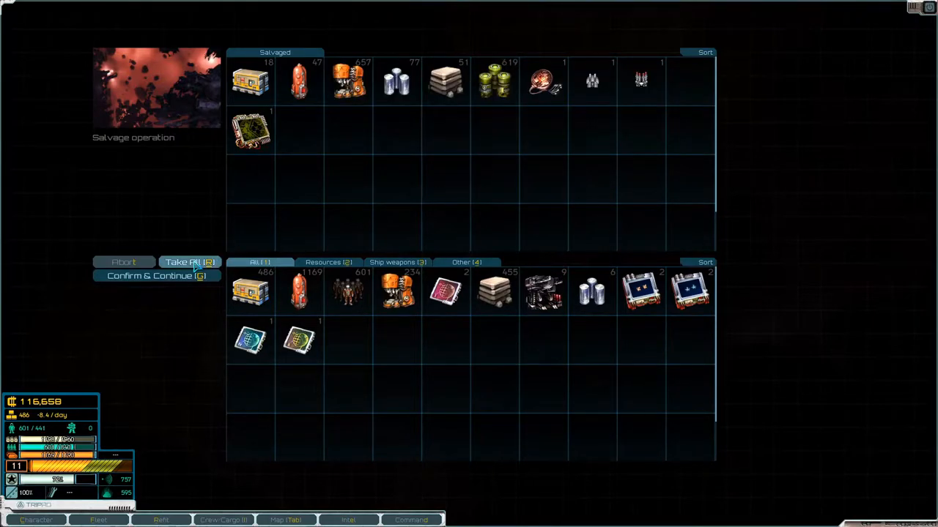
{"action": "left_click", "coordinate": [190, 261]}
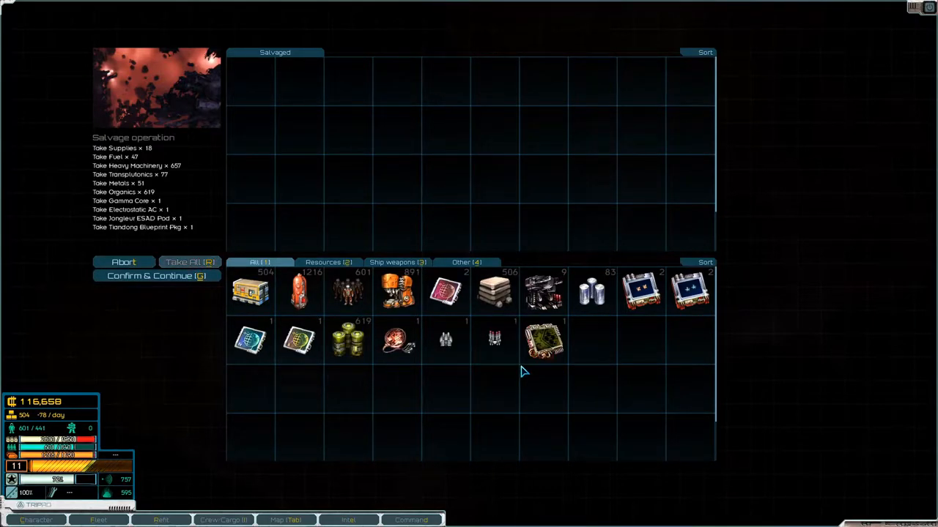
{"action": "mouse_move", "coordinate": [398, 381]}
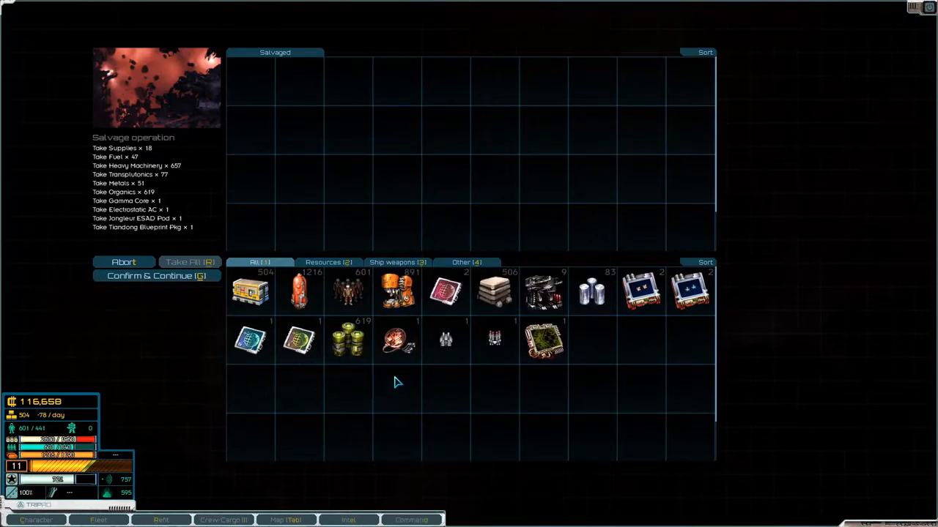
{"action": "mouse_move", "coordinate": [349, 340]}
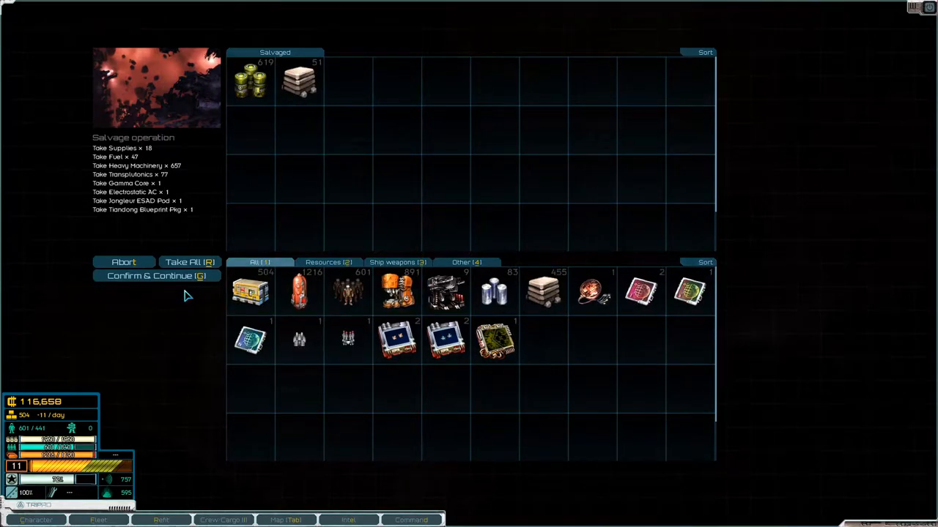
- Confirm the remaining ruin salvage and continue out toward hyperspace
{"action": "left_click", "coordinate": [154, 276]}
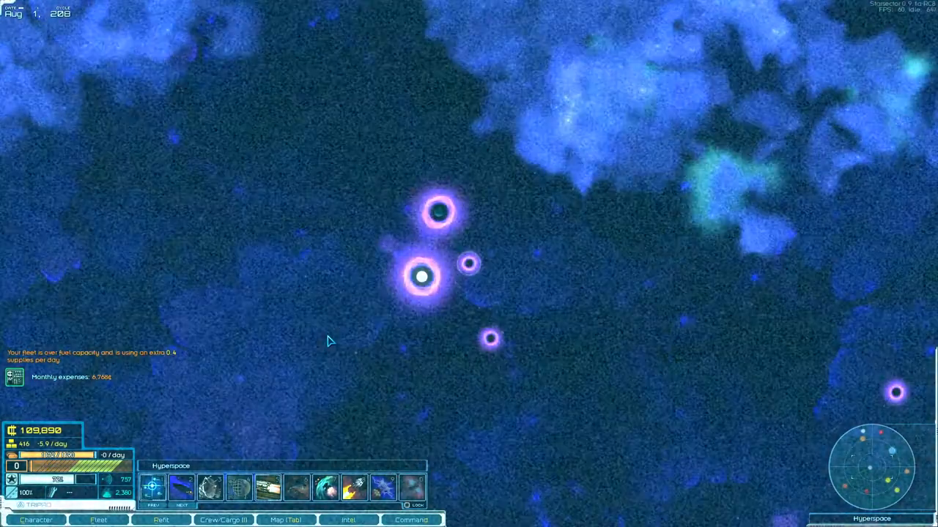
- Reach the derelict Cerberus frigate and take all its supplies, fuel and metals into cargo
{"action": "left_click", "coordinate": [285, 520]}
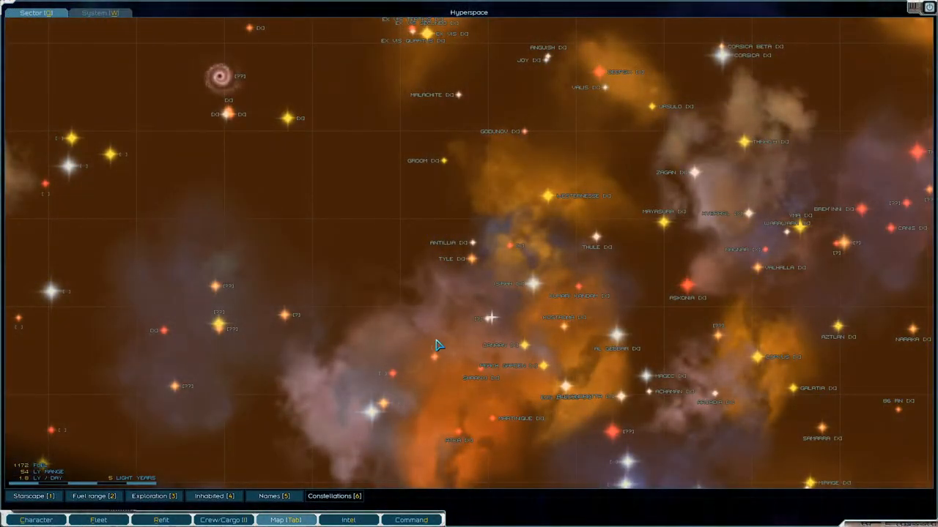
{"action": "left_click", "coordinate": [489, 318]}
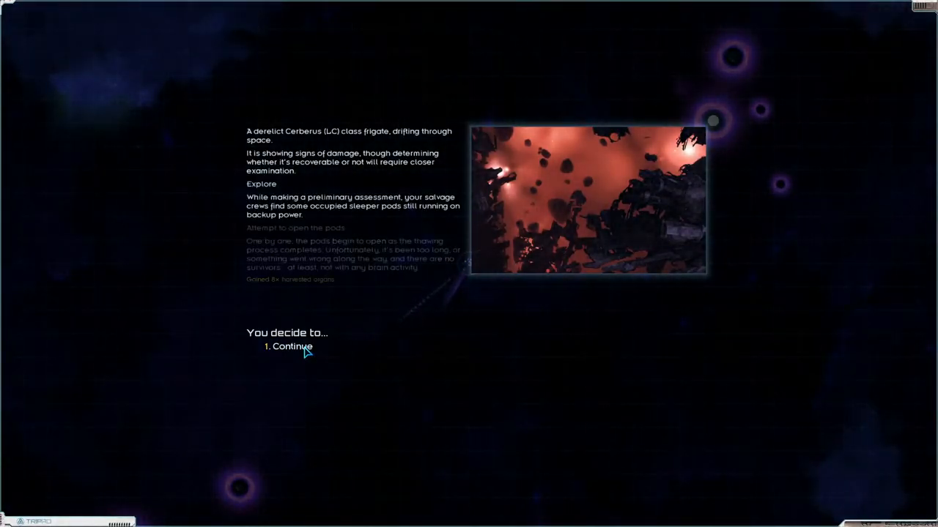
{"action": "left_click", "coordinate": [291, 346]}
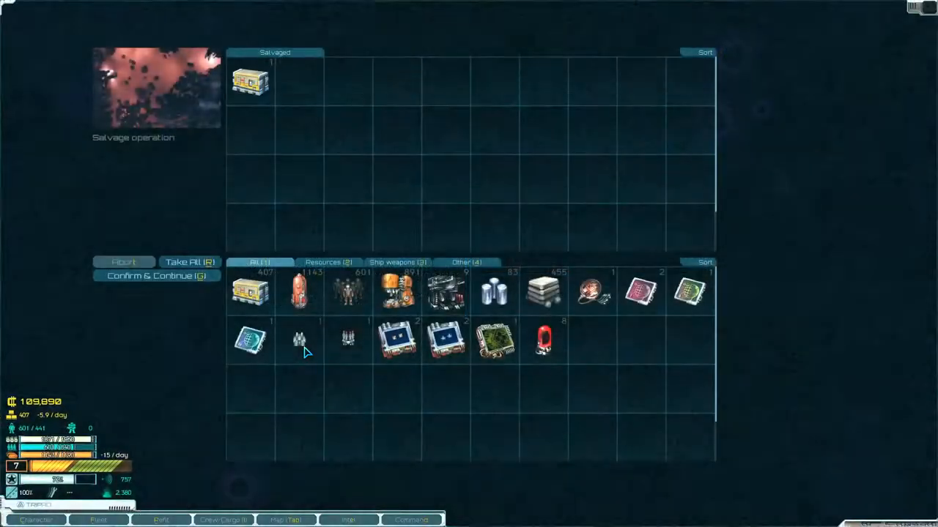
{"action": "left_click", "coordinate": [190, 261]}
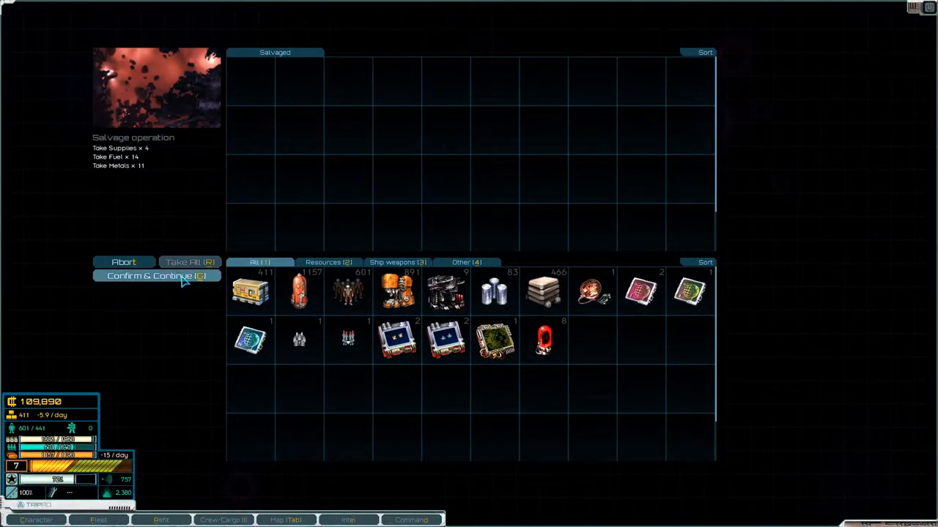
{"action": "left_click", "coordinate": [155, 275]}
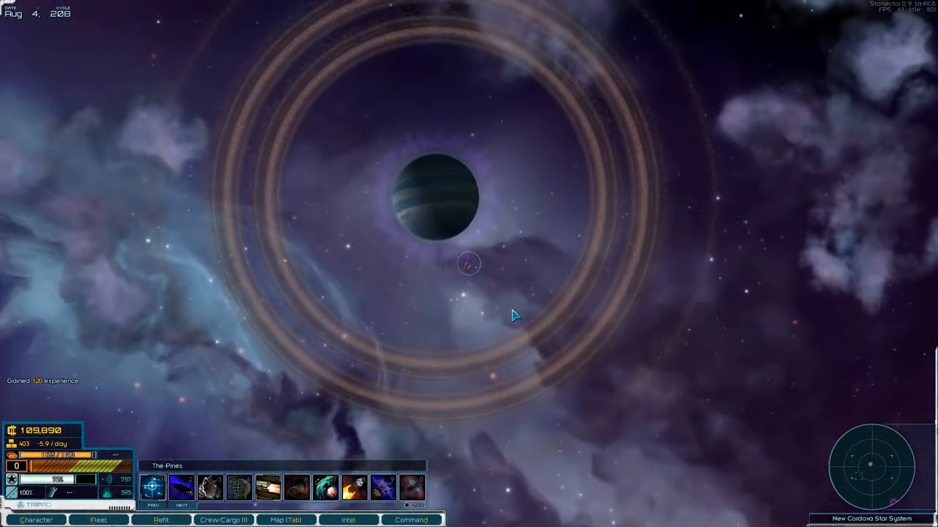
- Set a course across New Cordova on the system map toward the wreck
{"action": "left_click", "coordinate": [286, 520]}
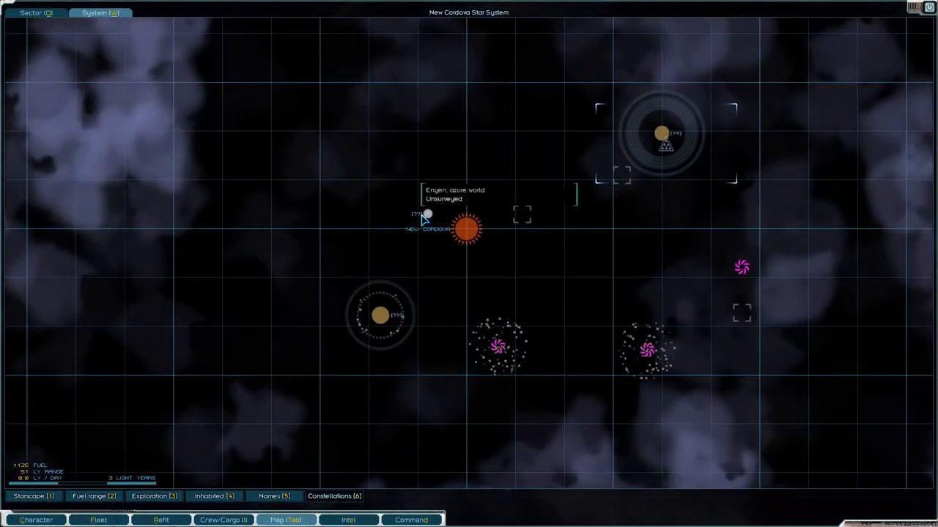
{"action": "mouse_move", "coordinate": [521, 340]}
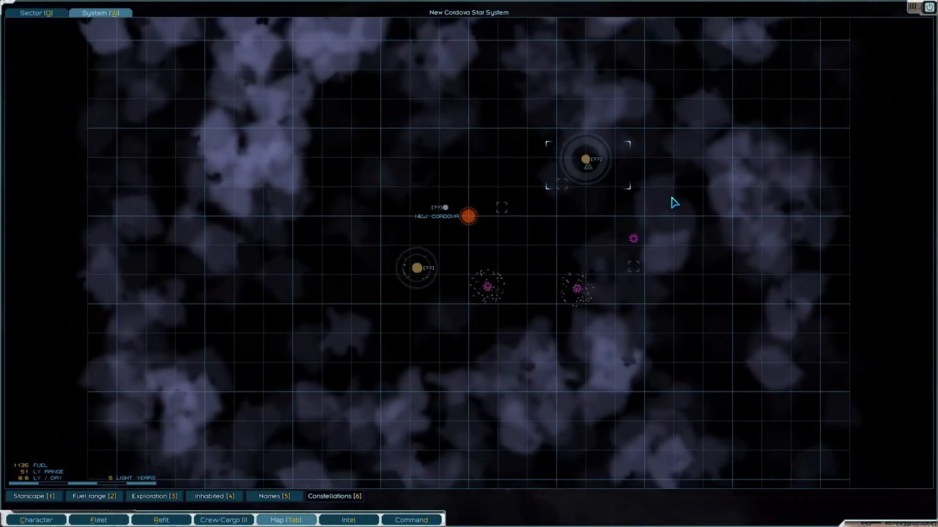
{"action": "mouse_move", "coordinate": [643, 260]}
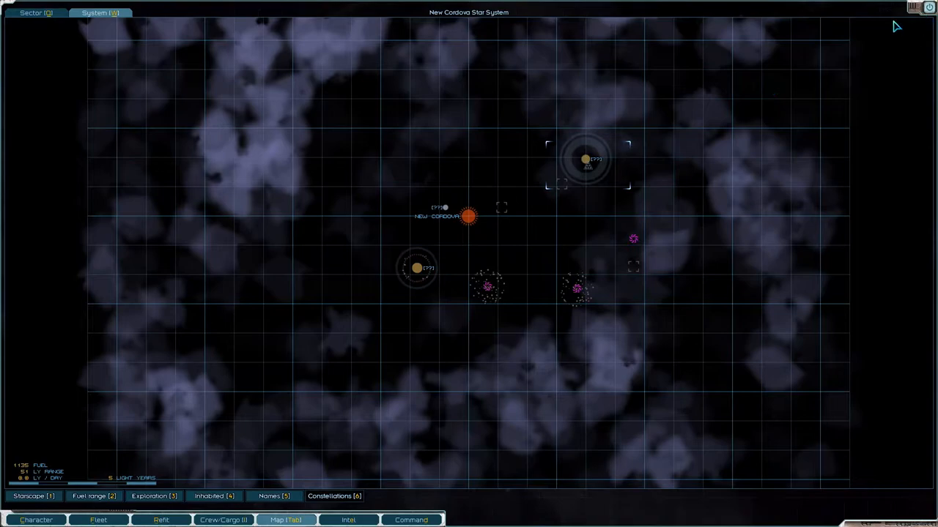
{"action": "left_click", "coordinate": [584, 158]}
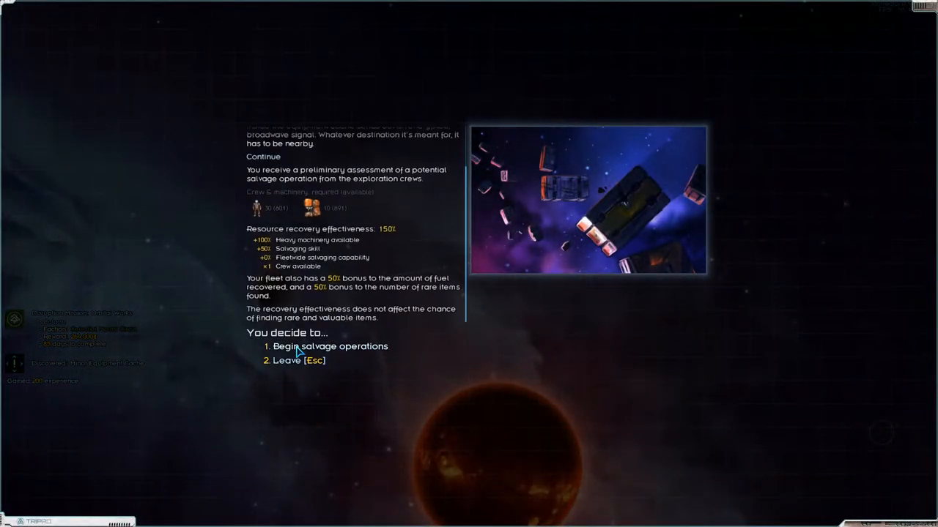
- Salvage the wreck, recovering heavy machinery and transplutonics into cargo
{"action": "left_click", "coordinate": [328, 346]}
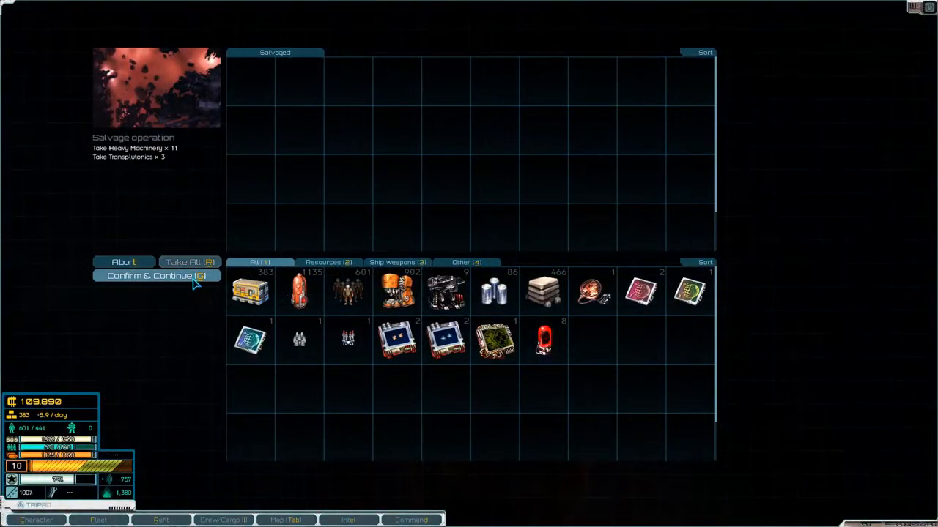
{"action": "mouse_move", "coordinate": [396, 293]}
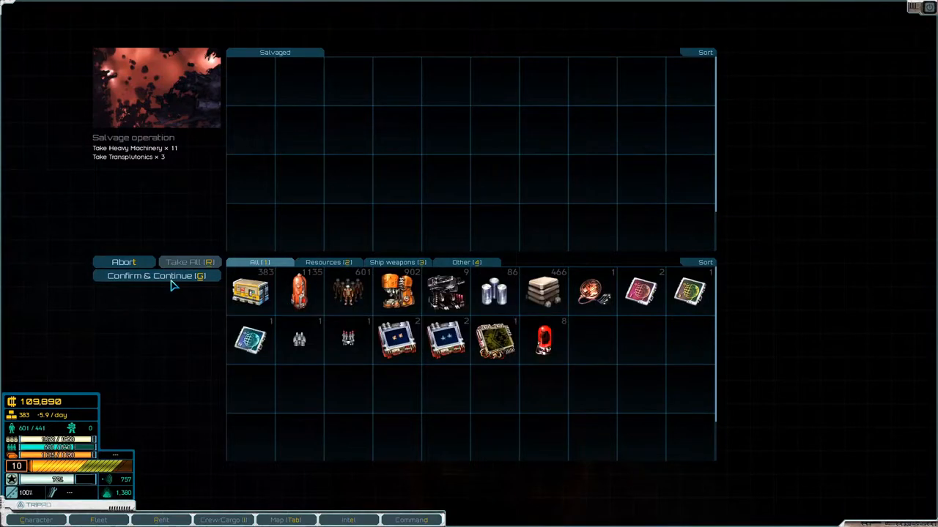
{"action": "left_click", "coordinate": [155, 276]}
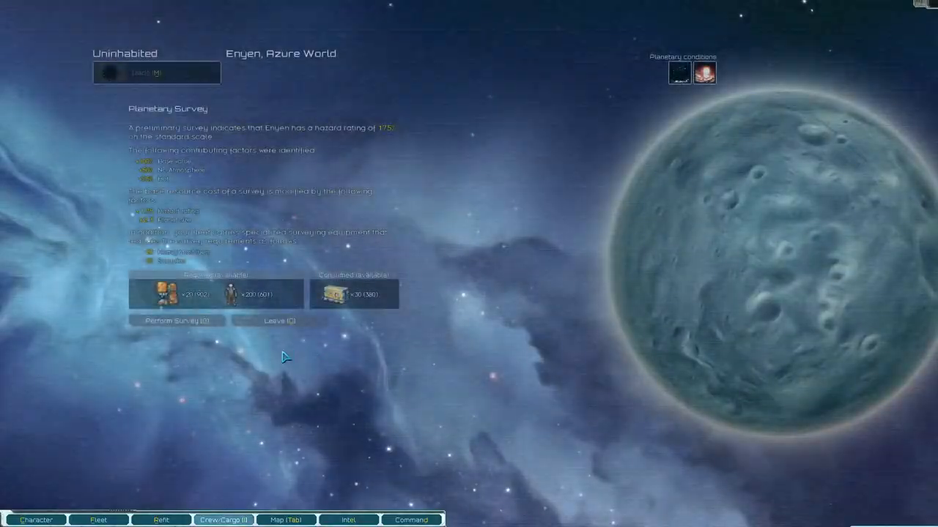
- Survey Enyen, finding moderate ore deposits, and bring the system map back up
{"action": "left_click", "coordinate": [176, 320]}
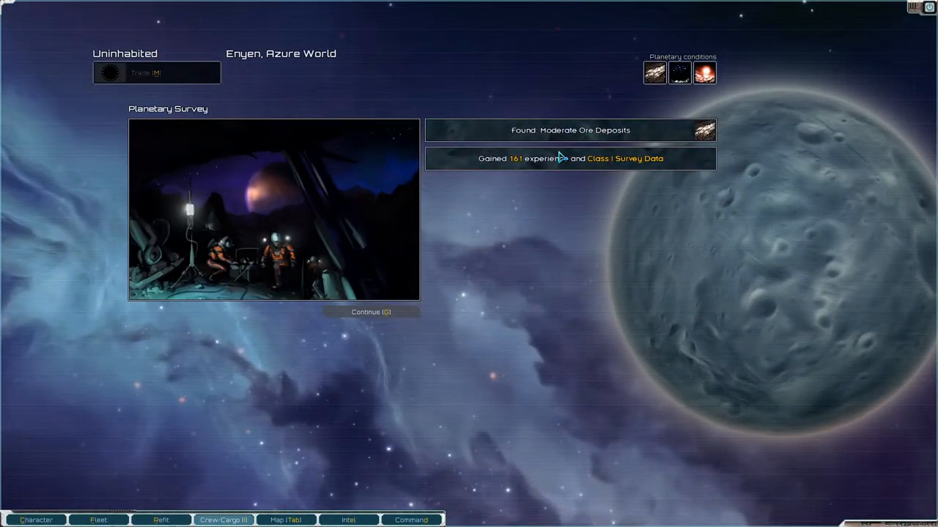
{"action": "left_click", "coordinate": [371, 310]}
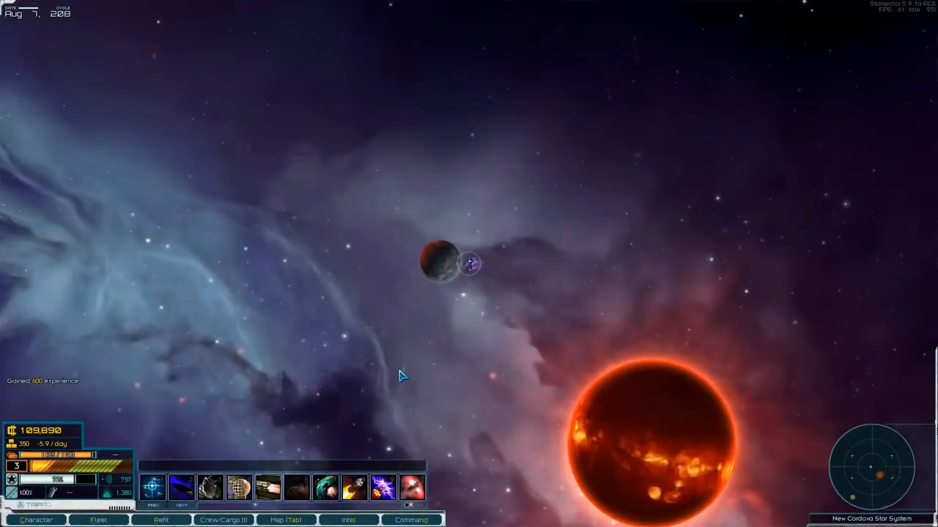
{"action": "left_click", "coordinate": [286, 520]}
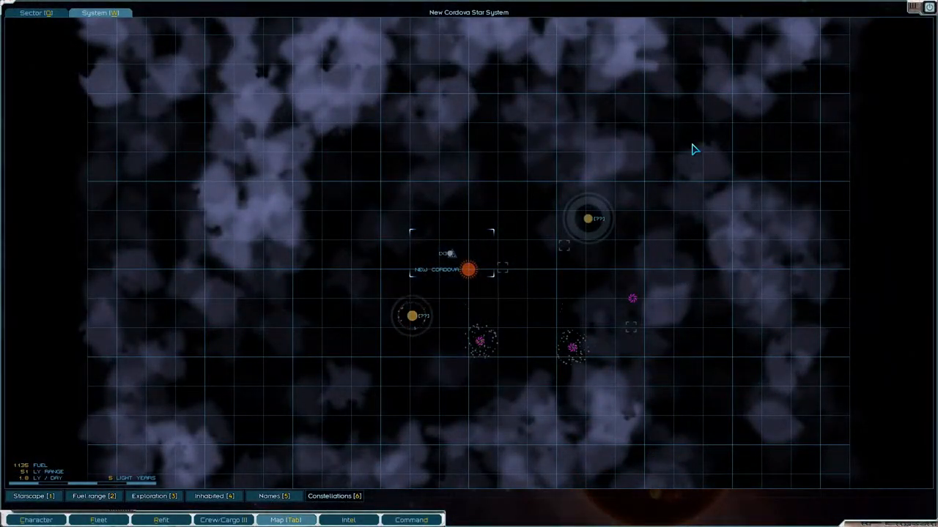
{"action": "mouse_move", "coordinate": [413, 317]}
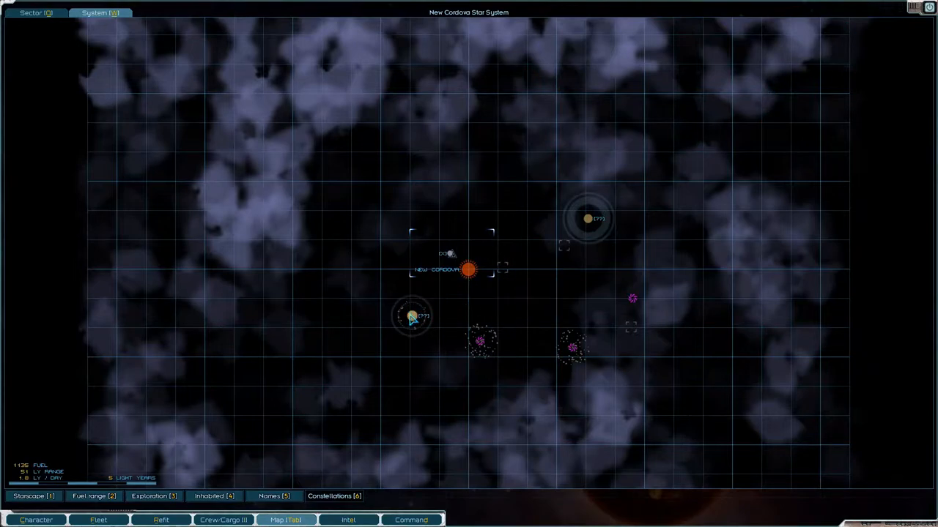
- Set course toward the drifting cargo pods on the system map
{"action": "left_click", "coordinate": [411, 316]}
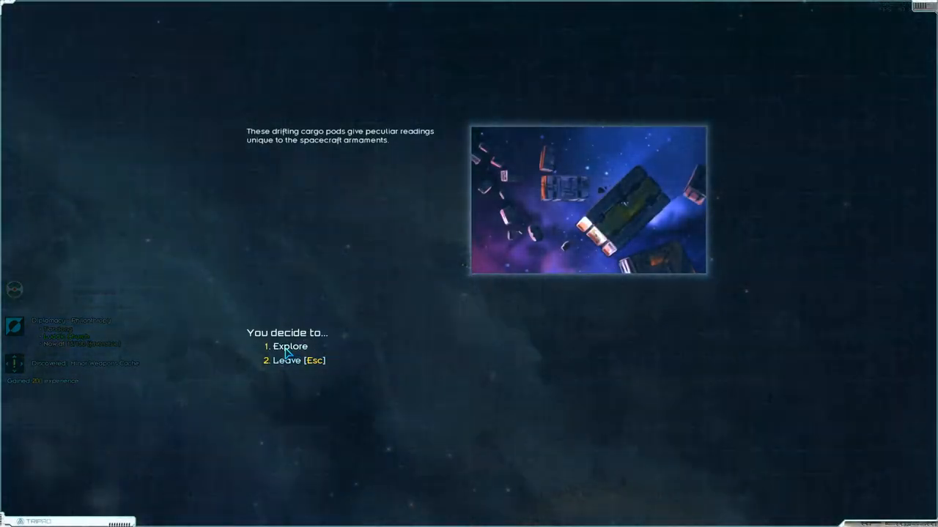
- Explore the cargo pods and take all their supplies, fuel, machinery, transplutonics and drone LPC
{"action": "left_click", "coordinate": [285, 346]}
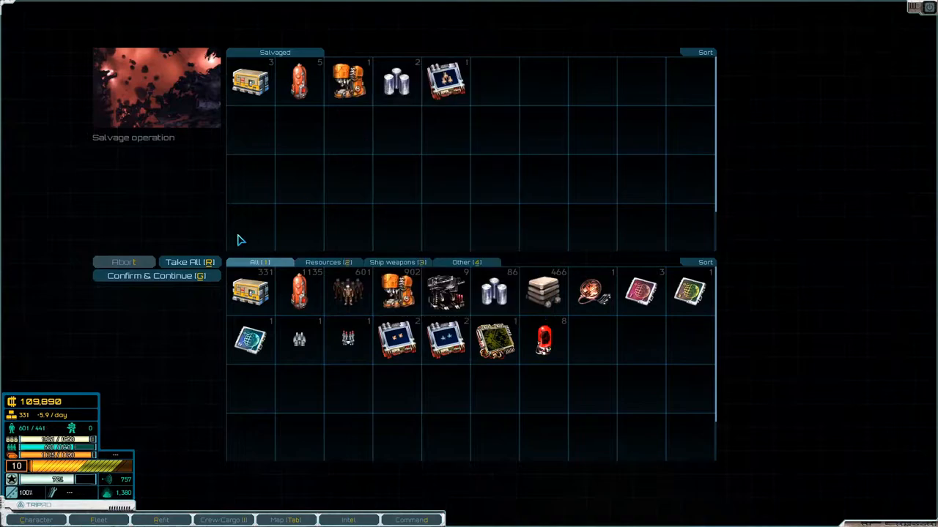
{"action": "left_click", "coordinate": [189, 262]}
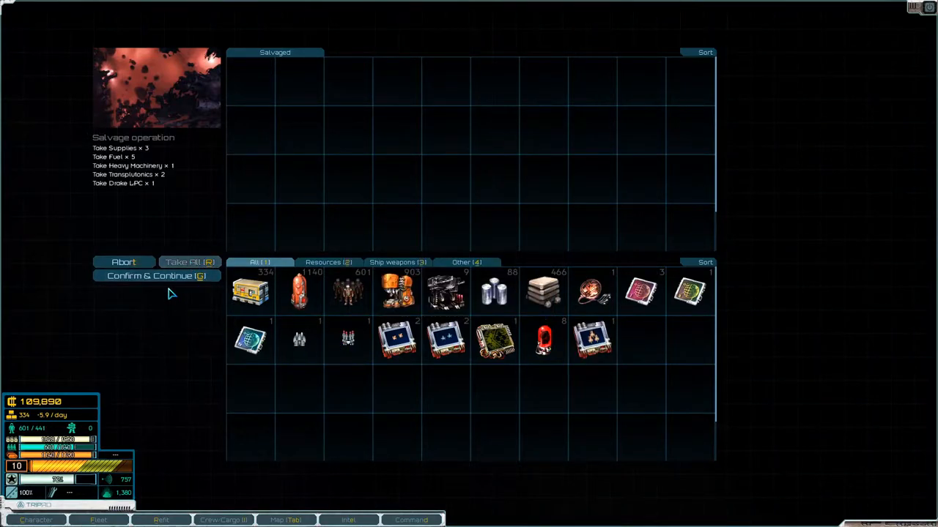
{"action": "left_click", "coordinate": [155, 276]}
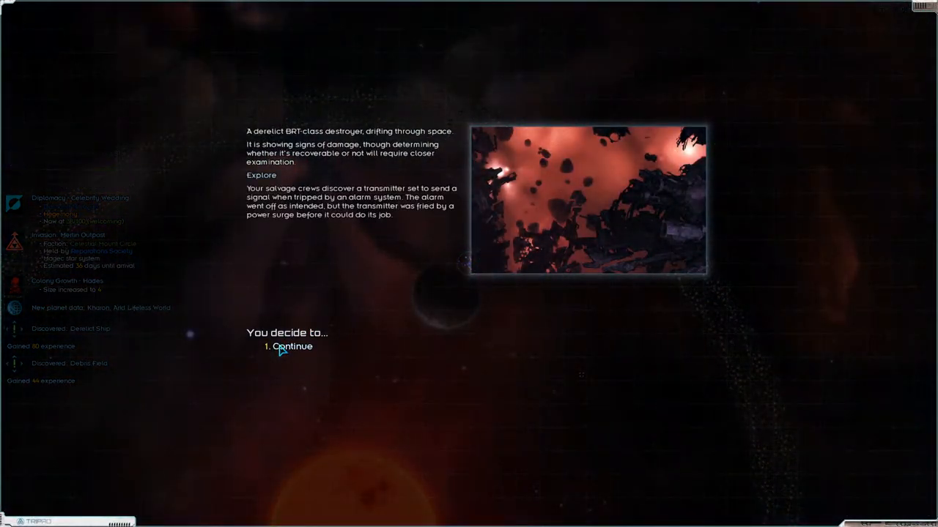
- Salvage the derelict destroyer and the next derelict, taking all recovered items into cargo
{"action": "left_click", "coordinate": [292, 346]}
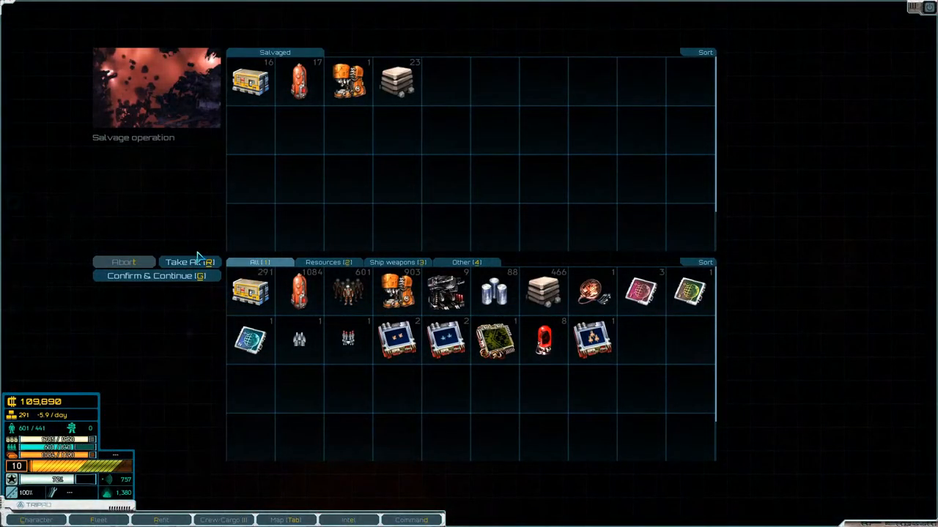
{"action": "left_click", "coordinate": [189, 263]}
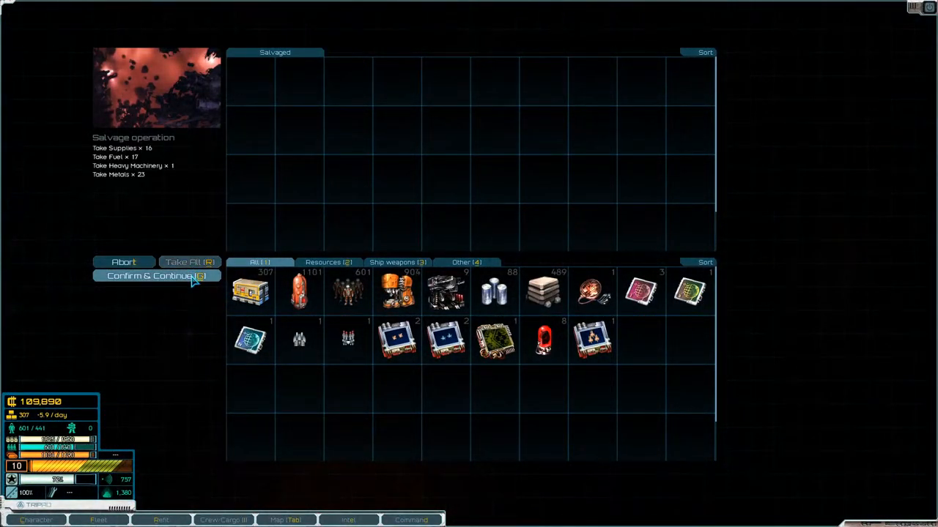
{"action": "left_click", "coordinate": [151, 276]}
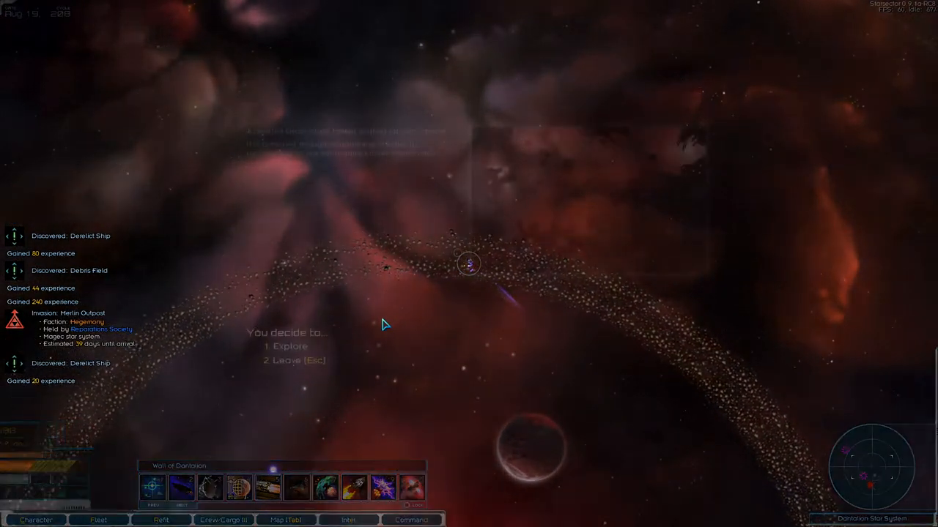
{"action": "left_click", "coordinate": [290, 346]}
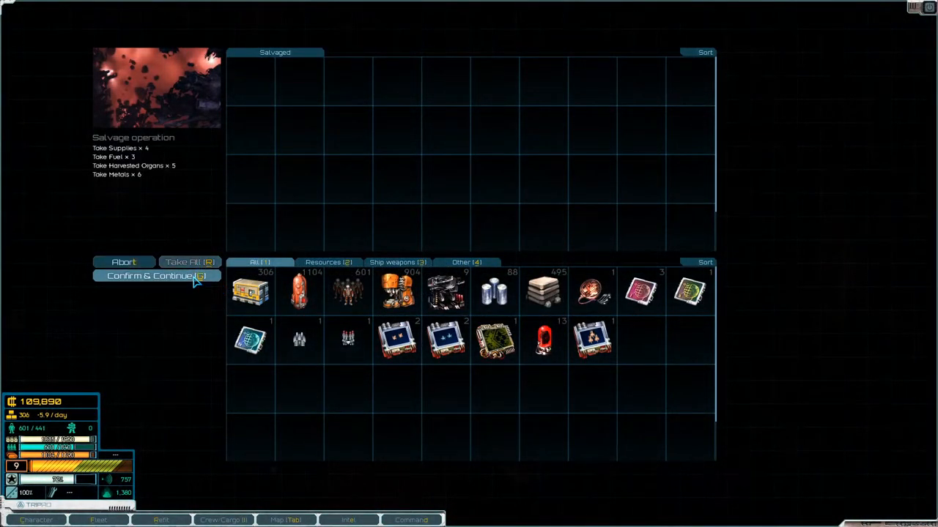
{"action": "left_click", "coordinate": [153, 275]}
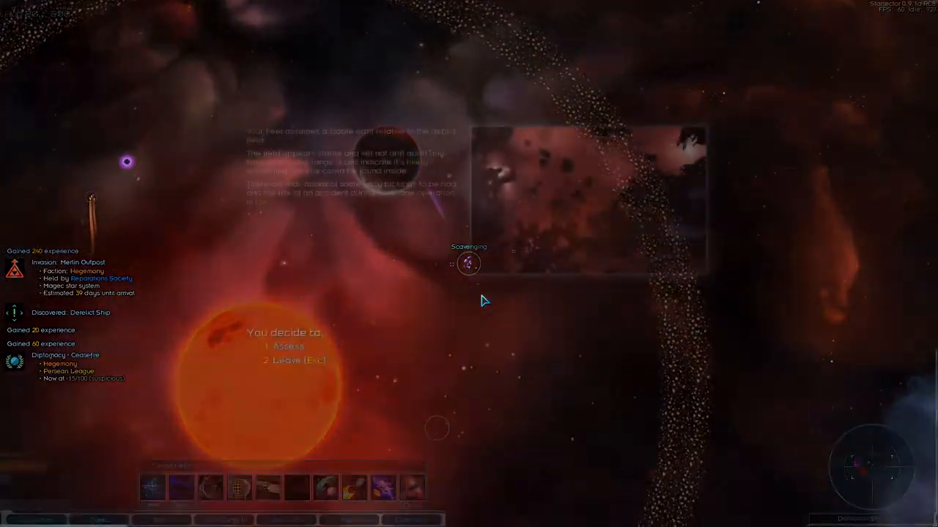
- Explore the debris field, thaw the sleeper pod crew, and confirm the remaining salvage hauls
{"action": "left_click", "coordinate": [287, 346]}
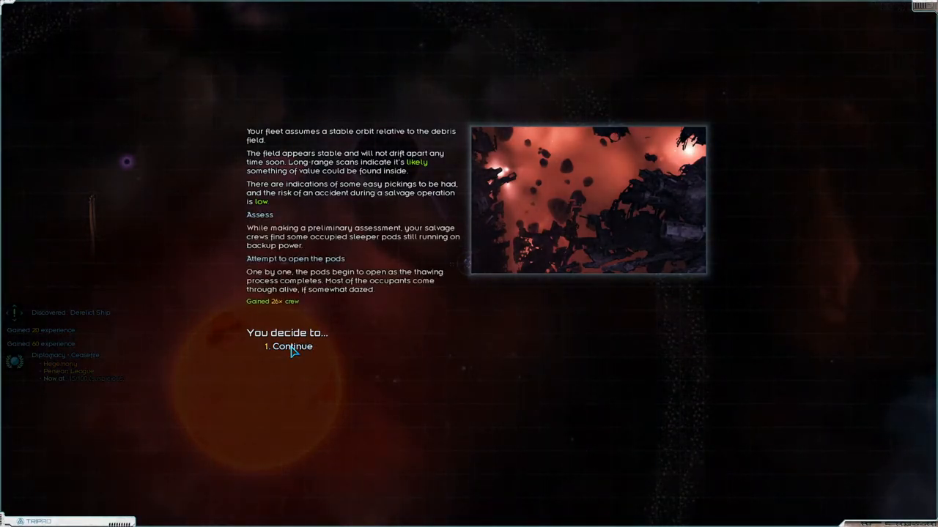
{"action": "left_click", "coordinate": [292, 346]}
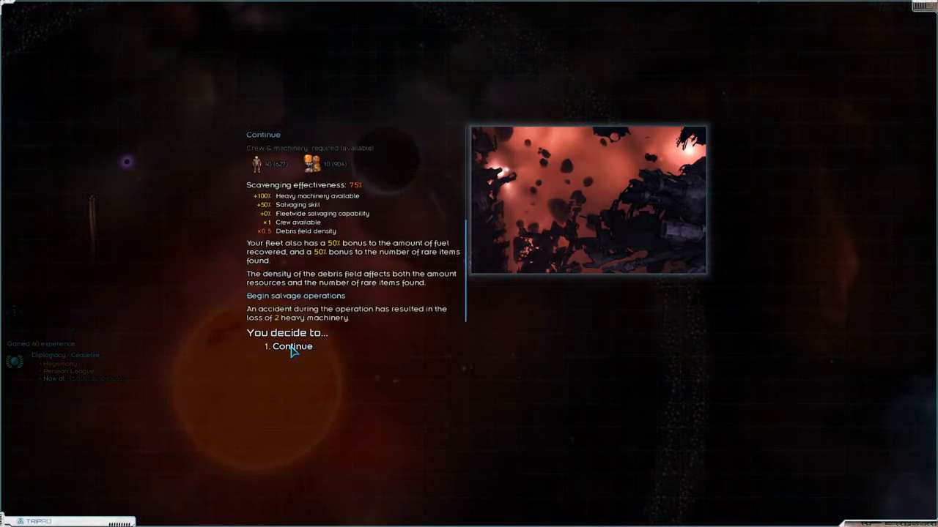
{"action": "left_click", "coordinate": [291, 346]}
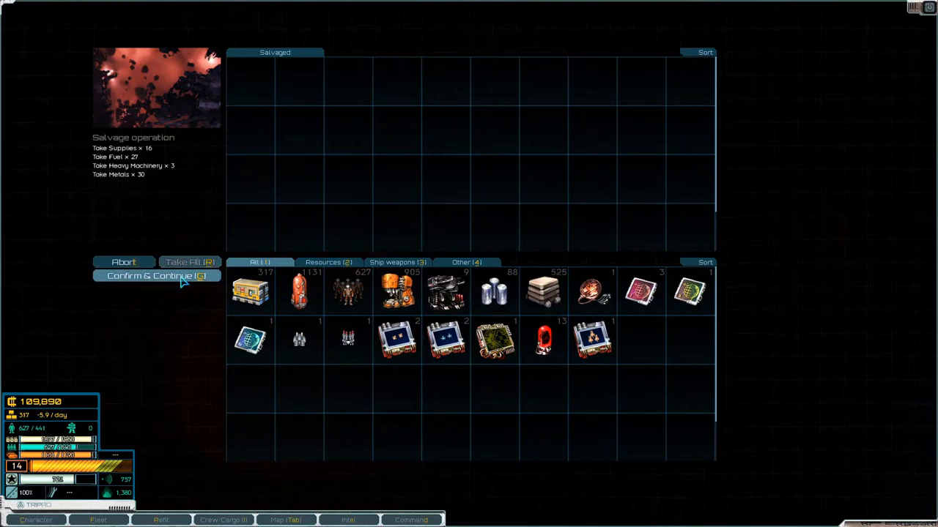
{"action": "left_click", "coordinate": [157, 275]}
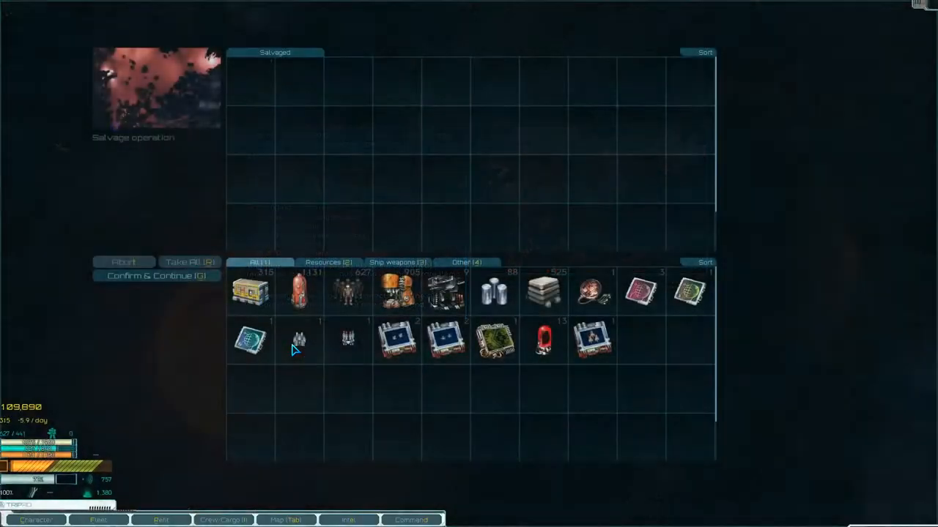
{"action": "left_click", "coordinate": [190, 262]}
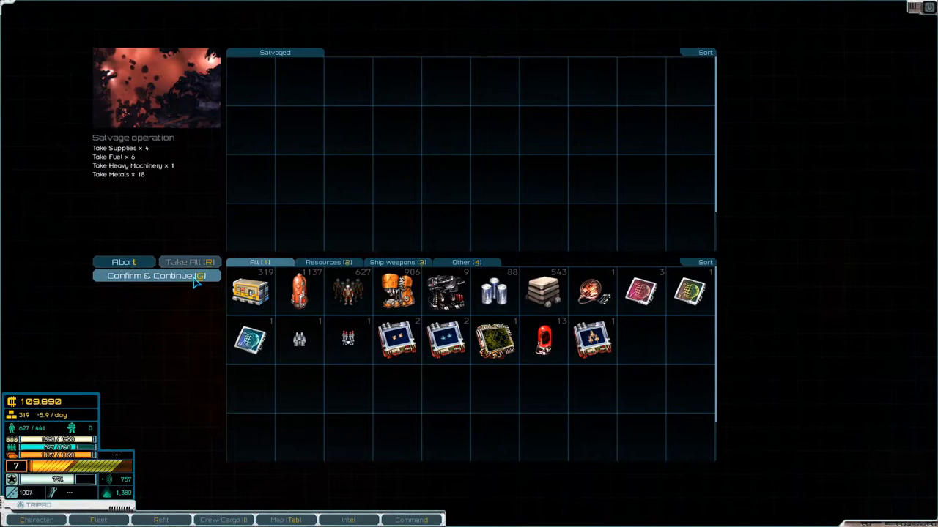
{"action": "left_click", "coordinate": [155, 275]}
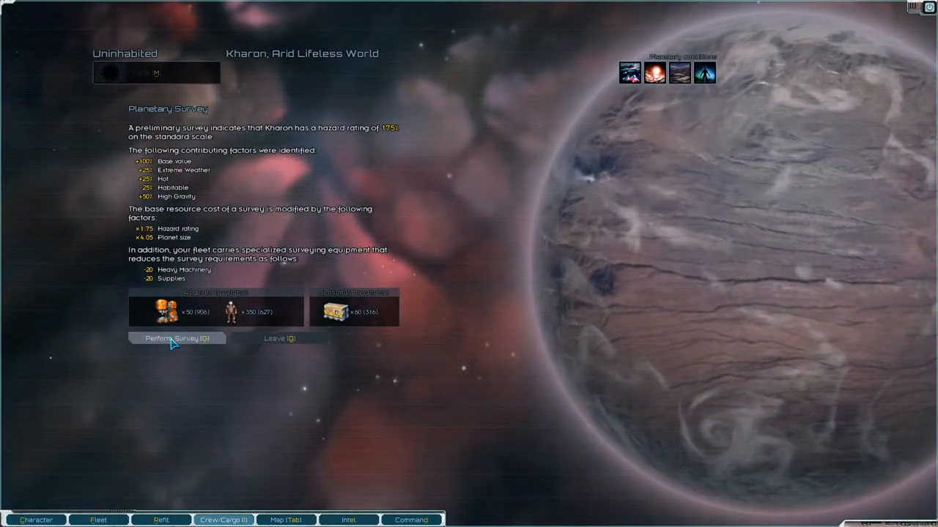
- Survey Kharon, revealing ore deposits, rich rare ore, poor farmland and scattered ruins
{"action": "left_click", "coordinate": [176, 337]}
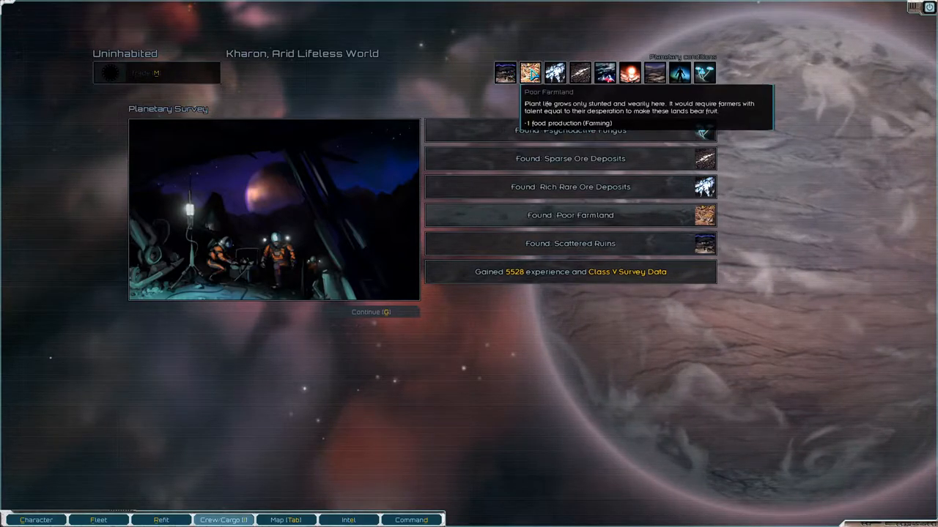
{"action": "left_click", "coordinate": [371, 312]}
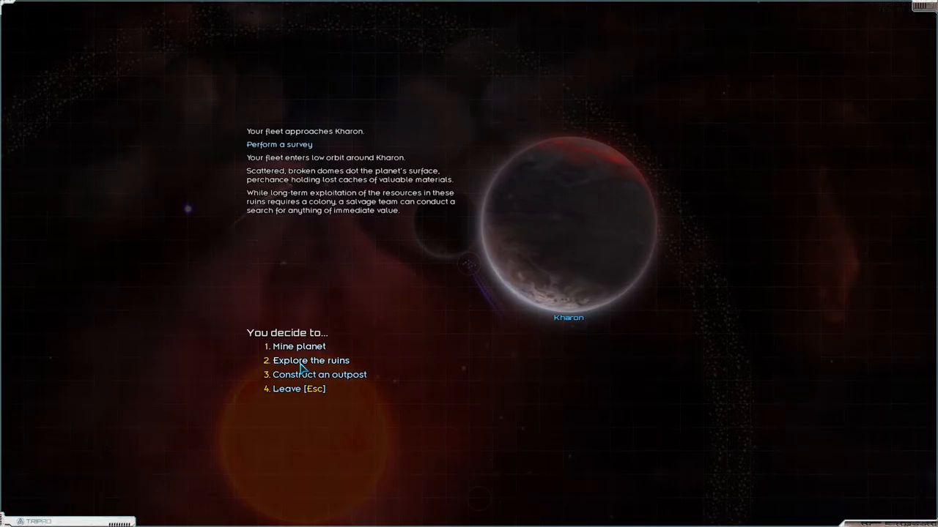
- Explore Kharon's ruins, take all the salvage into cargo and leave the planet
{"action": "left_click", "coordinate": [311, 361]}
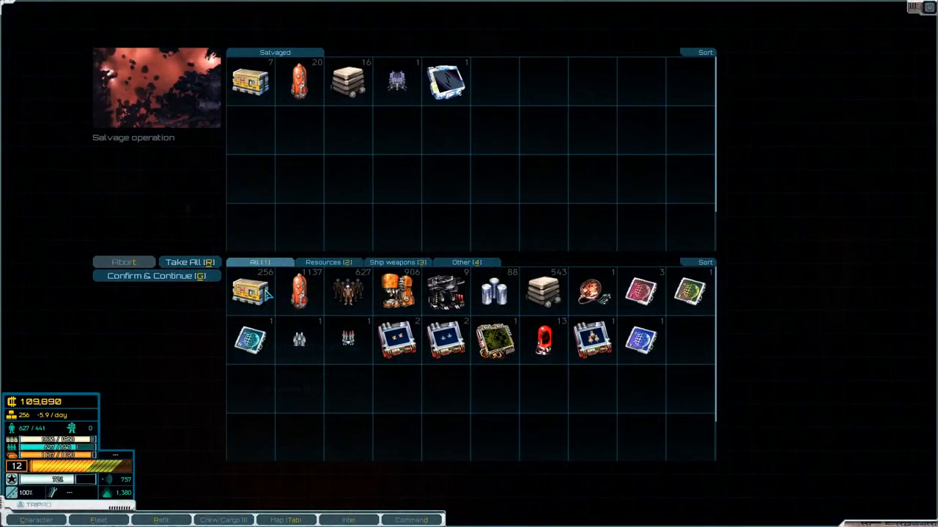
{"action": "mouse_move", "coordinate": [445, 82]}
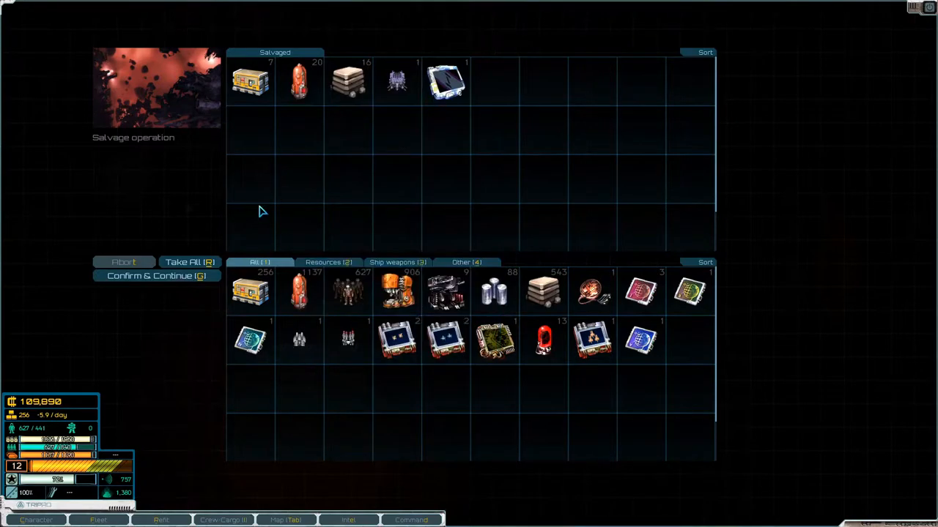
{"action": "left_click", "coordinate": [189, 261]}
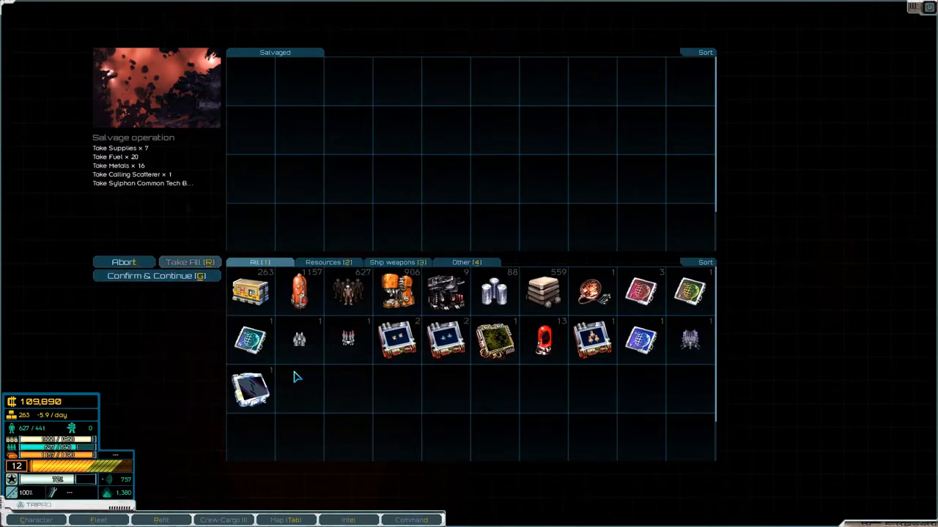
{"action": "mouse_move", "coordinate": [119, 369]}
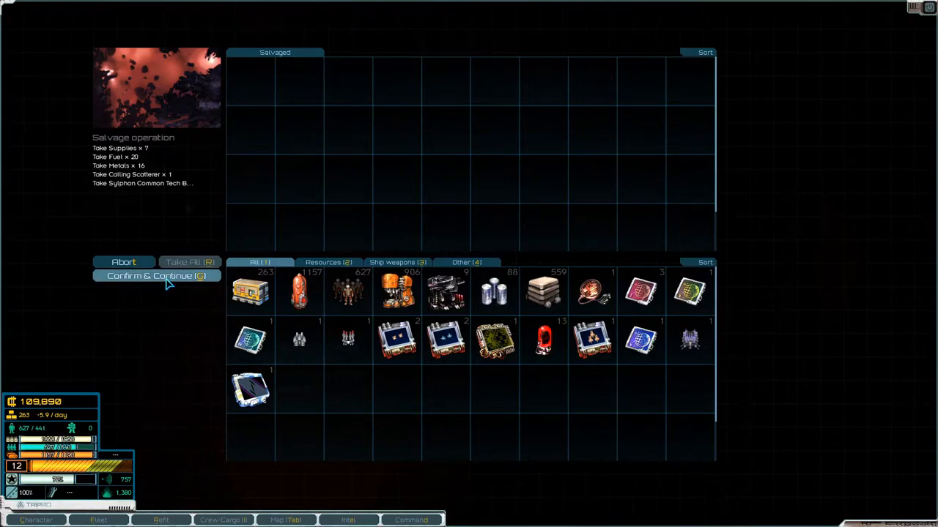
{"action": "left_click", "coordinate": [149, 276]}
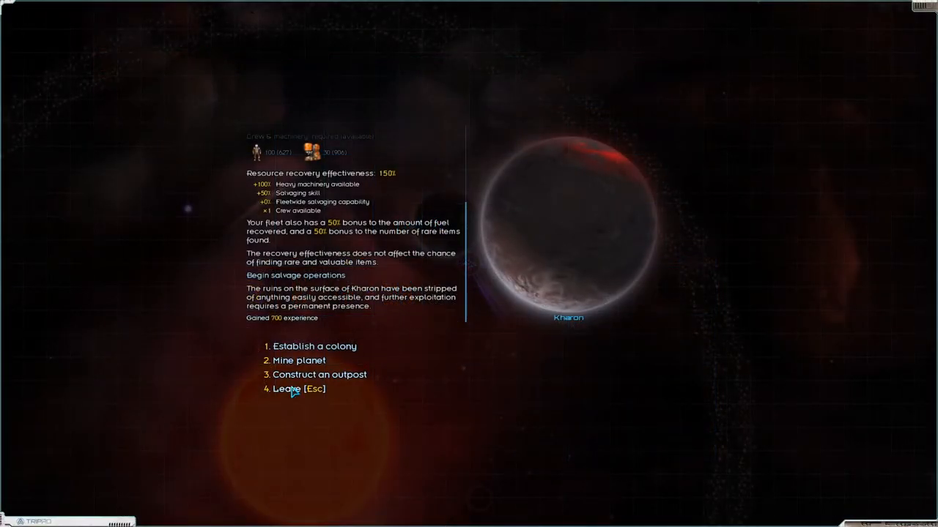
{"action": "left_click", "coordinate": [297, 389]}
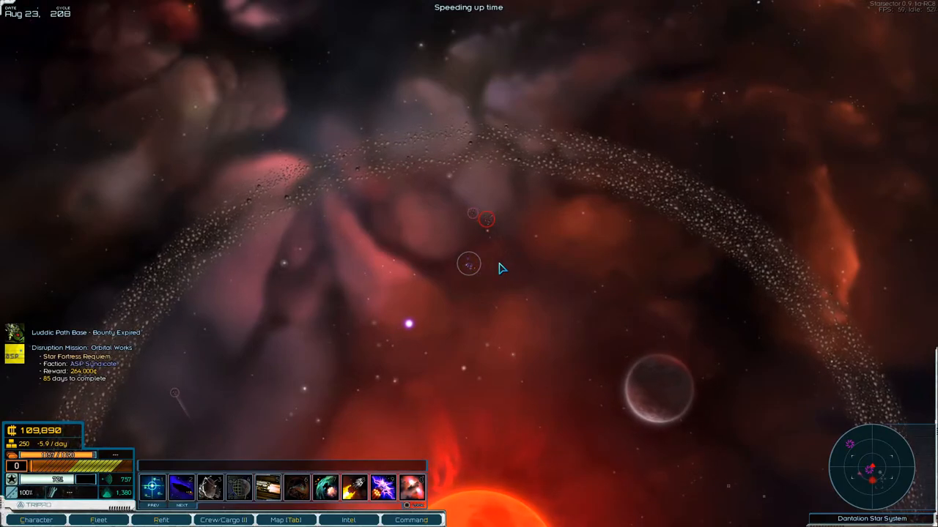
- Fly to the derelict Shar Pei (D) destroyer, explore it and recover it into the fleet
{"action": "left_click", "coordinate": [469, 264]}
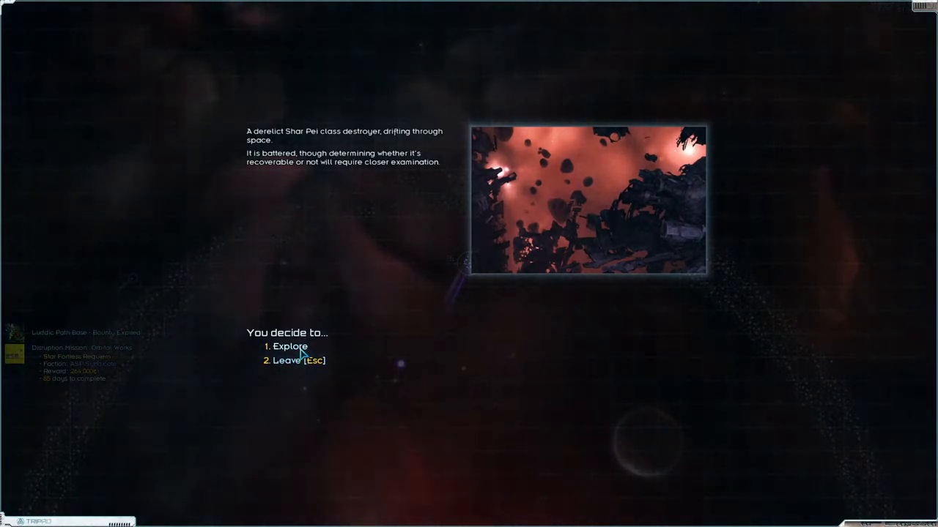
{"action": "left_click", "coordinate": [291, 346]}
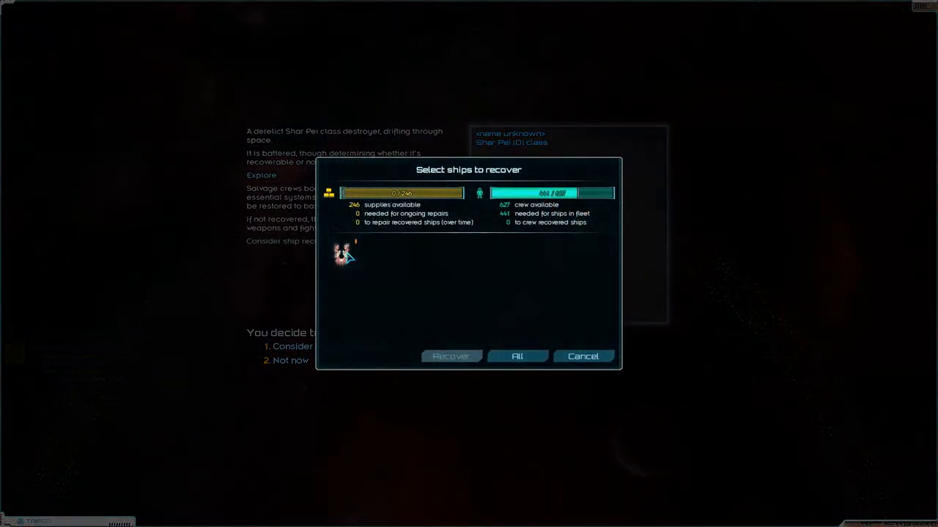
{"action": "mouse_move", "coordinate": [340, 252]}
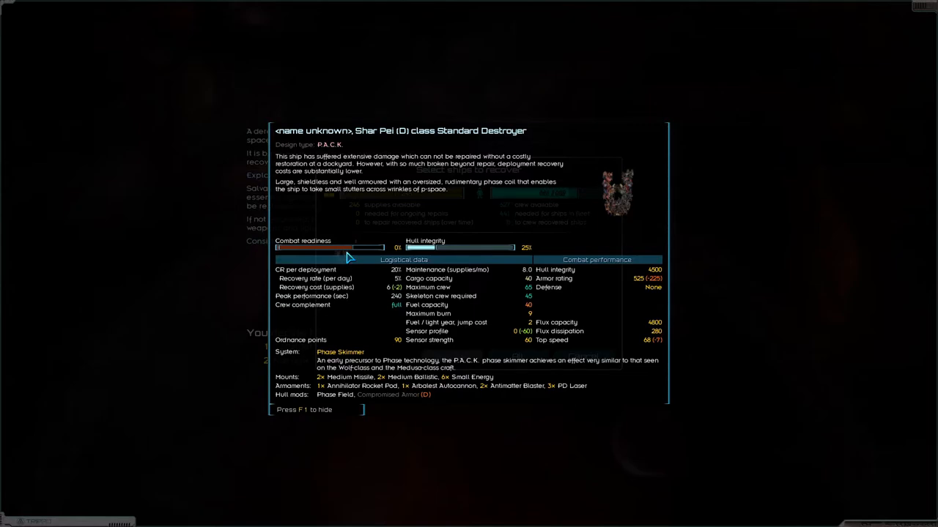
{"action": "mouse_move", "coordinate": [497, 364]}
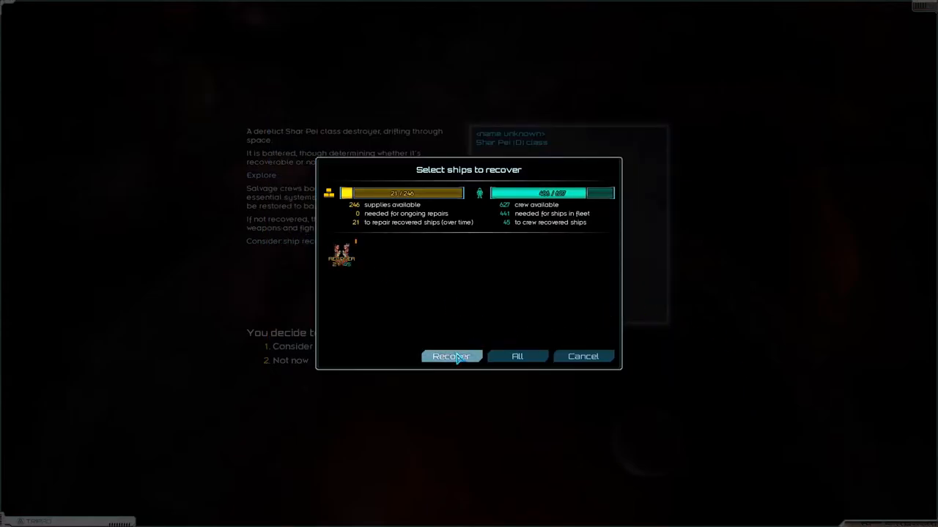
{"action": "left_click", "coordinate": [451, 356]}
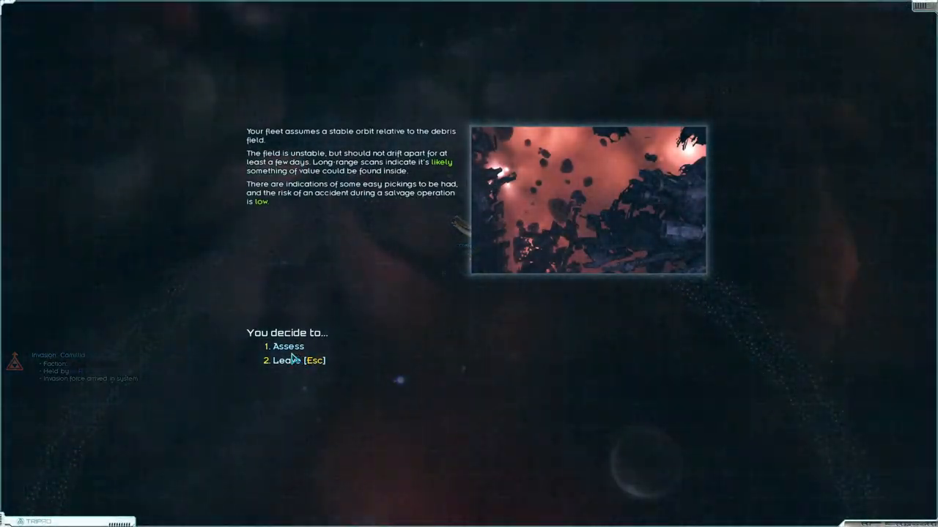
- Assess the first debris field and keep all its salvaged items
{"action": "left_click", "coordinate": [287, 345]}
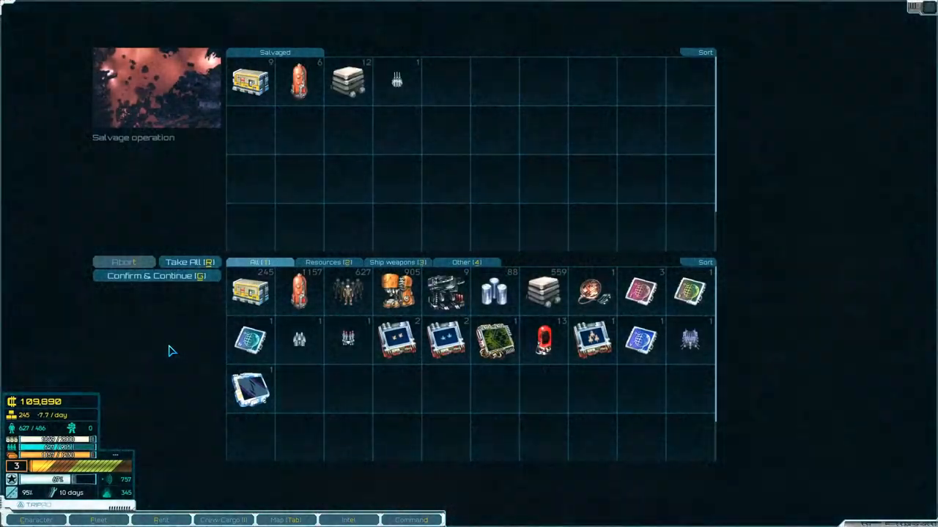
{"action": "left_click", "coordinate": [191, 261]}
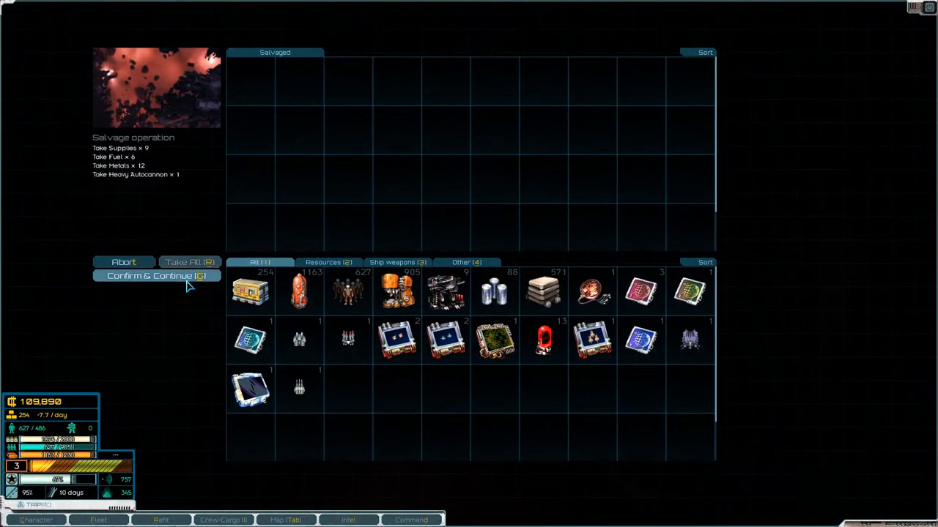
{"action": "left_click", "coordinate": [156, 275]}
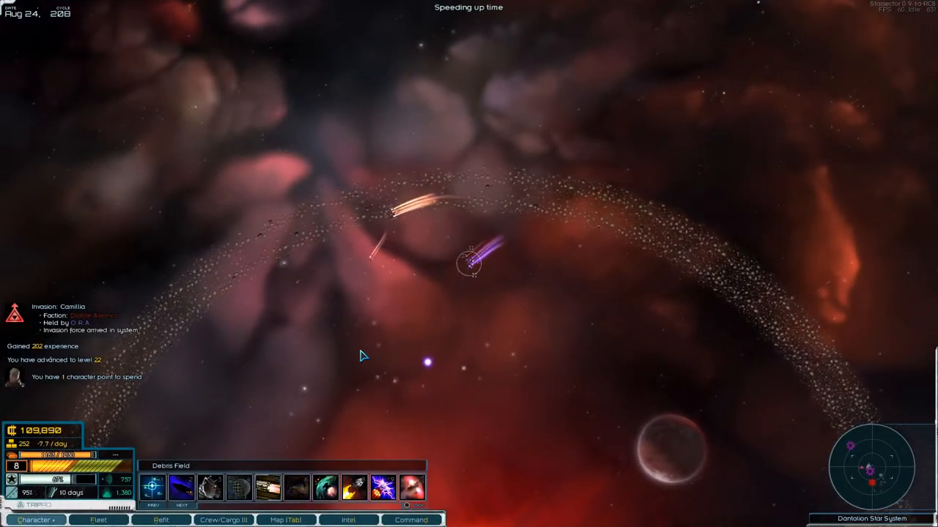
- Fly to the second debris field, run salvage operations and take everything
{"action": "left_click", "coordinate": [286, 520]}
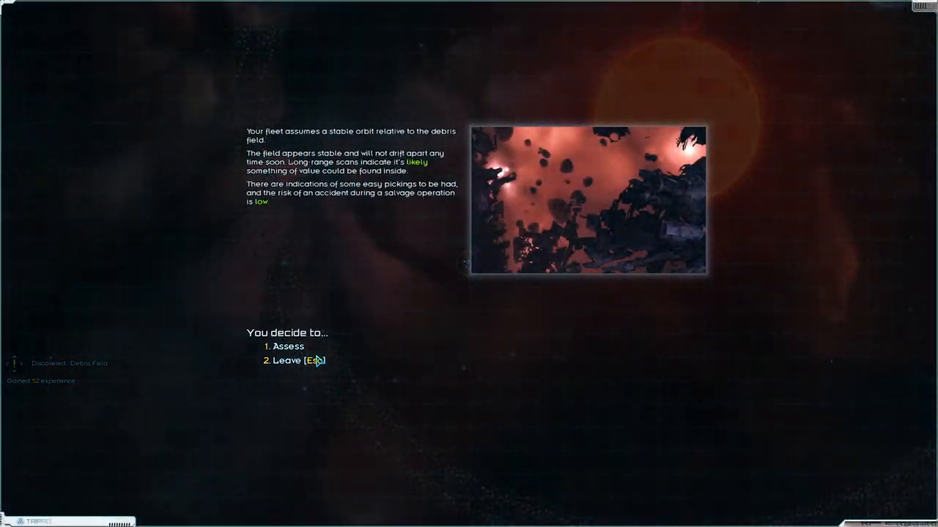
{"action": "left_click", "coordinate": [288, 346]}
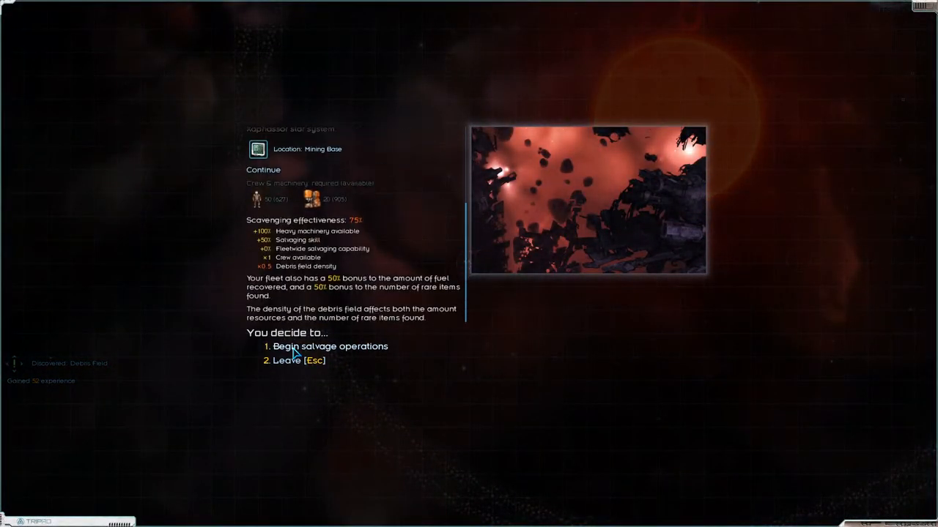
{"action": "left_click", "coordinate": [329, 345]}
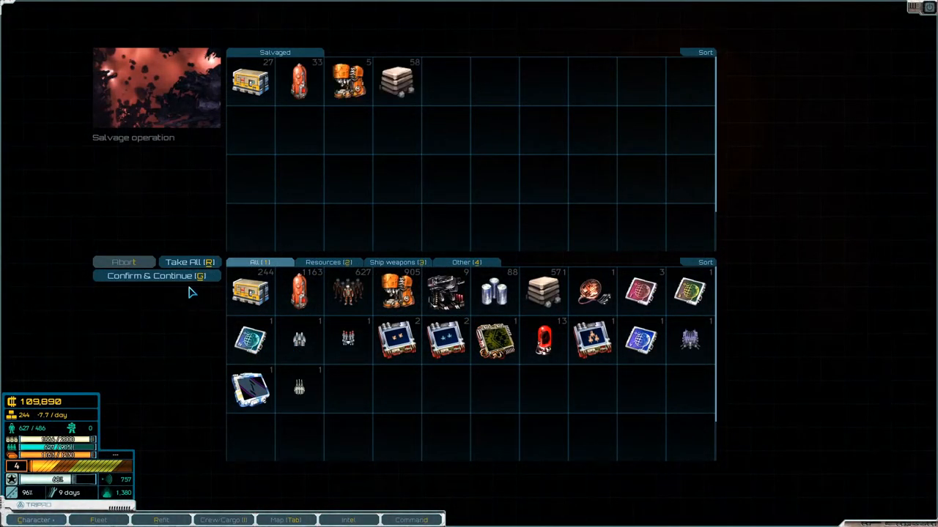
{"action": "left_click", "coordinate": [189, 261]}
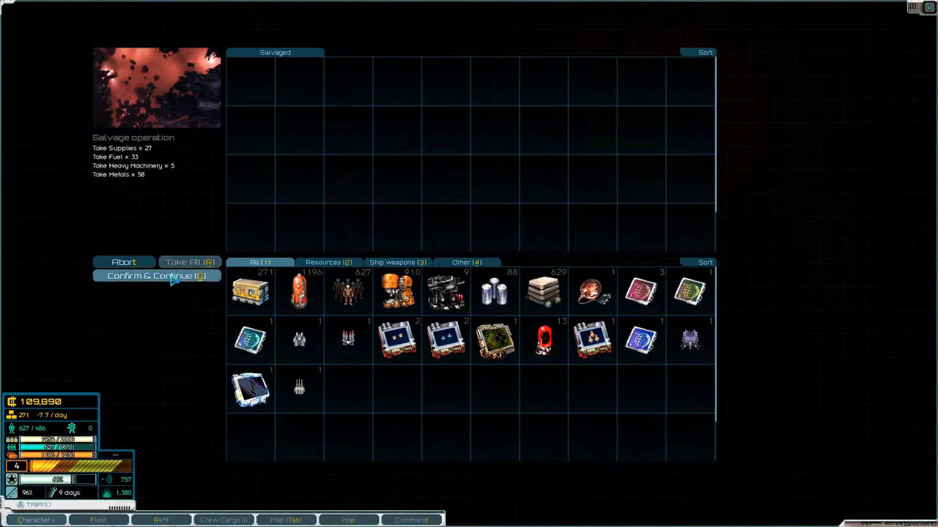
{"action": "left_click", "coordinate": [155, 275]}
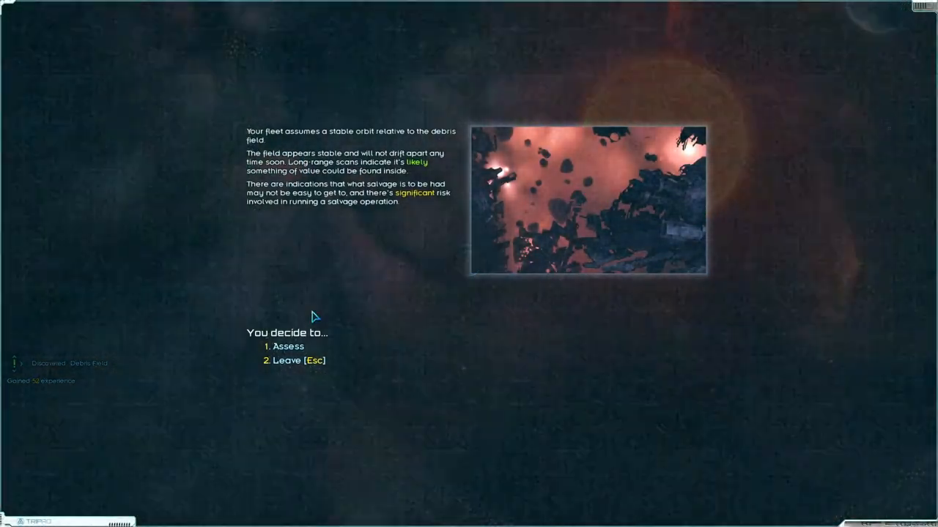
- Salvage the risky debris field, accepting the heavy machinery accident, and keep the haul
{"action": "left_click", "coordinate": [288, 346]}
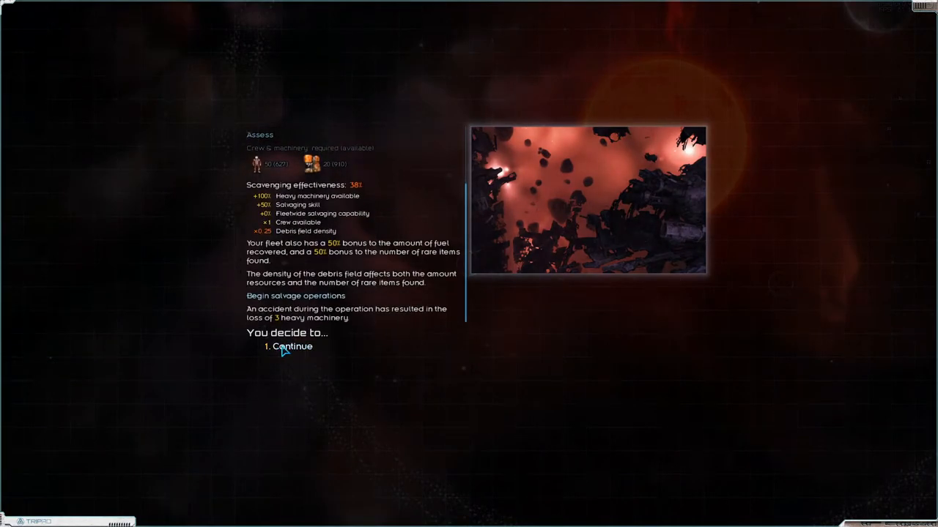
{"action": "left_click", "coordinate": [292, 346]}
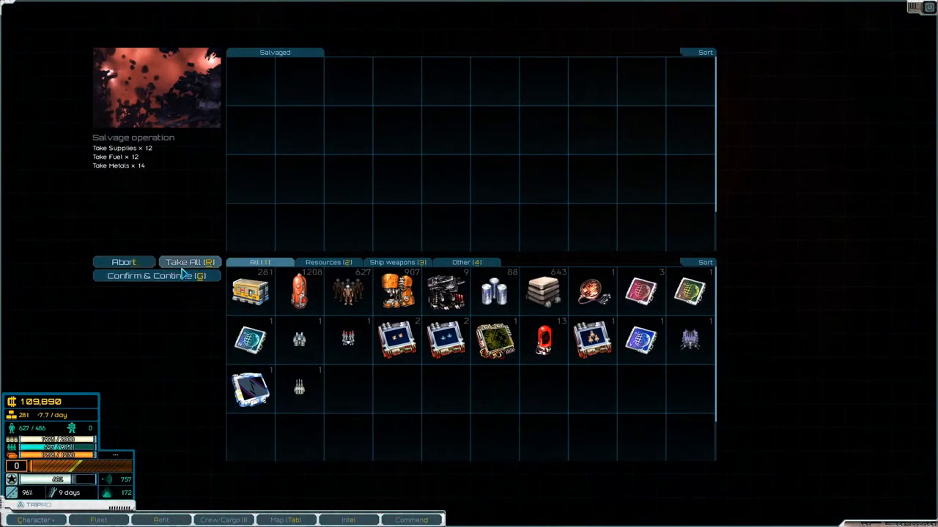
{"action": "left_click", "coordinate": [155, 275]}
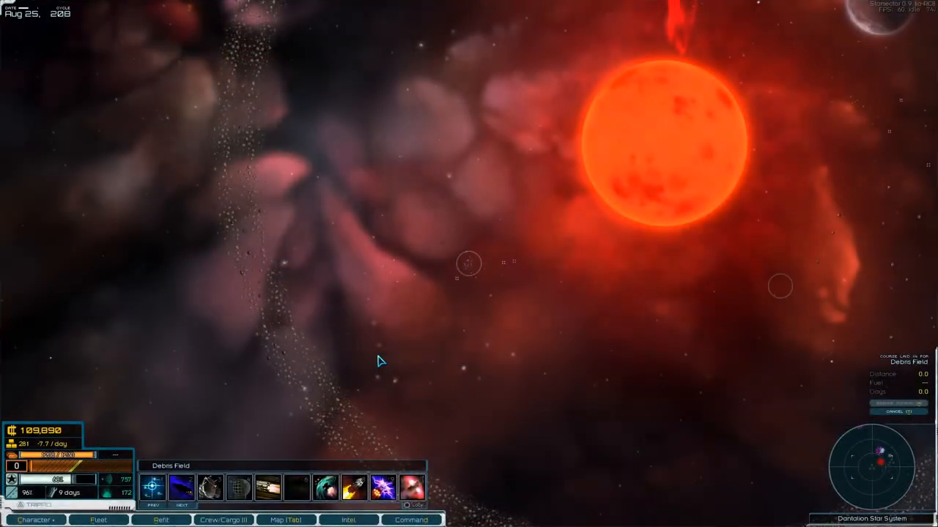
- Review the bounty listings and newly posted intel entries
{"action": "left_click", "coordinate": [349, 520]}
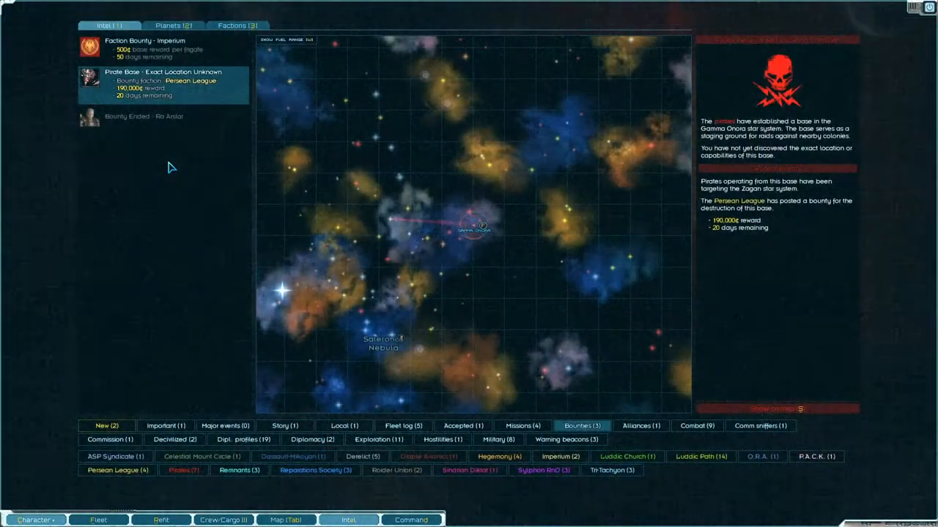
{"action": "left_click", "coordinate": [105, 425]}
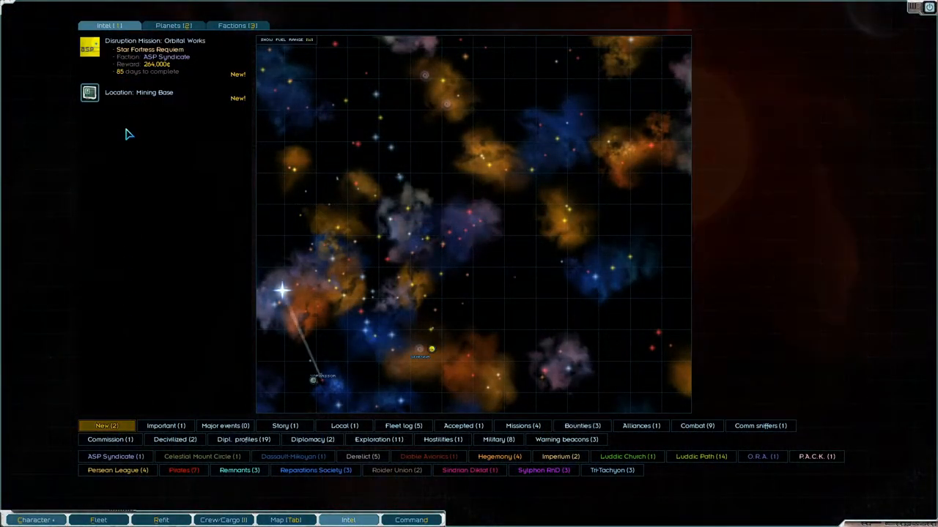
{"action": "left_click", "coordinate": [139, 92]}
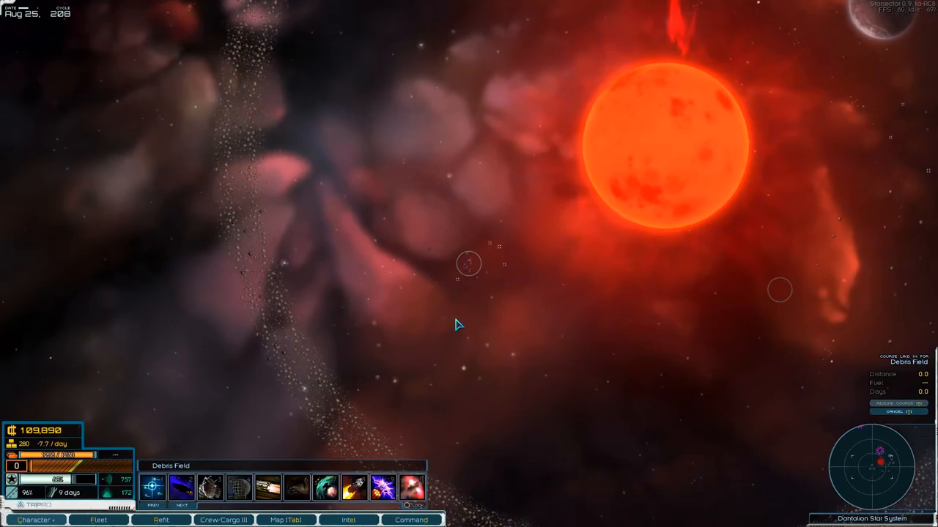
- Set an in-system travel destination, then bring up the sector-wide map
{"action": "left_click", "coordinate": [285, 521]}
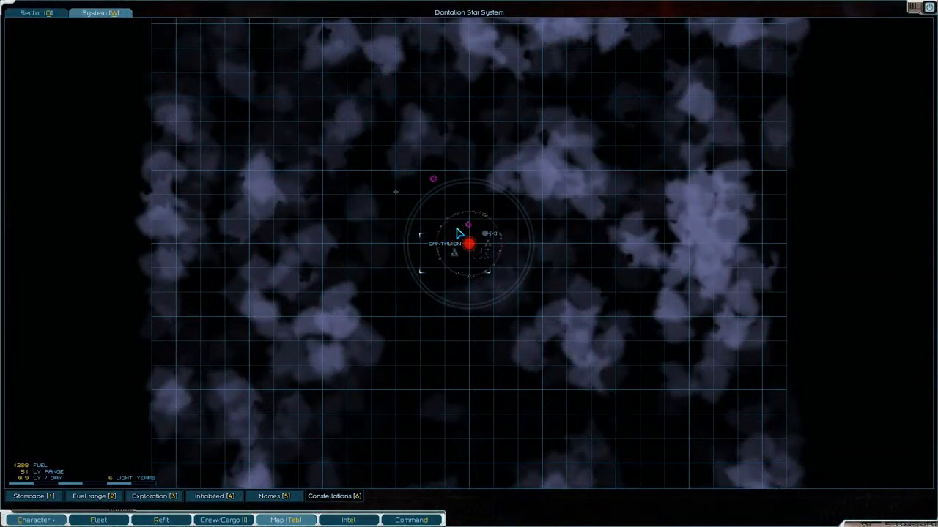
{"action": "left_click", "coordinate": [466, 235]}
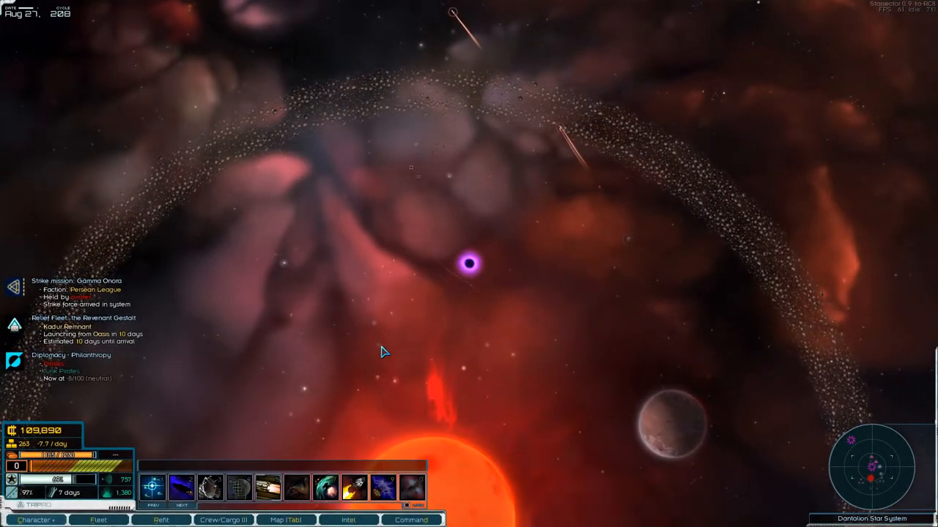
{"action": "key", "text": "tab"}
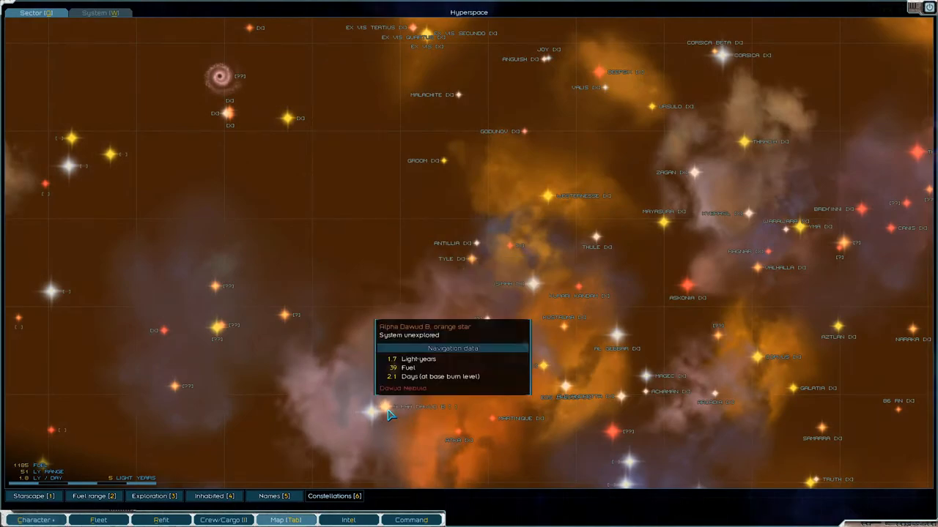
- Lay in a course for Alpha Dawud and inspect a leadership skill in the character tree
{"action": "left_click", "coordinate": [389, 410]}
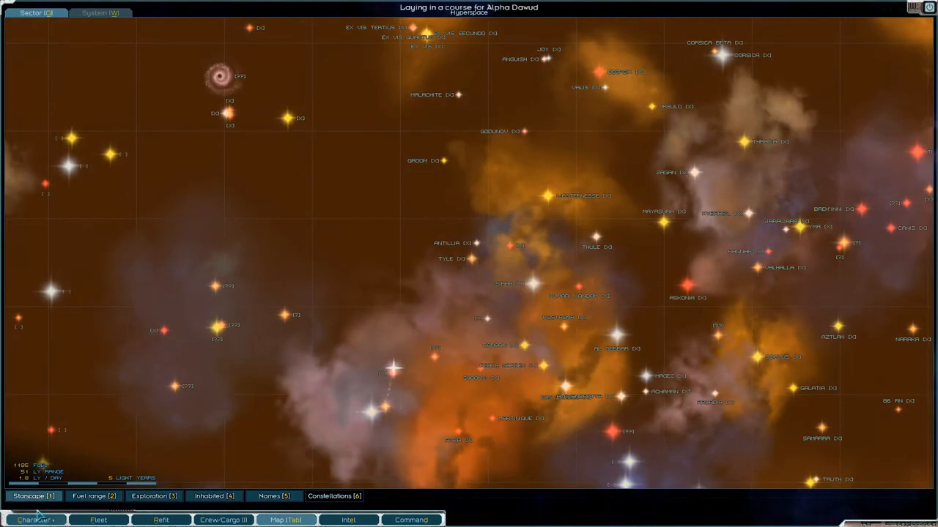
{"action": "left_click", "coordinate": [36, 520]}
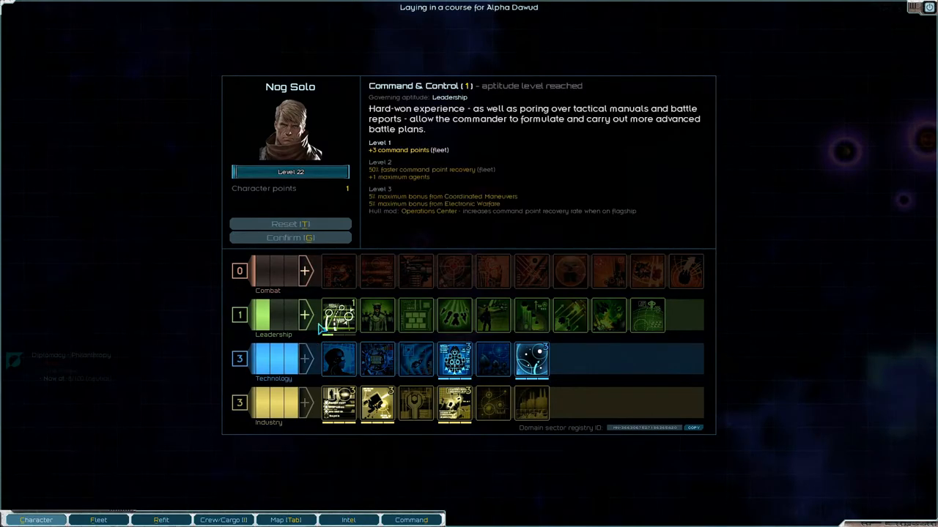
{"action": "left_click", "coordinate": [305, 314]}
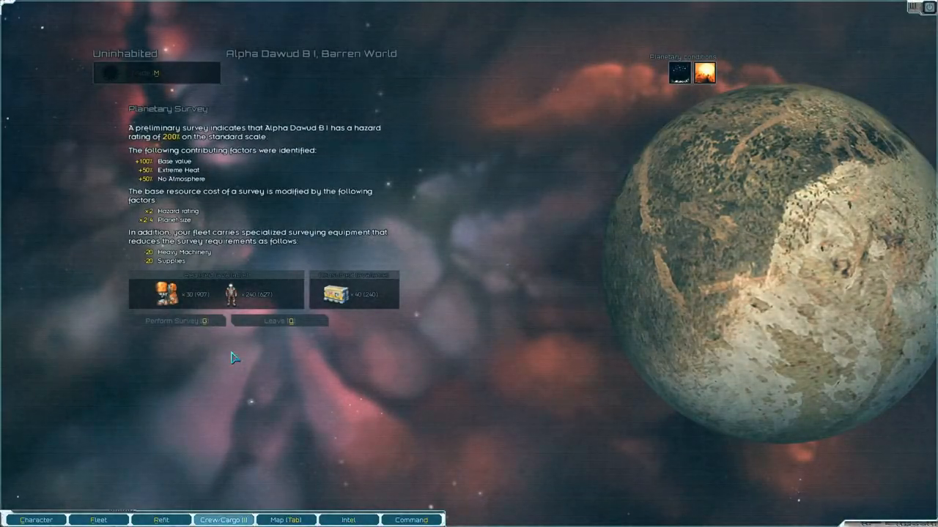
- Survey Alpha Dawud B I and dismiss the ore-deposit results
{"action": "left_click", "coordinate": [179, 321]}
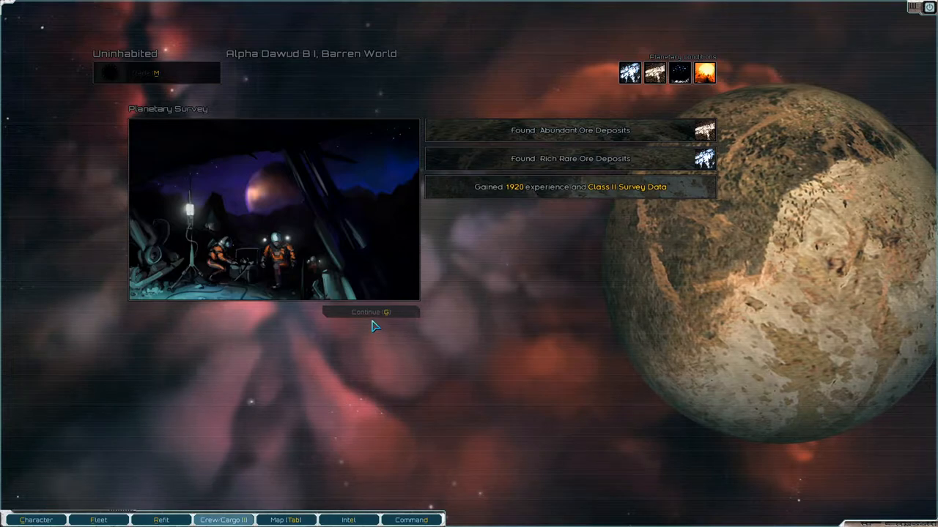
{"action": "left_click", "coordinate": [371, 312]}
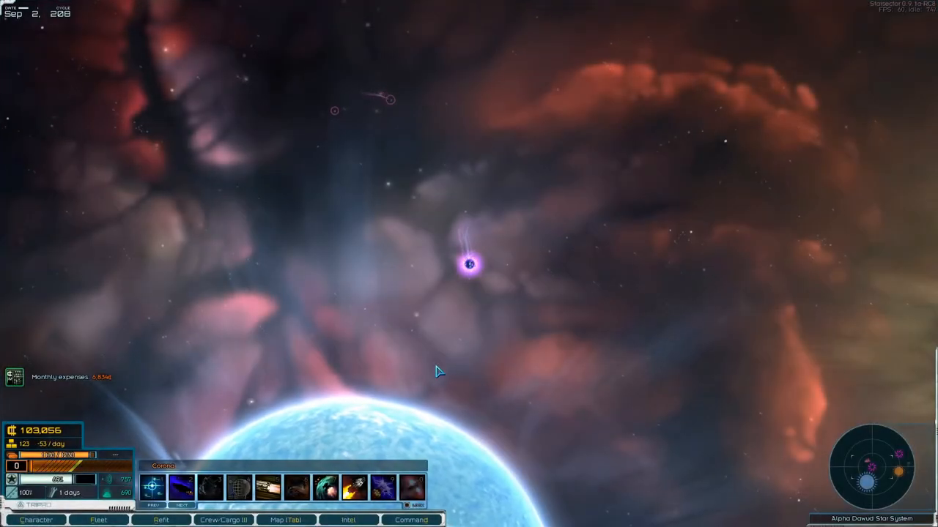
- Jump out to hyperspace and bring up the fleet's cargo hold
{"action": "left_click", "coordinate": [469, 264]}
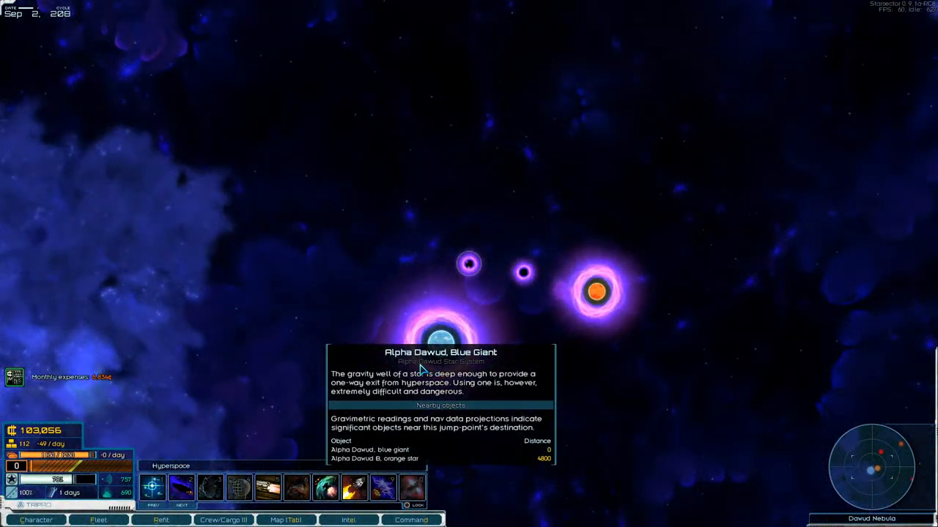
{"action": "left_click", "coordinate": [223, 520]}
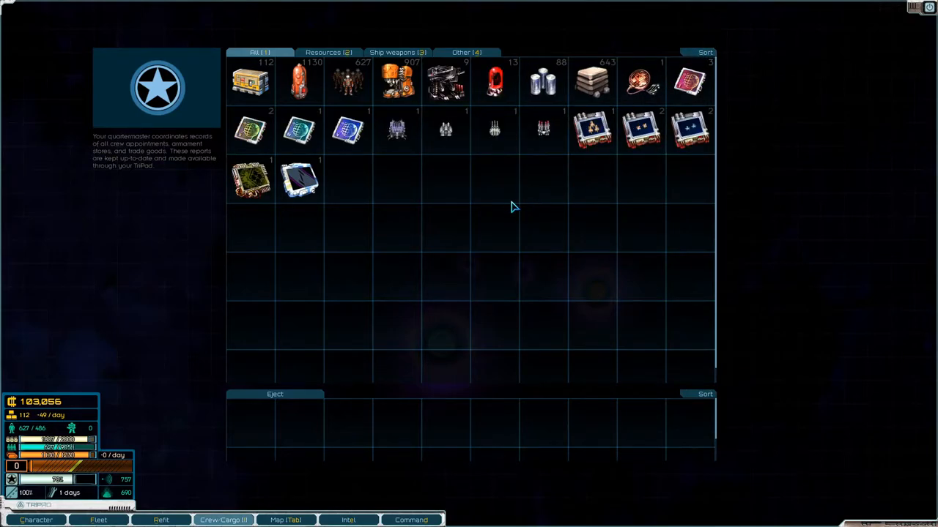
- Pan the sector map and bring up the Groom star system with Shuffle Station
{"action": "left_click", "coordinate": [286, 520]}
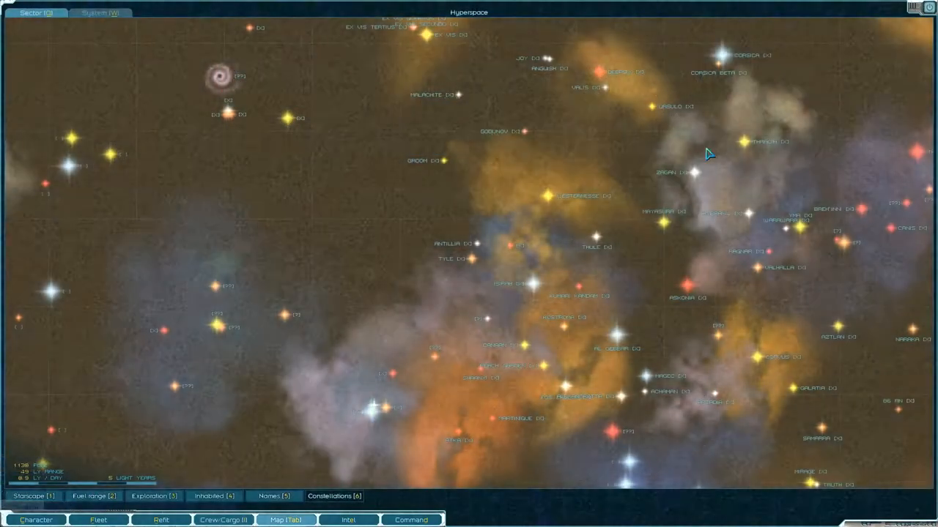
{"action": "left_click", "coordinate": [443, 160]}
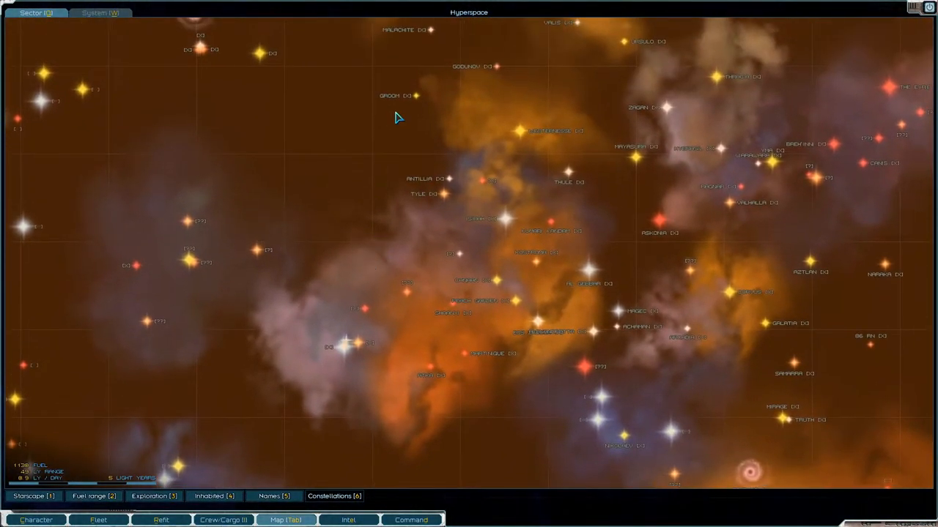
{"action": "left_click", "coordinate": [396, 95]}
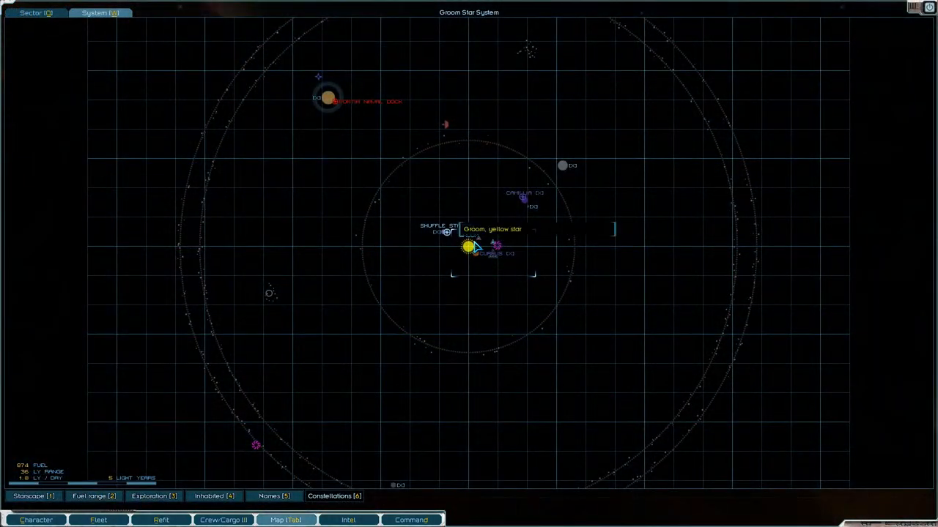
- Travel to the Tri-Tachyon station and allow its cargo scan
{"action": "right_click", "coordinate": [447, 233]}
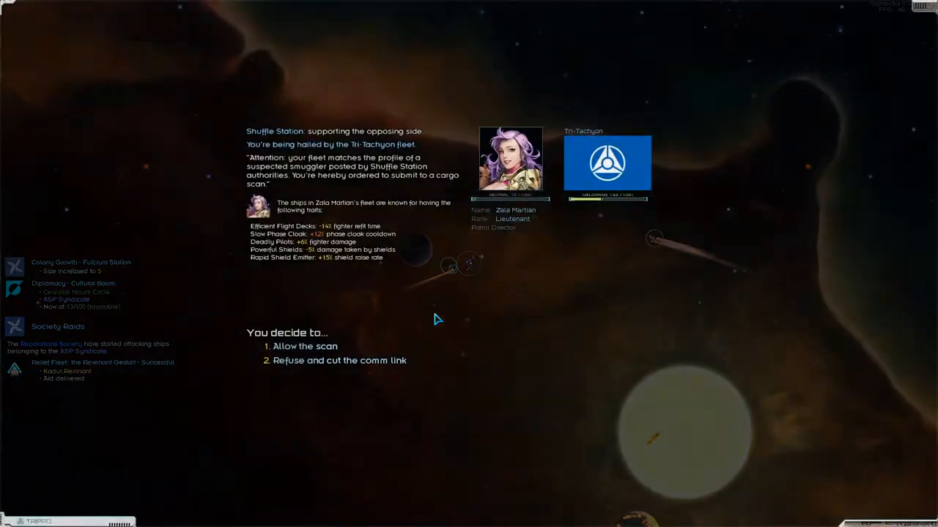
{"action": "left_click", "coordinate": [304, 346]}
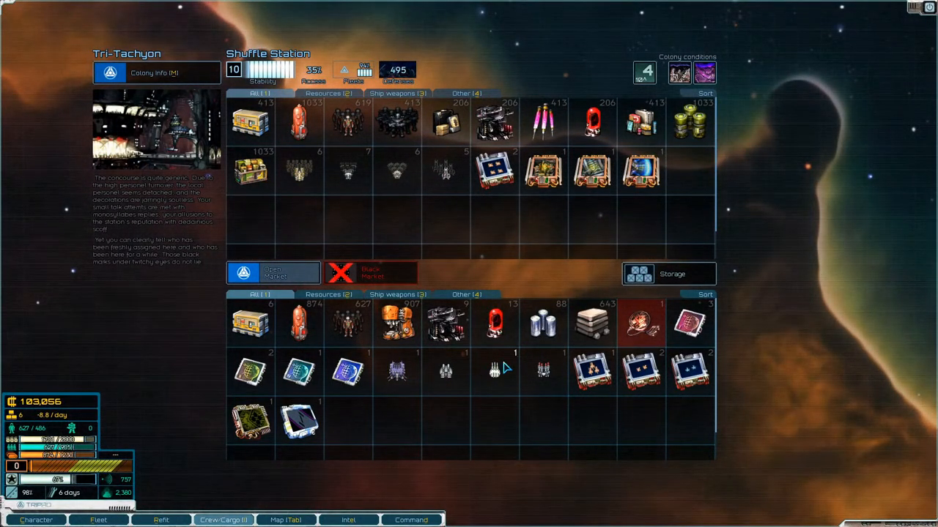
{"action": "mouse_move", "coordinate": [445, 324]}
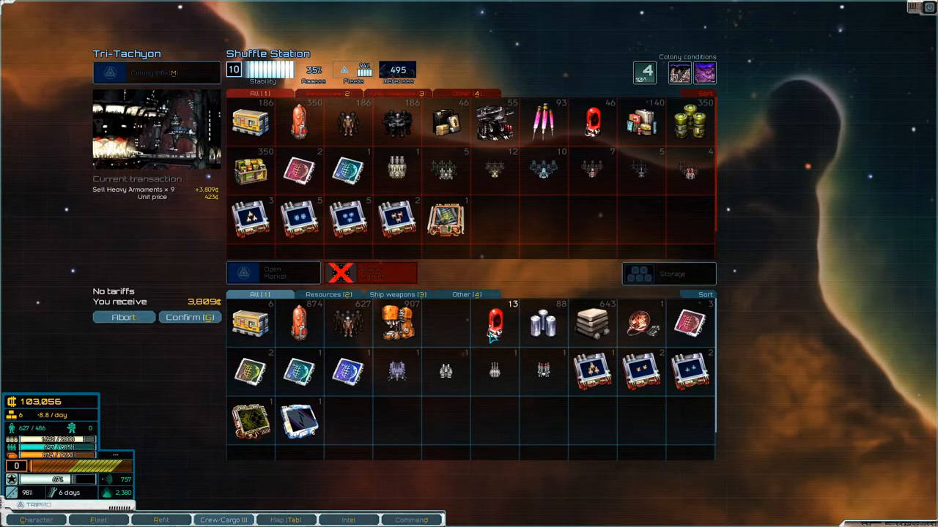
- Sell the heavy armaments, harvested organs, survey data and two blueprints, reaching about 192,000 credits
{"action": "left_click", "coordinate": [495, 322]}
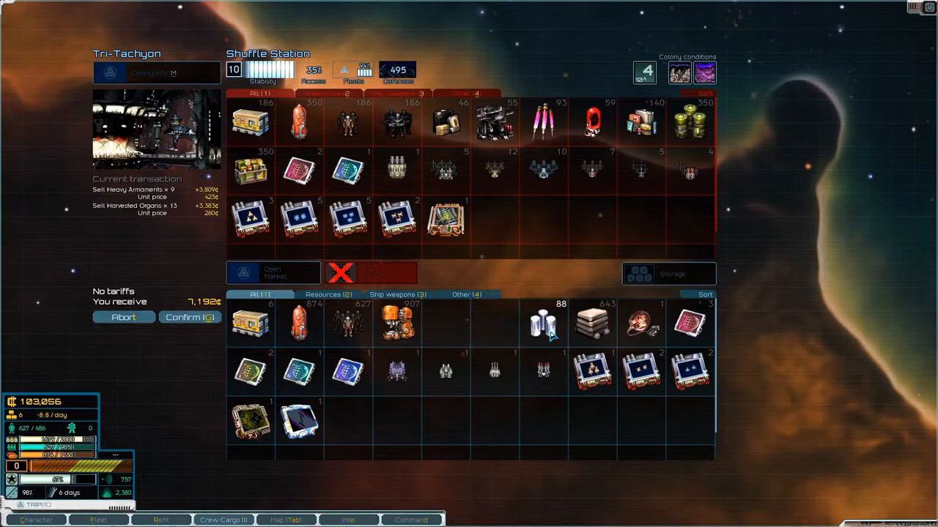
{"action": "mouse_move", "coordinate": [592, 322]}
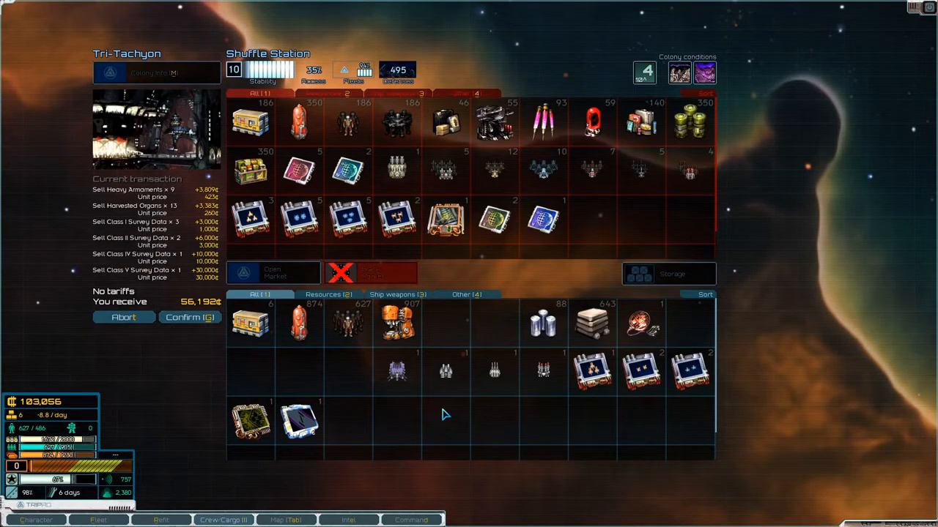
{"action": "mouse_move", "coordinate": [399, 322]}
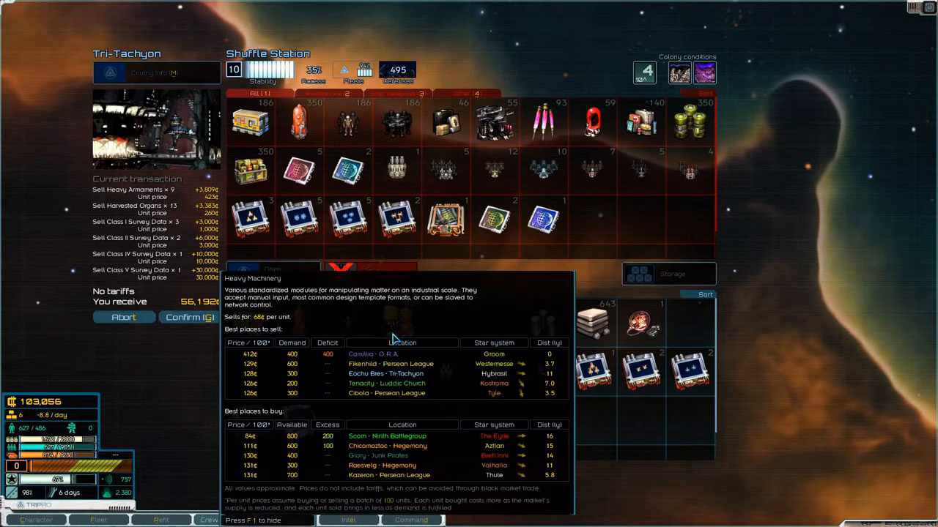
{"action": "mouse_move", "coordinate": [346, 372]}
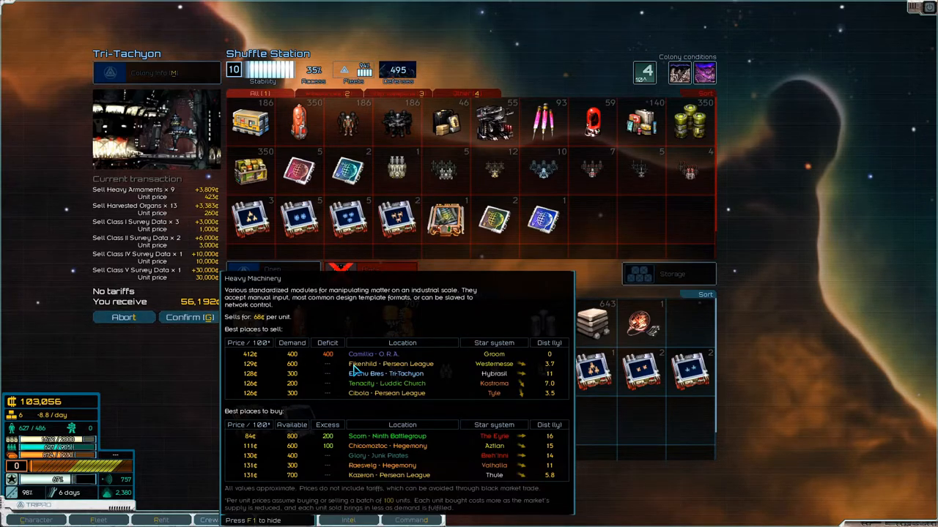
{"action": "mouse_move", "coordinate": [267, 359]}
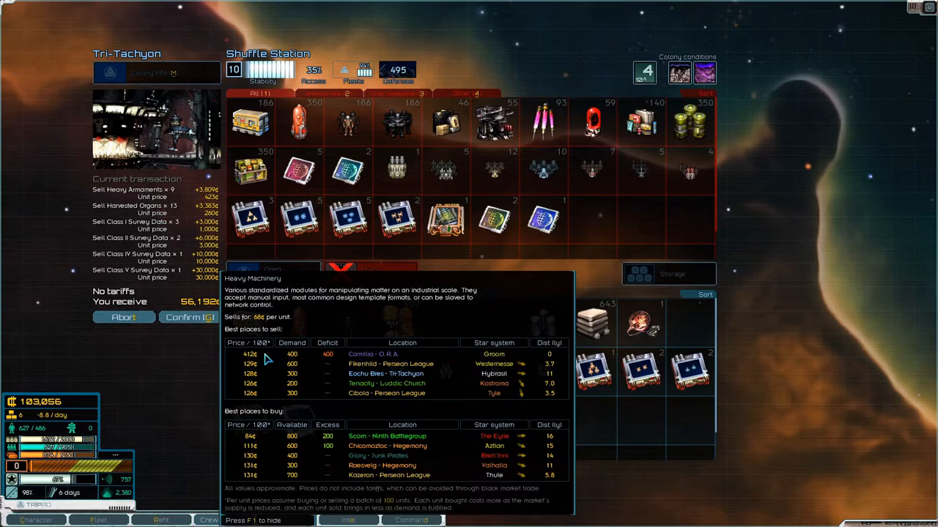
{"action": "mouse_move", "coordinate": [328, 359]}
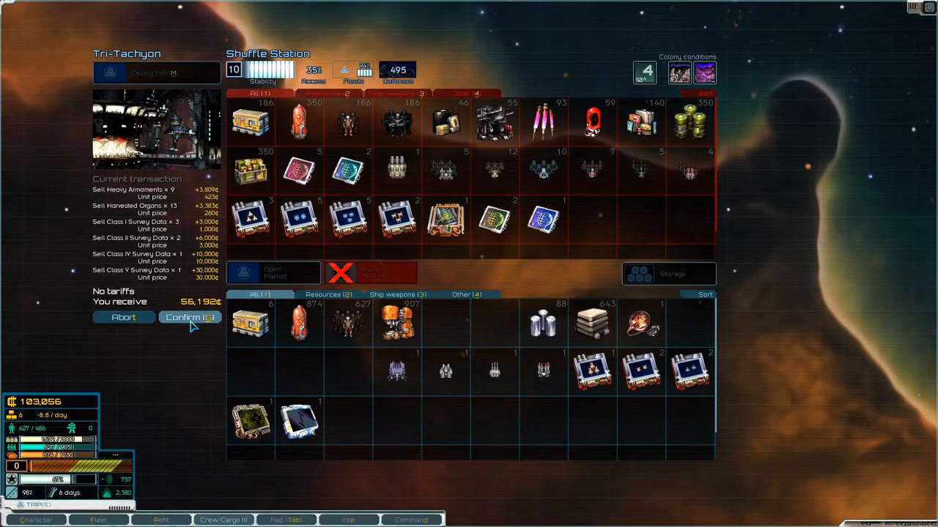
{"action": "left_click", "coordinate": [191, 316]}
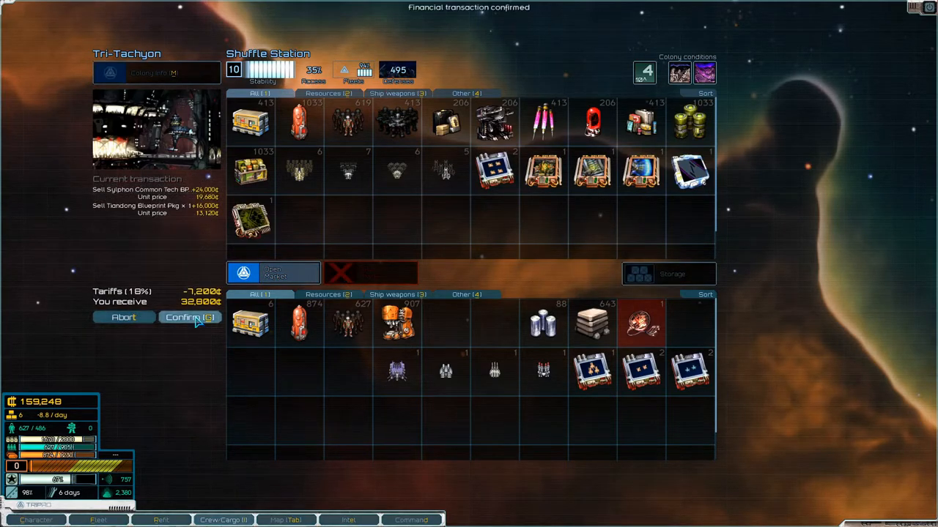
{"action": "left_click", "coordinate": [189, 316]}
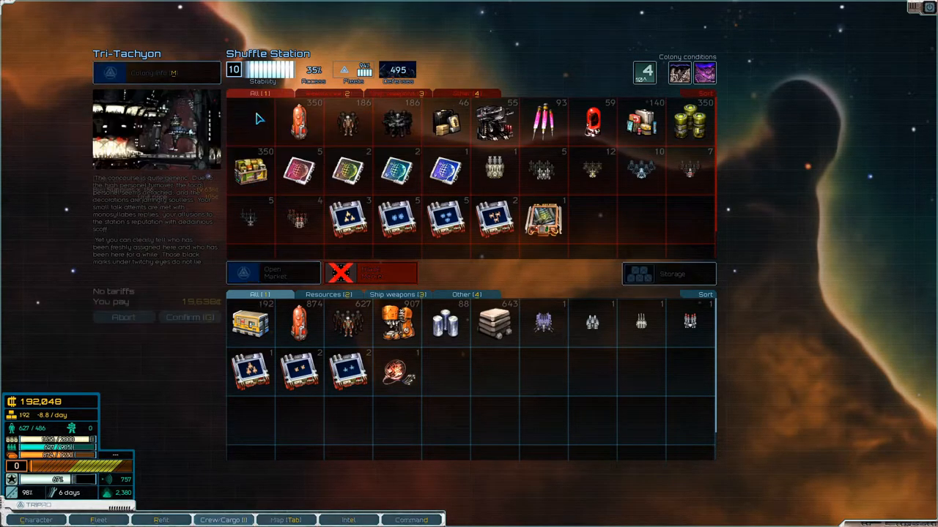
- Buy supplies and fuel at Shuffle Station, then bring up the recovered Shar Pei destroyer's refit screen
{"action": "left_click", "coordinate": [296, 120]}
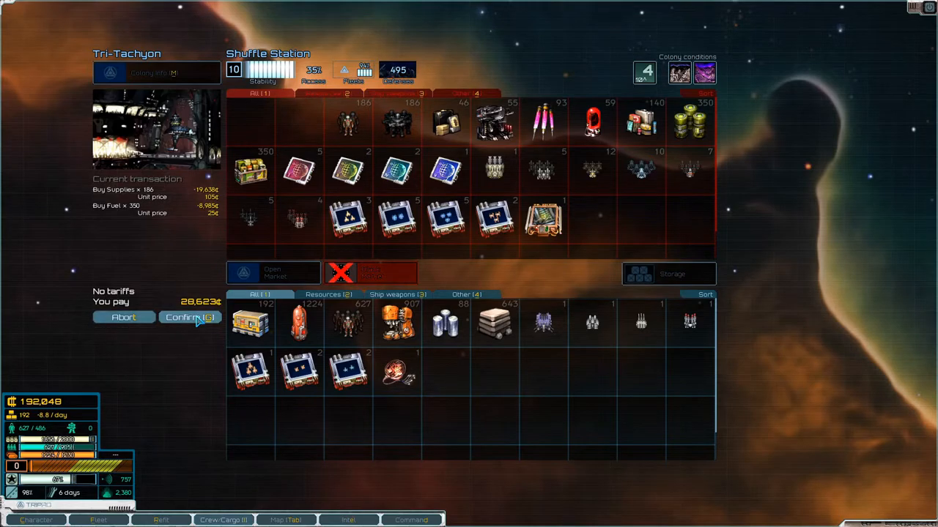
{"action": "left_click", "coordinate": [189, 317]}
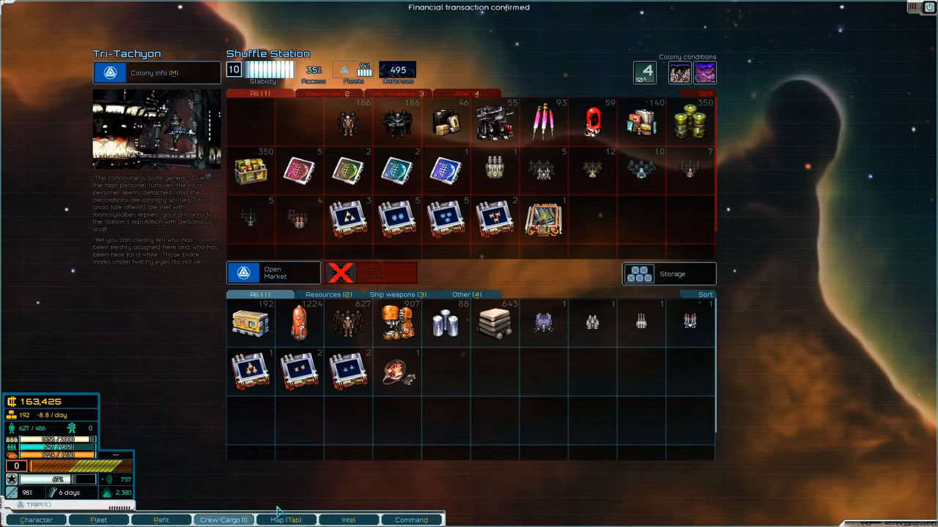
{"action": "left_click", "coordinate": [162, 520]}
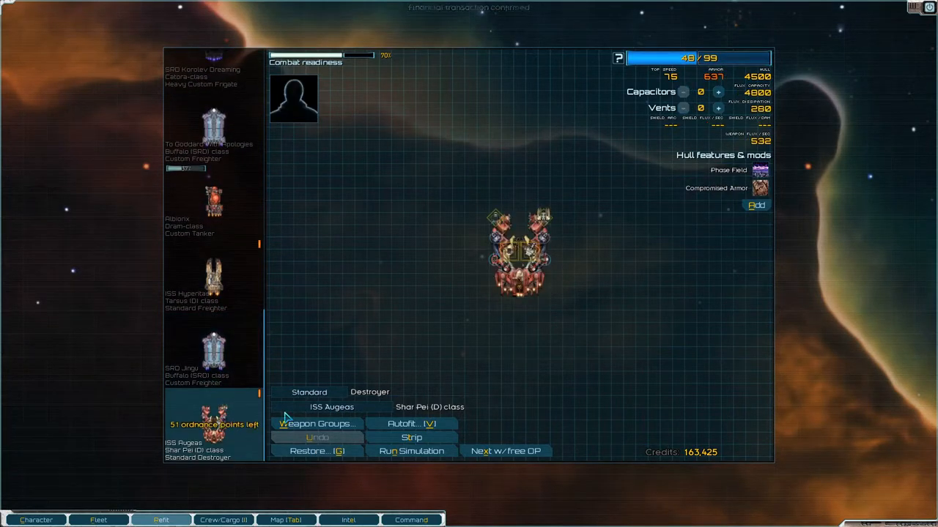
{"action": "mouse_move", "coordinate": [495, 217]}
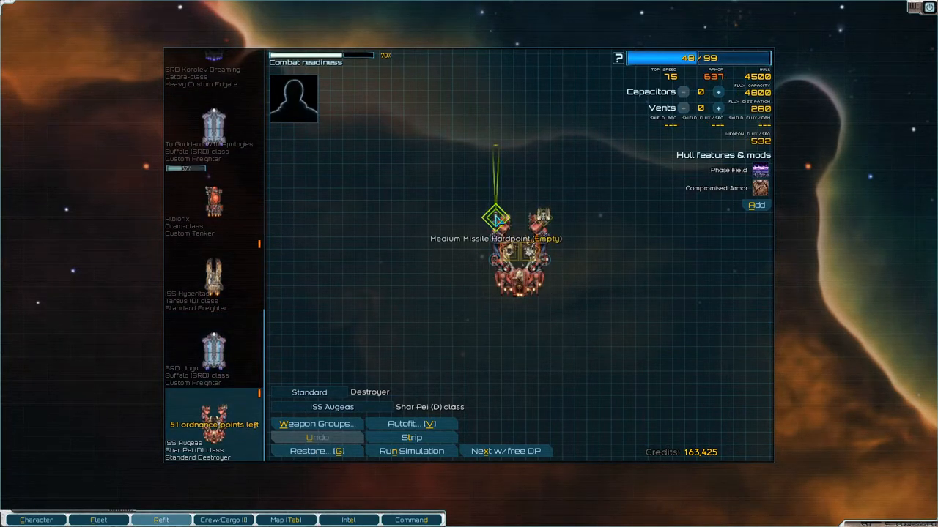
- Strip the missile mount and remaining PD laser so ISS Augeas sits at 0/99 OP, then list available hullmods
{"action": "left_click", "coordinate": [497, 217]}
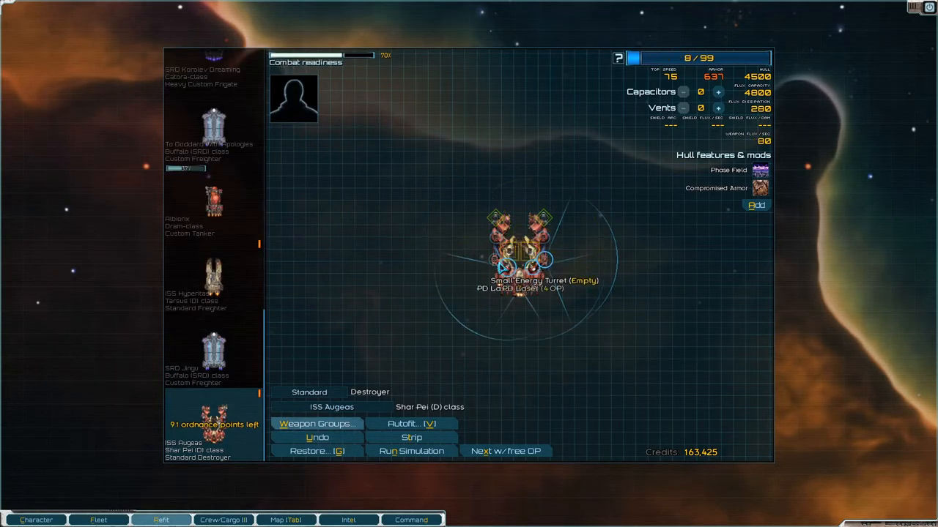
{"action": "left_click", "coordinate": [411, 436]}
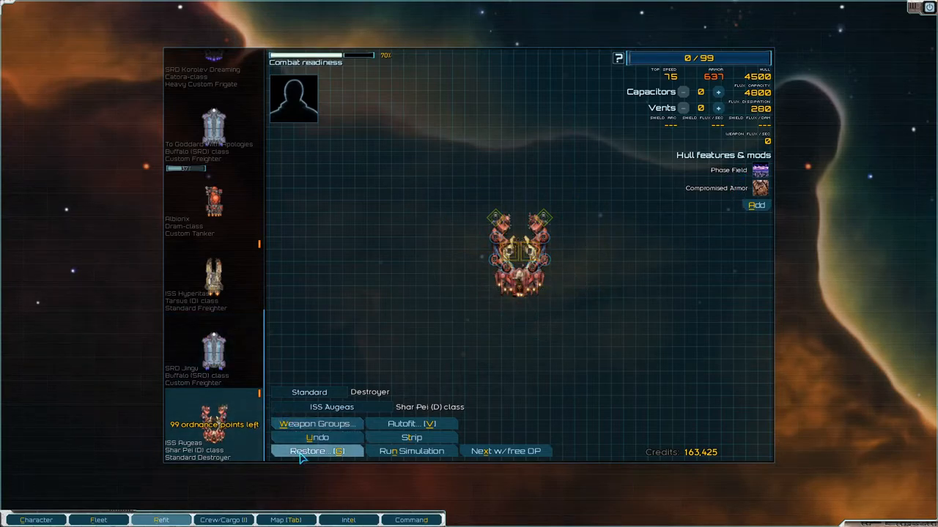
{"action": "left_click", "coordinate": [317, 452]}
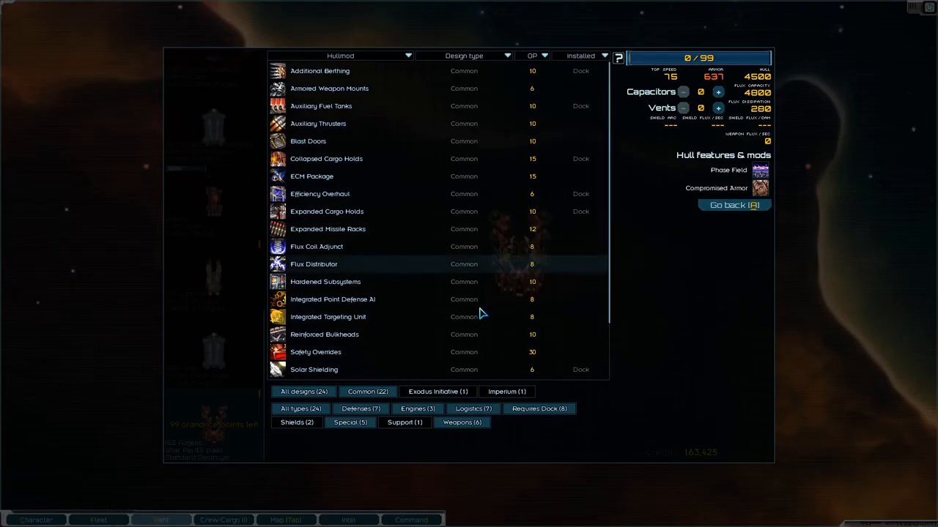
{"action": "mouse_move", "coordinate": [571, 334]}
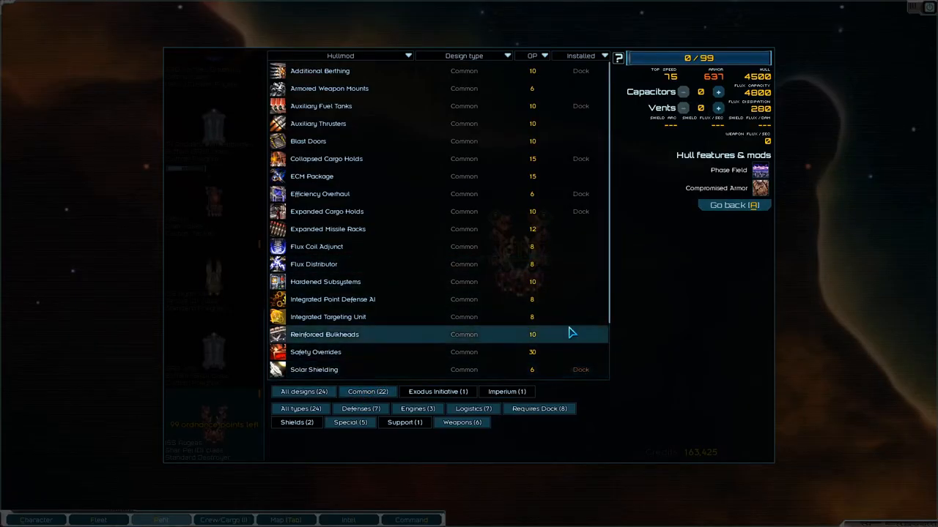
{"action": "mouse_move", "coordinate": [733, 205]}
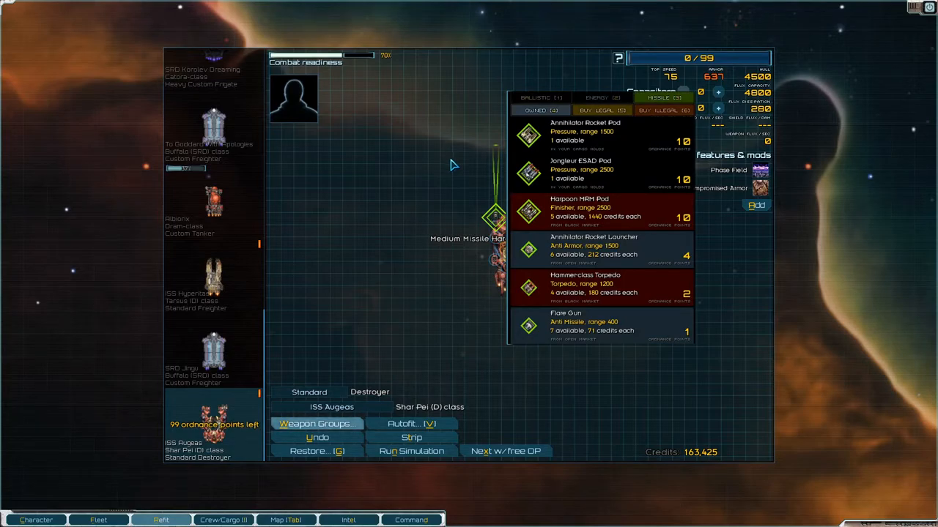
{"action": "mouse_move", "coordinate": [491, 173]}
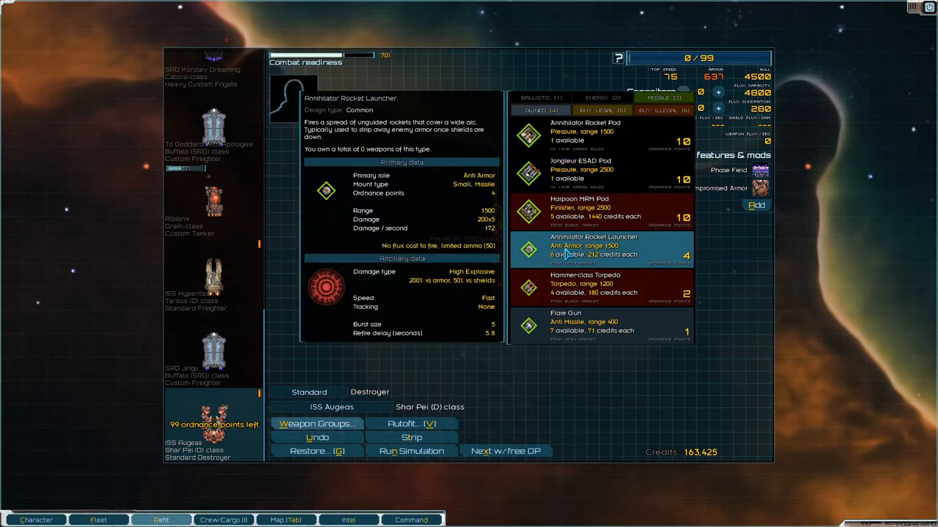
- Fit a bought Harpoon MRM Pod, a Graviton Blaster and a Light Assault Gun to the destroyer
{"action": "left_click", "coordinate": [593, 208]}
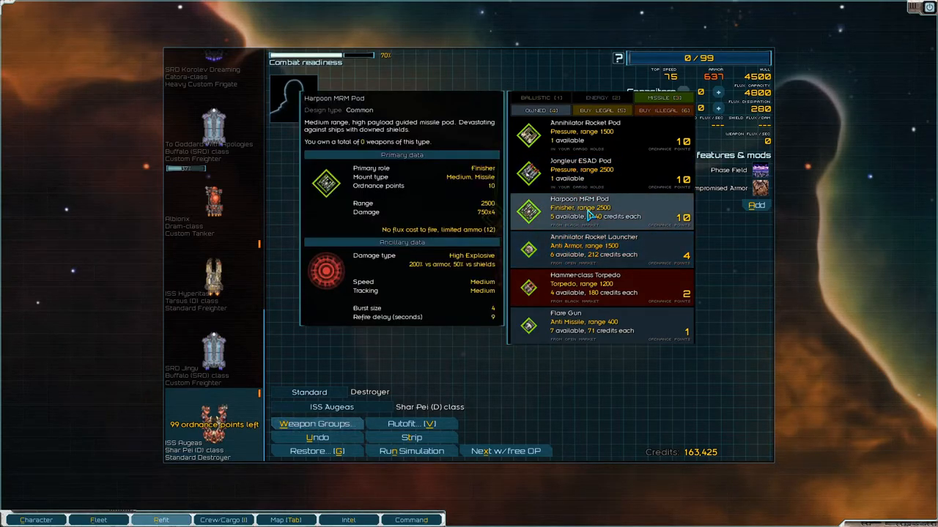
{"action": "left_click", "coordinate": [593, 212]}
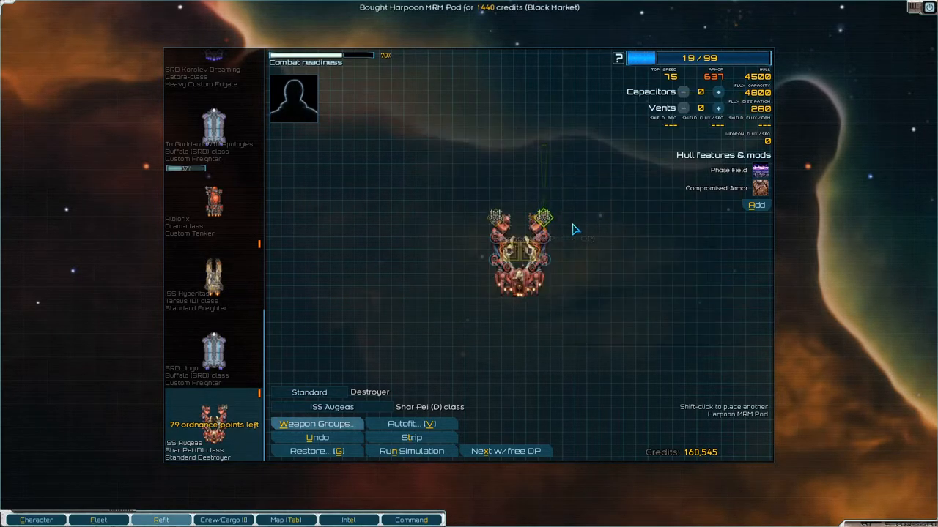
{"action": "left_click", "coordinate": [495, 240]}
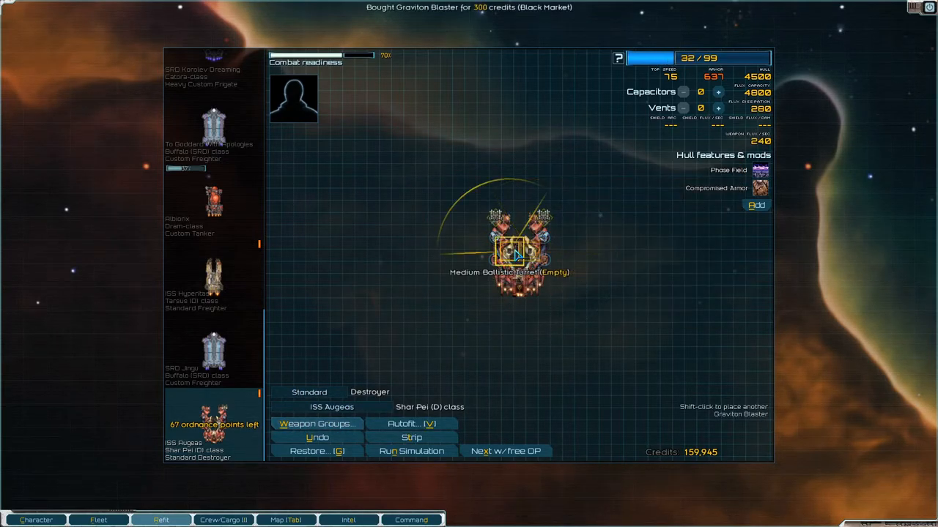
{"action": "left_click", "coordinate": [512, 252]}
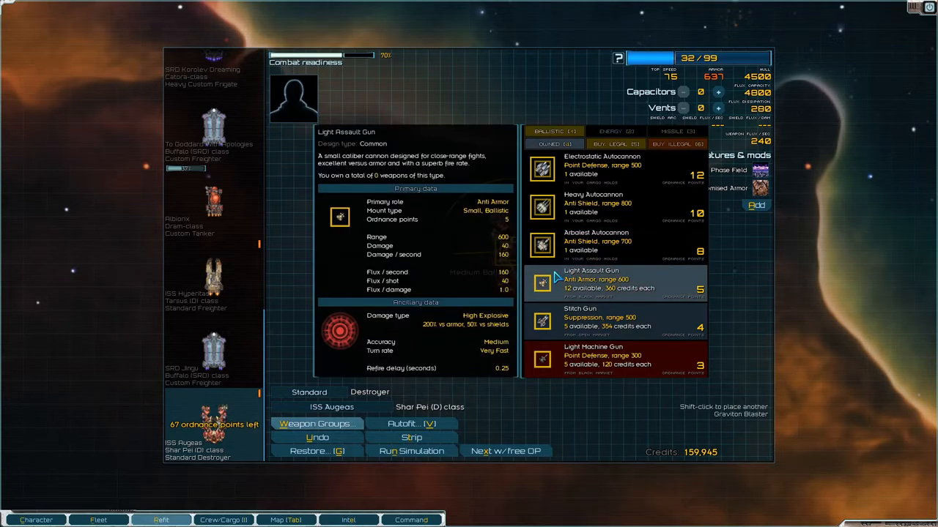
{"action": "left_click", "coordinate": [615, 205]}
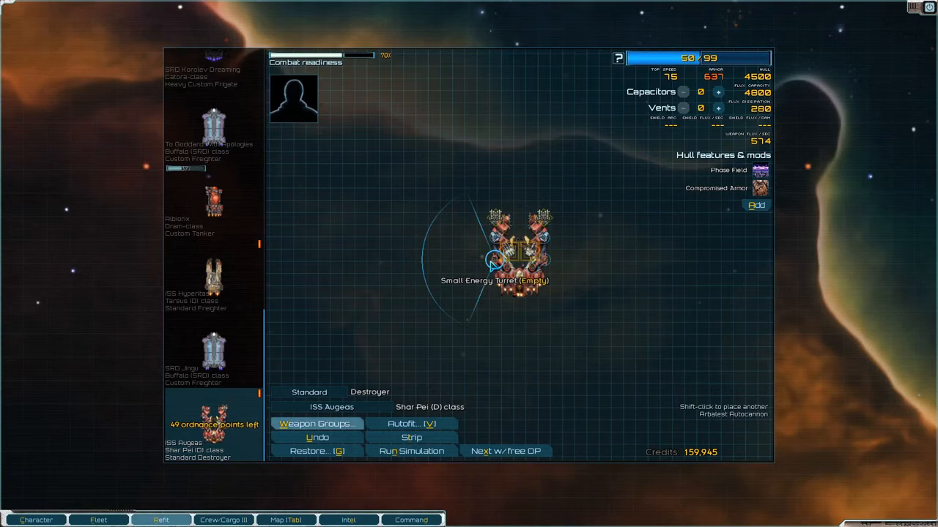
- Arm the small energy slots with a PD Laser and a purchased LR PD Laser, reaching 68/99 OP
{"action": "left_click", "coordinate": [495, 261]}
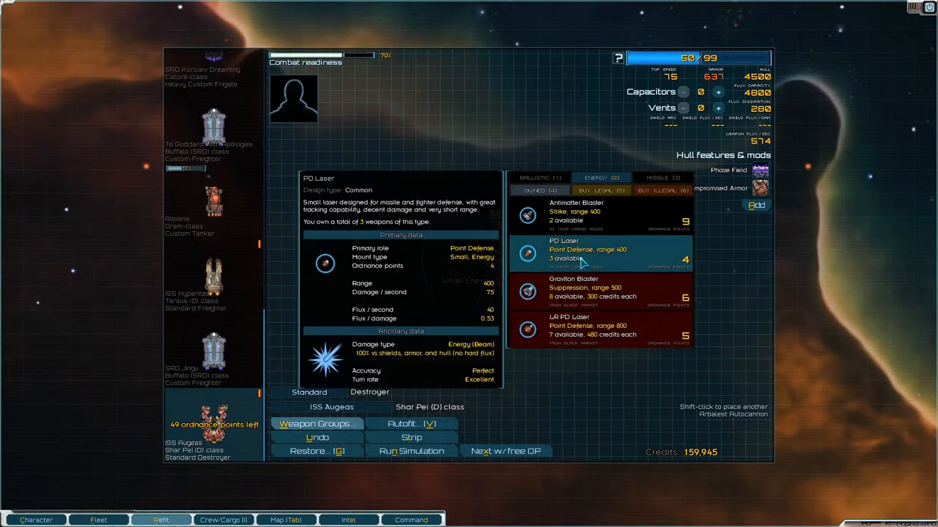
{"action": "left_click", "coordinate": [520, 261]}
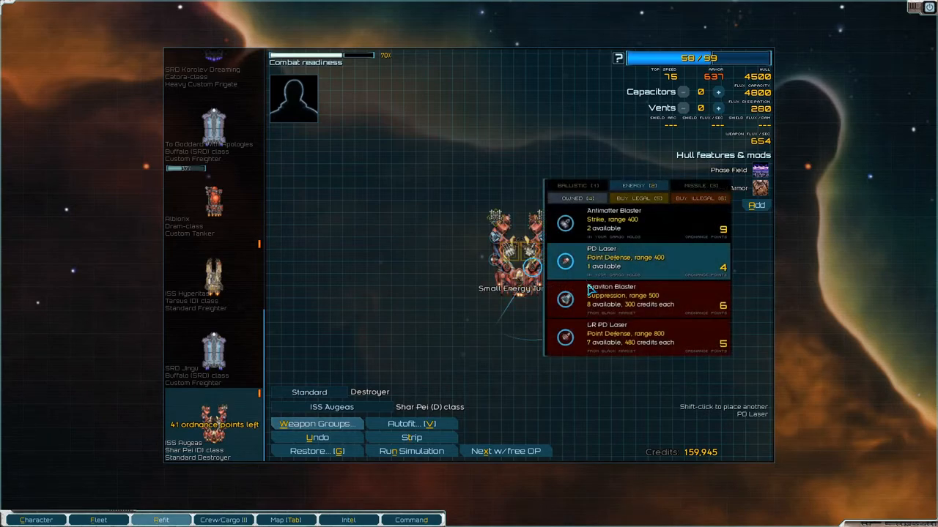
{"action": "left_click", "coordinate": [623, 334]}
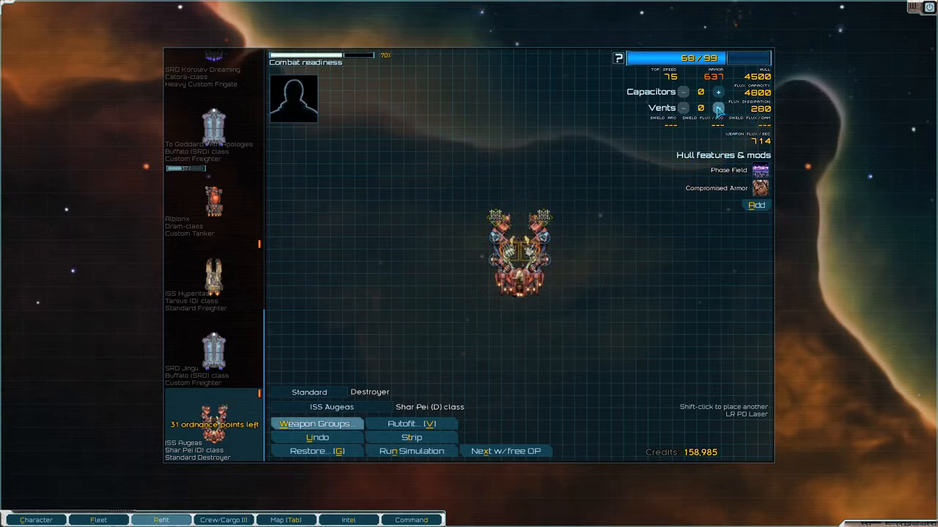
- Max ISS Augeas at 99 OP with extra flux vents and capacitors, then return to the fleet overview
{"action": "left_click", "coordinate": [718, 109]}
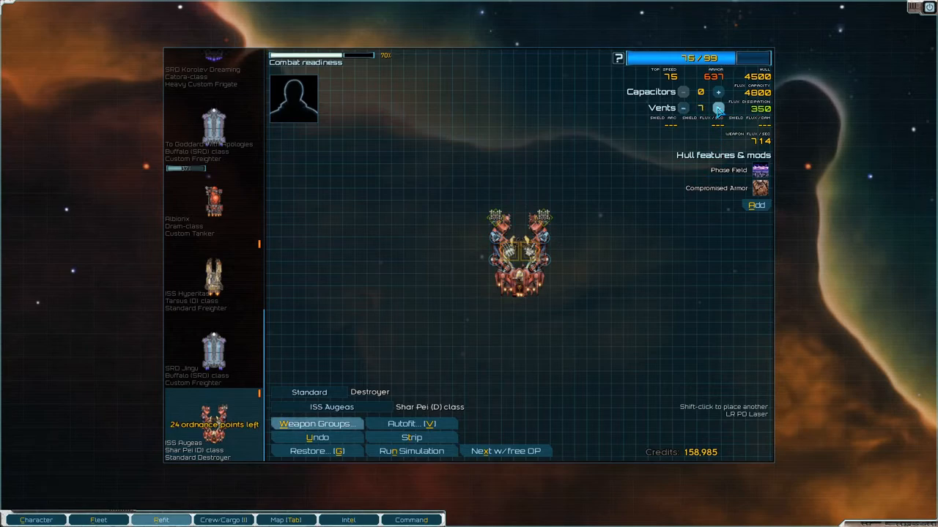
{"action": "left_click", "coordinate": [718, 109]}
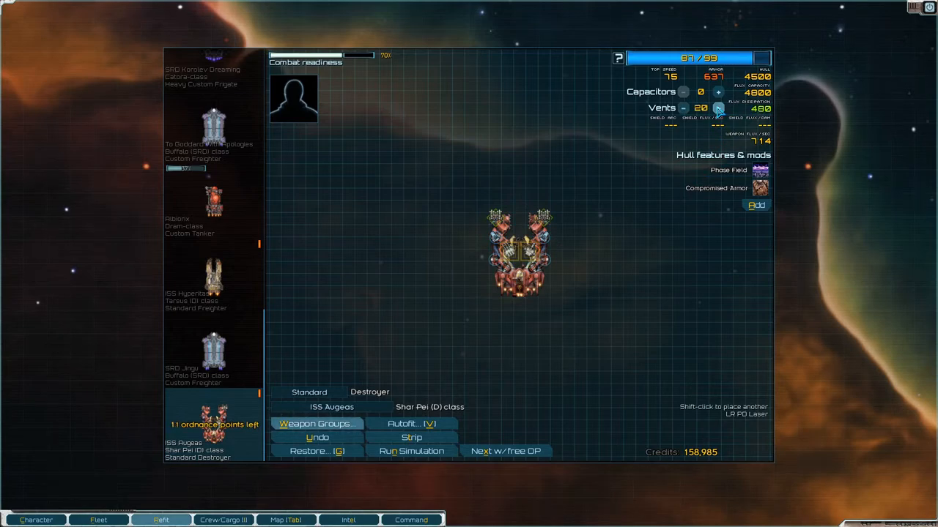
{"action": "left_click", "coordinate": [718, 91]}
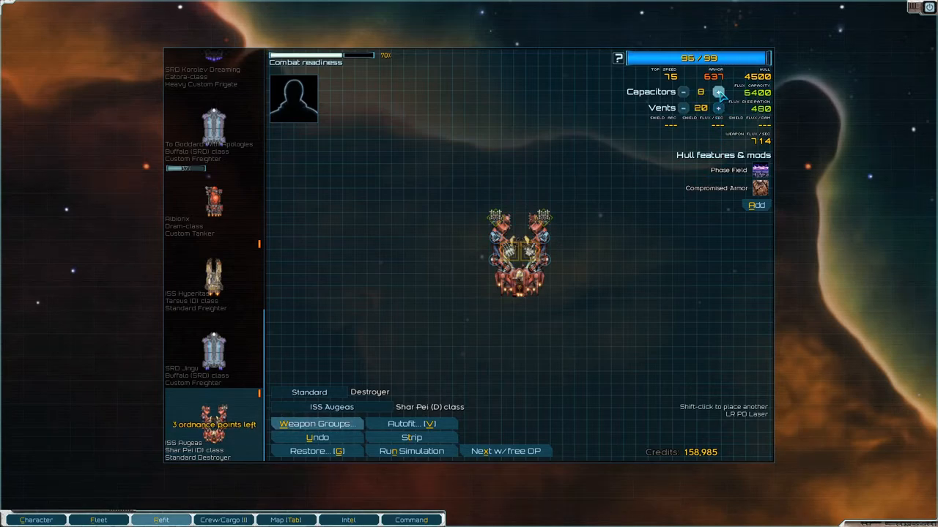
{"action": "left_click", "coordinate": [718, 90]}
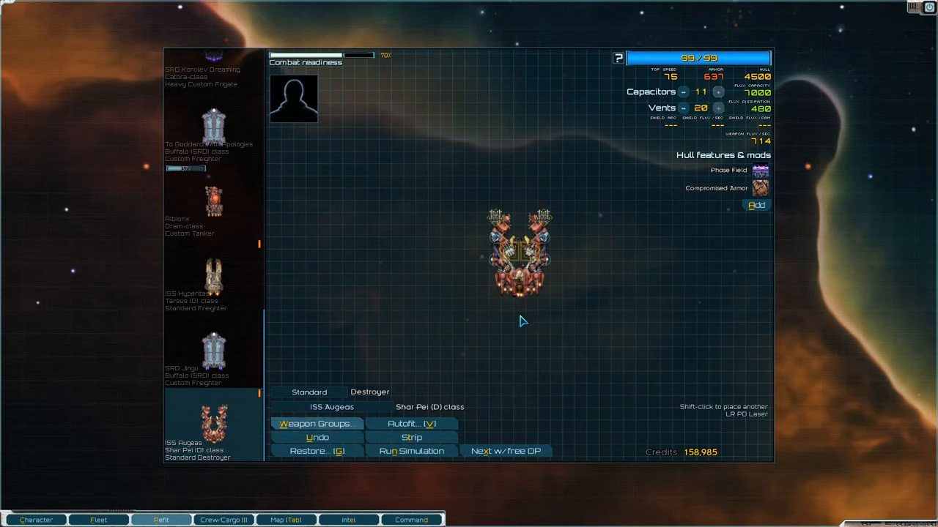
{"action": "mouse_move", "coordinate": [138, 510]}
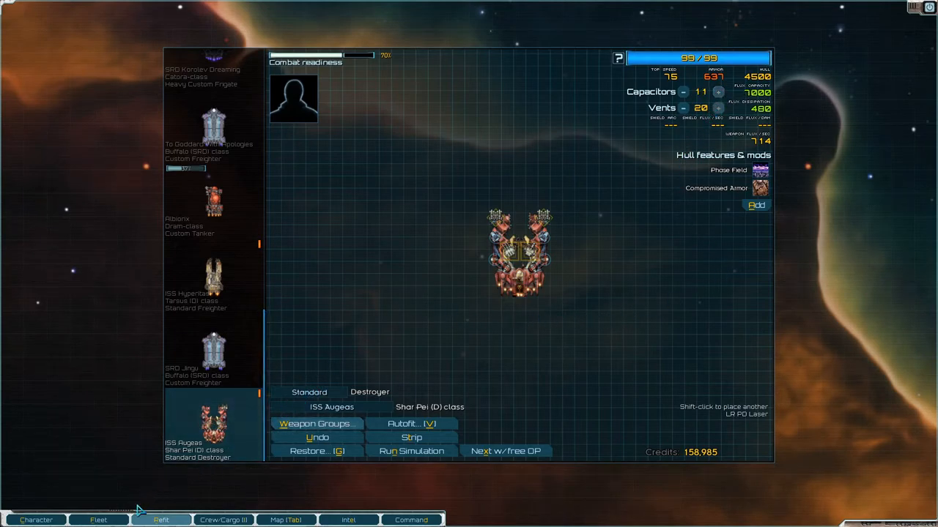
{"action": "left_click", "coordinate": [98, 520]}
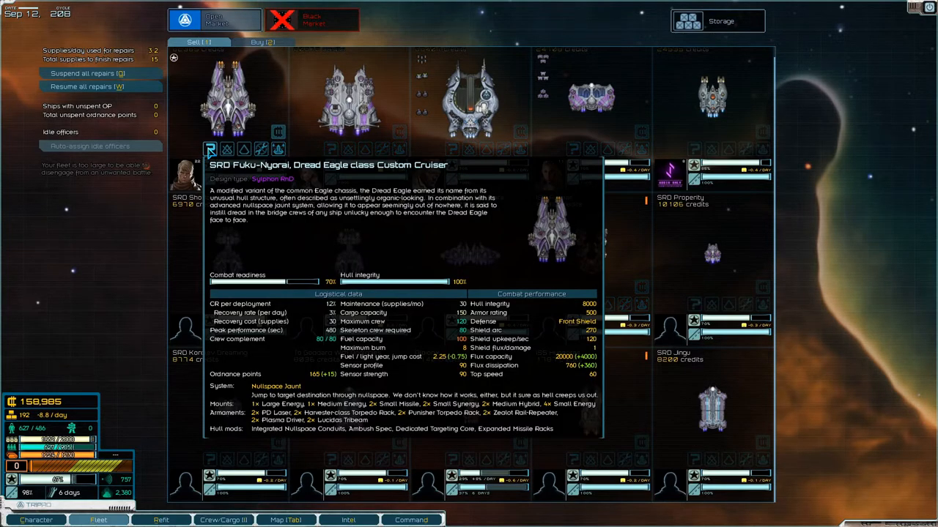
{"action": "left_click", "coordinate": [348, 100]}
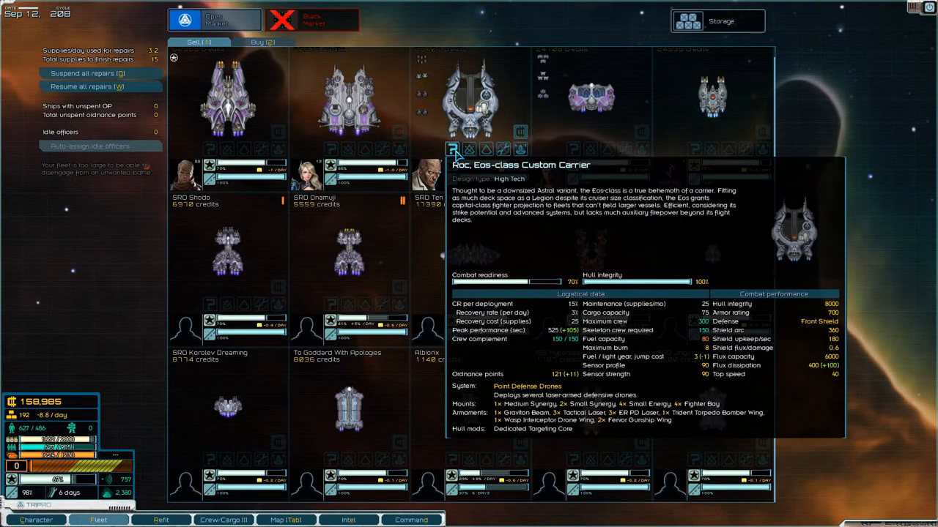
{"action": "mouse_move", "coordinate": [472, 109]}
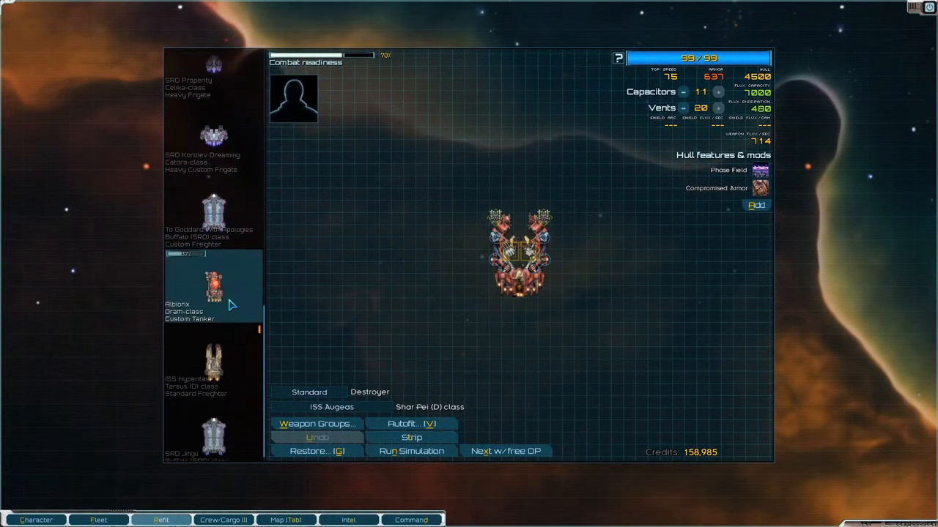
- Browse the To Goddard With Apologies freighter's available hullmods without adding any
{"action": "left_click", "coordinate": [212, 202]}
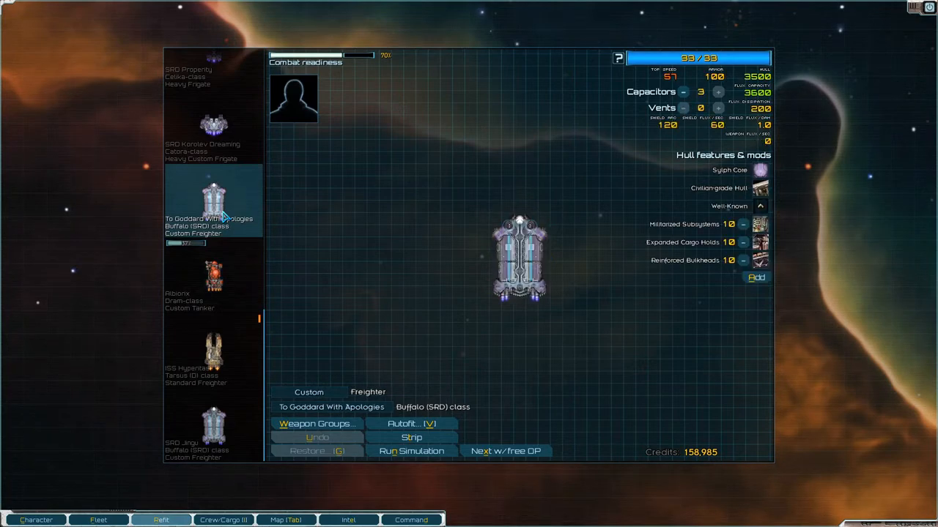
{"action": "left_click", "coordinate": [213, 278]}
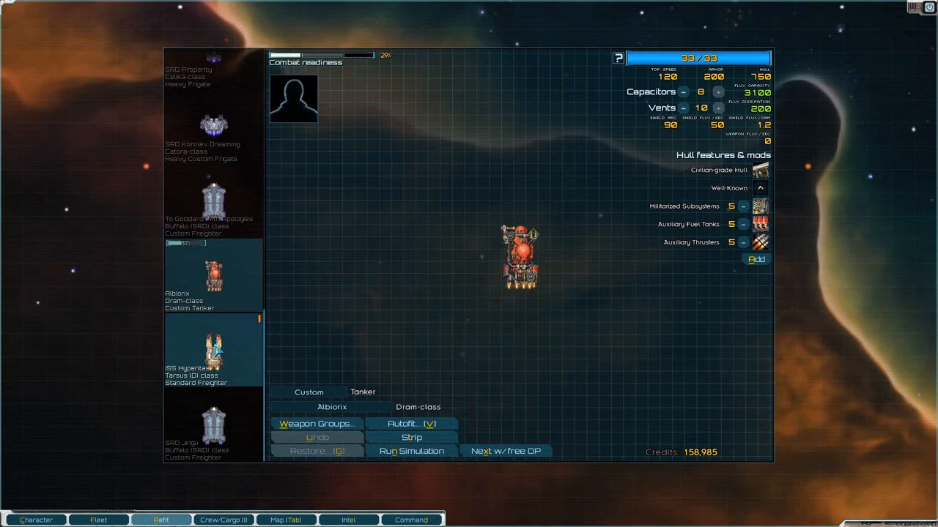
{"action": "left_click", "coordinate": [212, 197]}
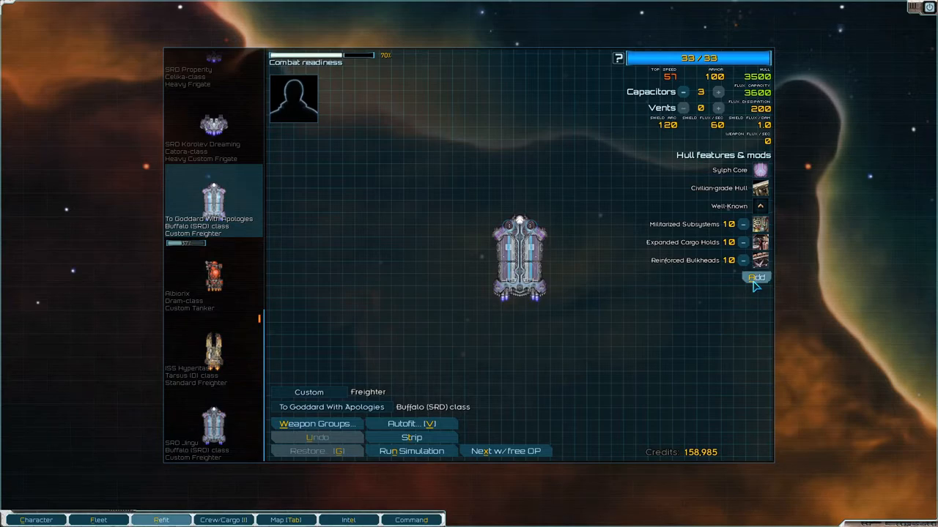
{"action": "left_click", "coordinate": [756, 277]}
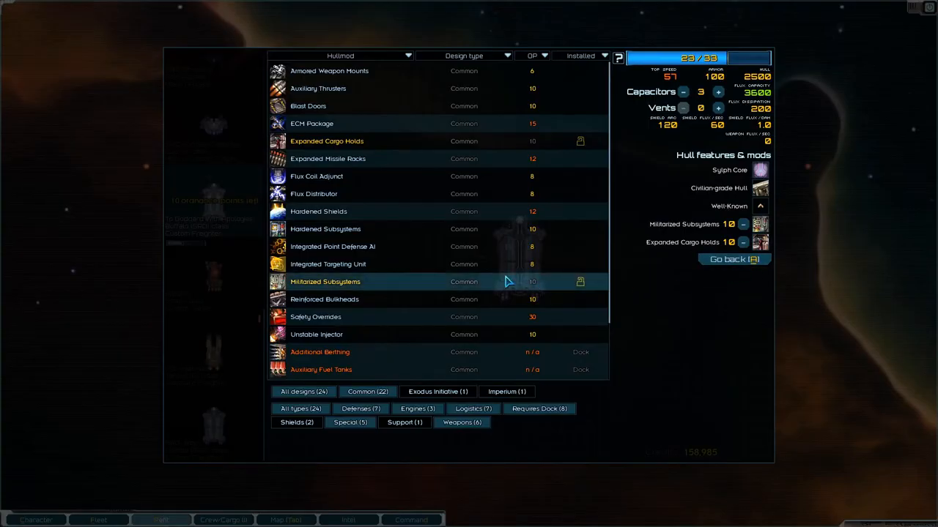
{"action": "mouse_move", "coordinate": [395, 193]}
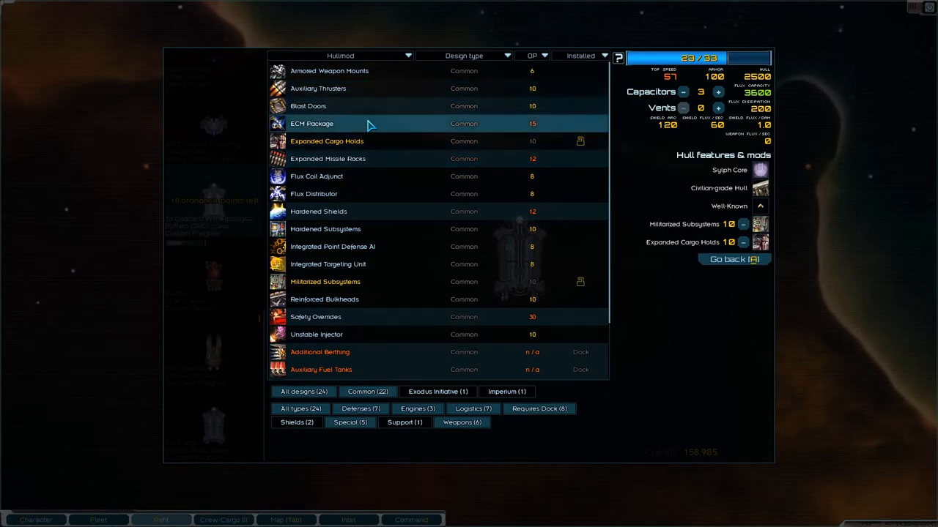
{"action": "mouse_move", "coordinate": [369, 194]}
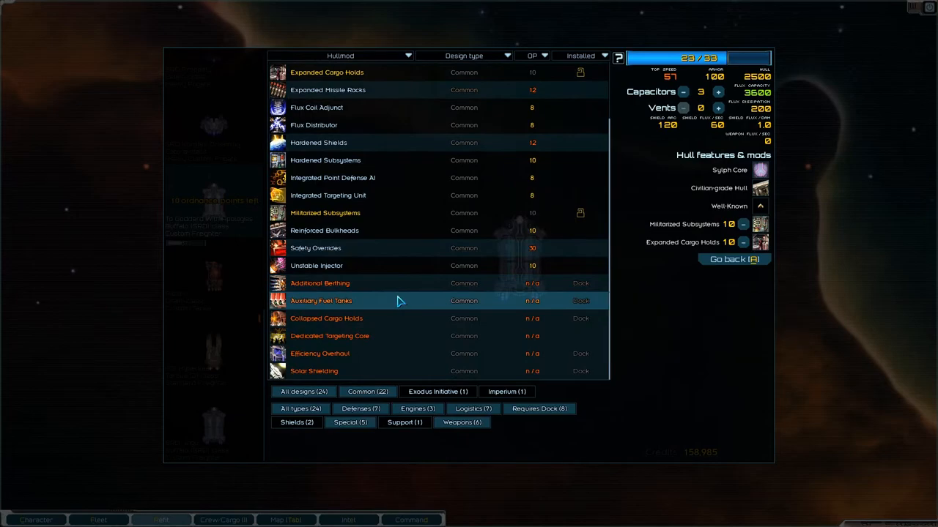
{"action": "mouse_move", "coordinate": [365, 358]}
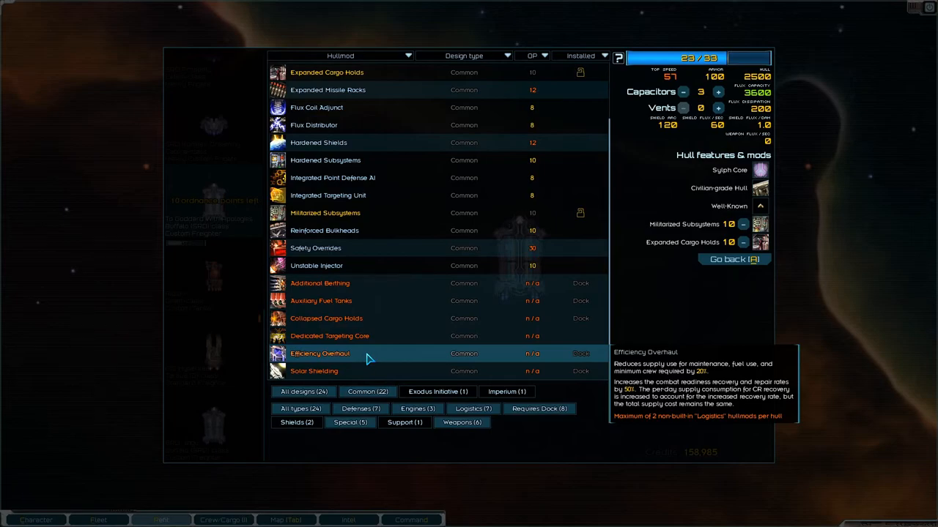
{"action": "mouse_move", "coordinate": [688, 316]}
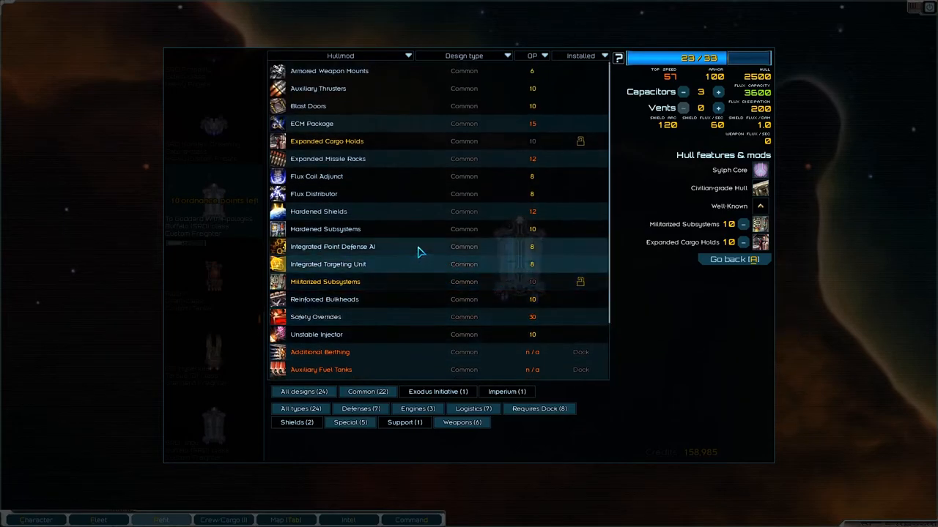
{"action": "mouse_move", "coordinate": [413, 108]}
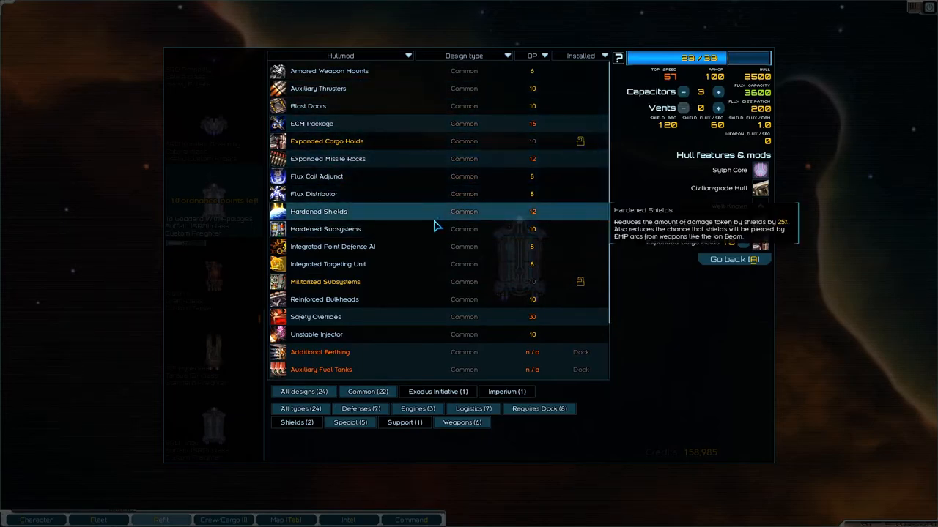
{"action": "left_click", "coordinate": [733, 260]}
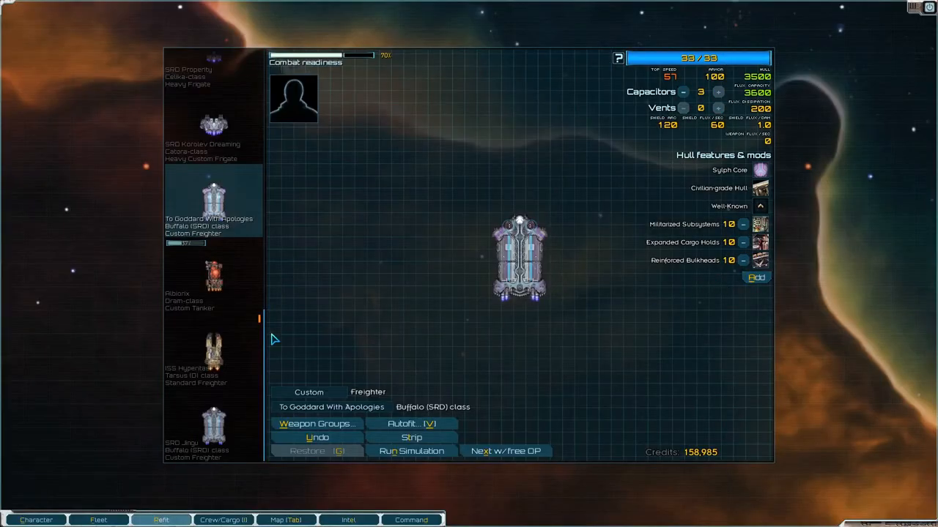
- Review hullmod lists for the Albionix tanker and ISS Hyperion freighter, then stop refitting
{"action": "left_click", "coordinate": [212, 275]}
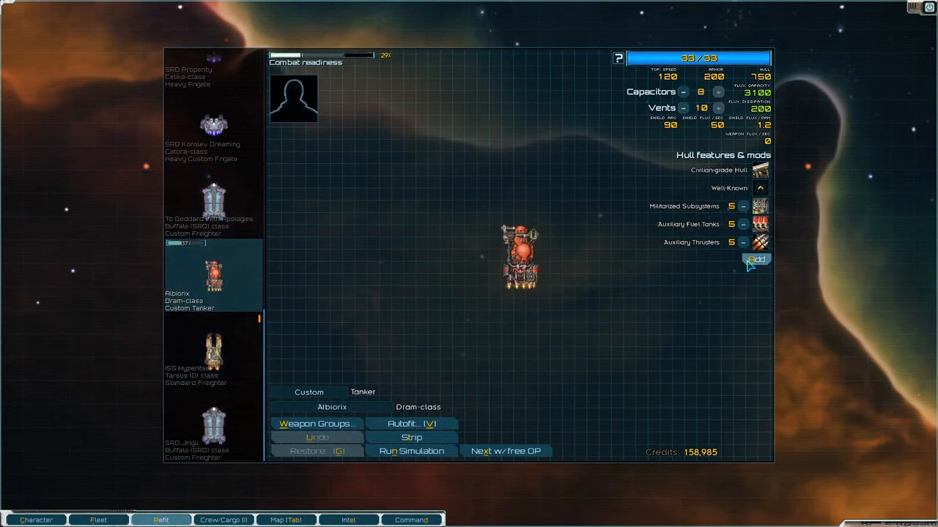
{"action": "left_click", "coordinate": [756, 259]}
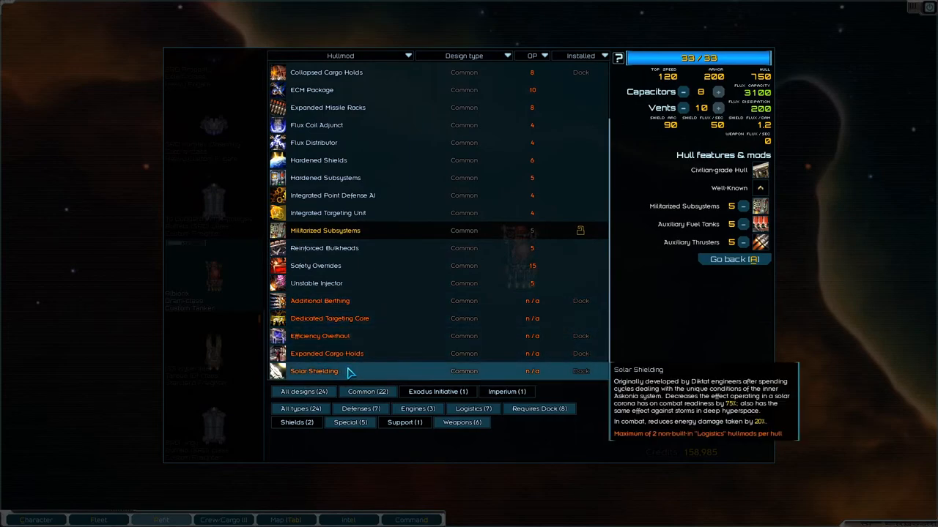
{"action": "mouse_move", "coordinate": [359, 335]}
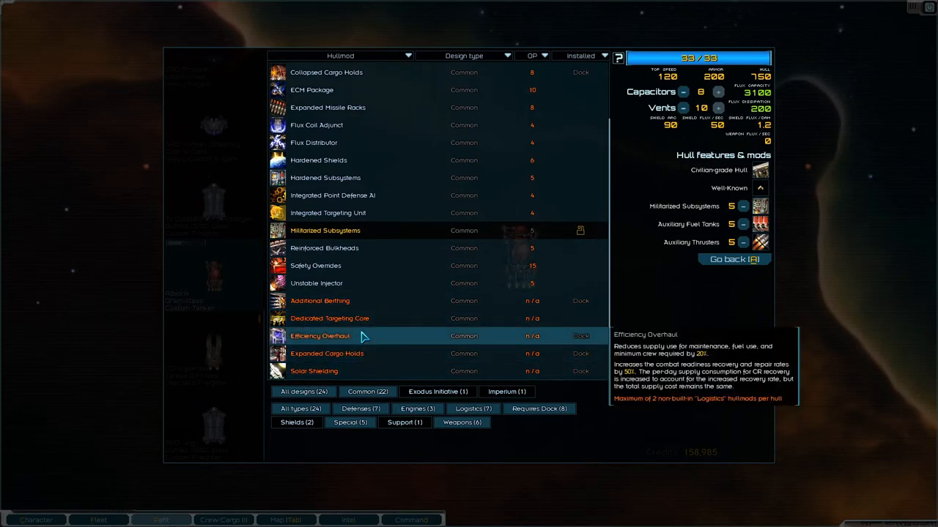
{"action": "left_click", "coordinate": [733, 259]}
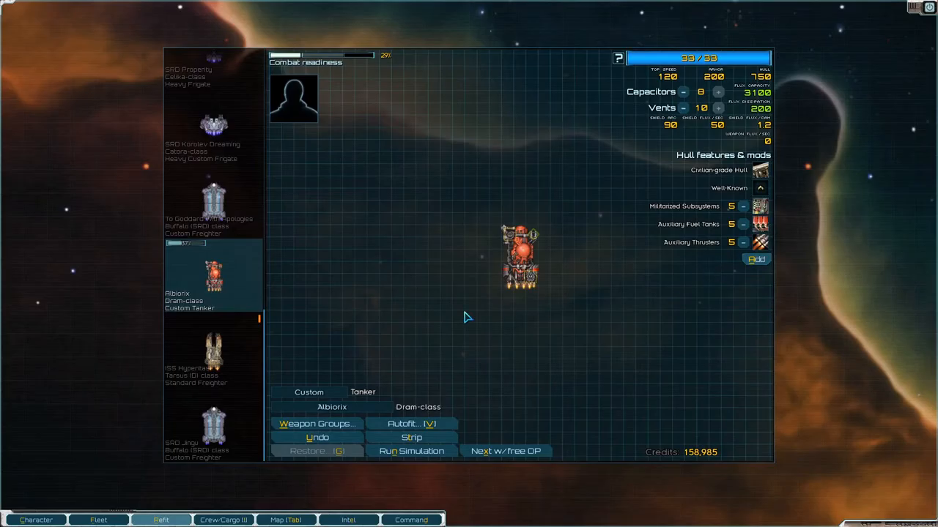
{"action": "left_click", "coordinate": [213, 351]}
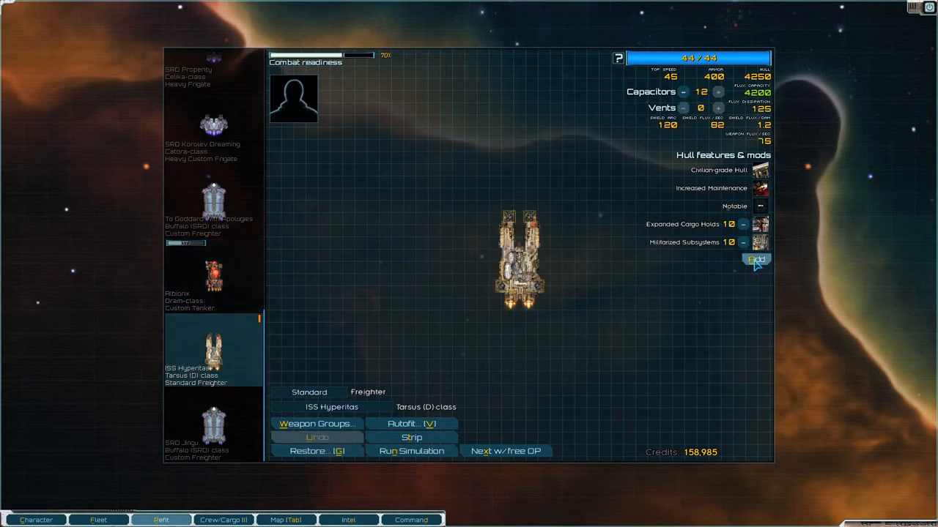
{"action": "left_click", "coordinate": [756, 261]}
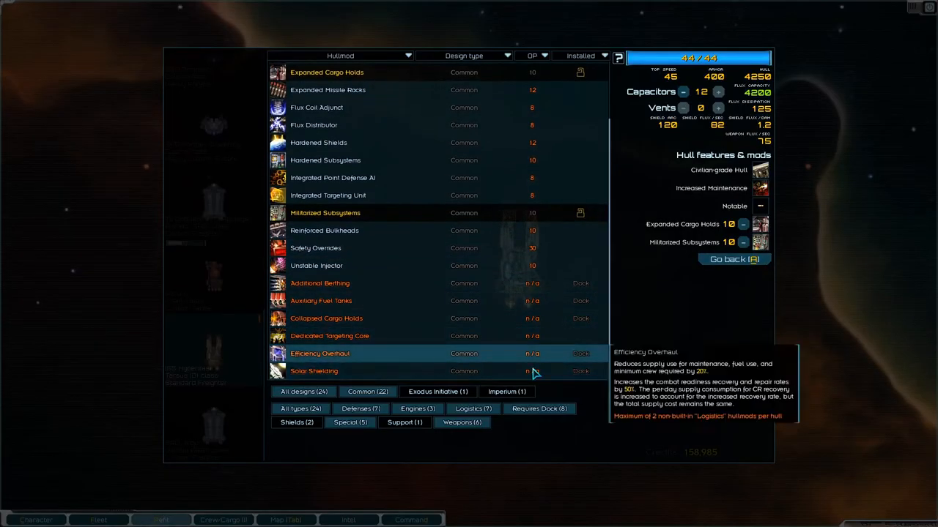
{"action": "left_click", "coordinate": [733, 260]}
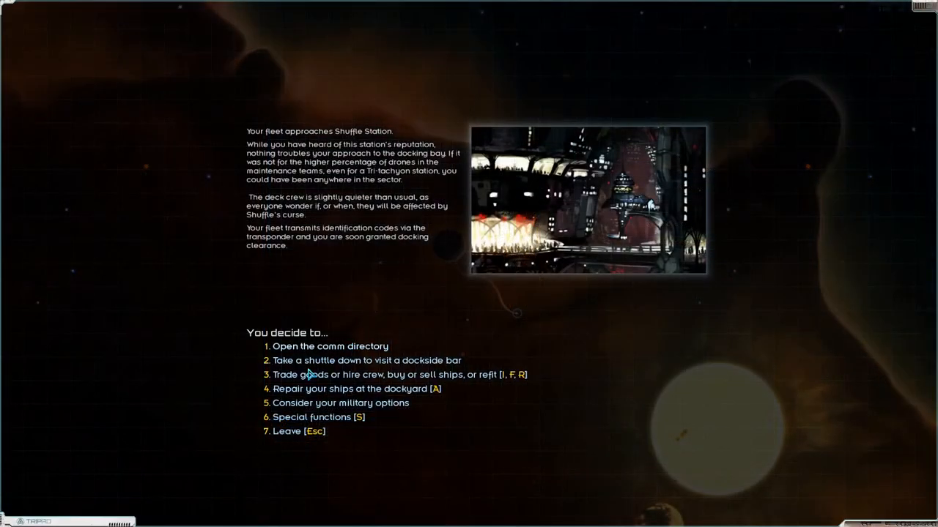
- Repair the fleet, turn in another gamma core to Tri-Tachyon, then view the Groom system map
{"action": "left_click", "coordinate": [352, 388]}
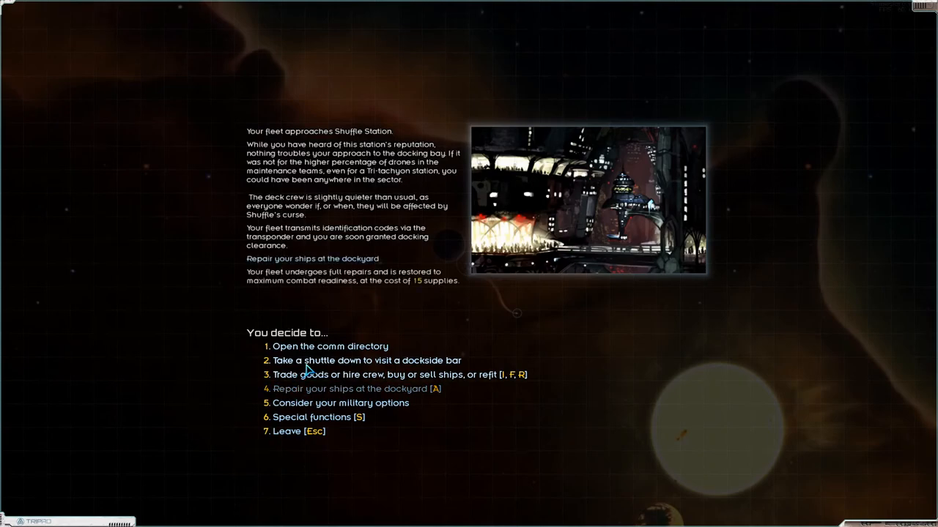
{"action": "left_click", "coordinate": [329, 346]}
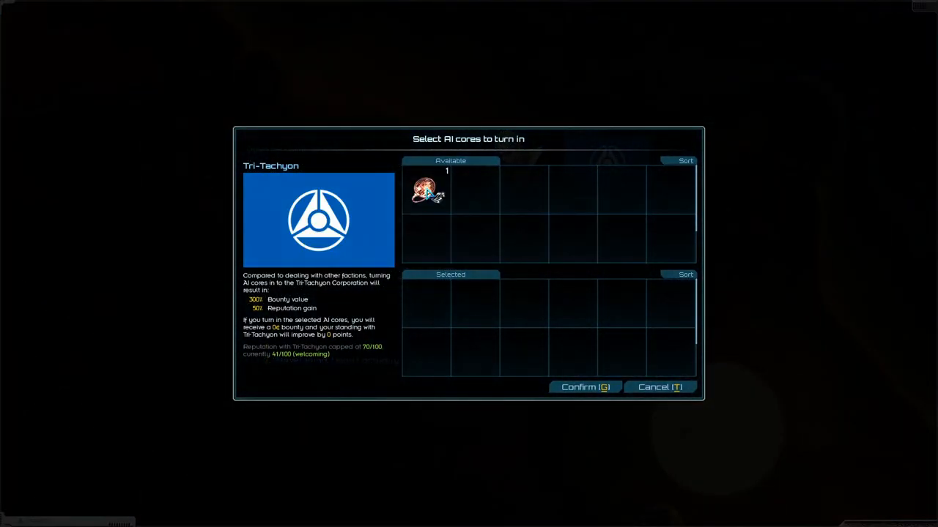
{"action": "left_click", "coordinate": [585, 387]}
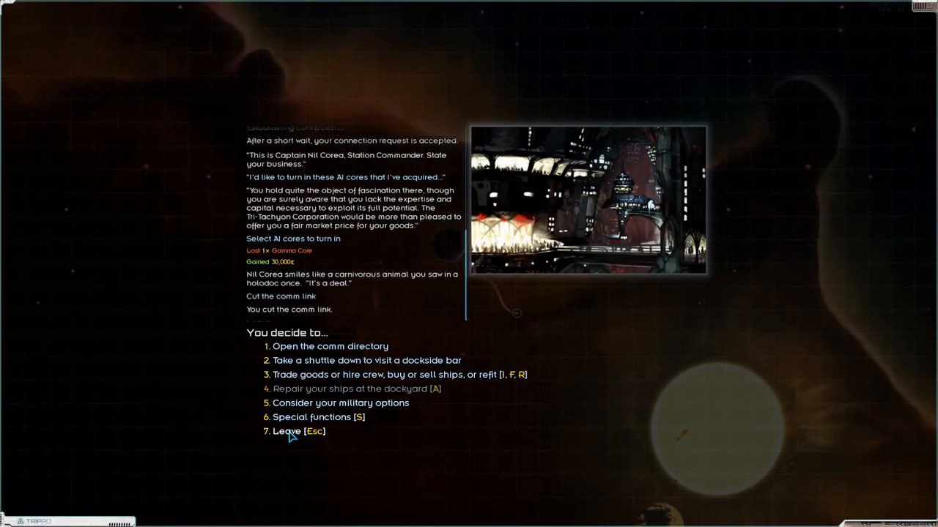
{"action": "left_click", "coordinate": [294, 431]}
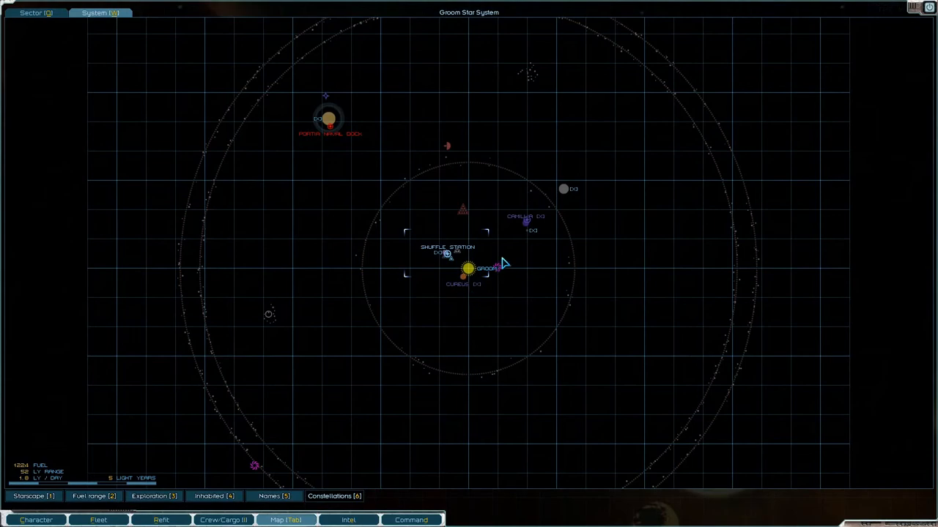
- Set course for Camellia Dock to reach its market
{"action": "left_click", "coordinate": [526, 218]}
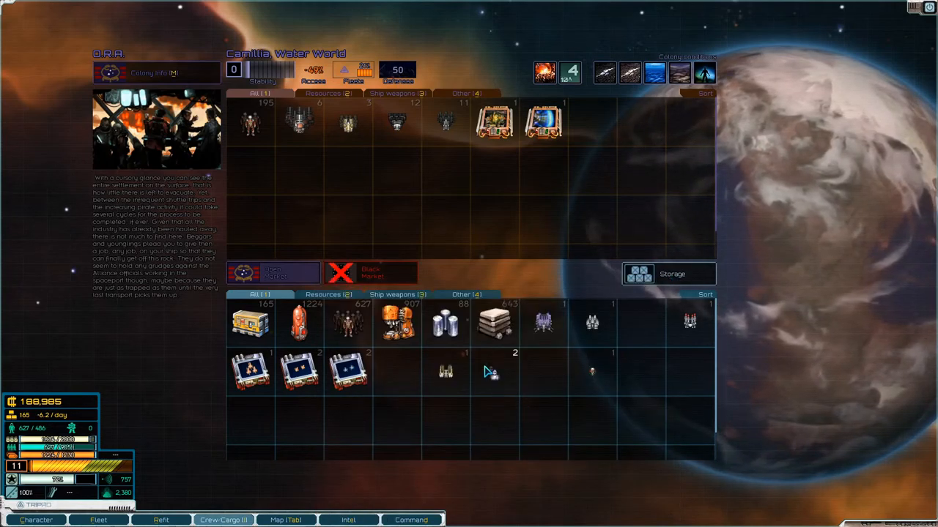
{"action": "mouse_move", "coordinate": [398, 322]}
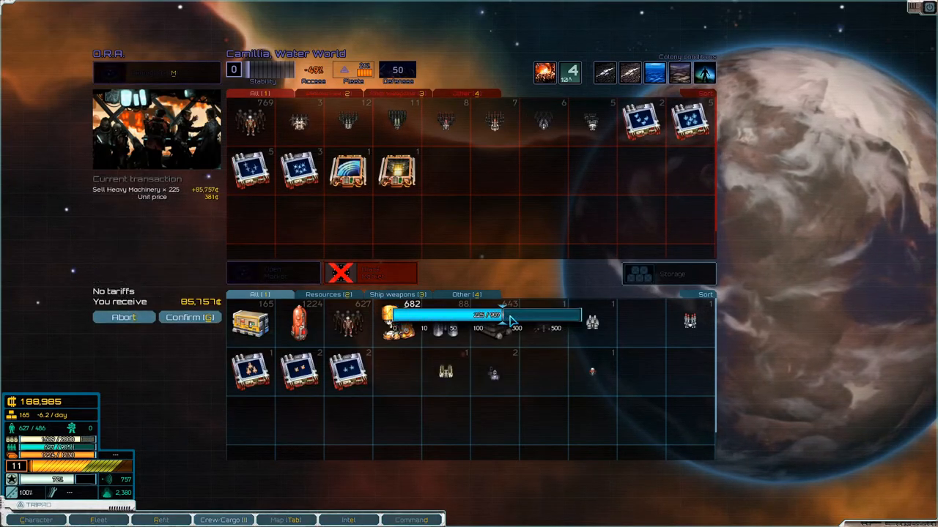
- Sell all heavy machinery, then transplutonics and metals, lifting credits to about 390,000, and check fleet repairs
{"action": "left_click_drag", "start_coordinate": [506, 315], "coordinate": [571, 315]}
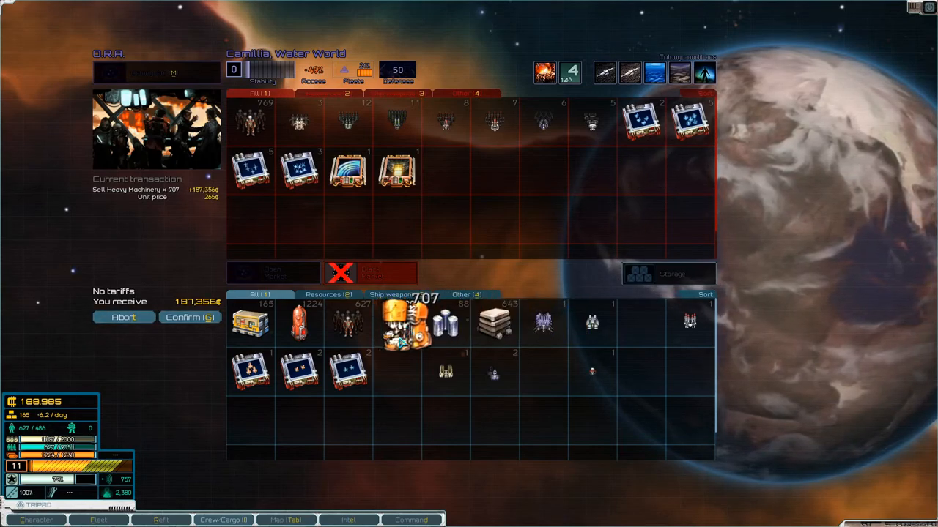
{"action": "left_click_drag", "start_coordinate": [407, 325], "coordinate": [445, 173]}
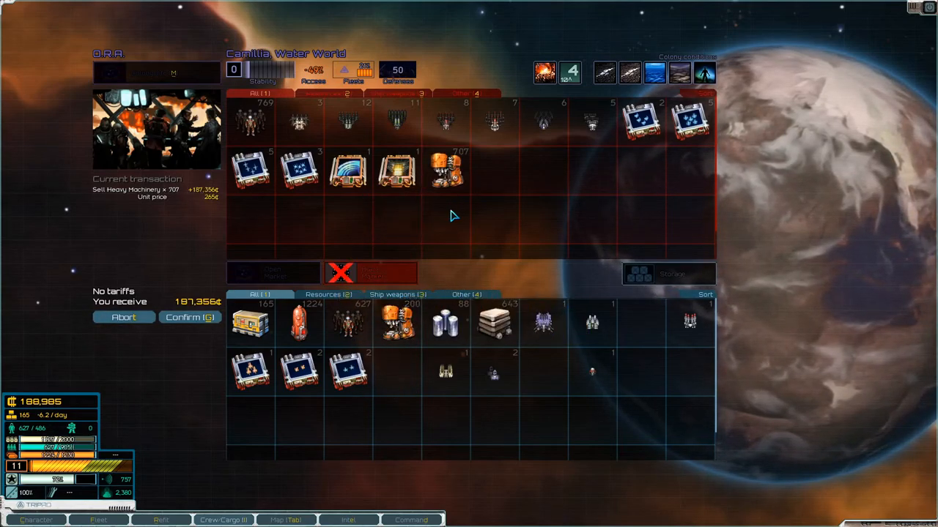
{"action": "left_click", "coordinate": [191, 316]}
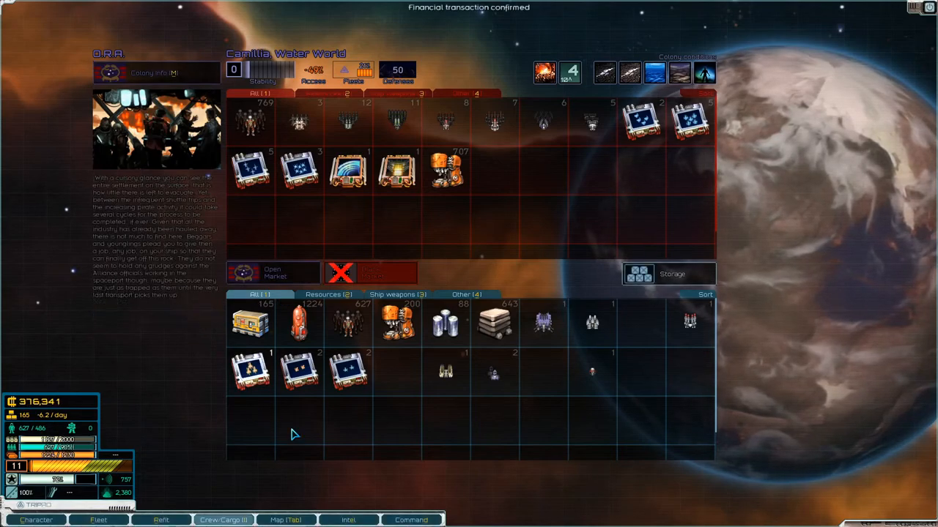
{"action": "mouse_move", "coordinate": [454, 501]}
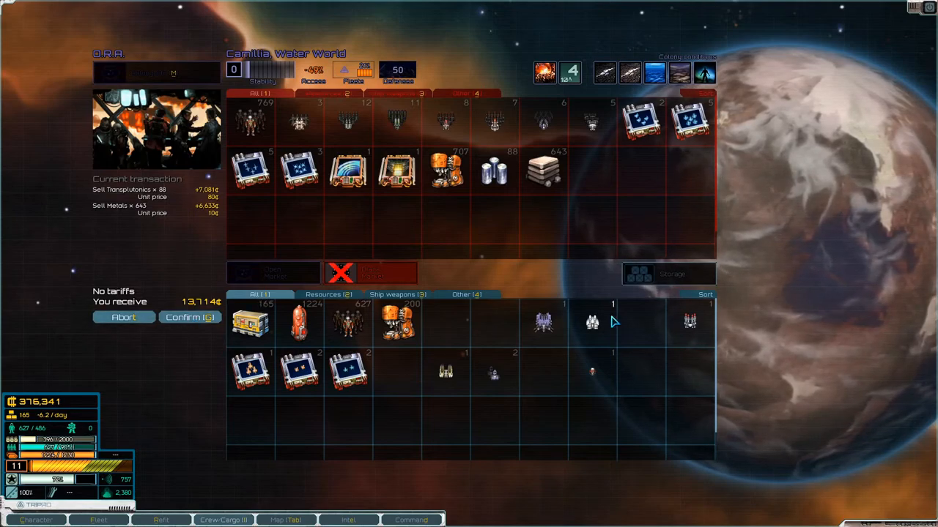
{"action": "left_click", "coordinate": [189, 317]}
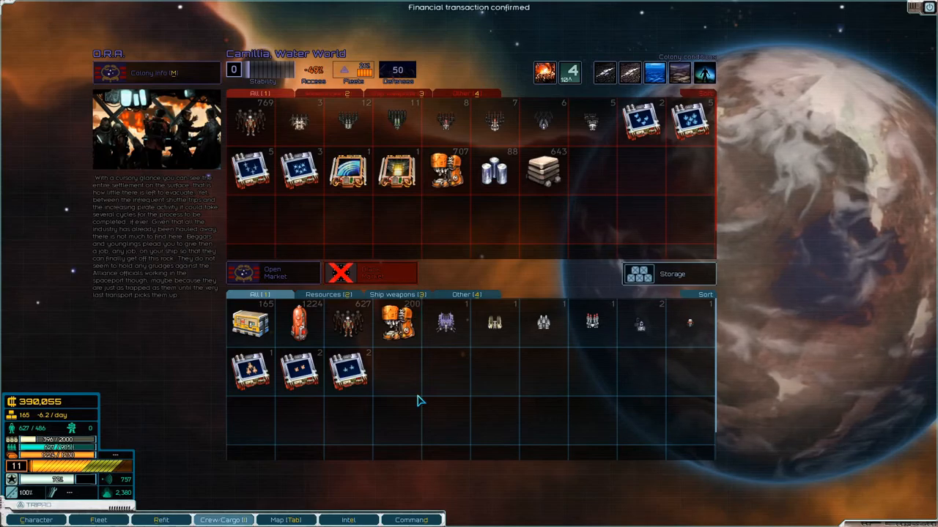
{"action": "left_click", "coordinate": [98, 520]}
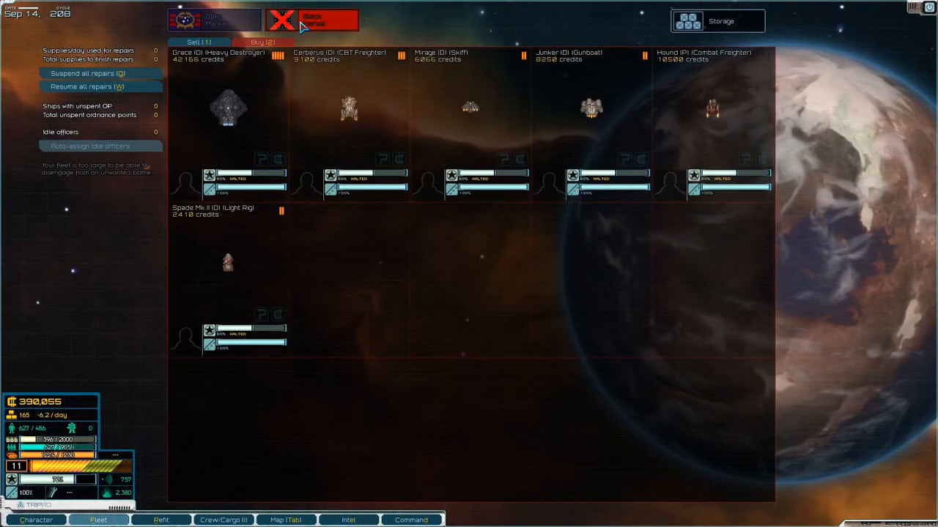
{"action": "mouse_move", "coordinate": [416, 220]}
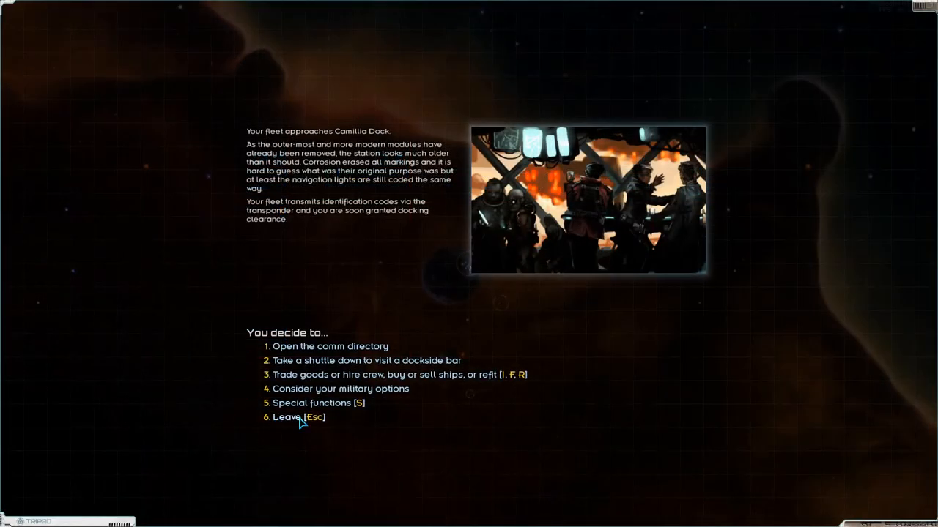
- Leave Camellia Dock for the Groom system map
{"action": "left_click", "coordinate": [278, 418]}
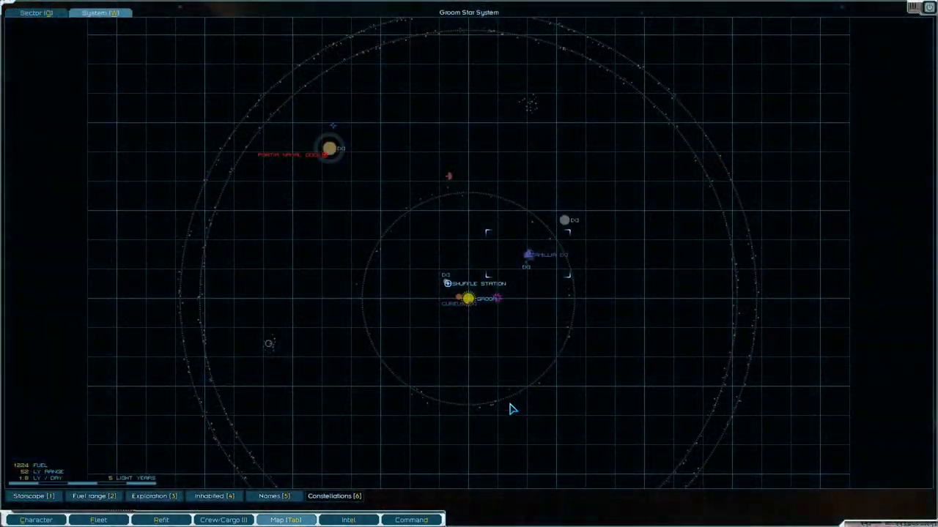
- Filter intel to posted bounties and read several personal bounties, including Hasper Chen's 181,900-credit one
{"action": "left_click", "coordinate": [349, 520]}
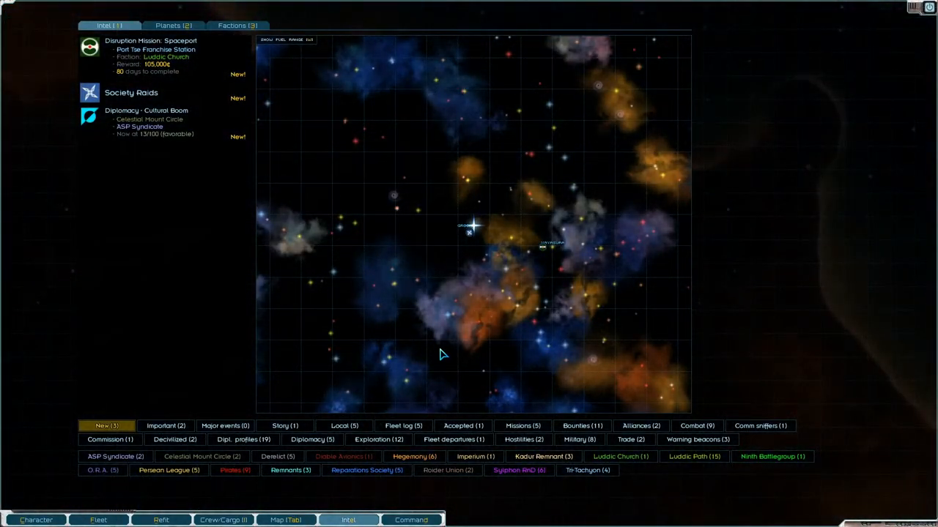
{"action": "left_click", "coordinate": [582, 424]}
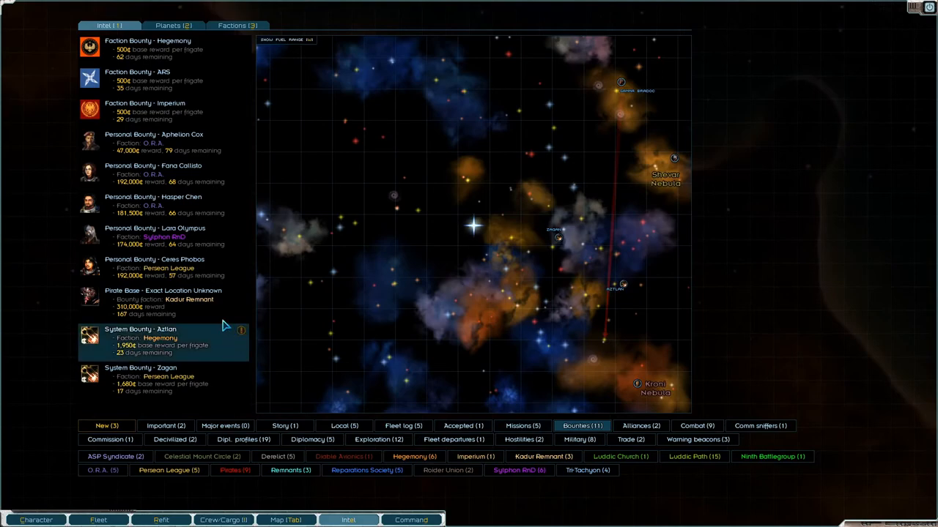
{"action": "left_click", "coordinate": [155, 235]}
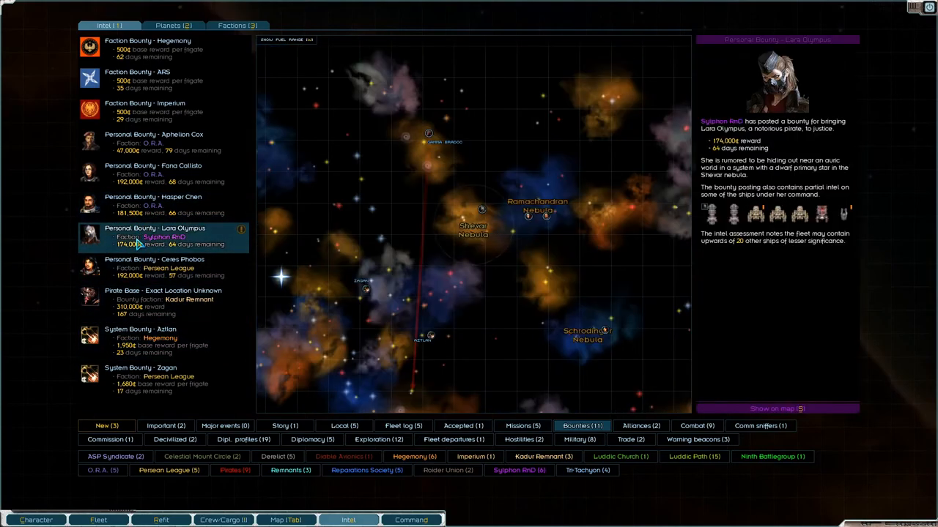
{"action": "mouse_move", "coordinate": [711, 214]}
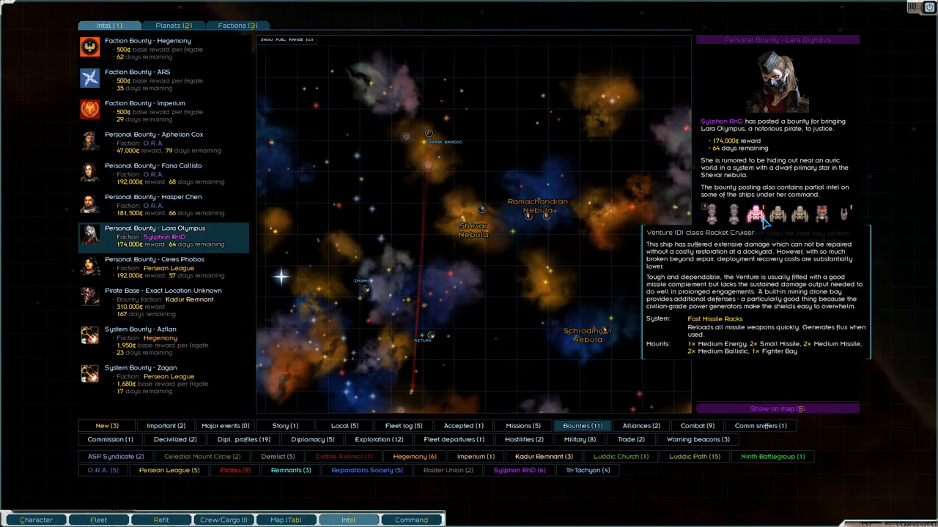
{"action": "mouse_move", "coordinate": [803, 214]}
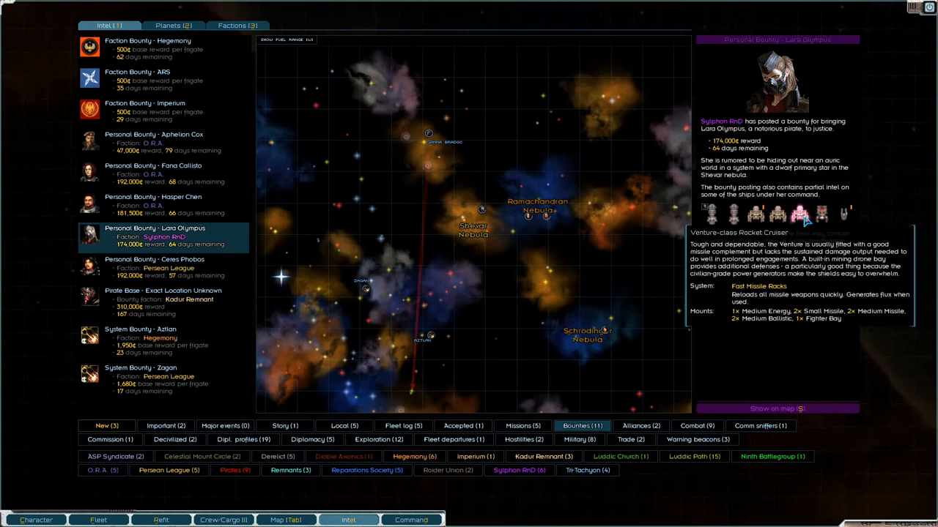
{"action": "mouse_move", "coordinate": [820, 214]}
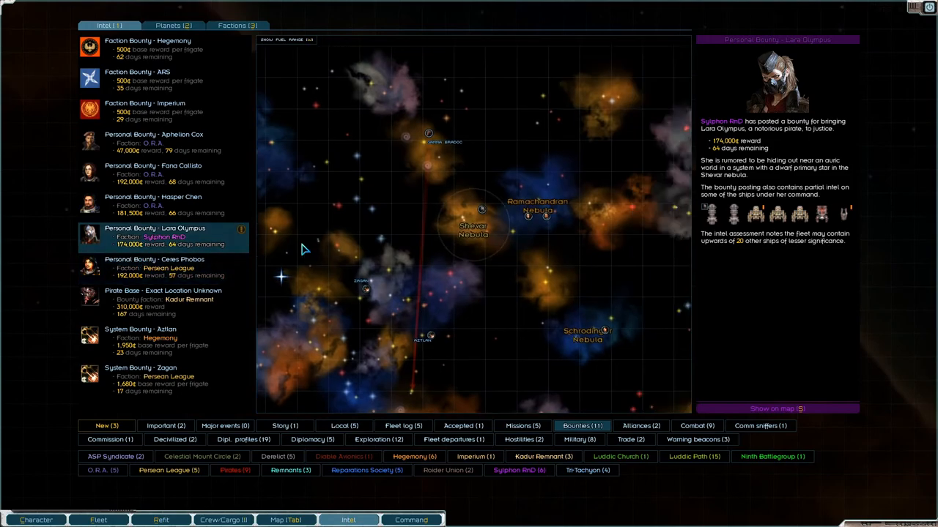
{"action": "mouse_move", "coordinate": [530, 219]}
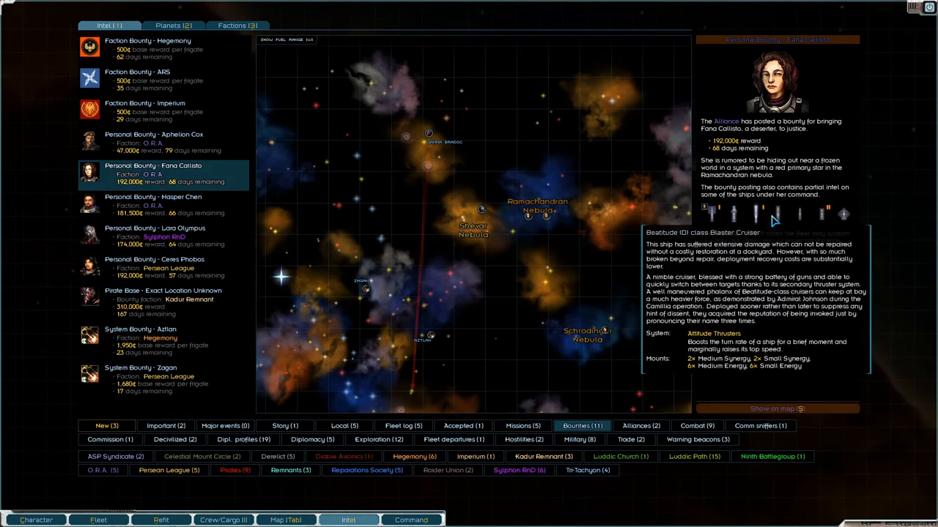
{"action": "mouse_move", "coordinate": [806, 217]}
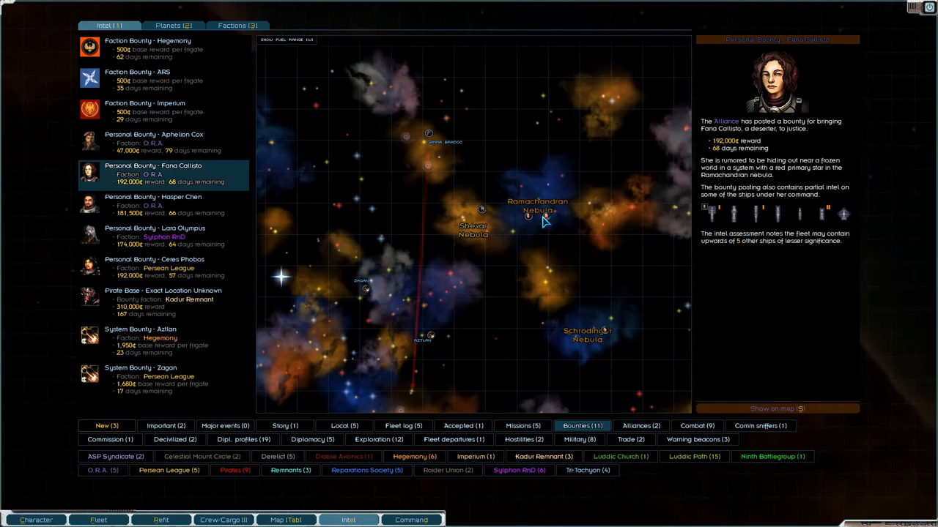
{"action": "mouse_move", "coordinate": [528, 214]}
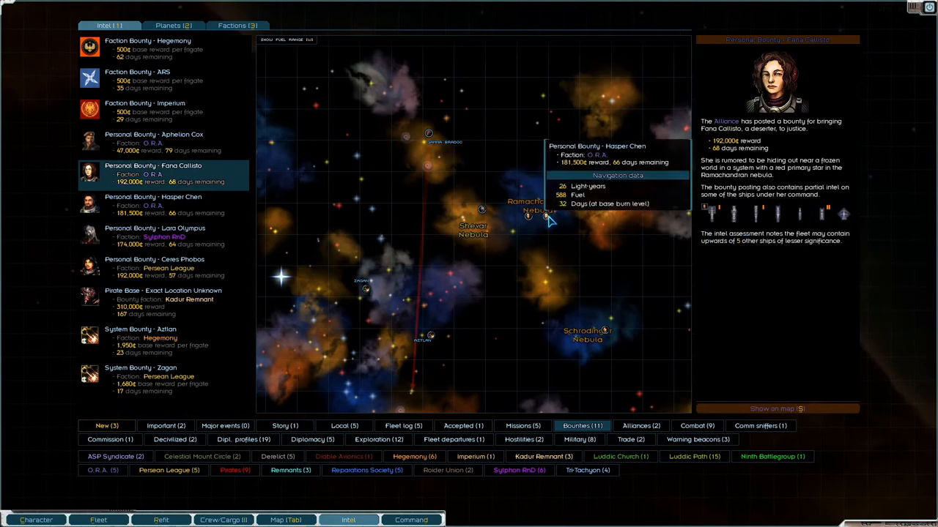
{"action": "left_click", "coordinate": [153, 205]}
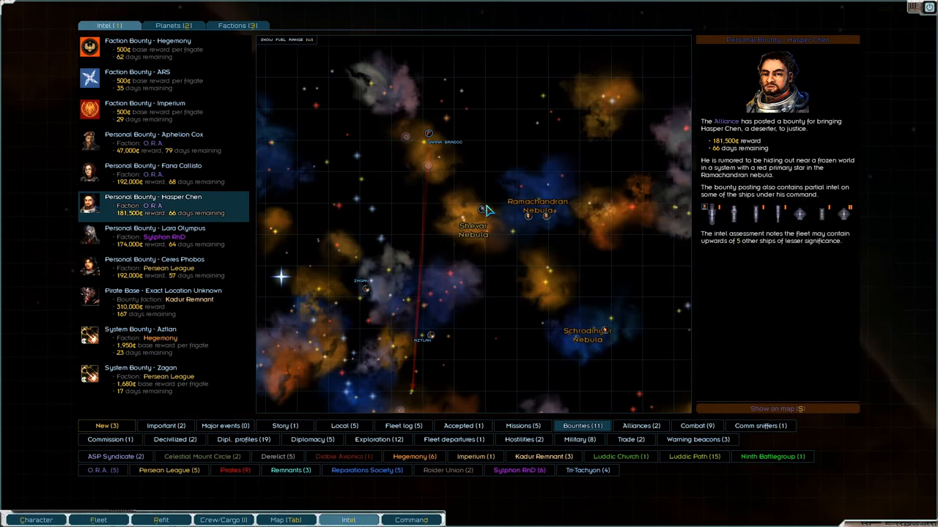
{"action": "mouse_move", "coordinate": [358, 234]}
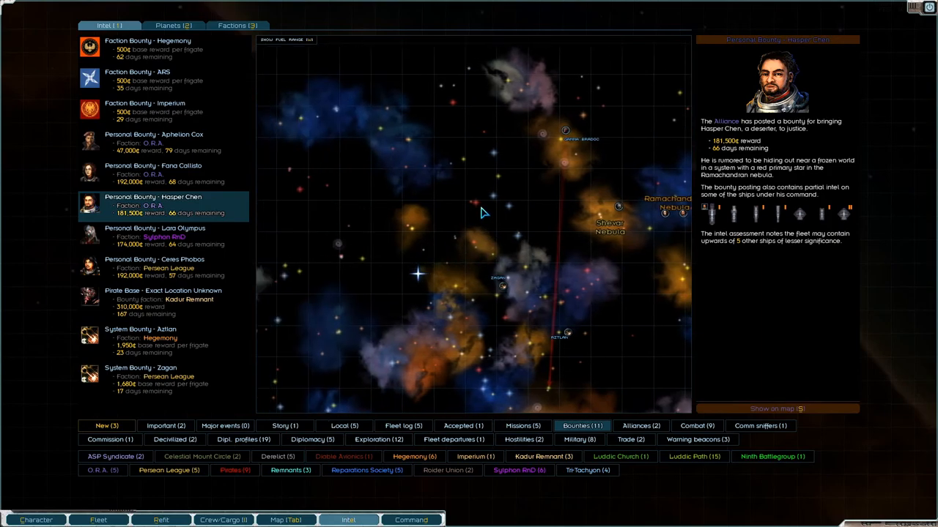
{"action": "mouse_move", "coordinate": [474, 209]}
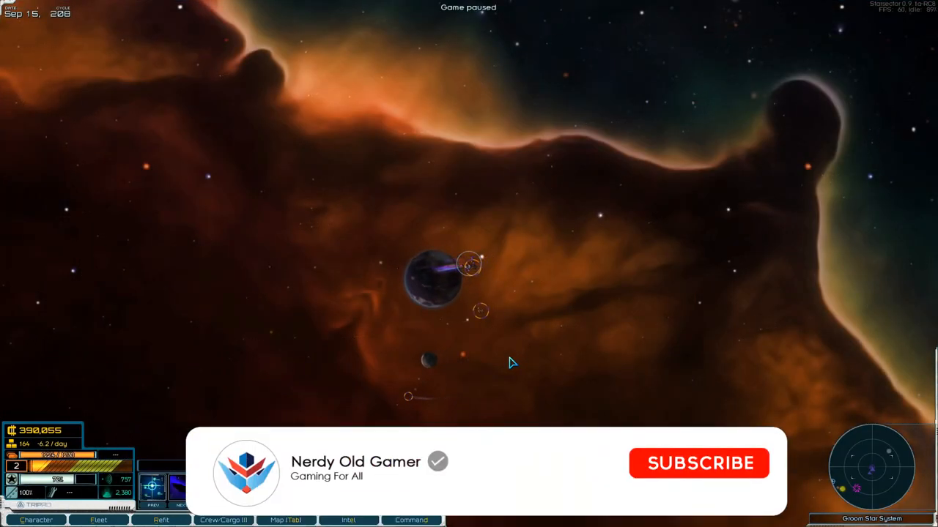
{"action": "left_click", "coordinate": [697, 463]}
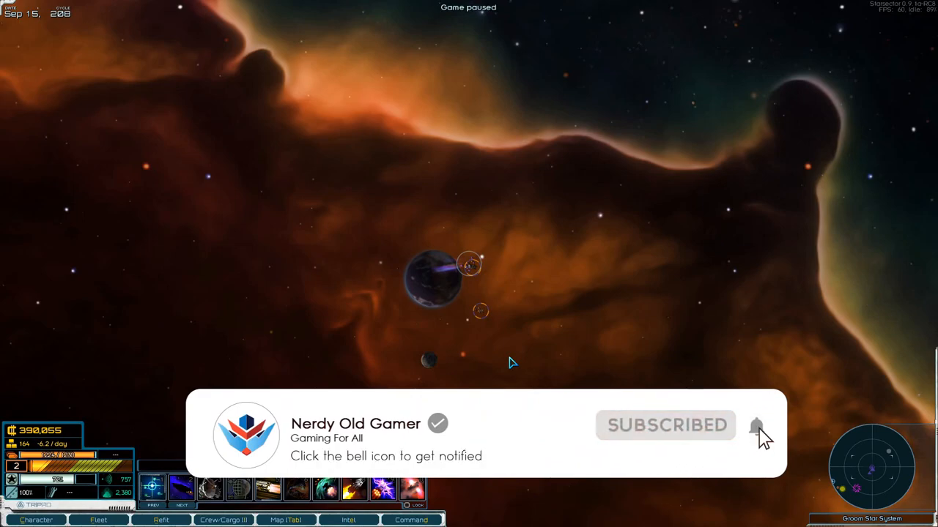
{"action": "left_click", "coordinate": [756, 425]}
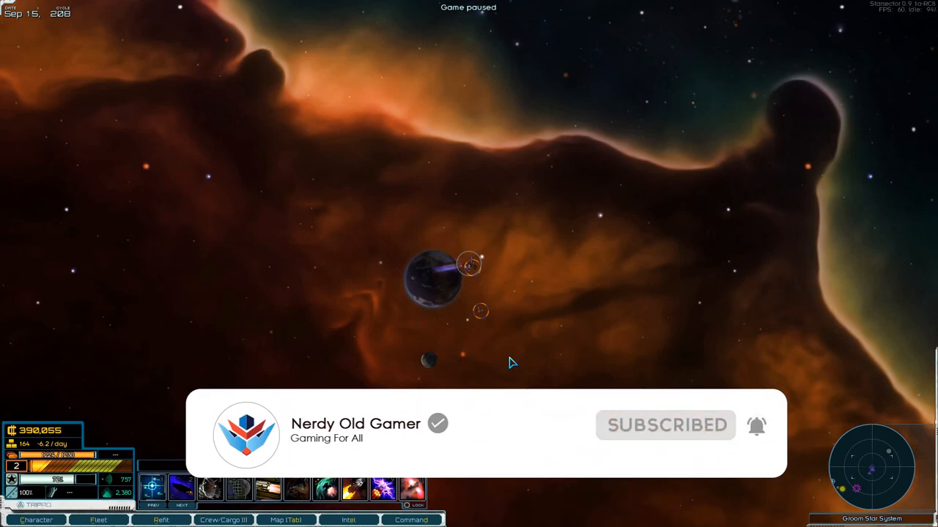